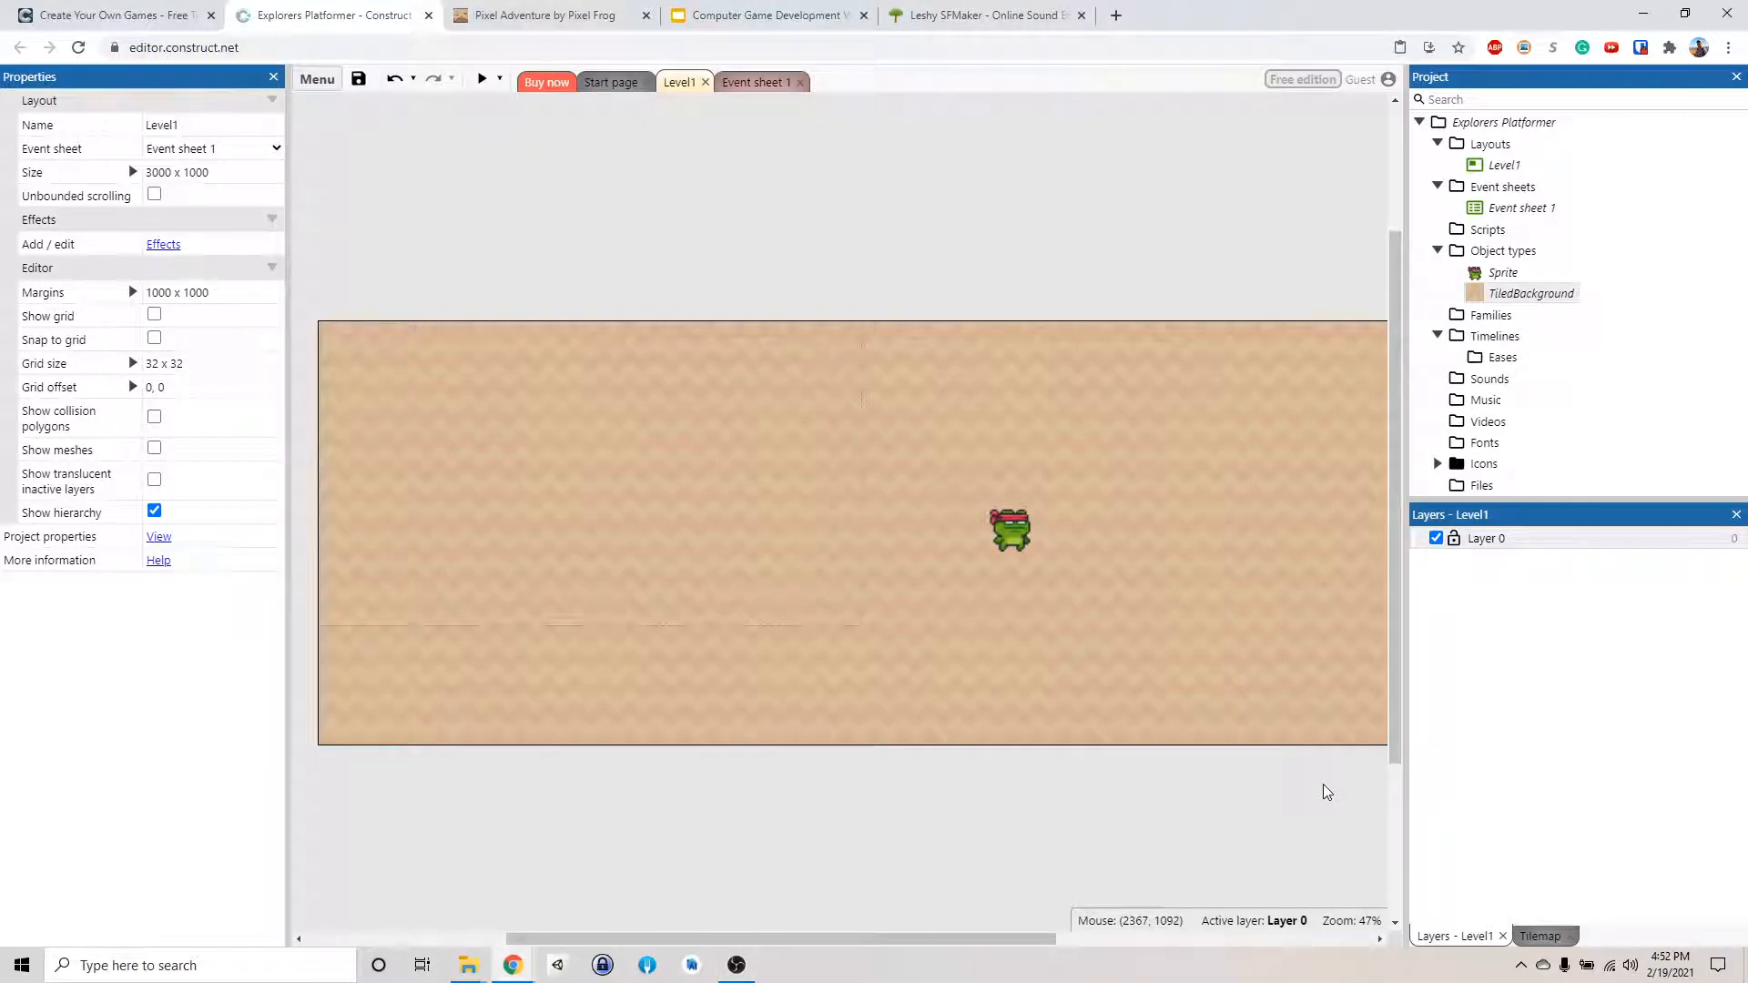
mouse_move(1008, 538)
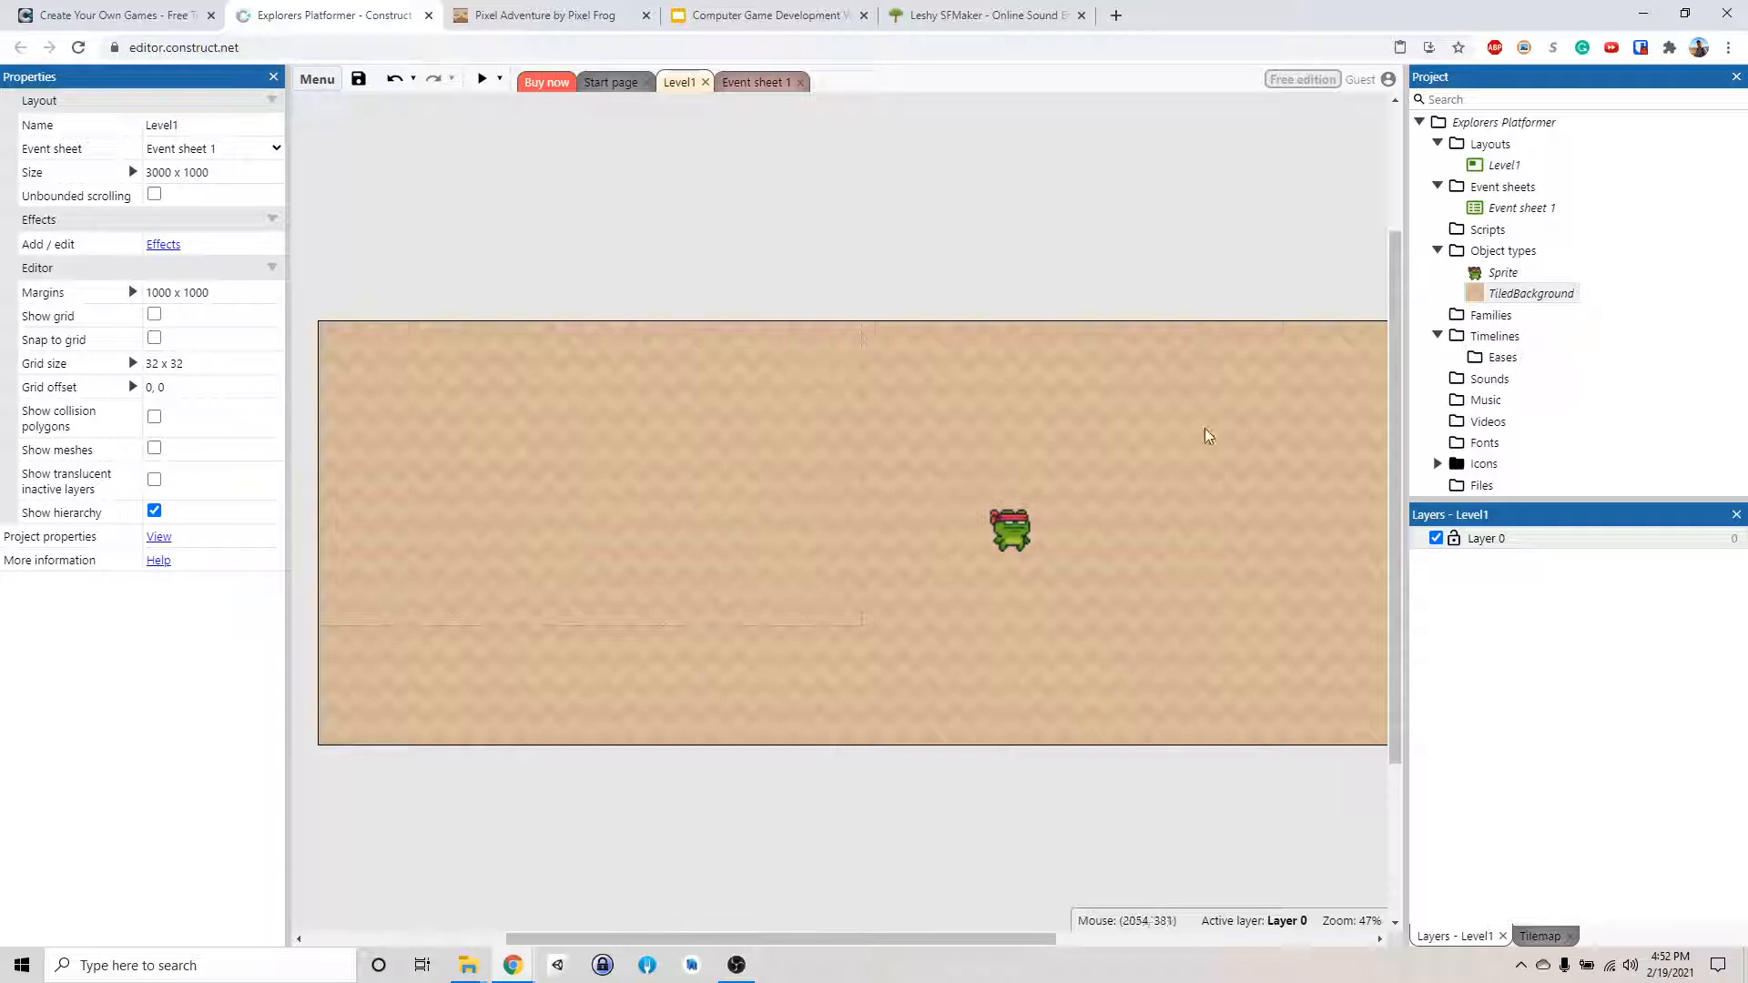
mouse_move(1151, 432)
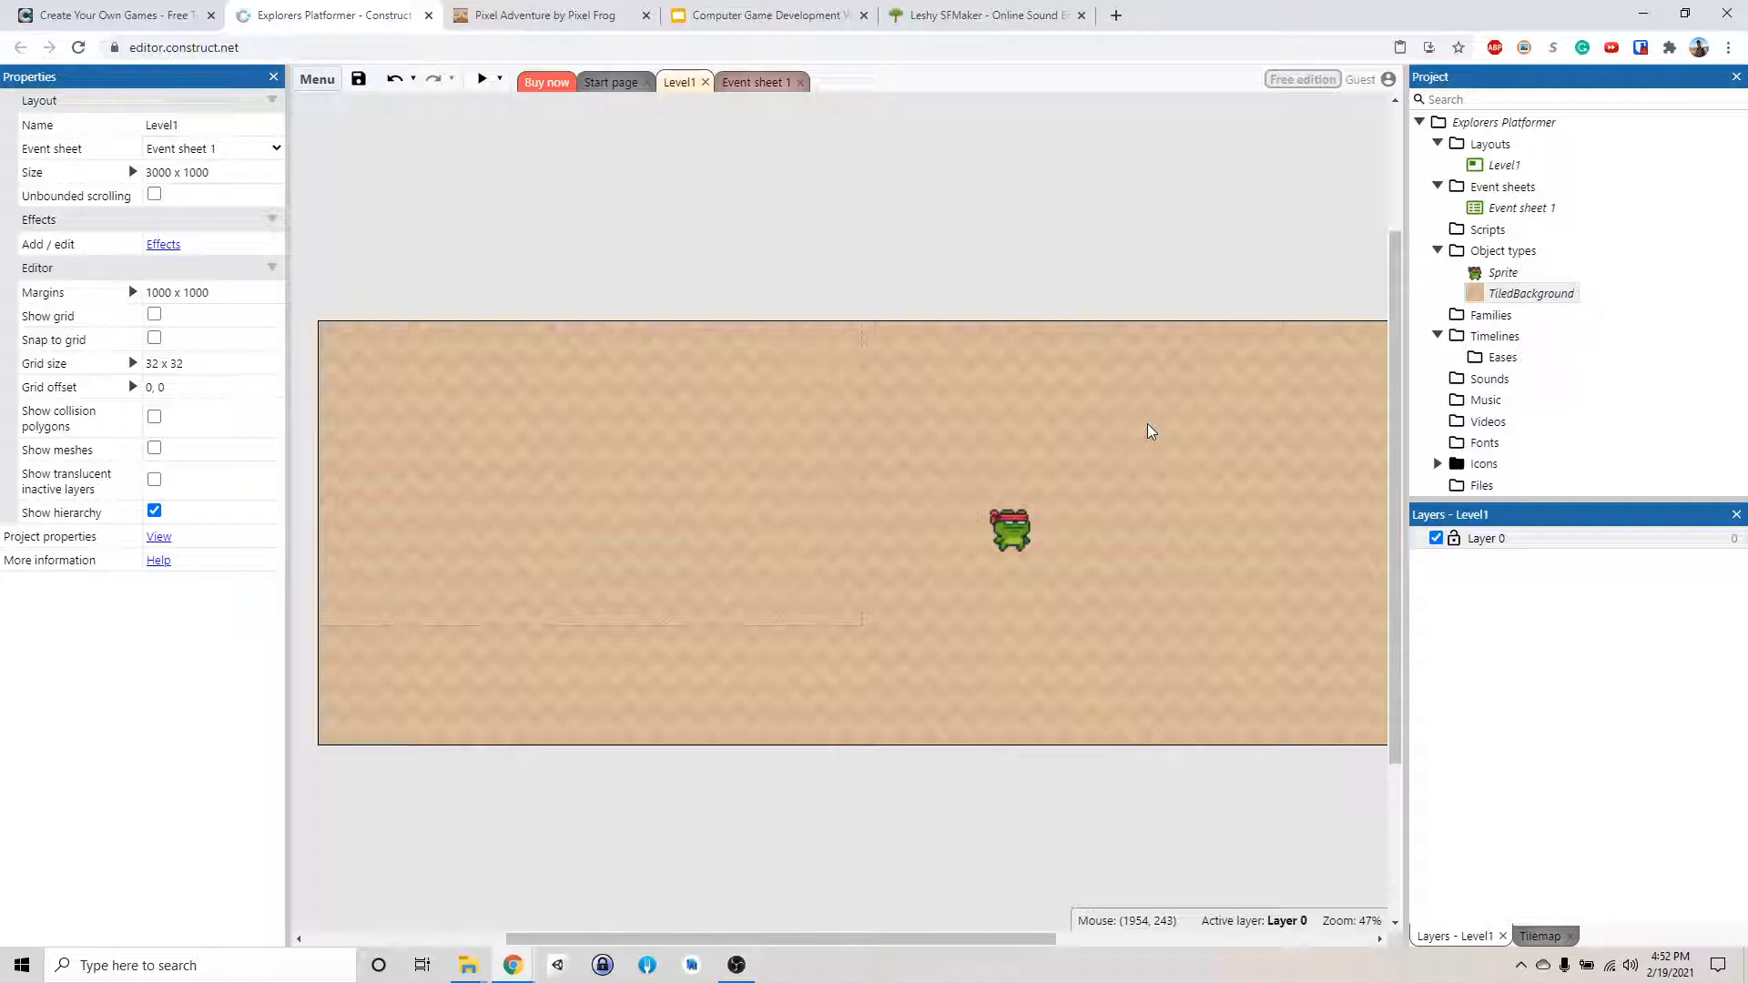
mouse_move(1059, 466)
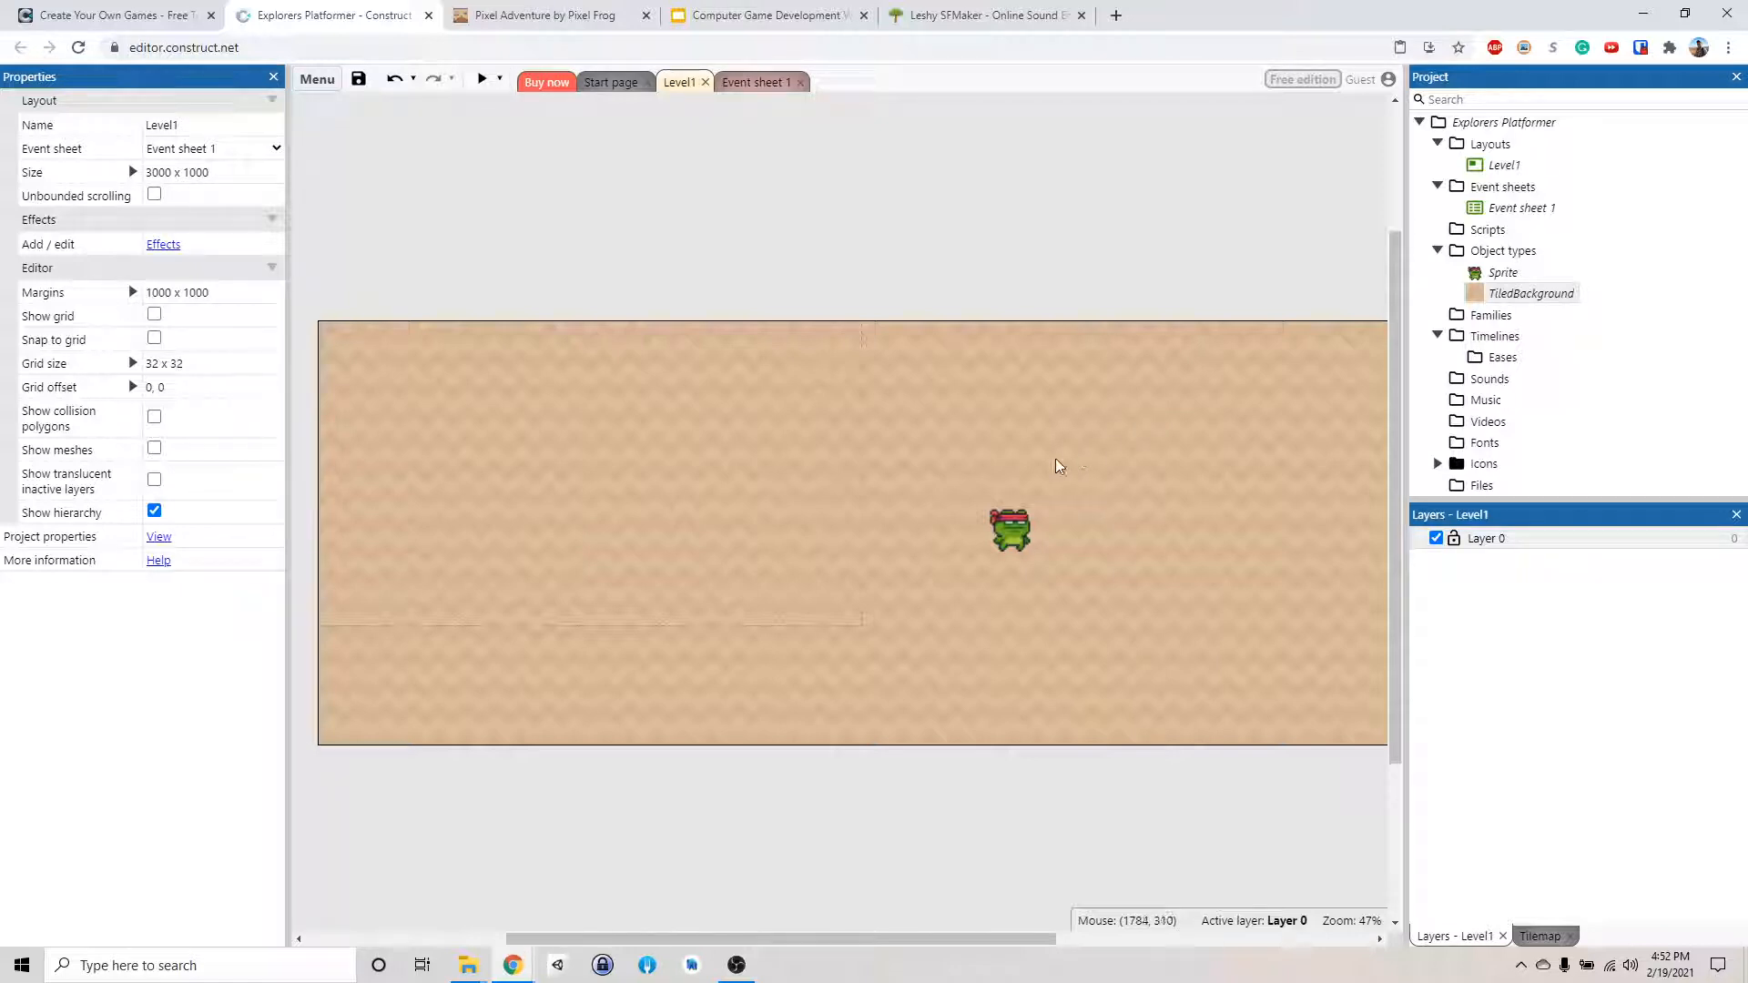
mouse_move(1008, 526)
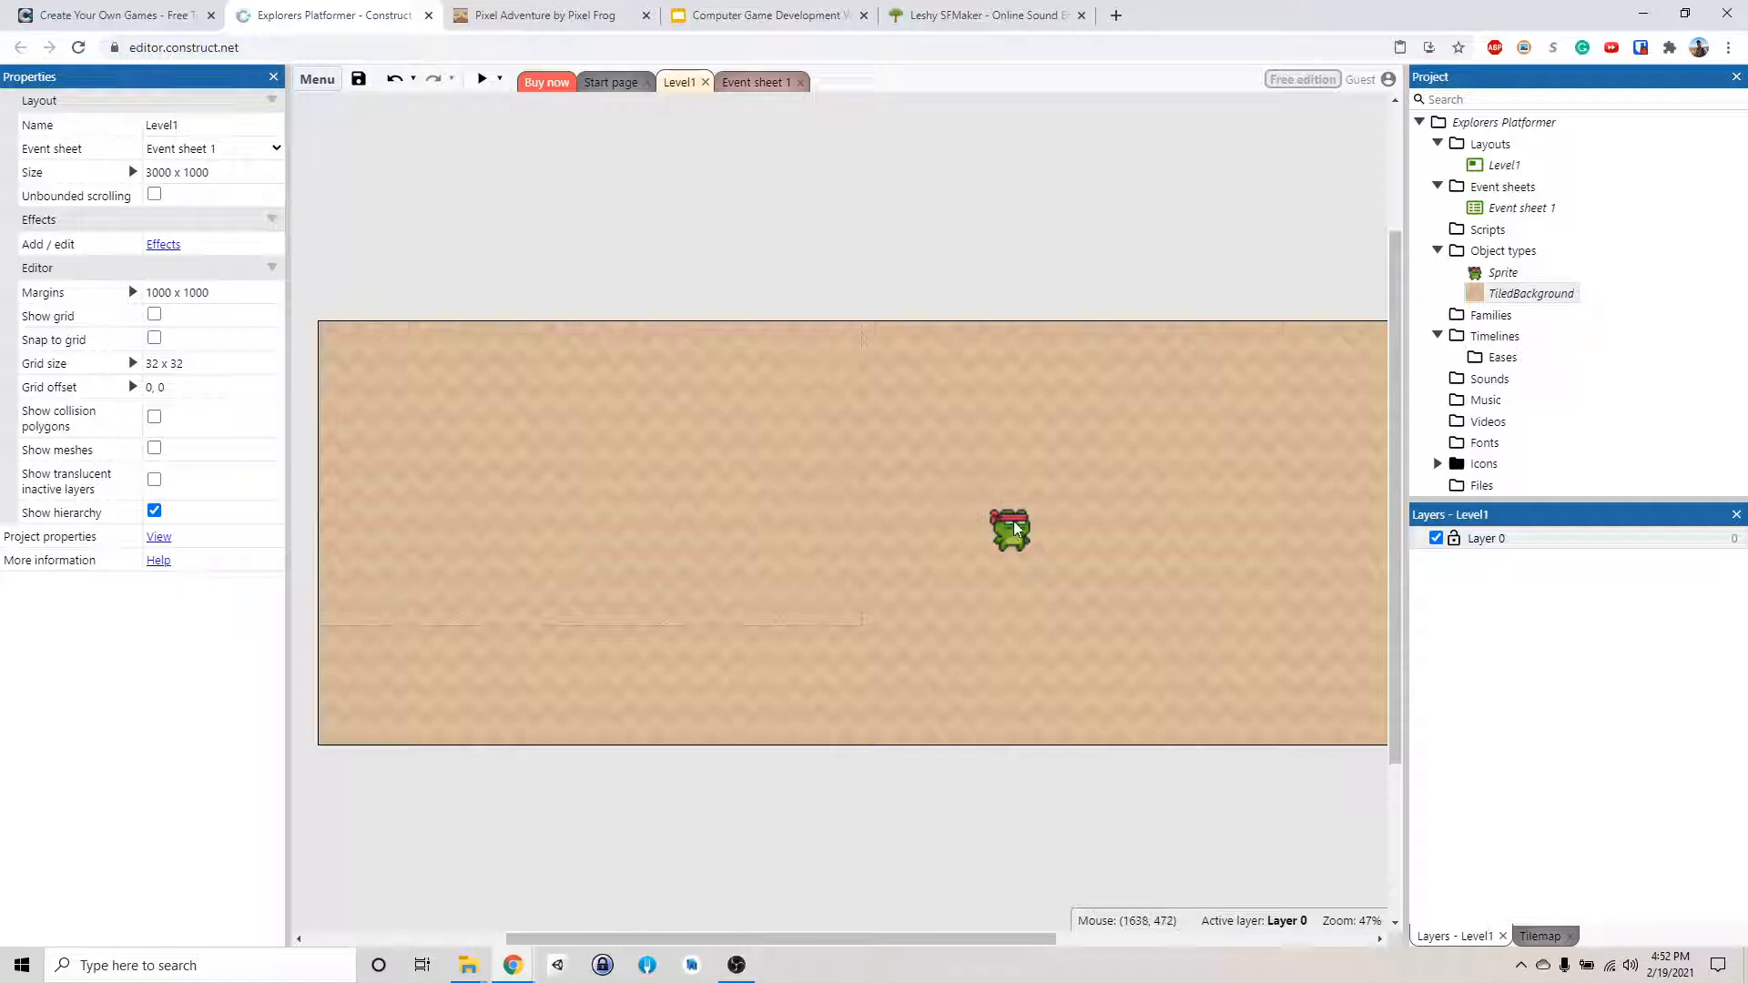
mouse_move(1014, 537)
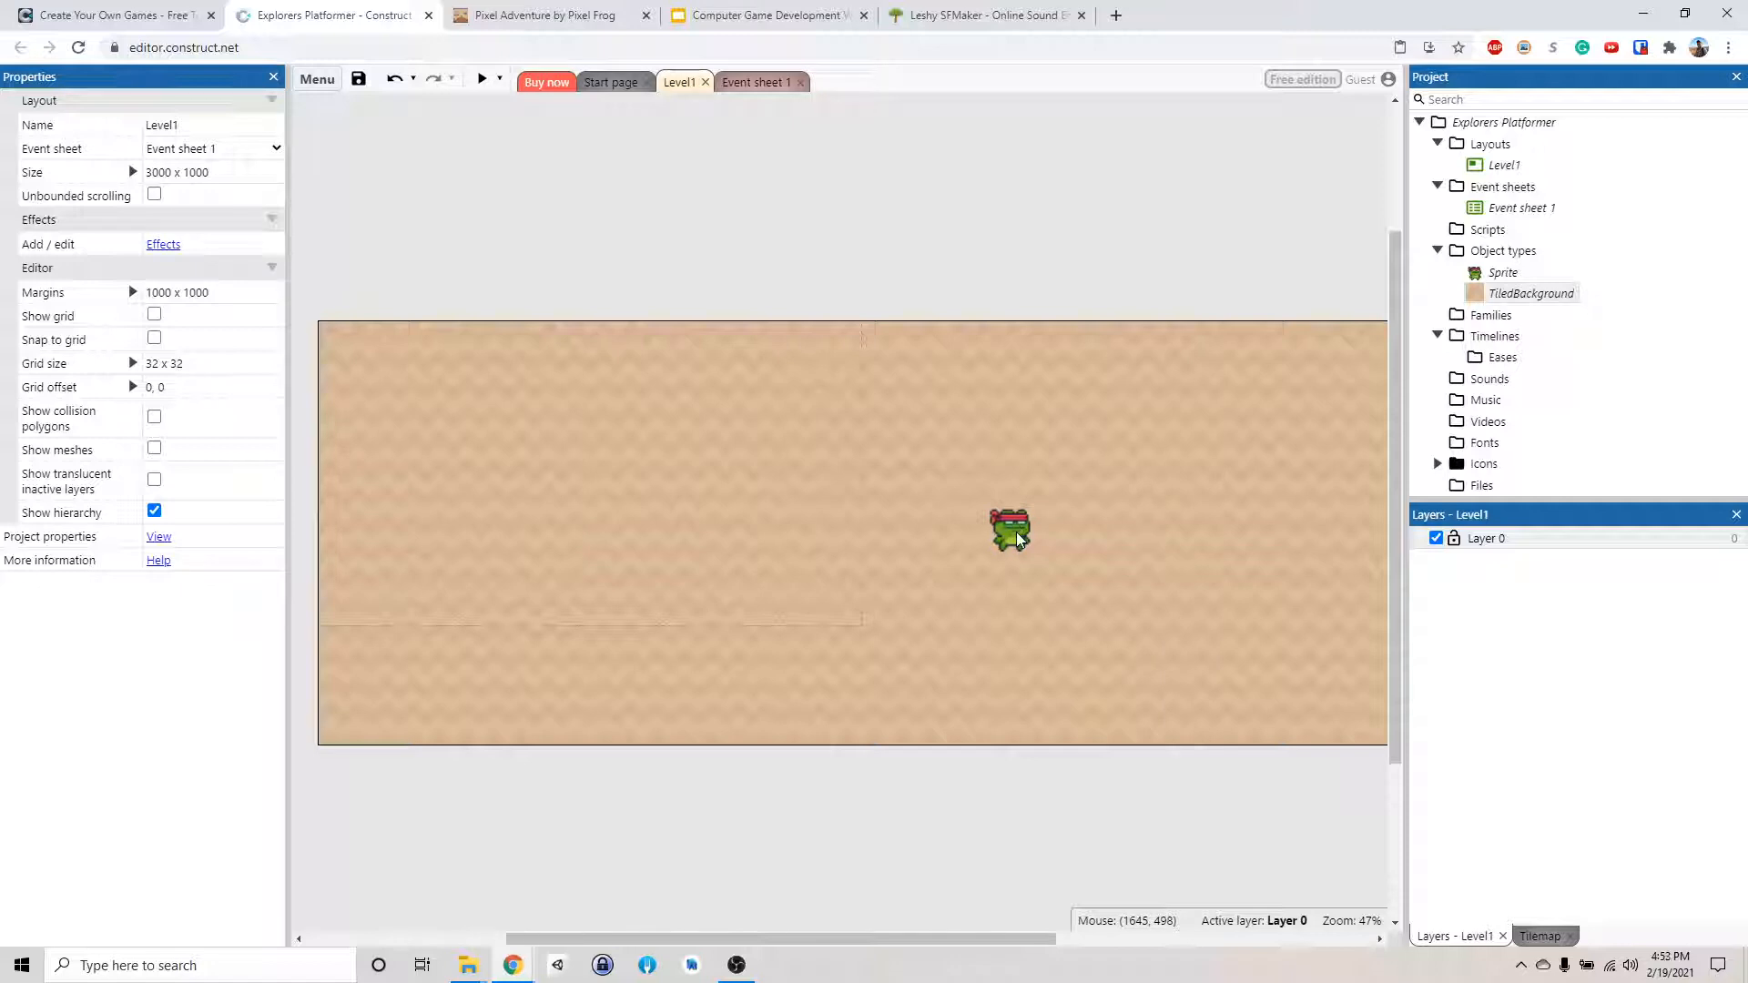
Select the frog sprite and rename its object to 'Player' in Properties
click(1009, 526)
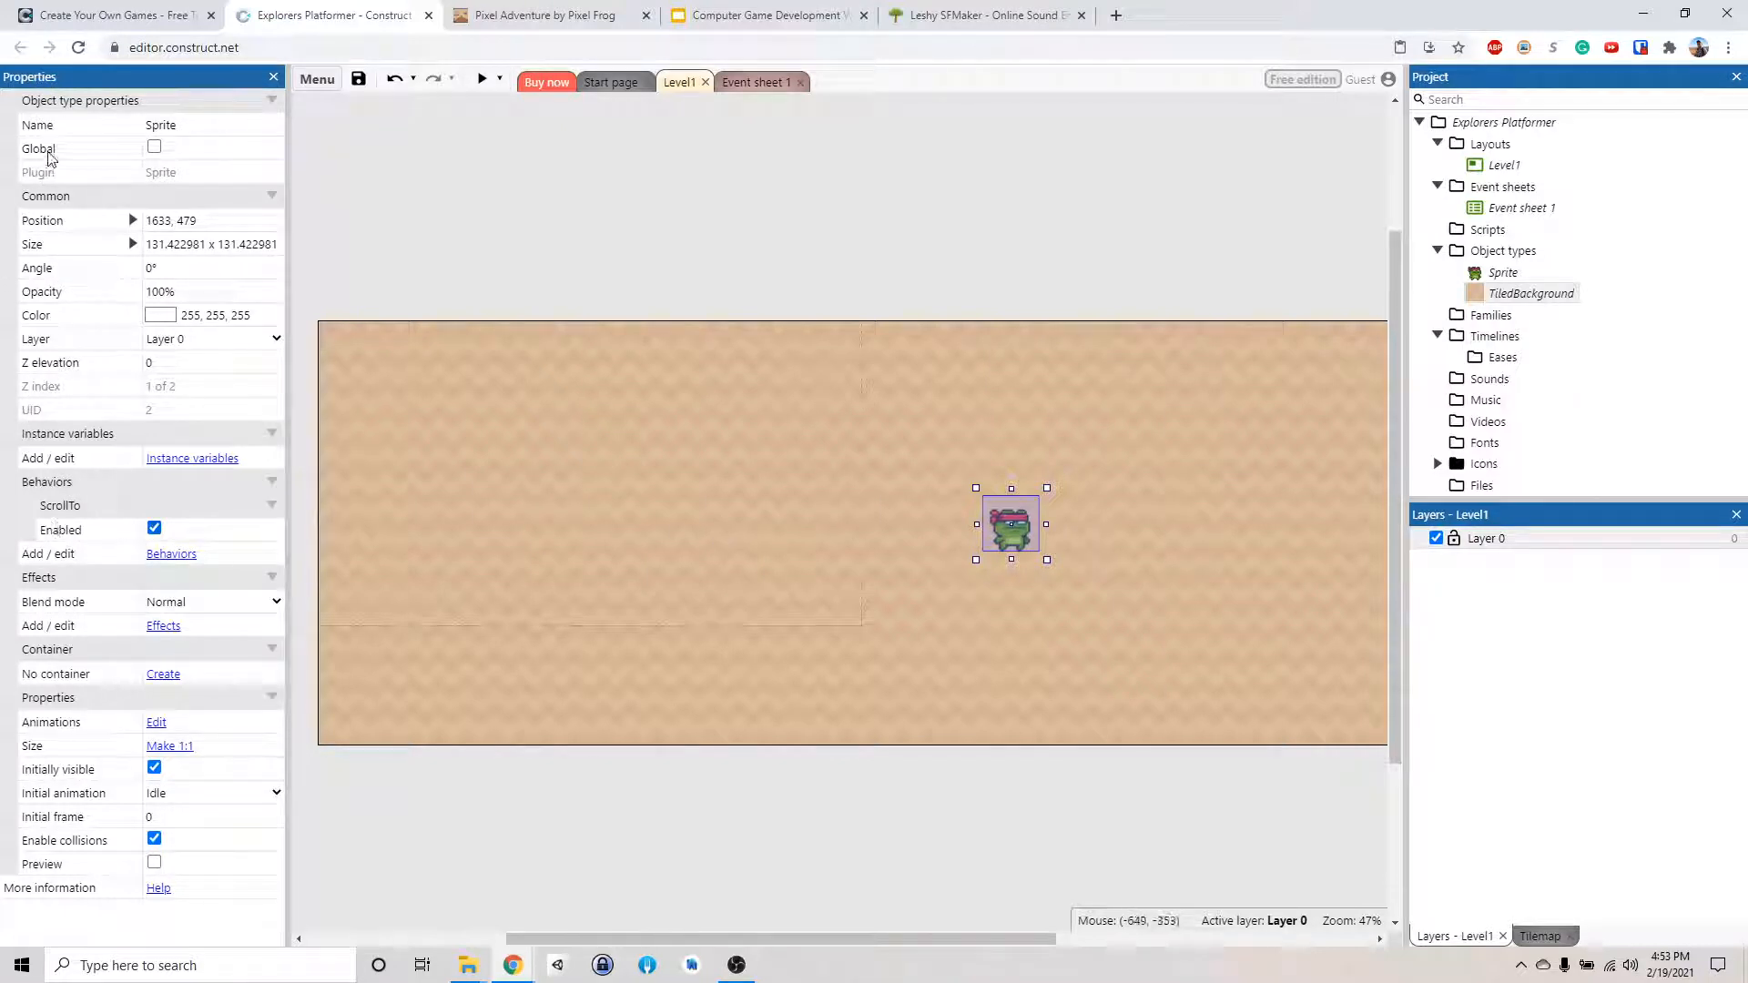
double_click(190, 124)
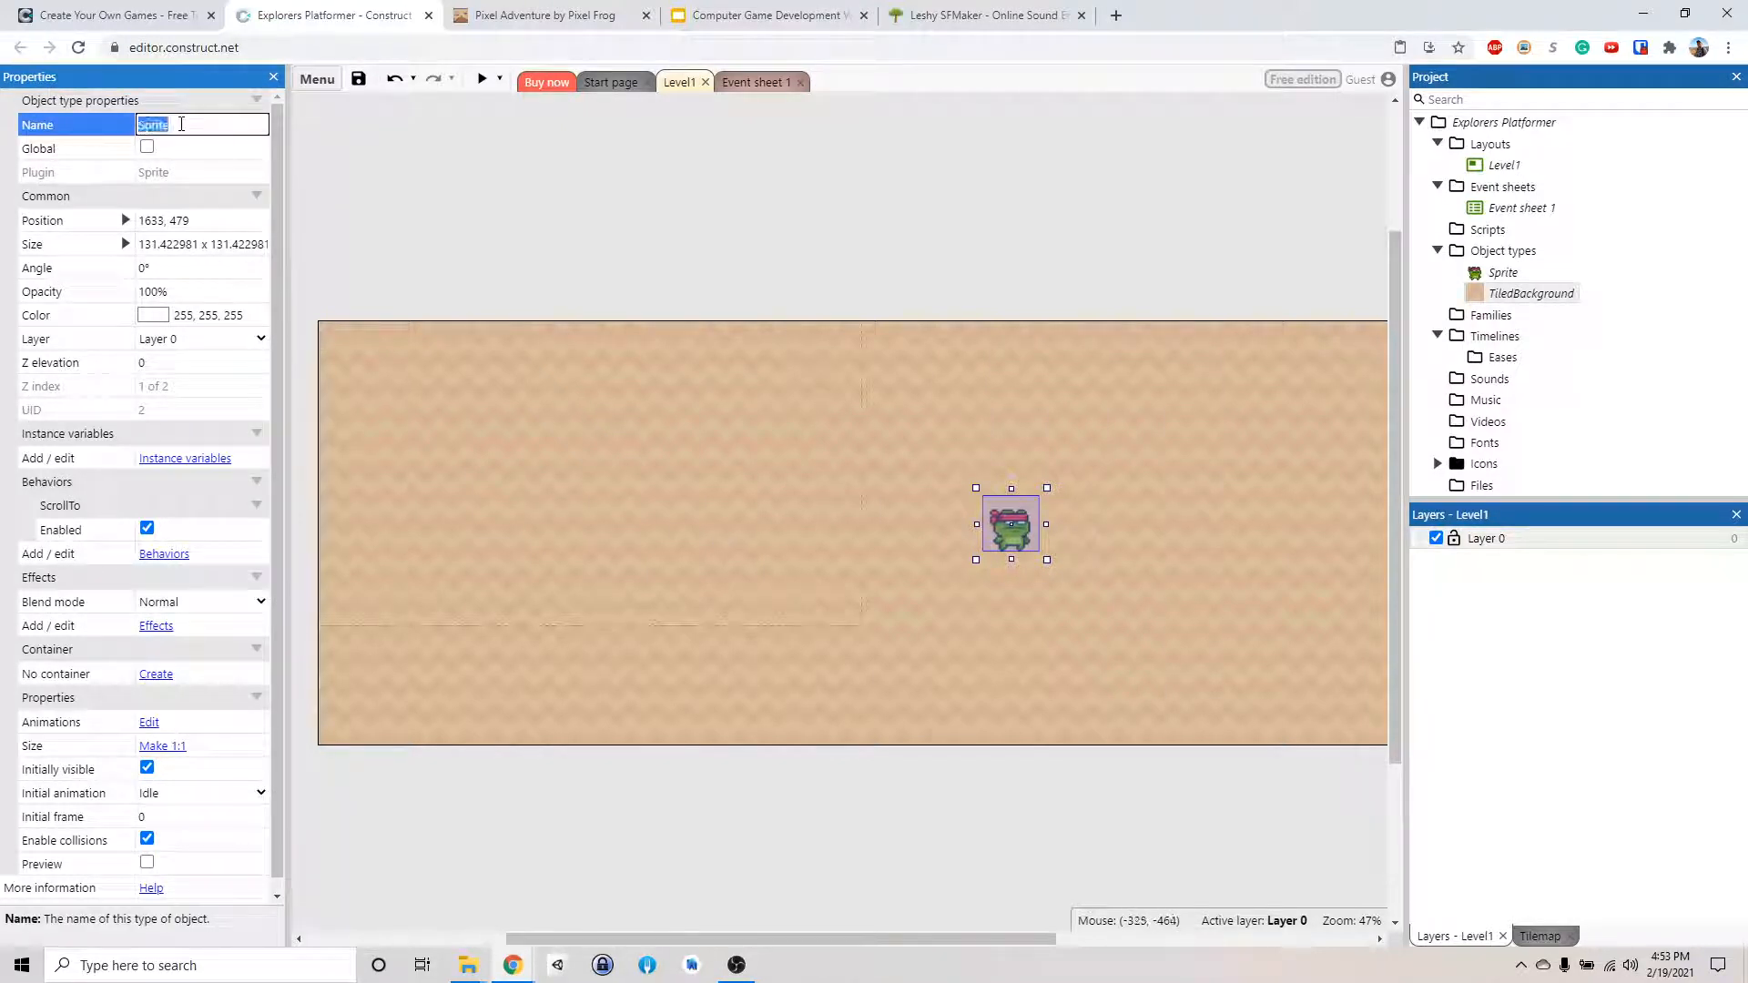
text(Player)
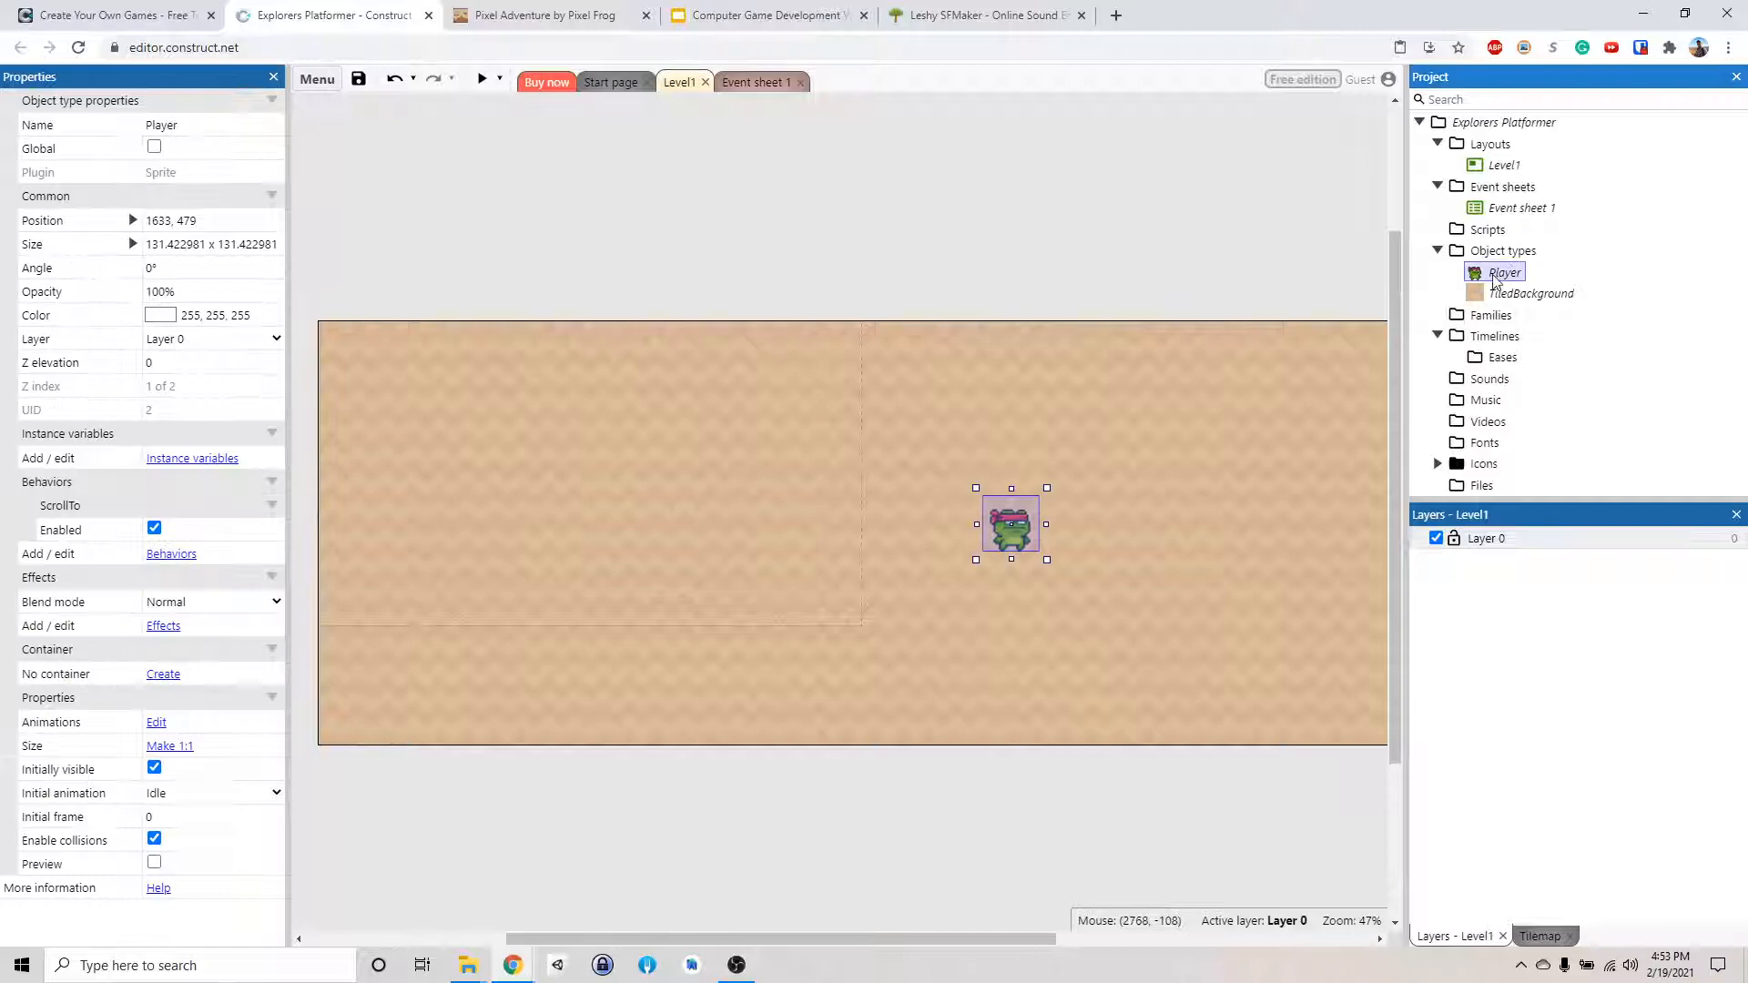
mouse_move(195, 113)
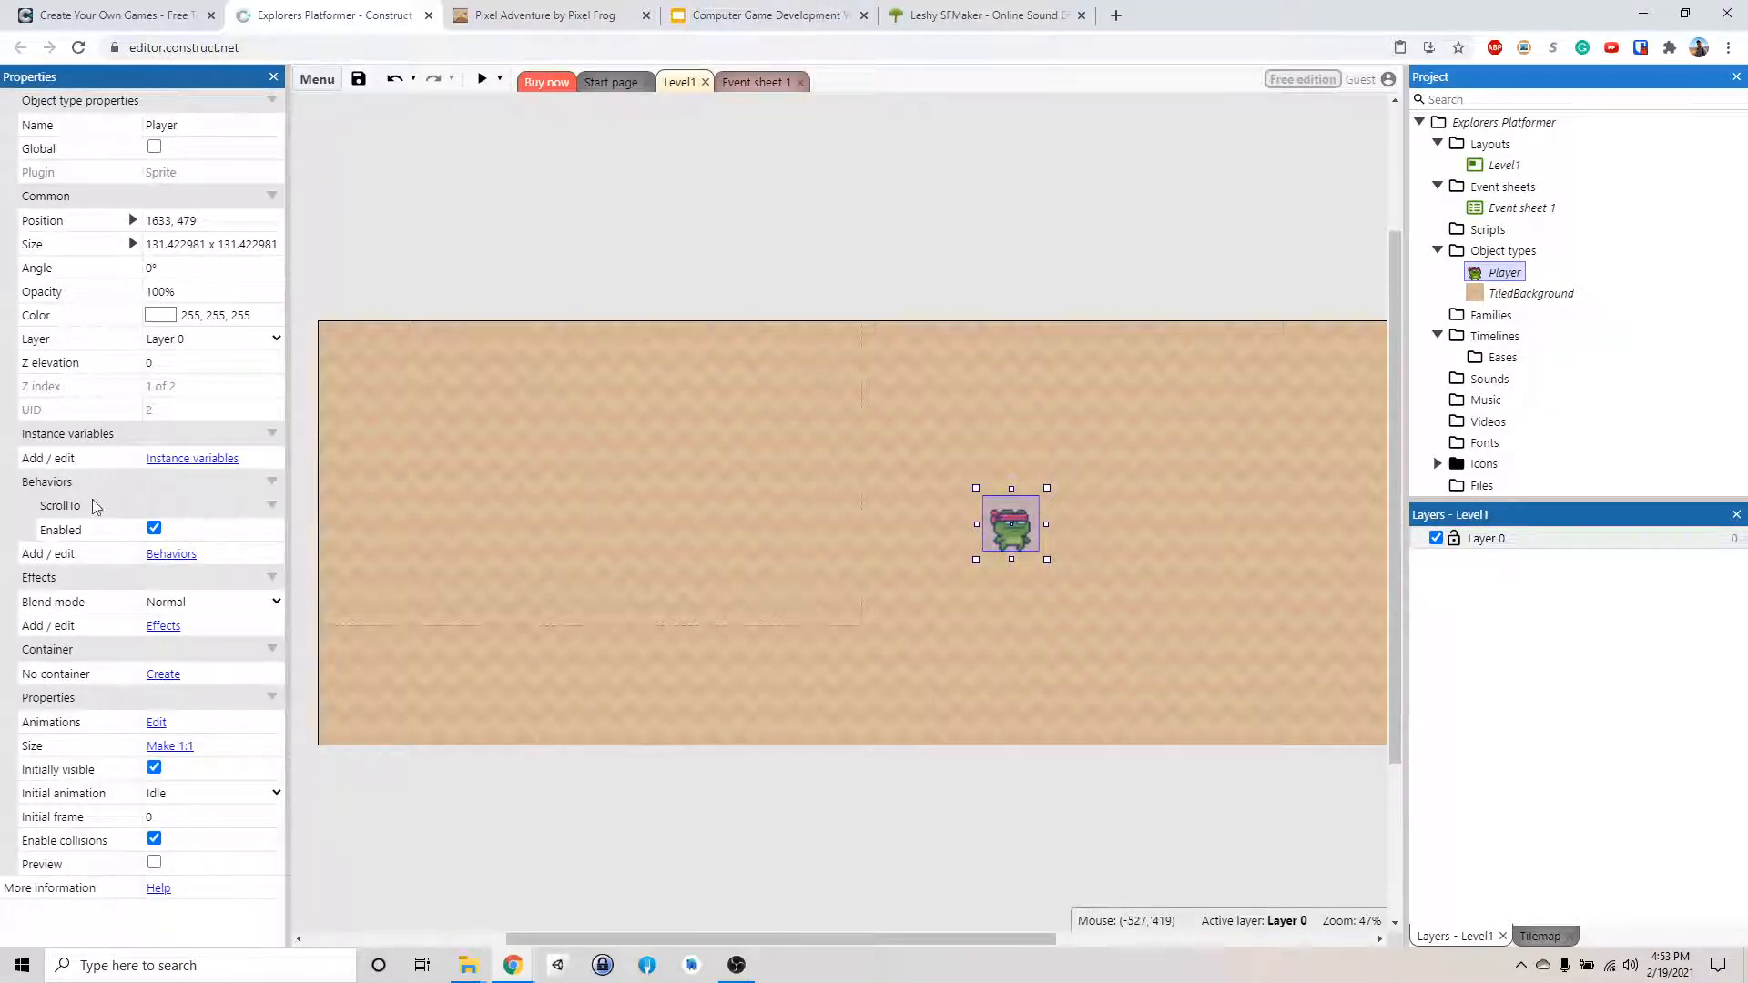
mouse_move(56, 542)
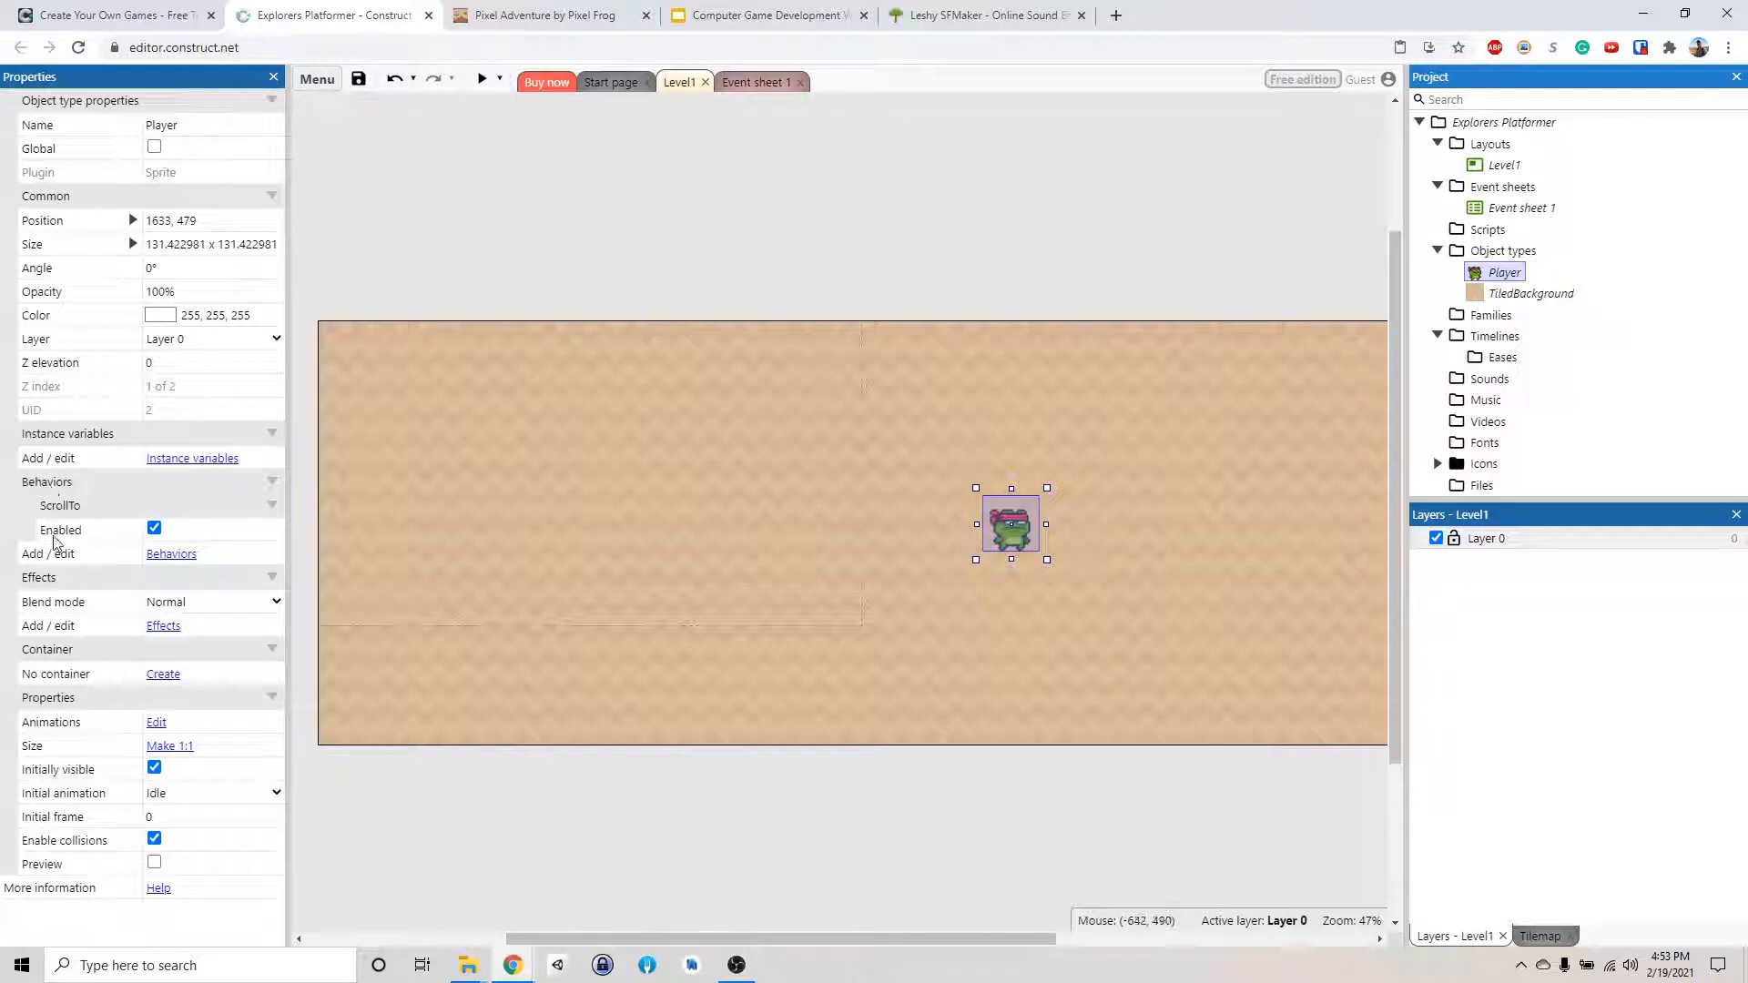
mouse_move(170, 553)
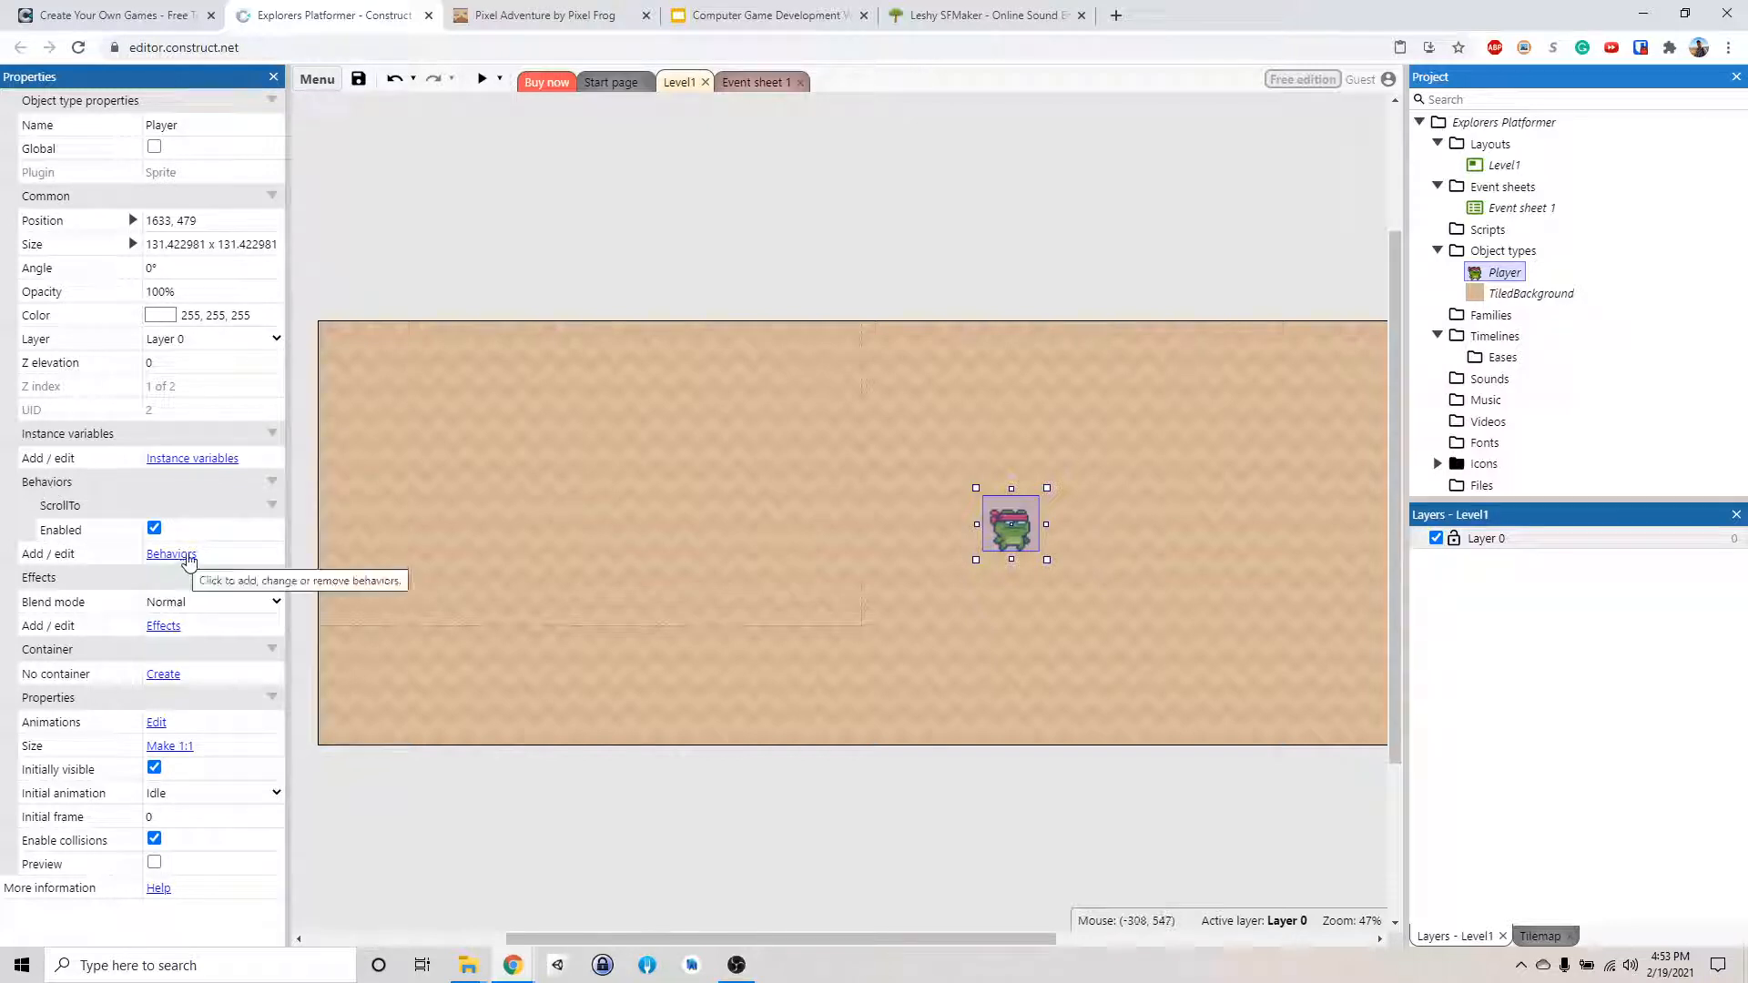
mouse_move(67, 513)
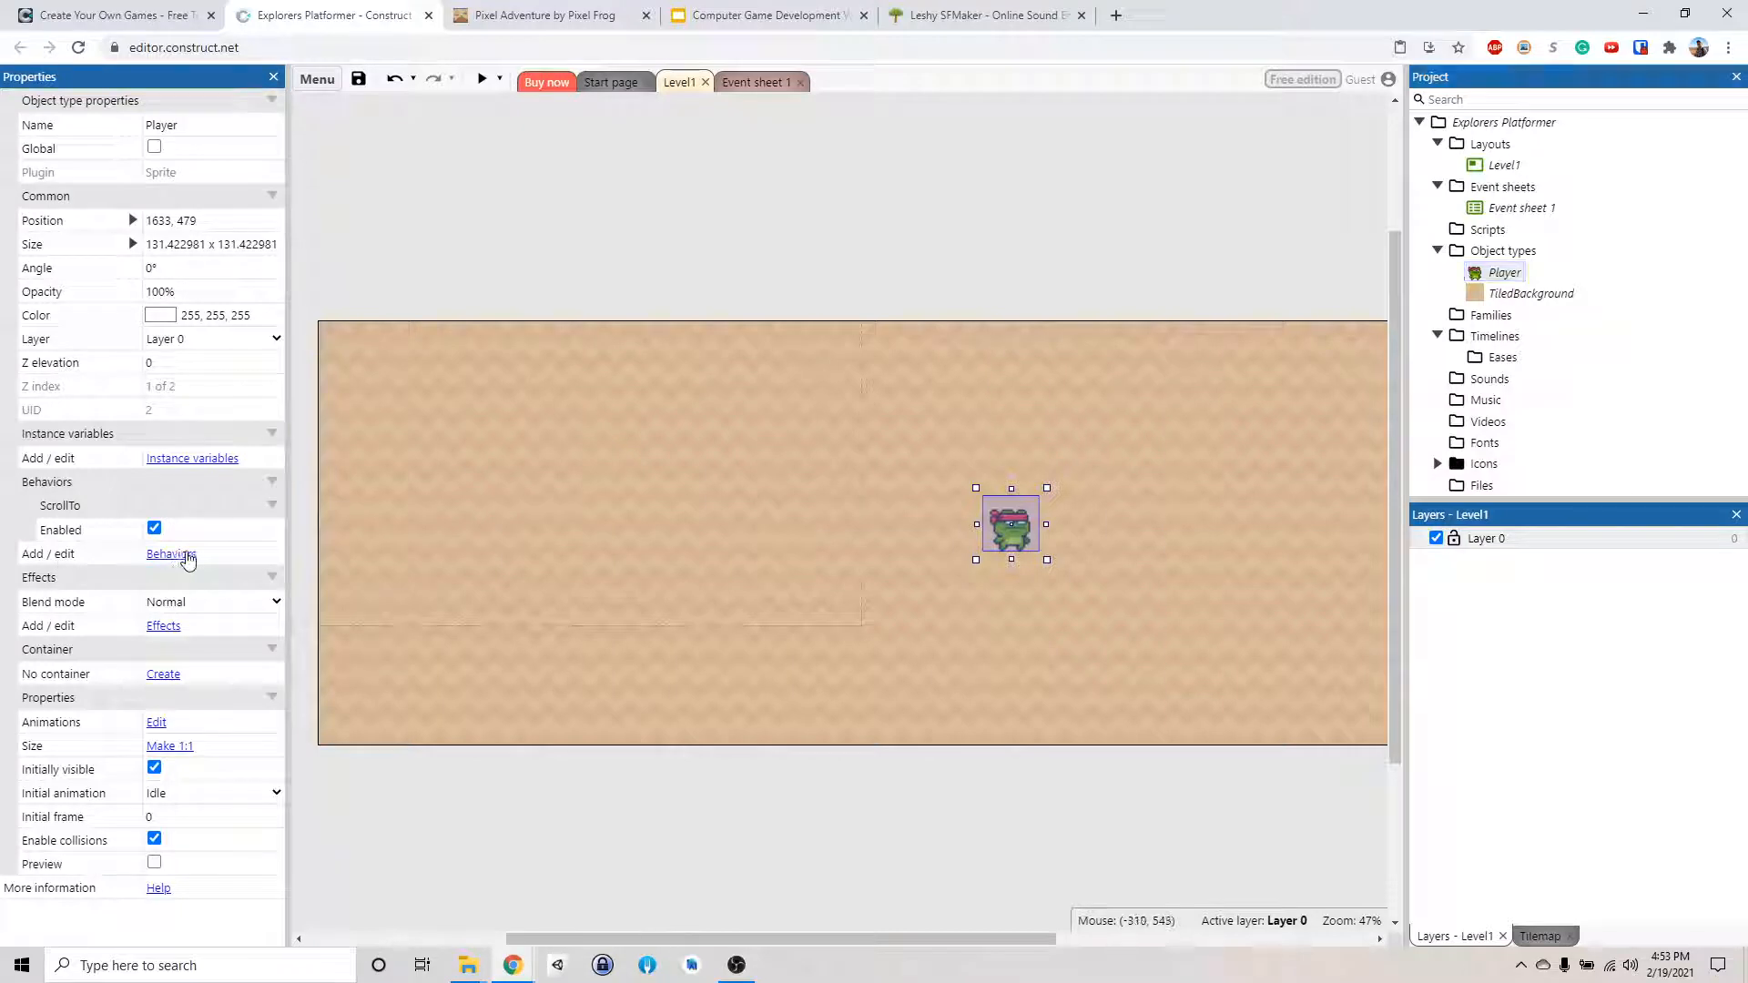
Add the 8 Direction movement behavior to Player and launch a level preview
click(170, 555)
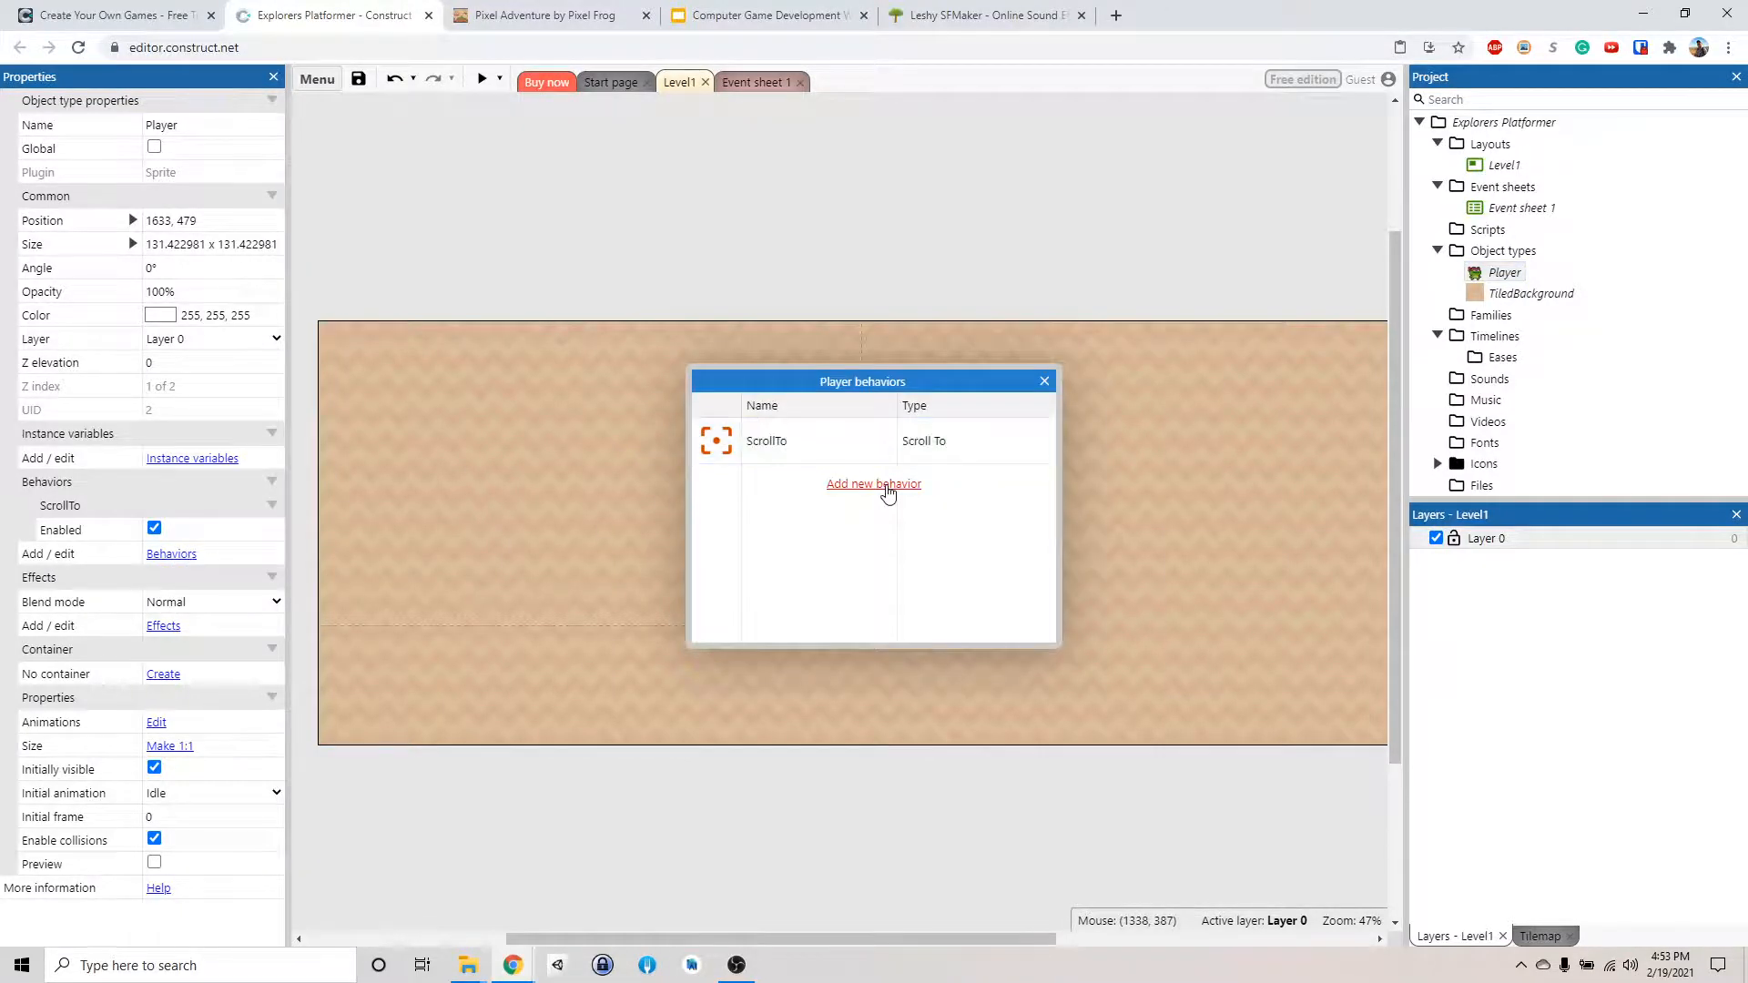
click(873, 483)
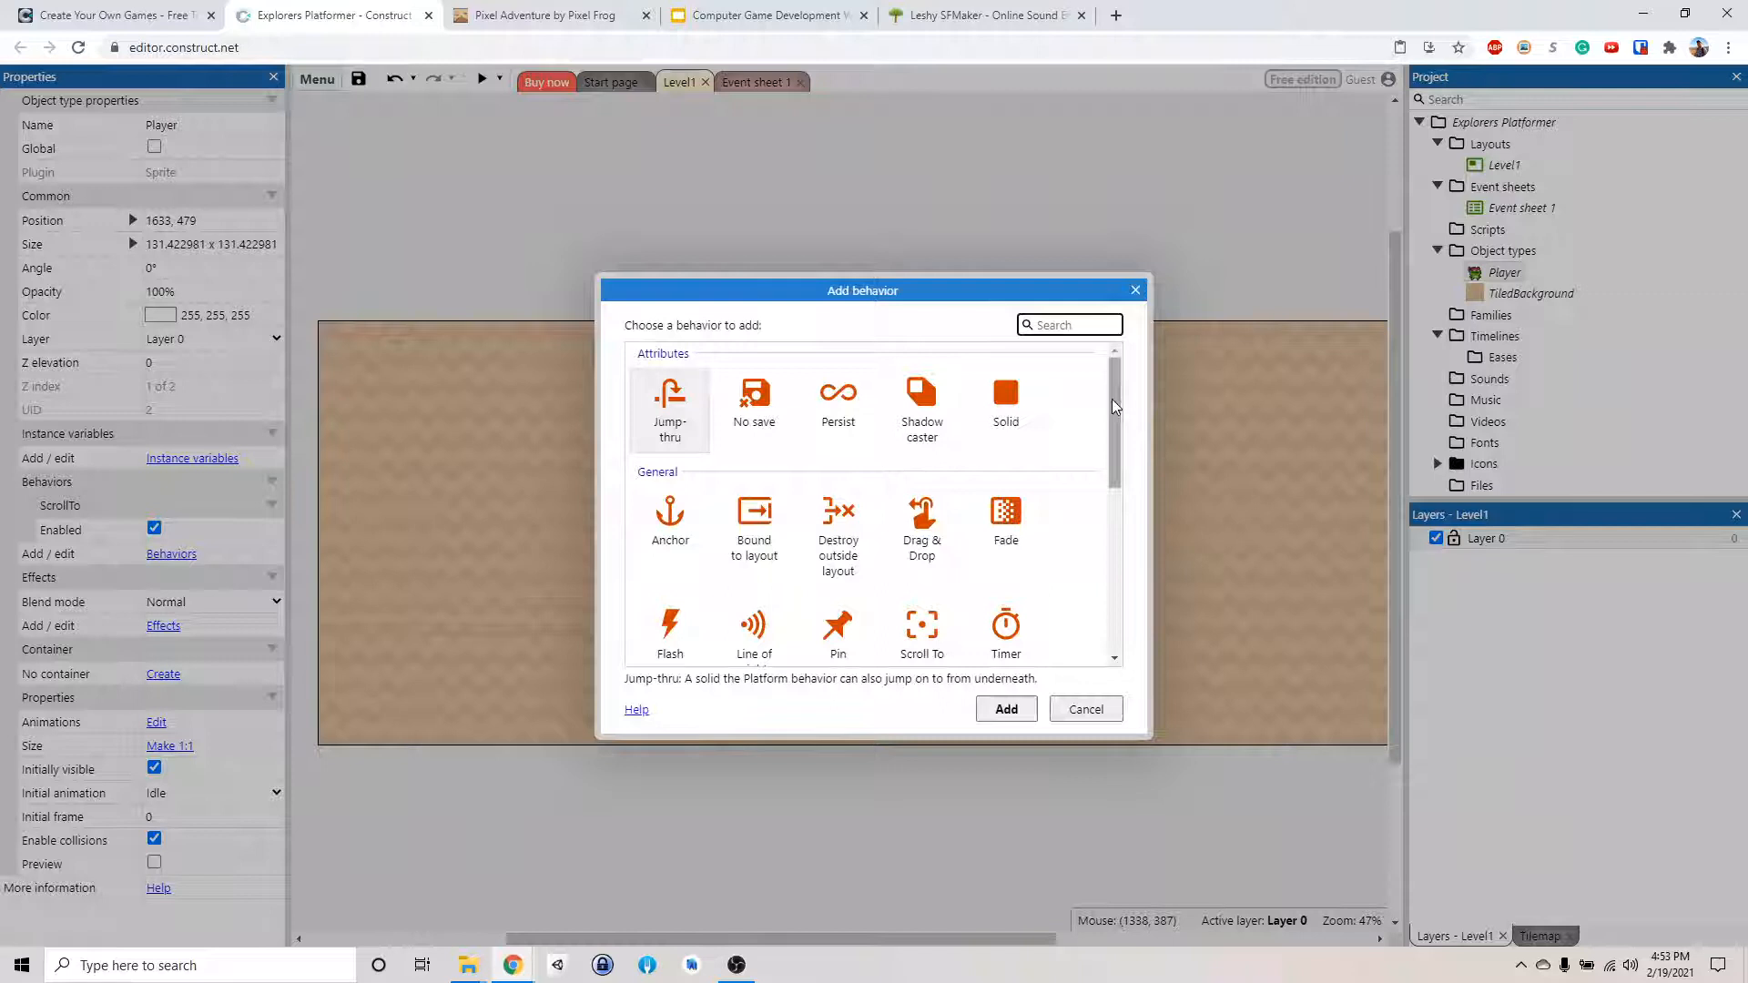
scroll(down, 3)
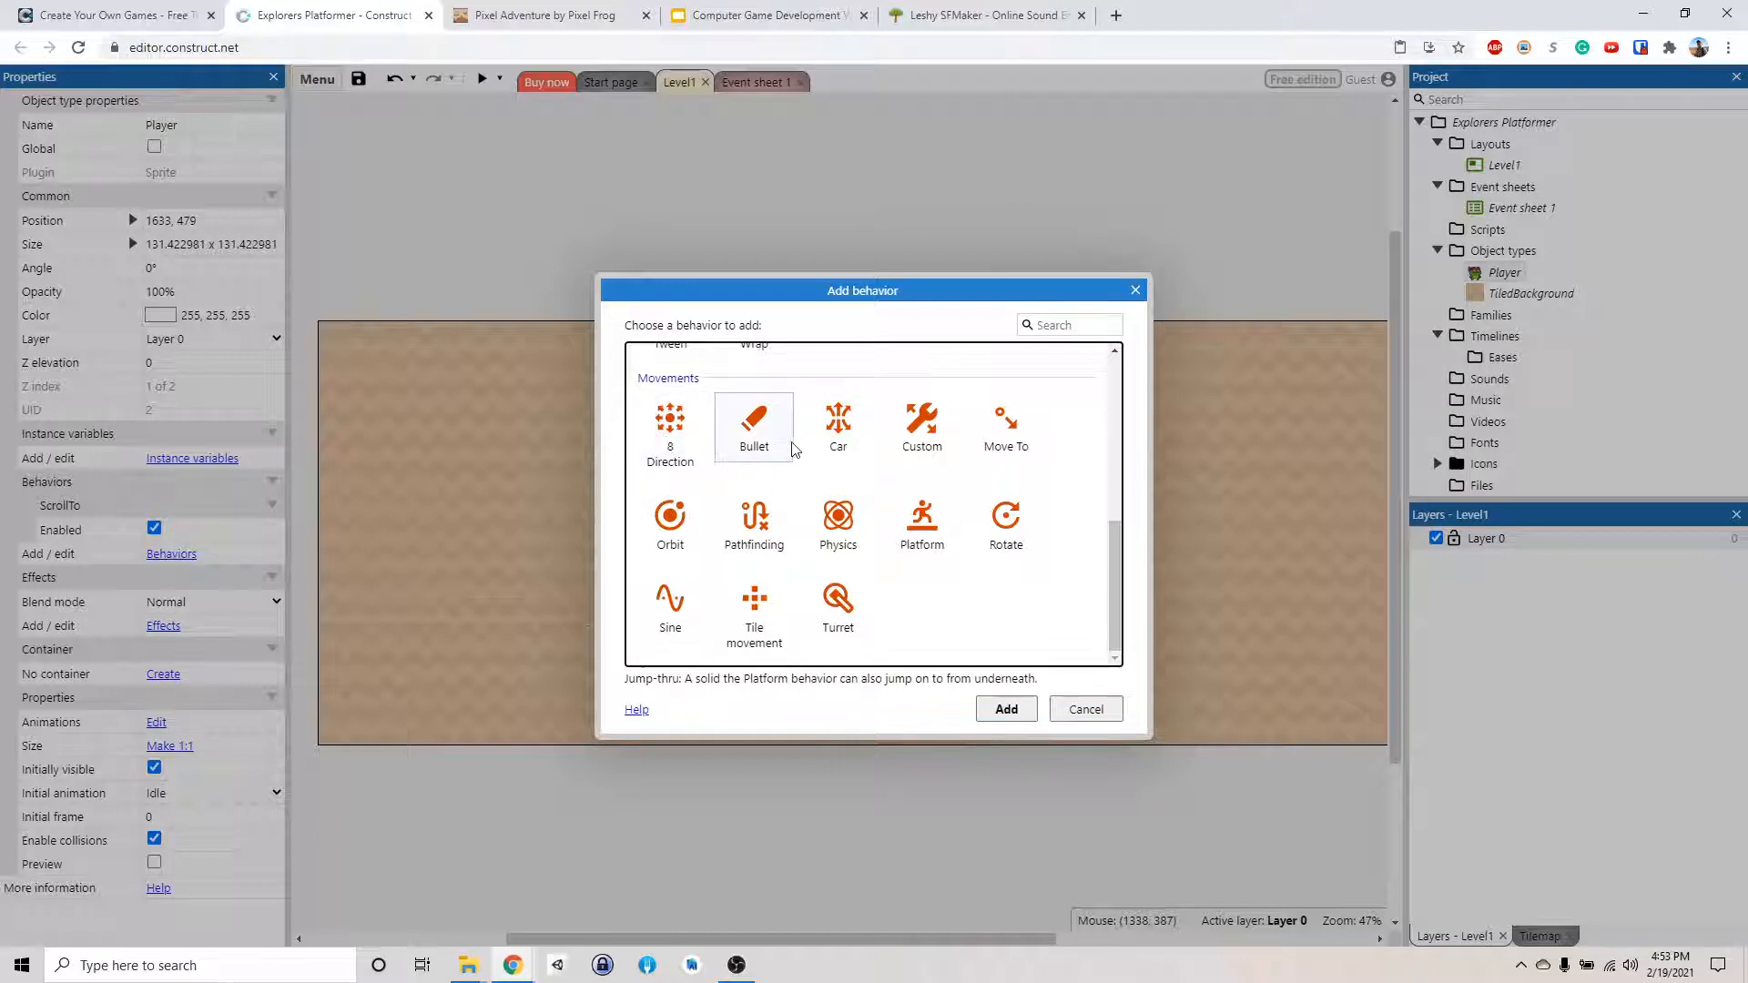
mouse_move(1137, 520)
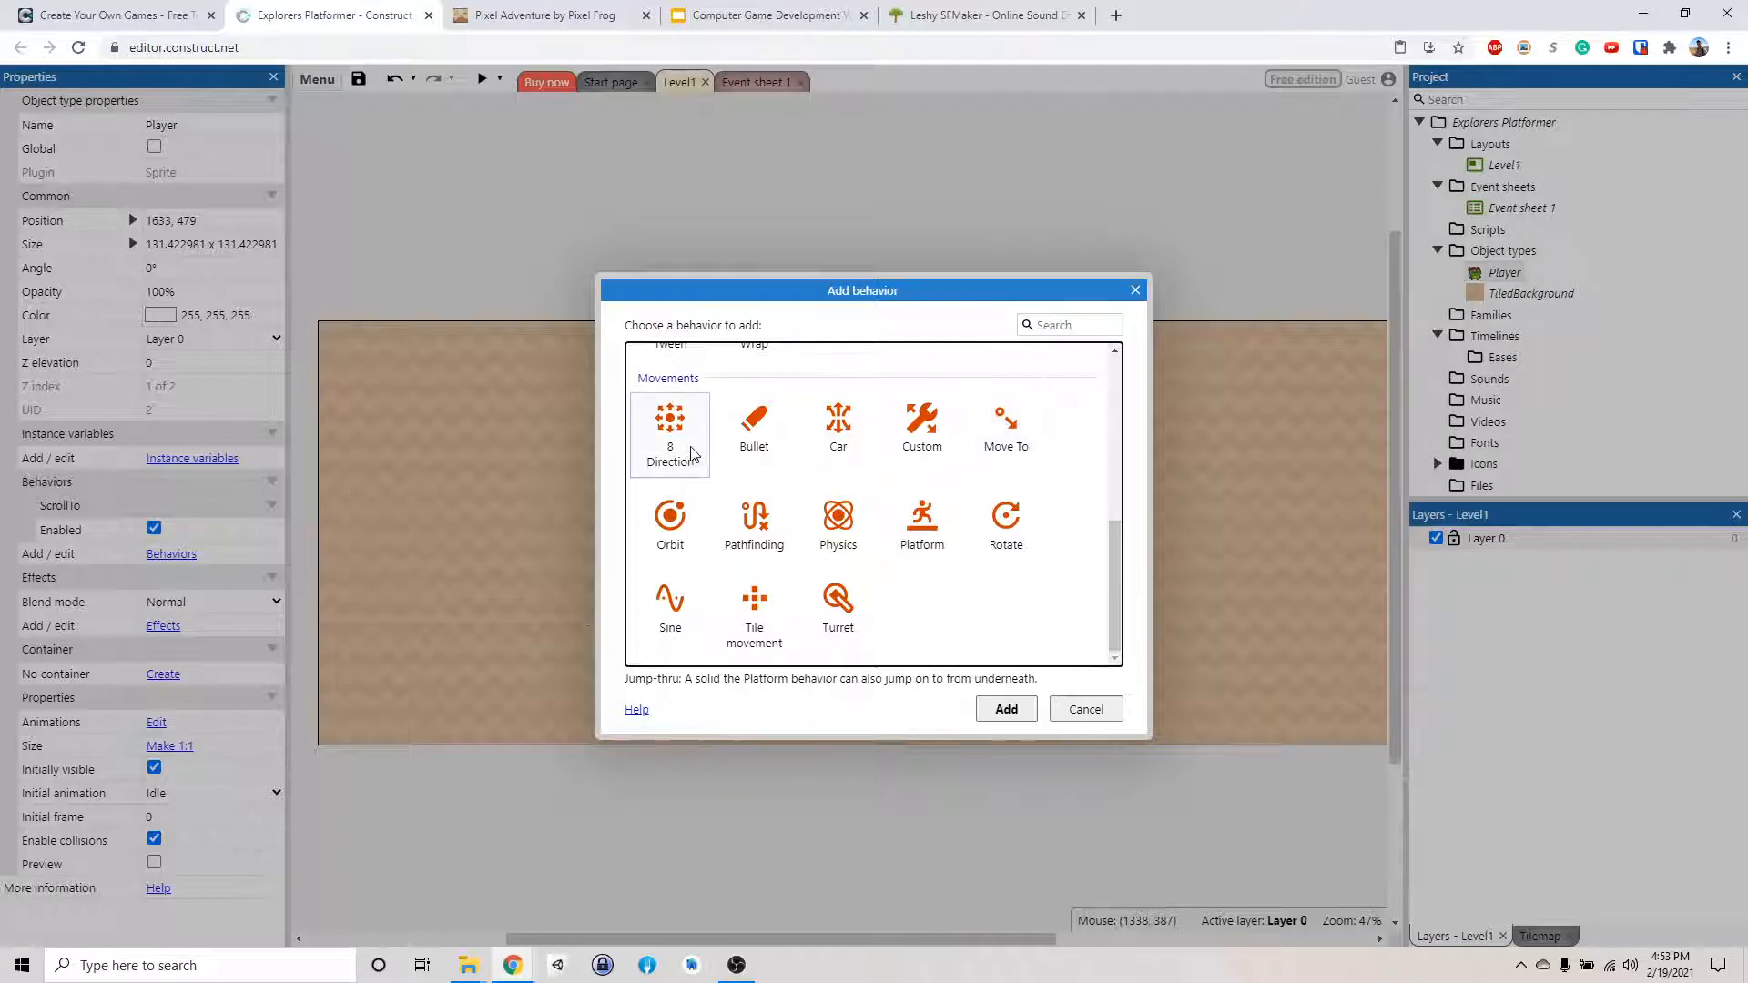
click(670, 433)
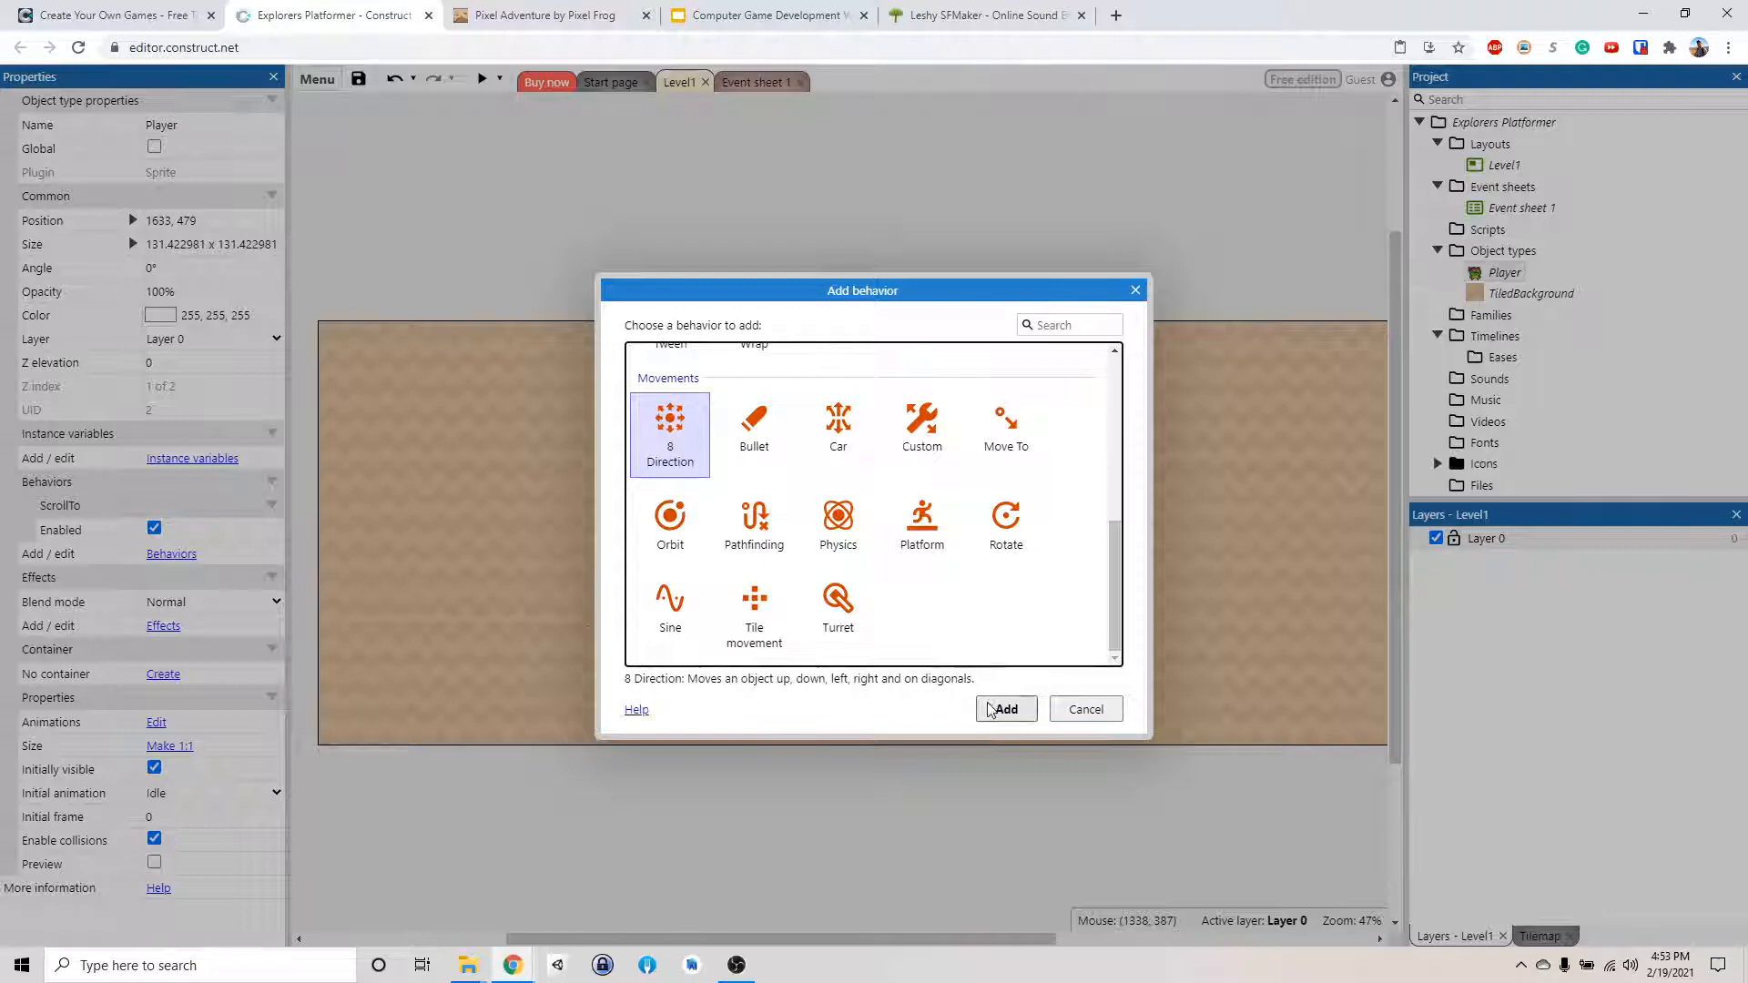
click(1003, 709)
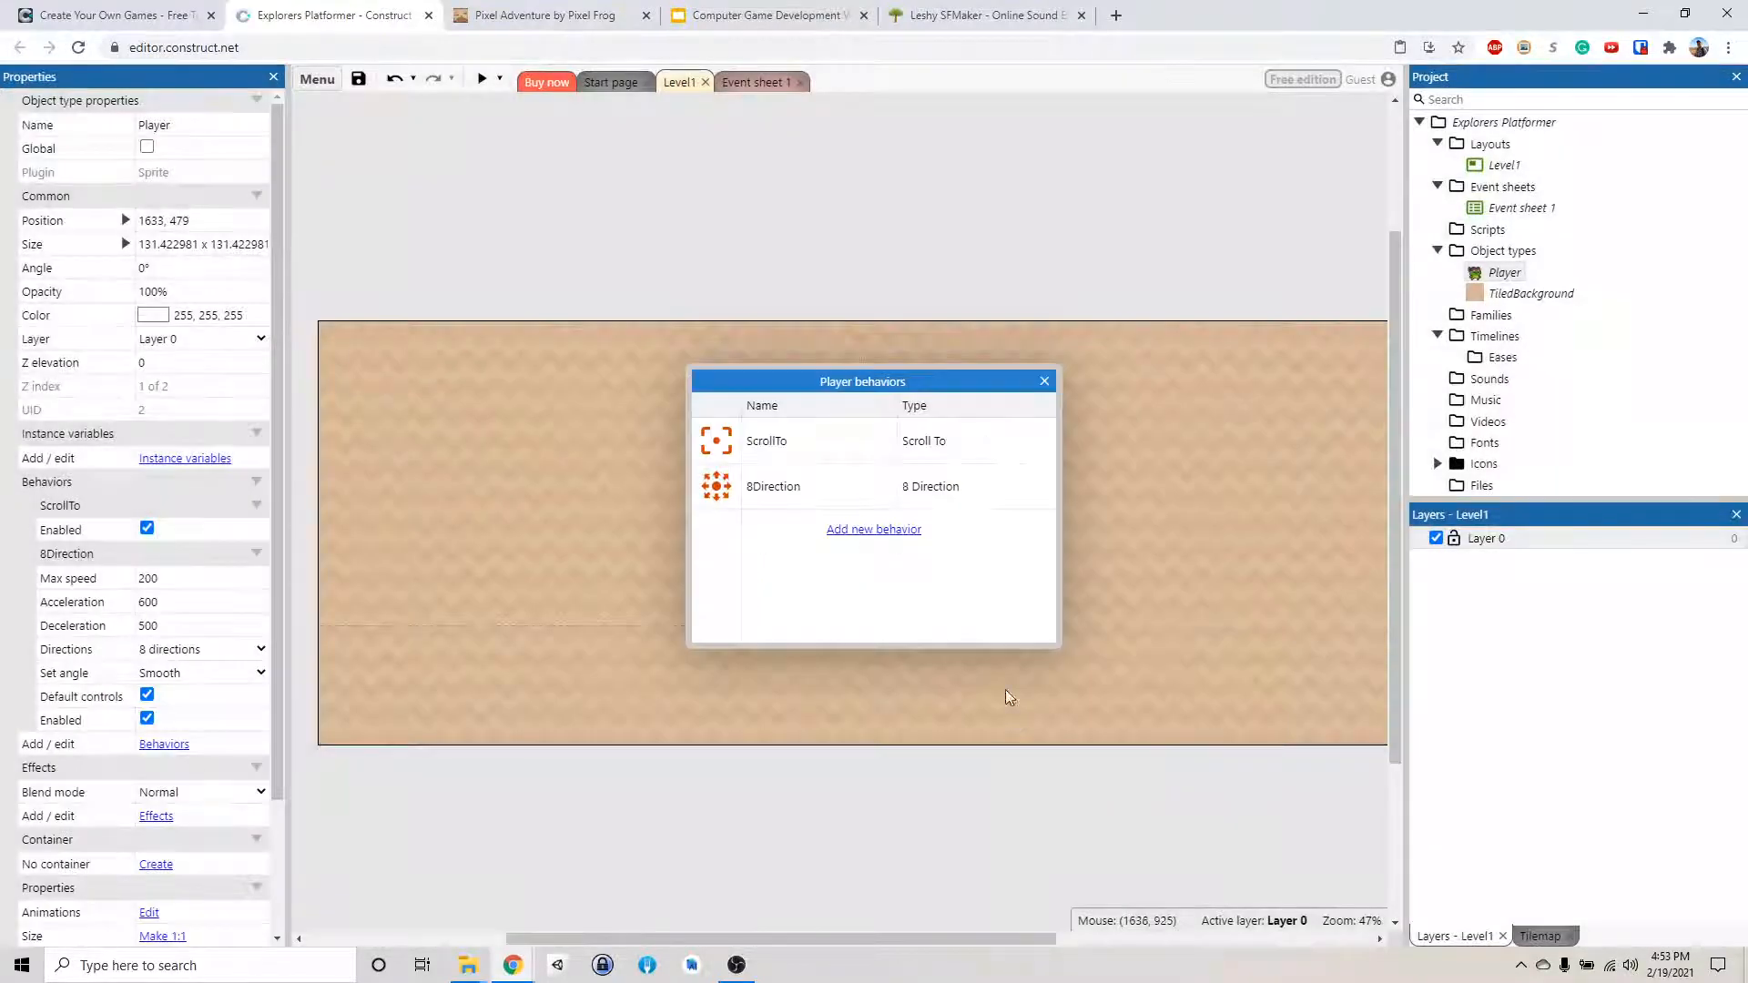
click(802, 486)
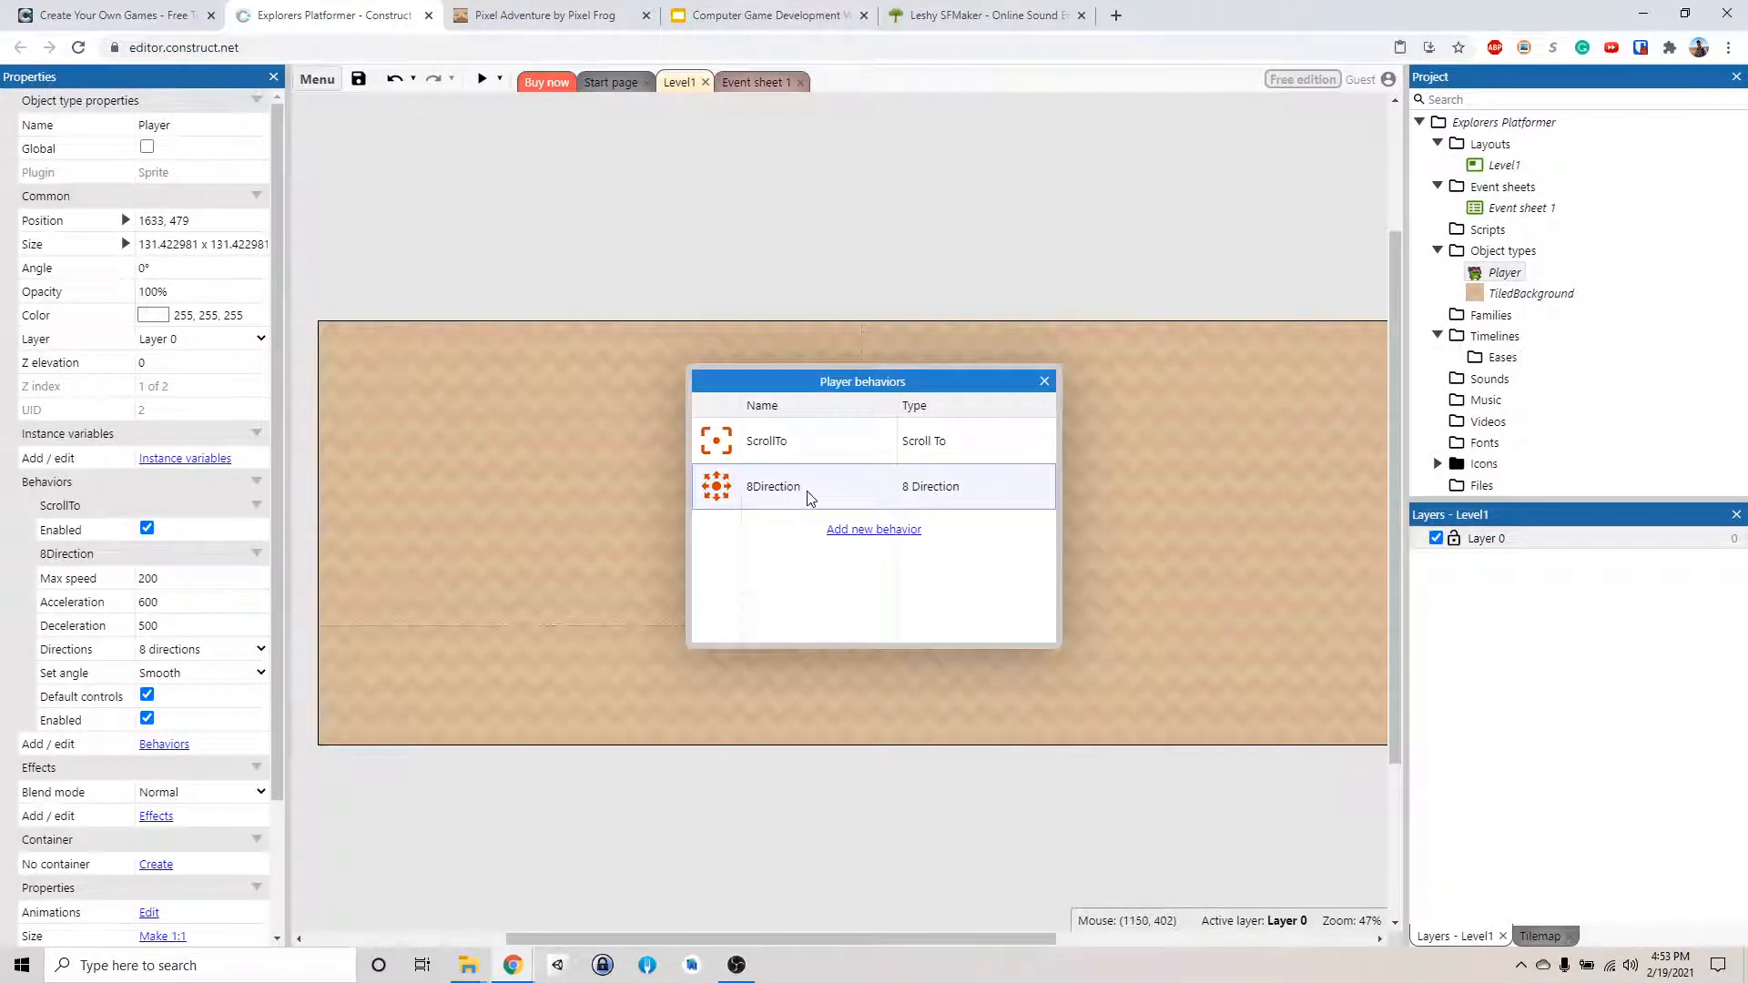
click(1043, 381)
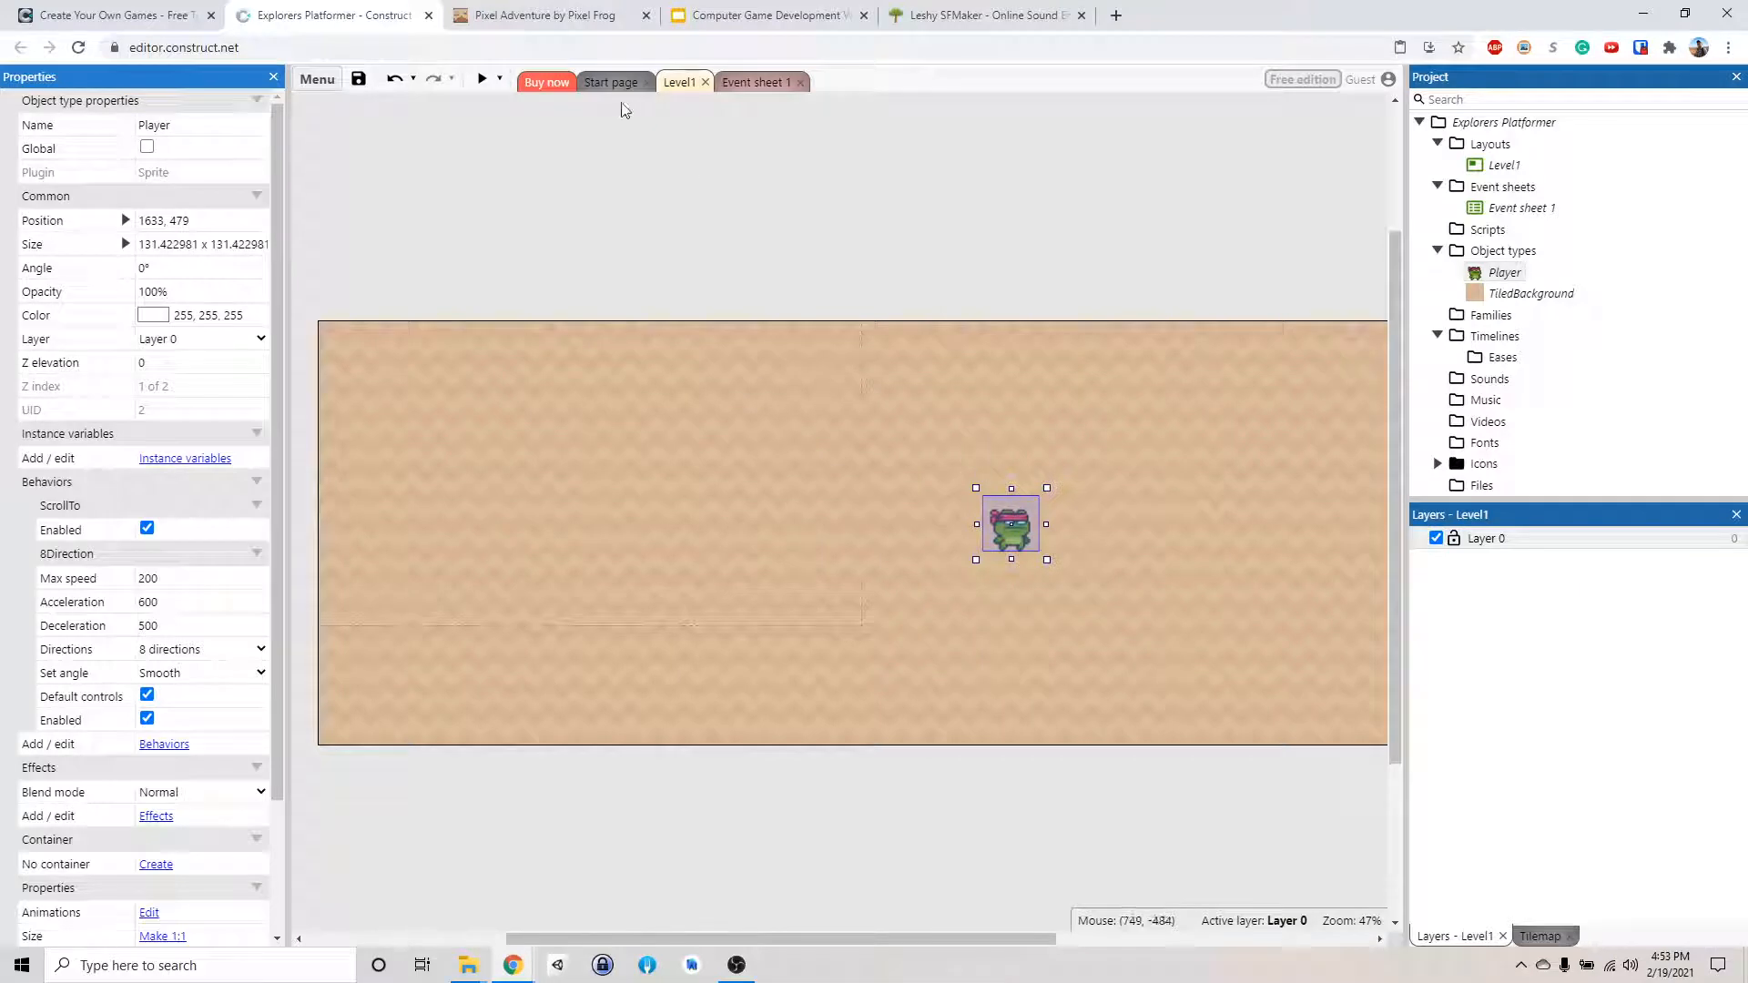
click(480, 79)
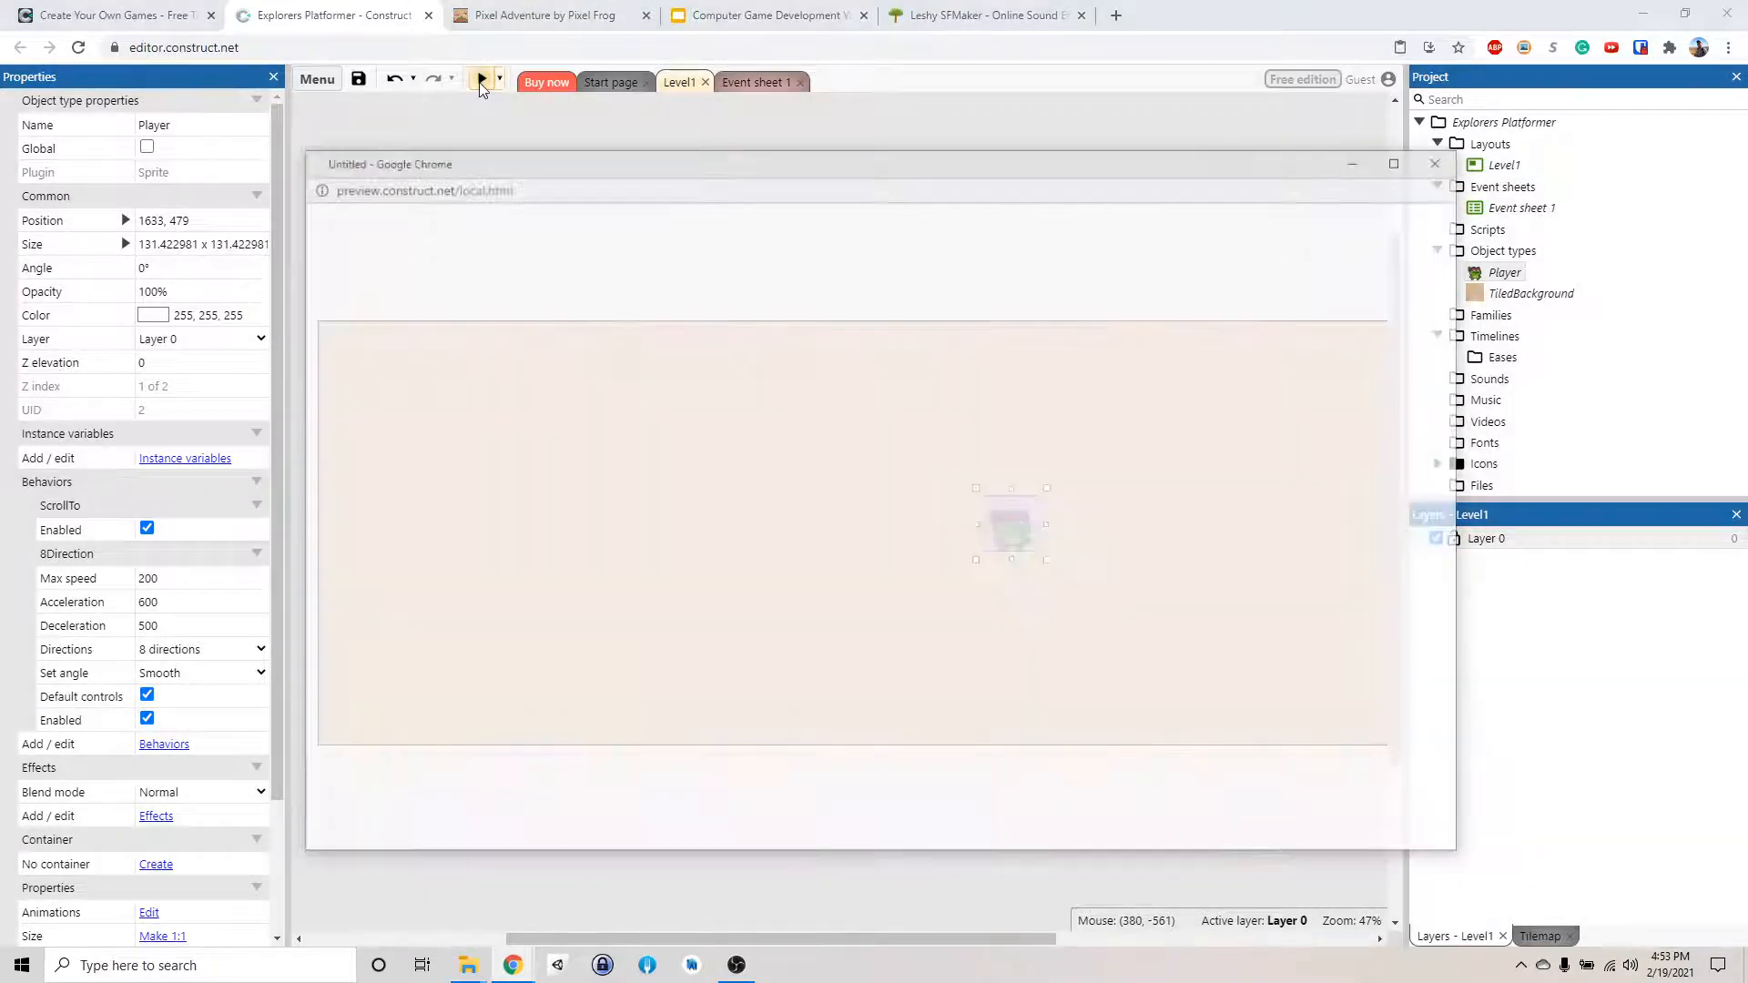
Test the frog's eight-direction movement in the running preview, then close it
click(481, 79)
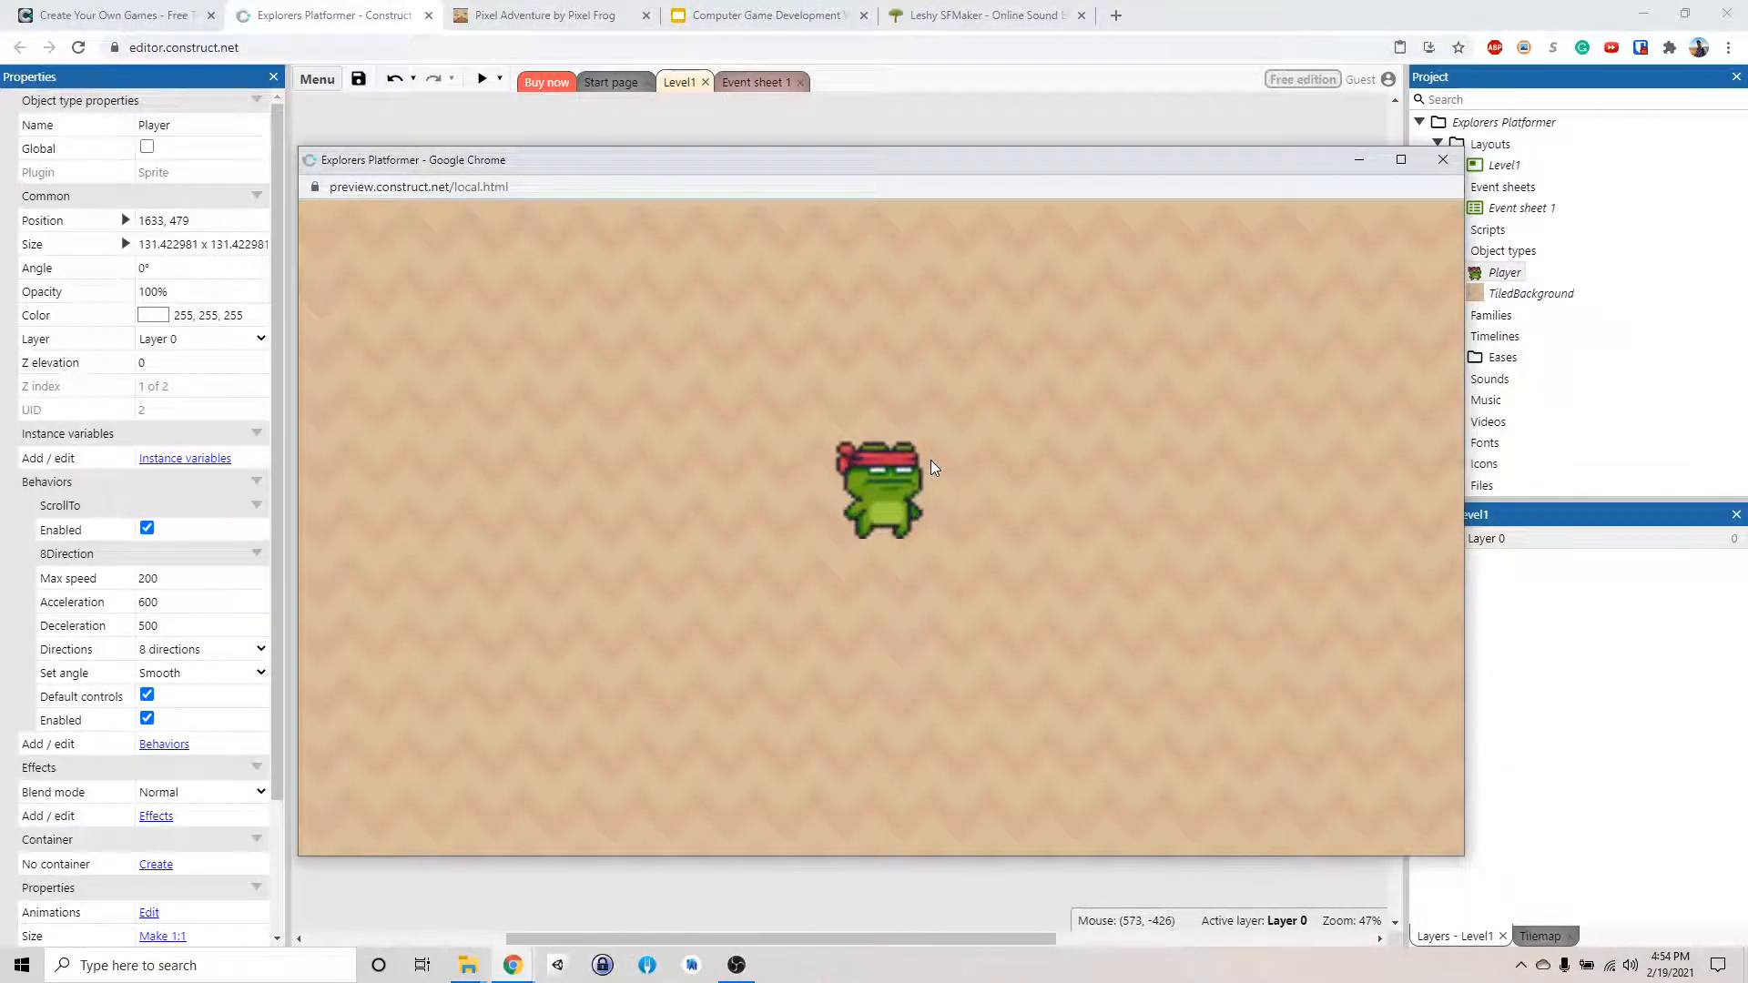
click(1440, 159)
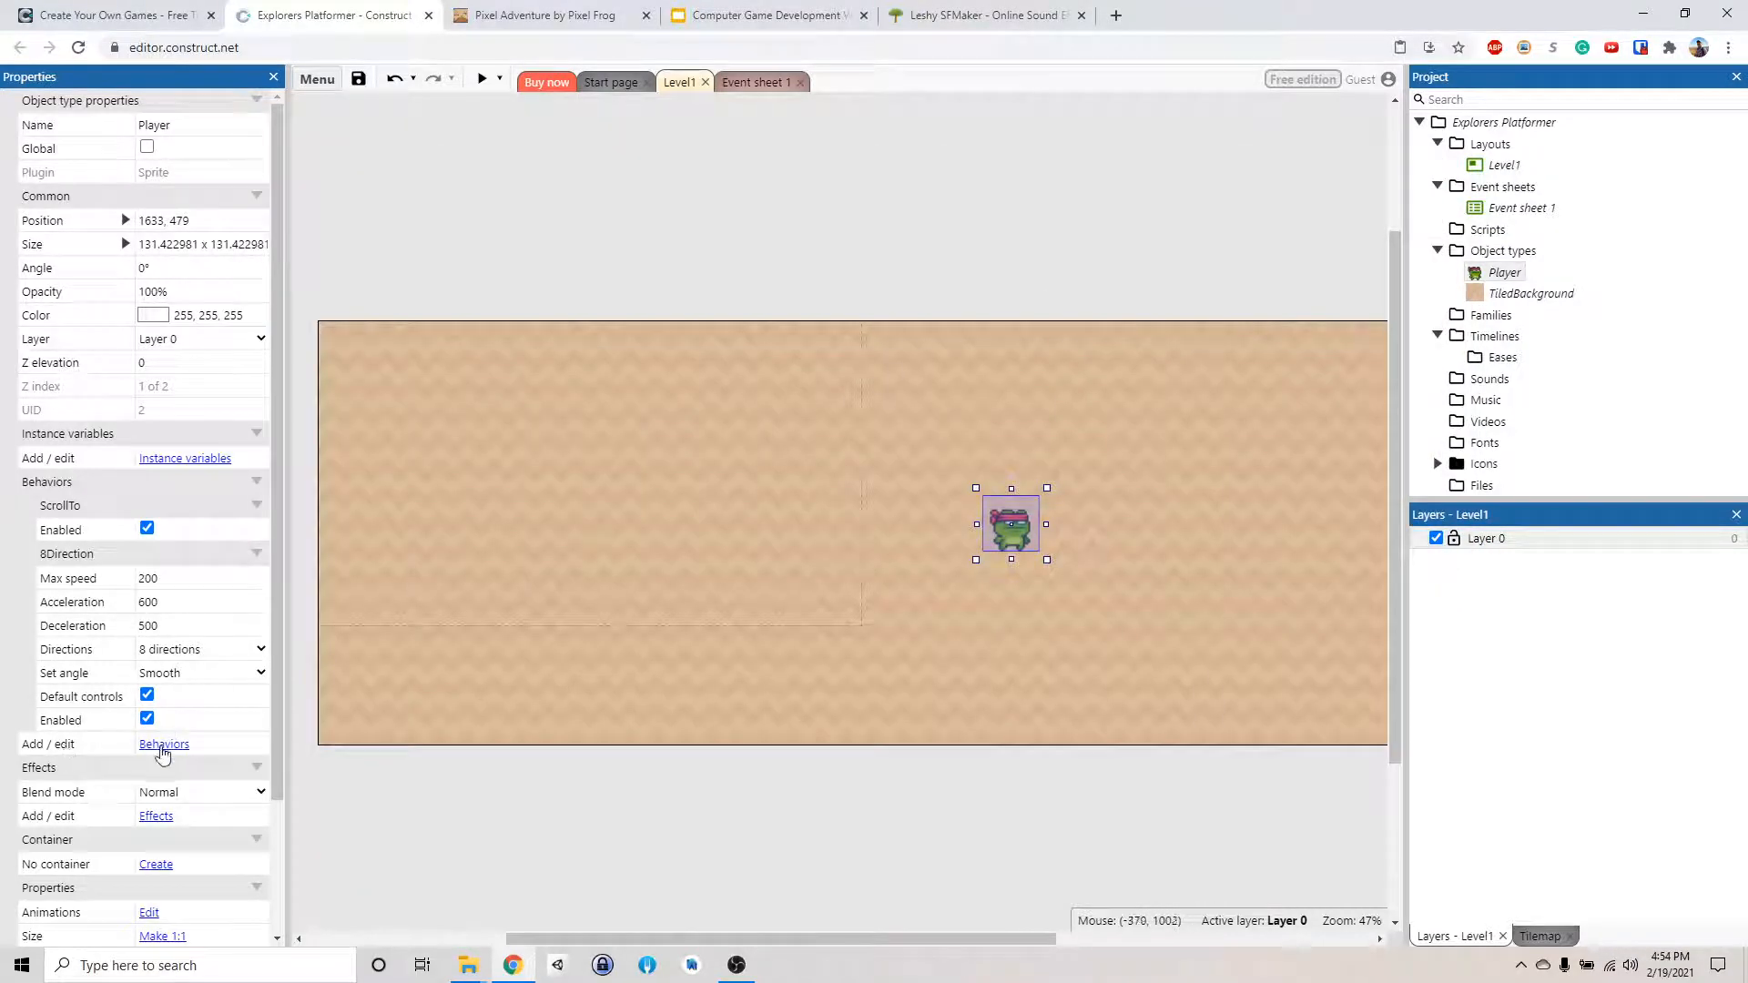
Remove the 8Direction behavior from the Player's behavior list
click(163, 743)
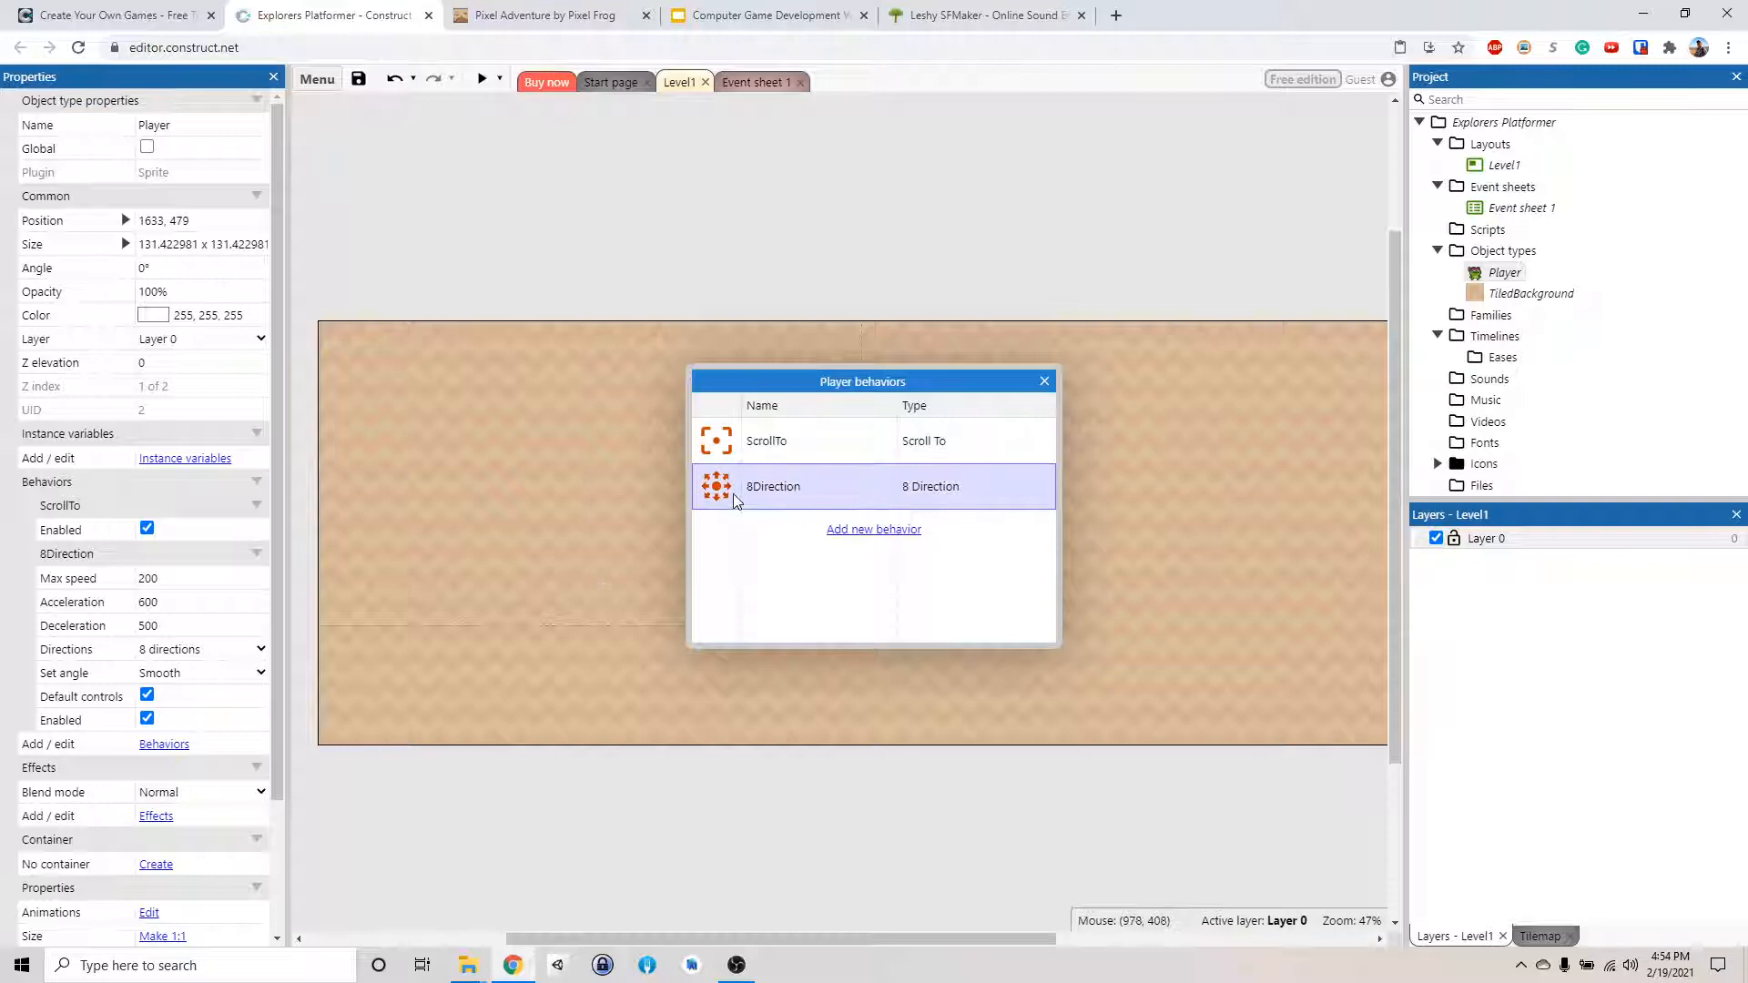
right_click(772, 486)
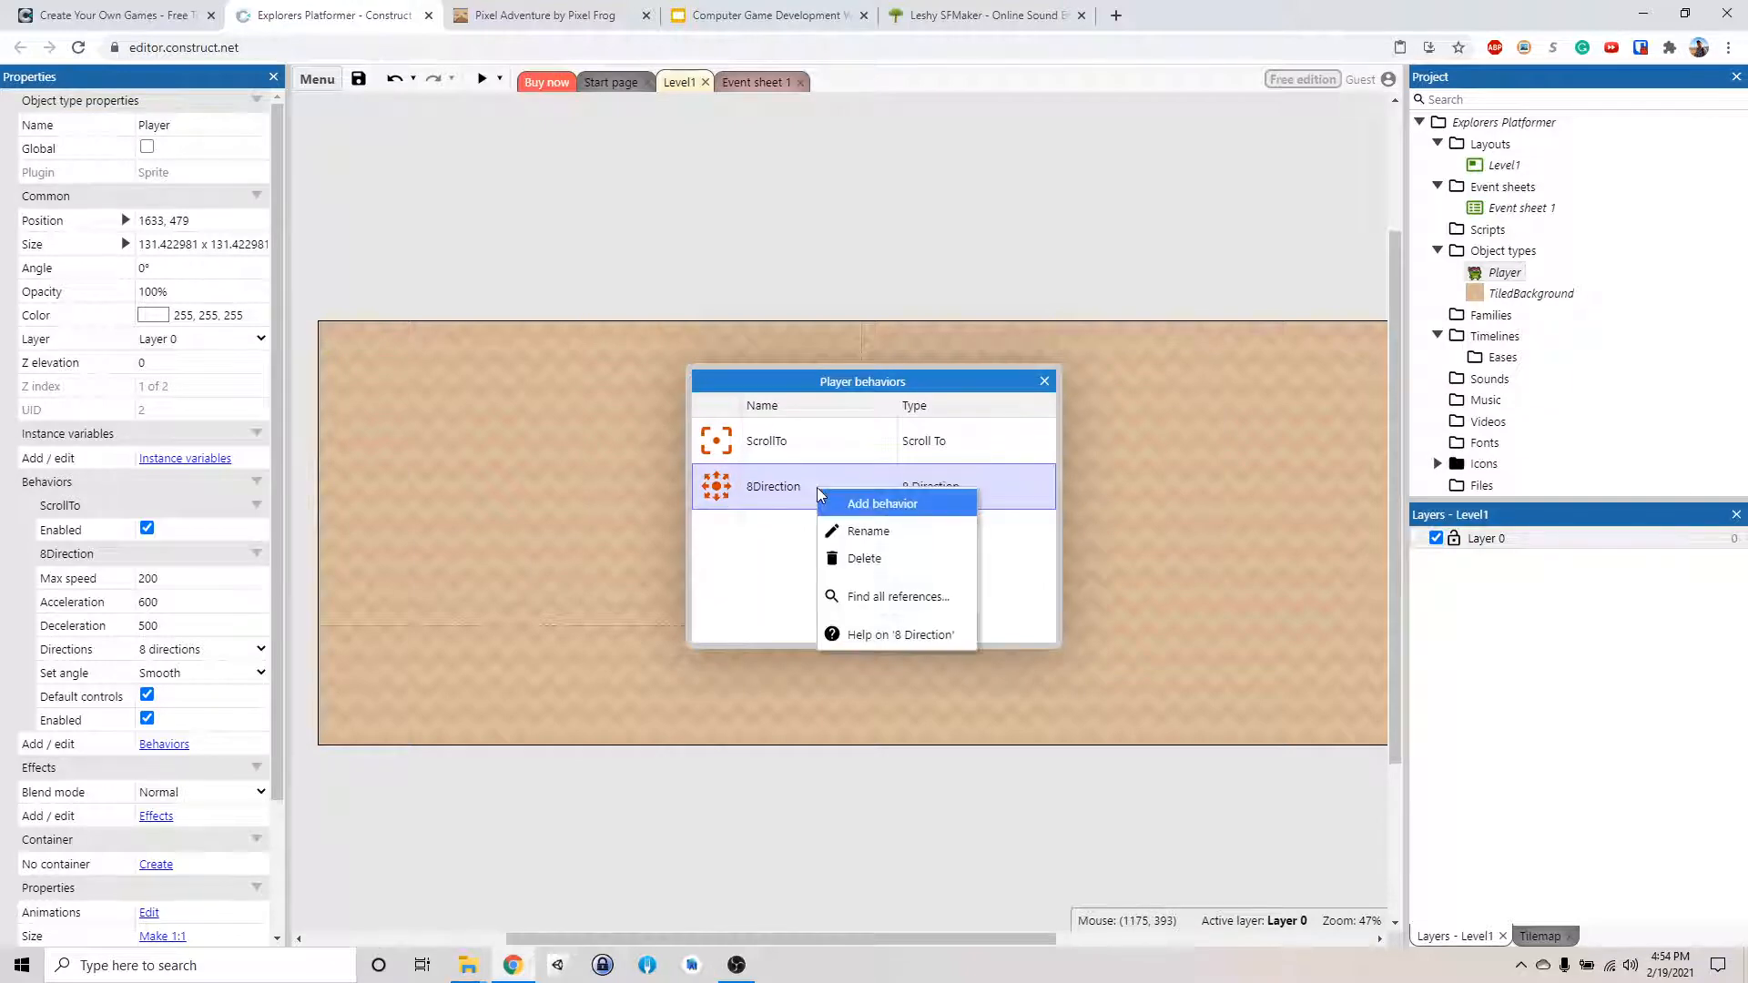
click(864, 558)
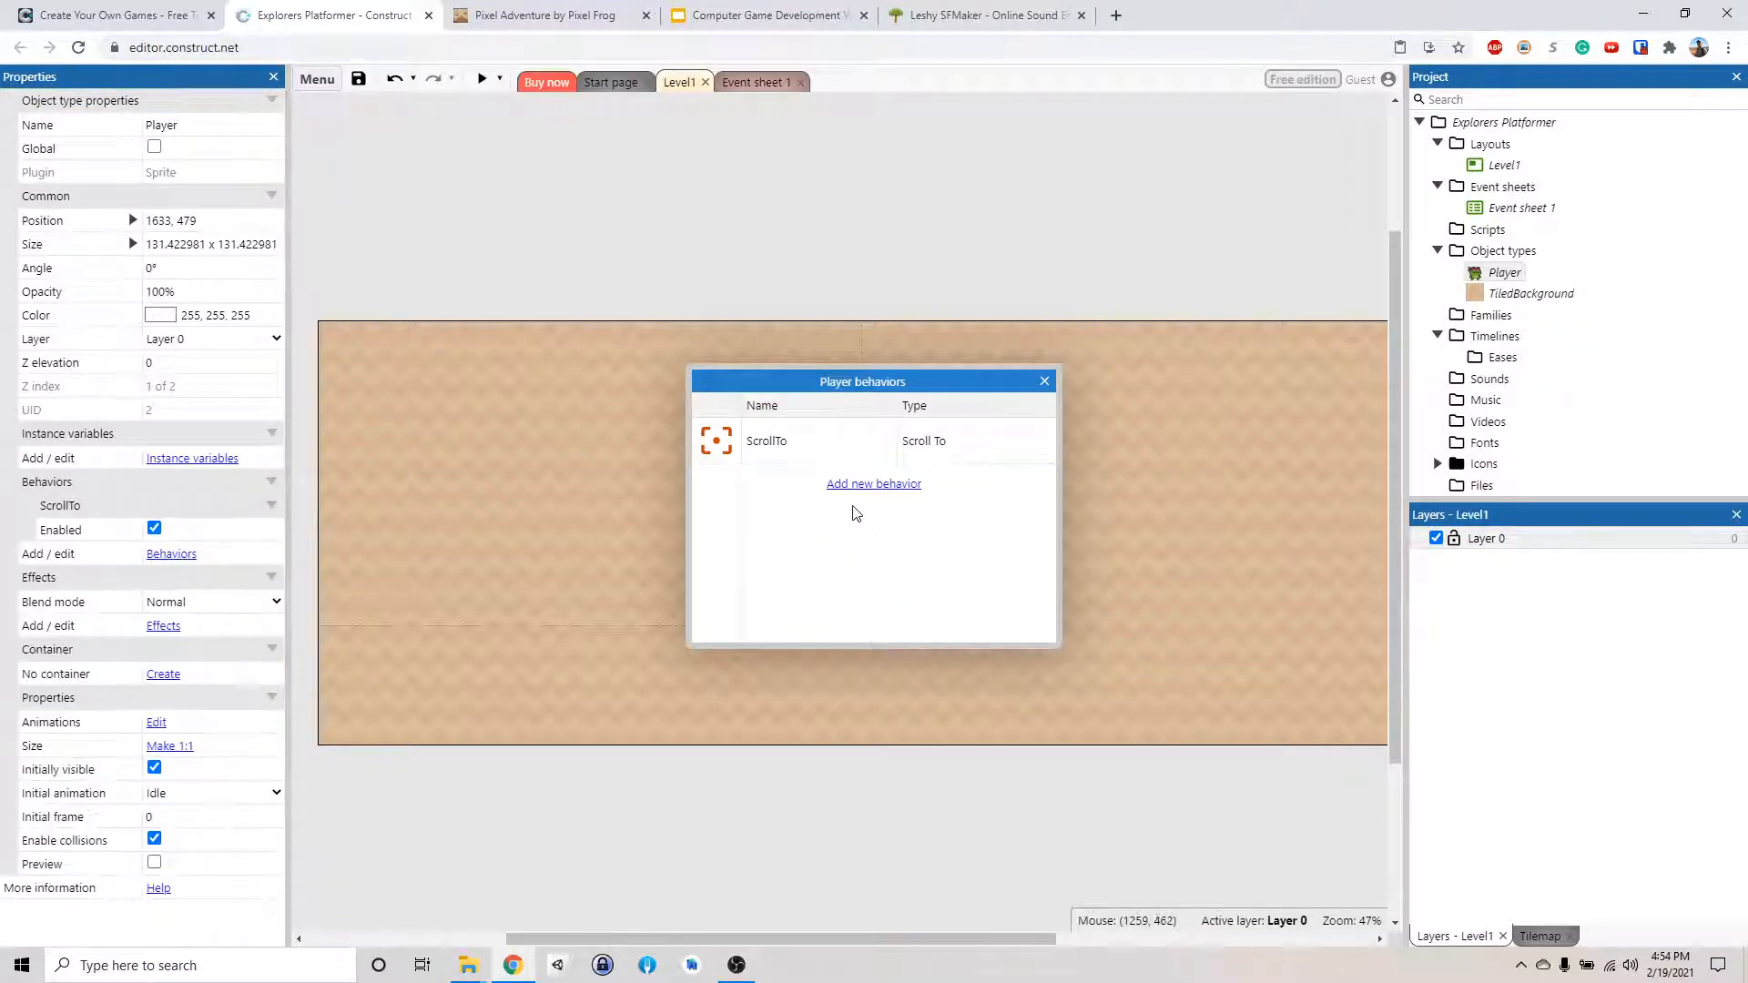
Add the Platform movement behavior to Player and close the behaviors list
click(872, 482)
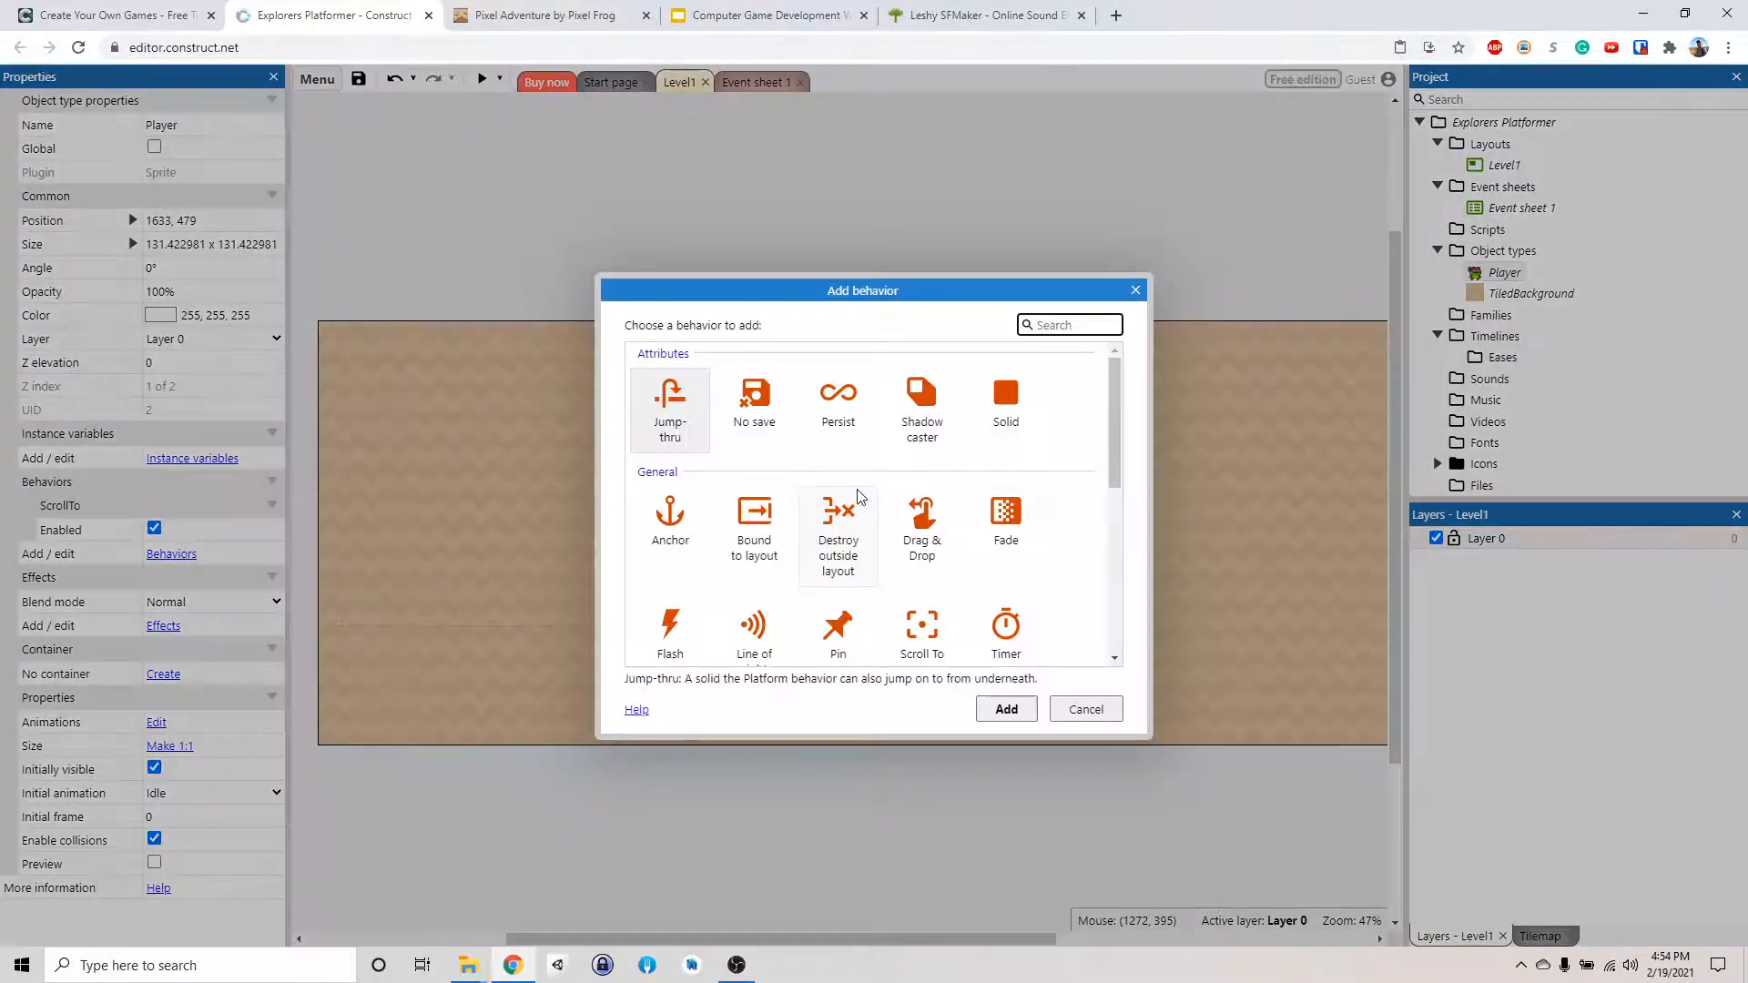
scroll(down, 3)
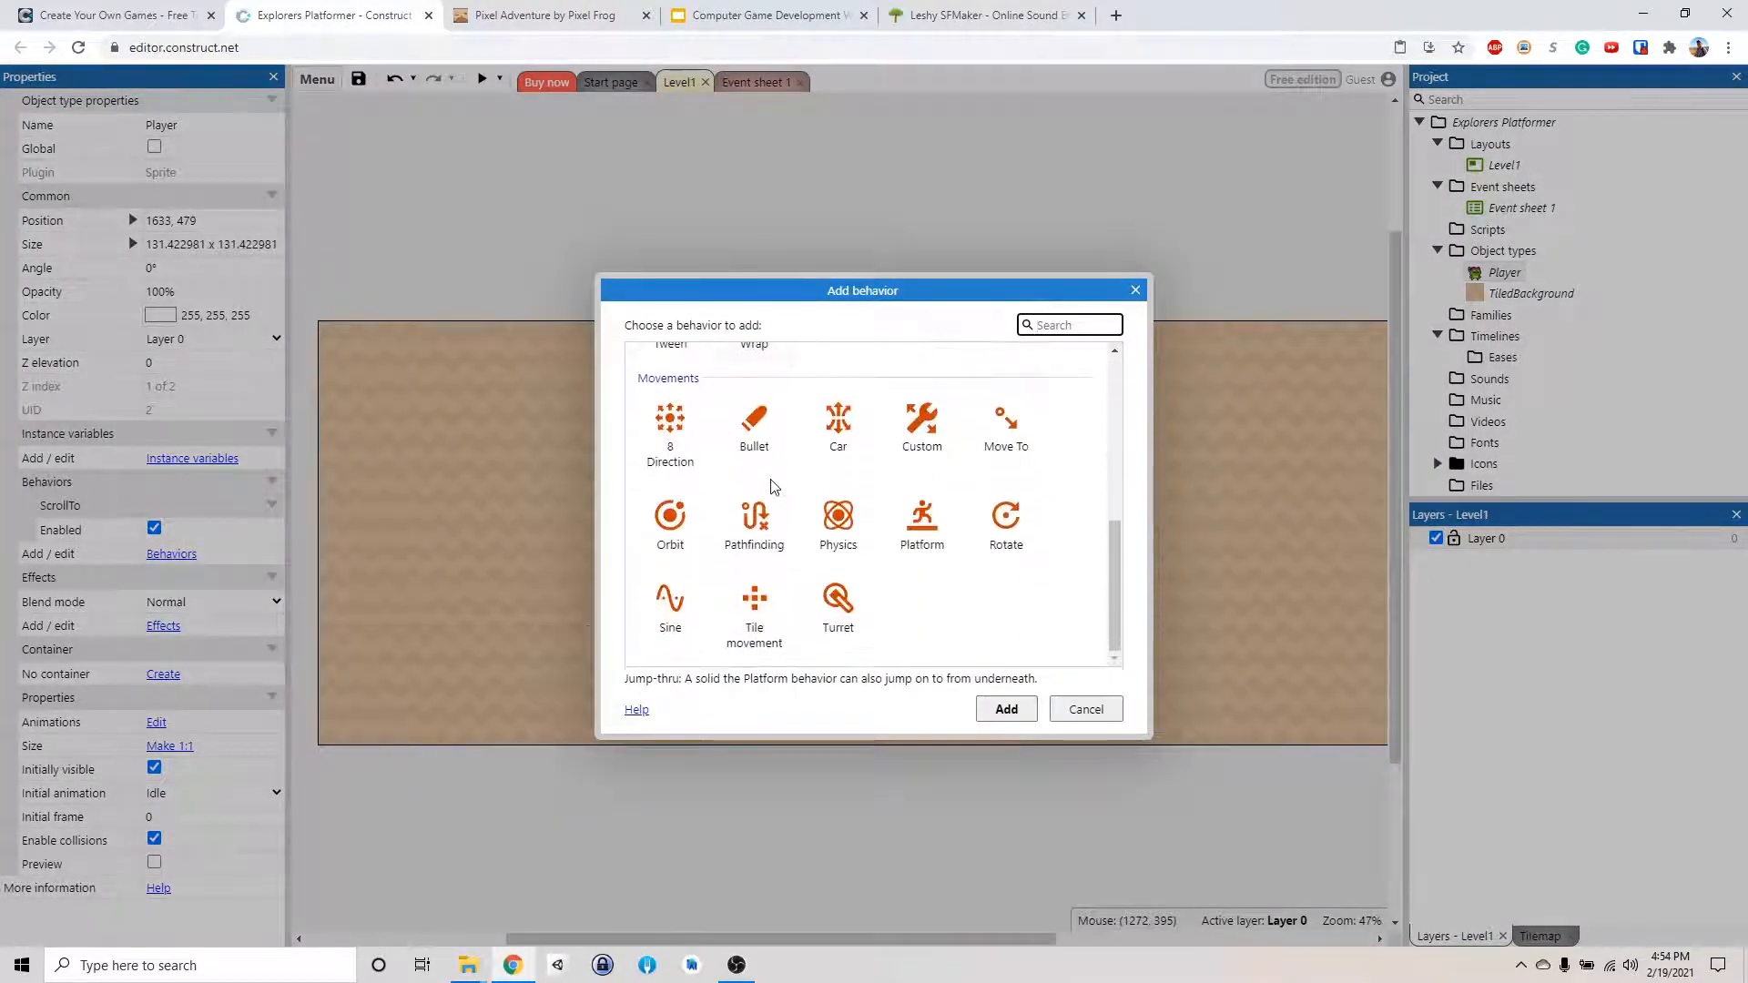
scroll(up, 3)
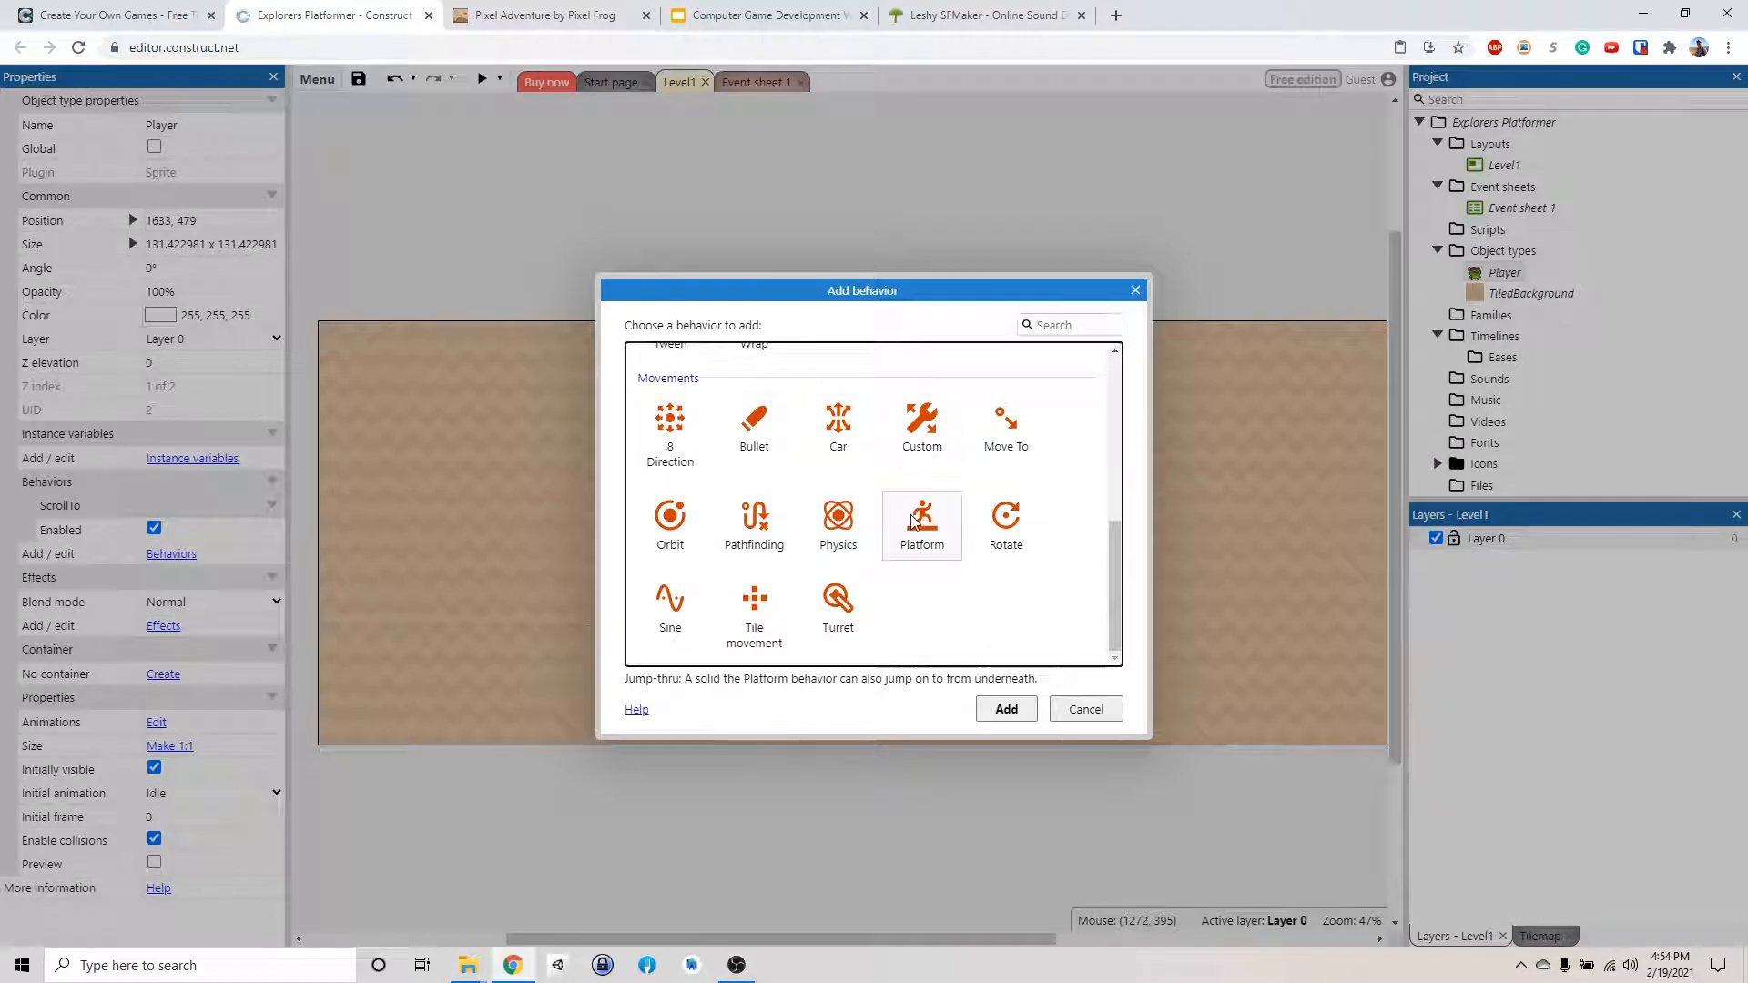
click(922, 525)
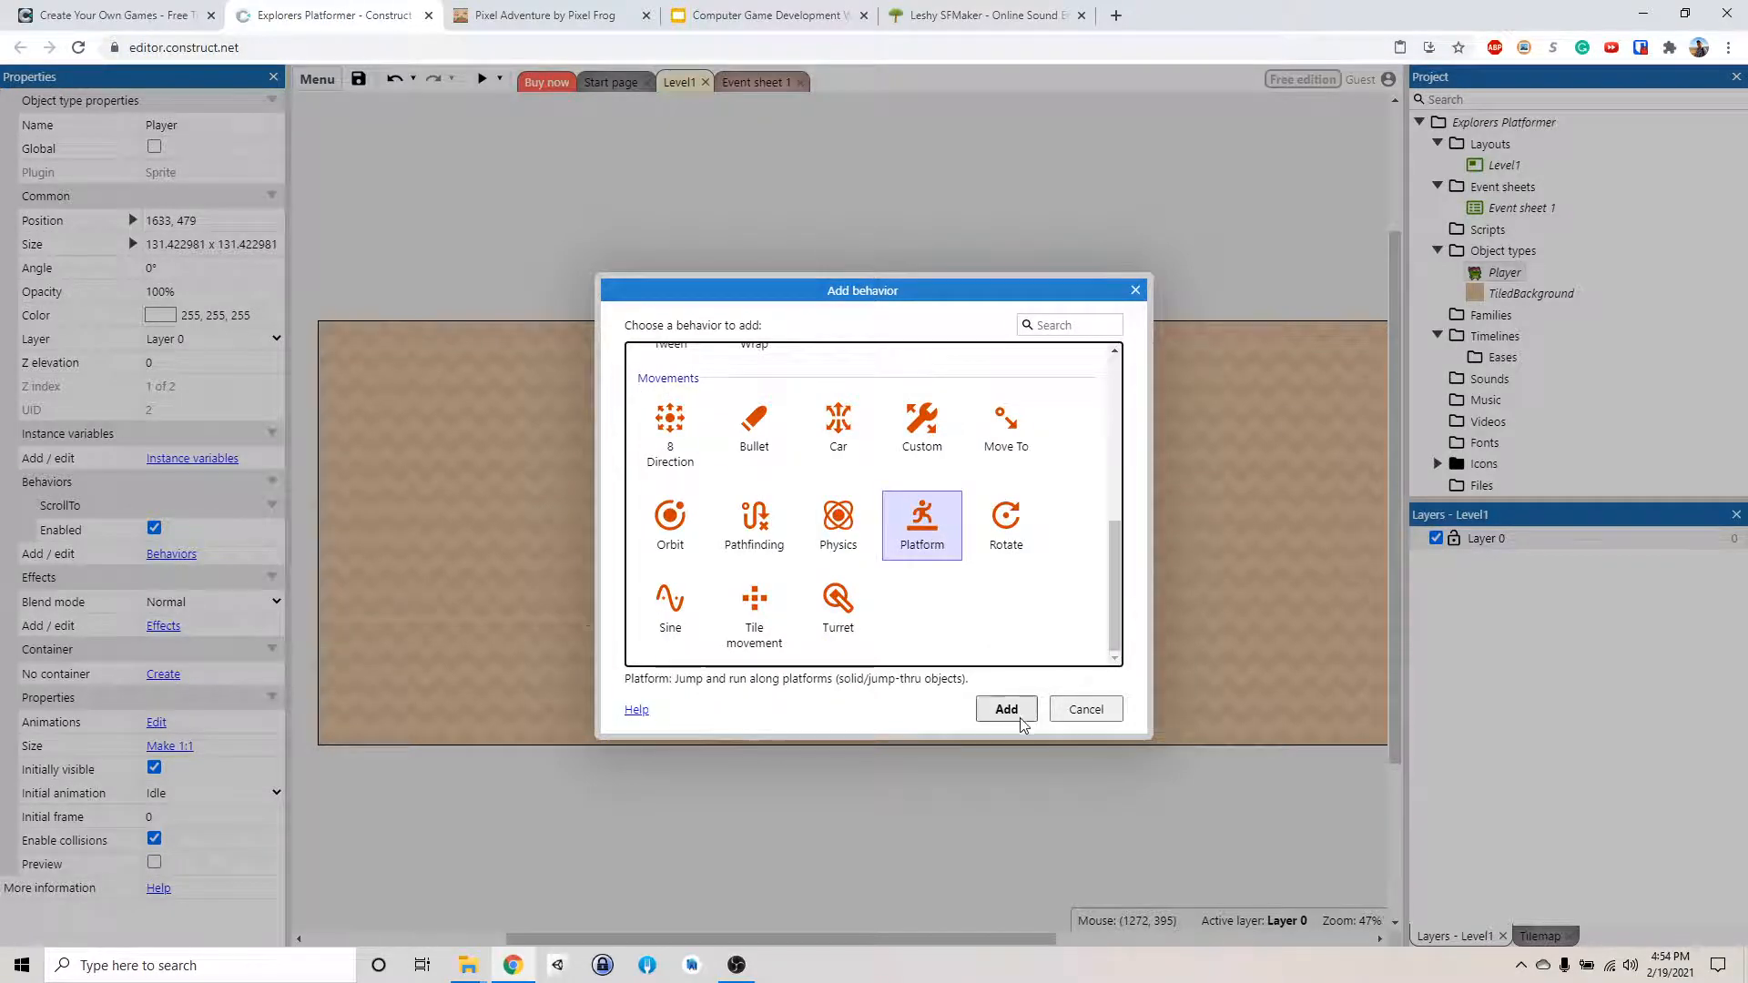
click(1004, 709)
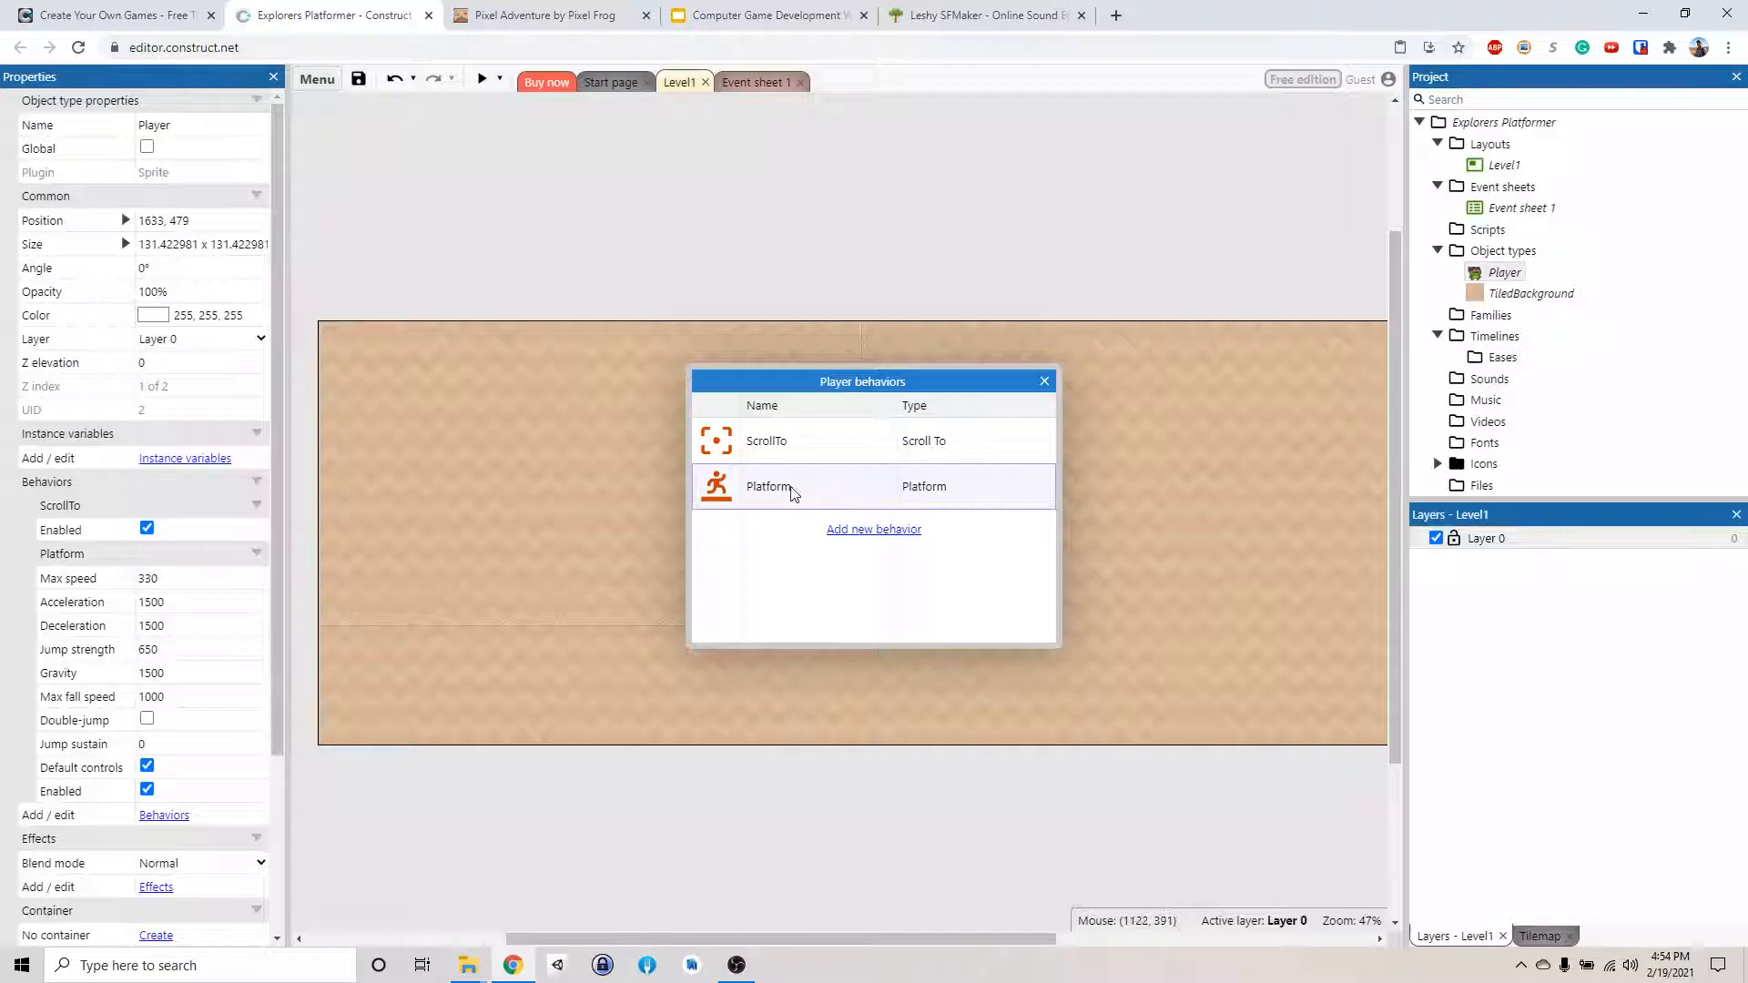
click(1043, 380)
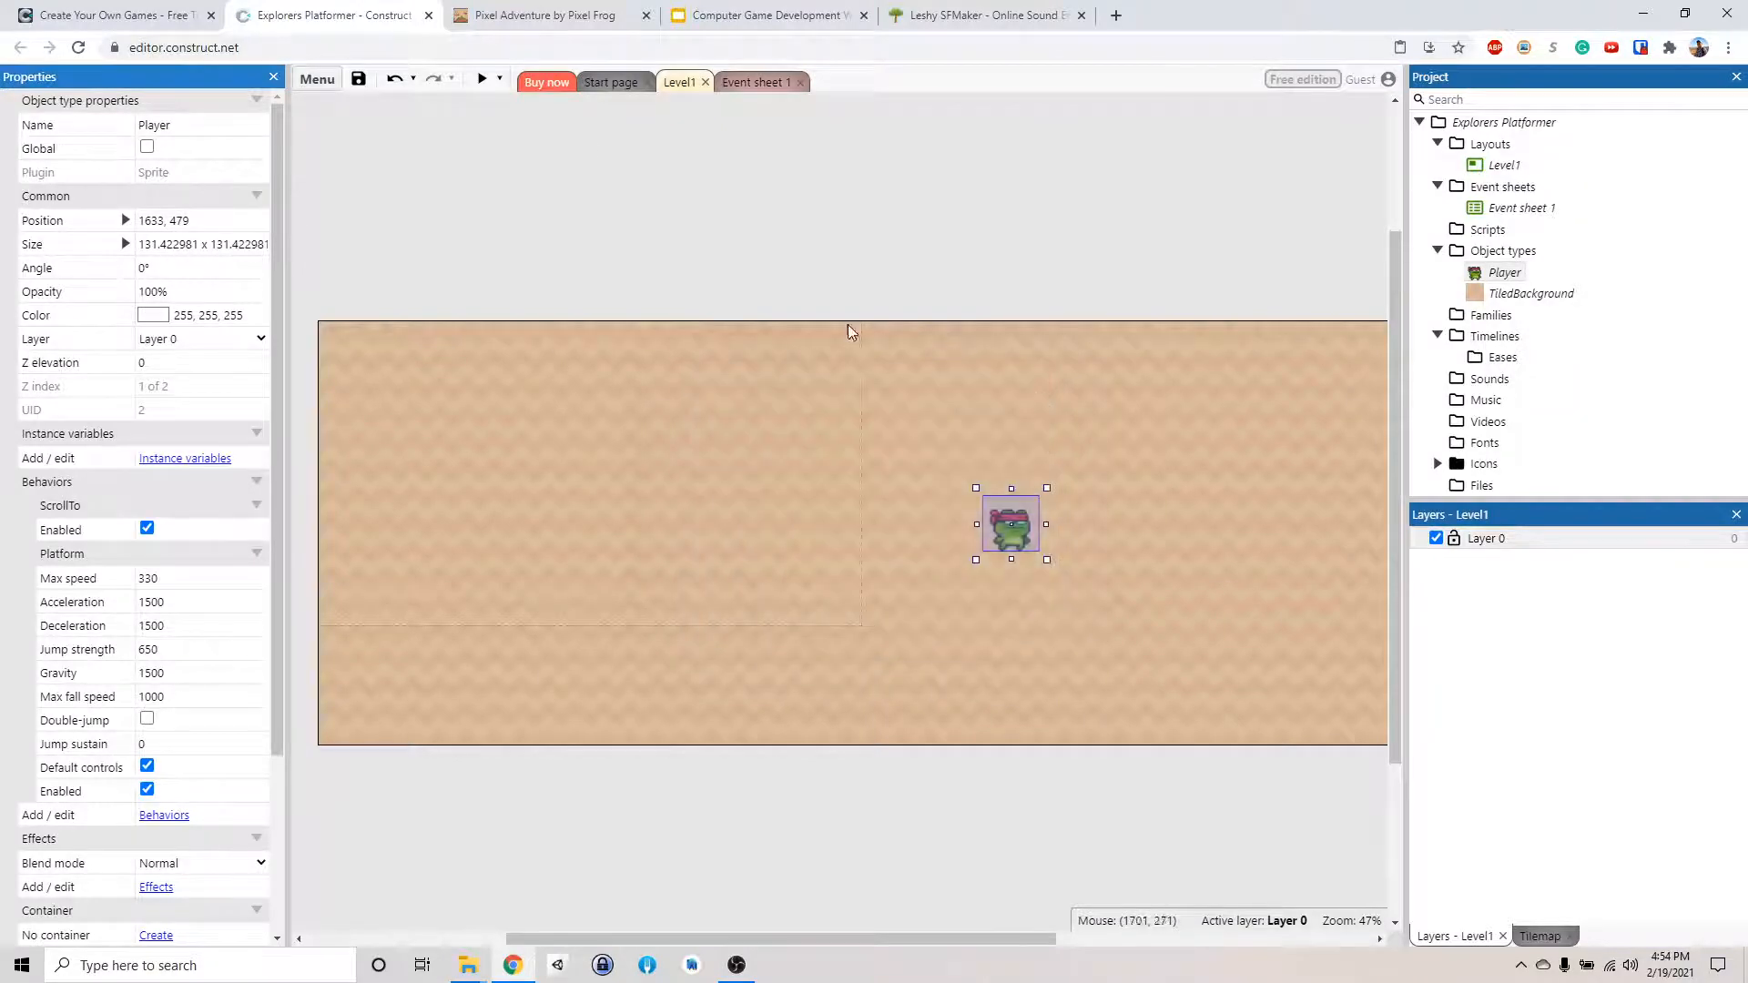
click(481, 78)
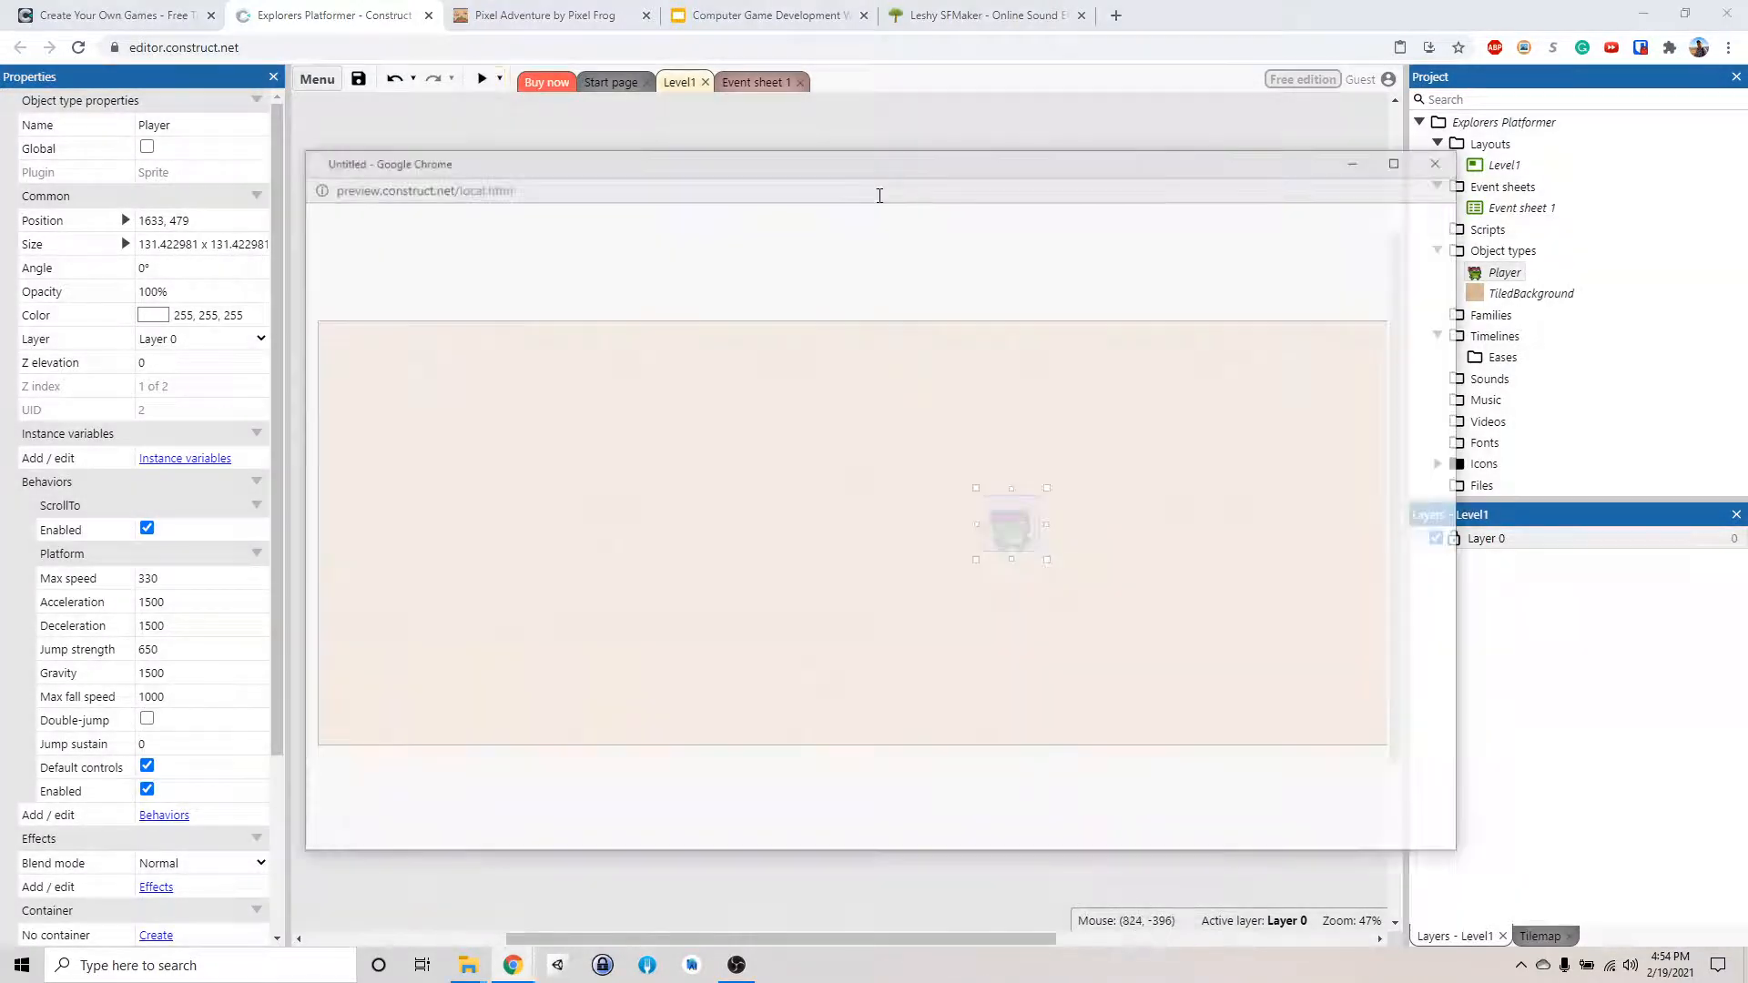
click(480, 79)
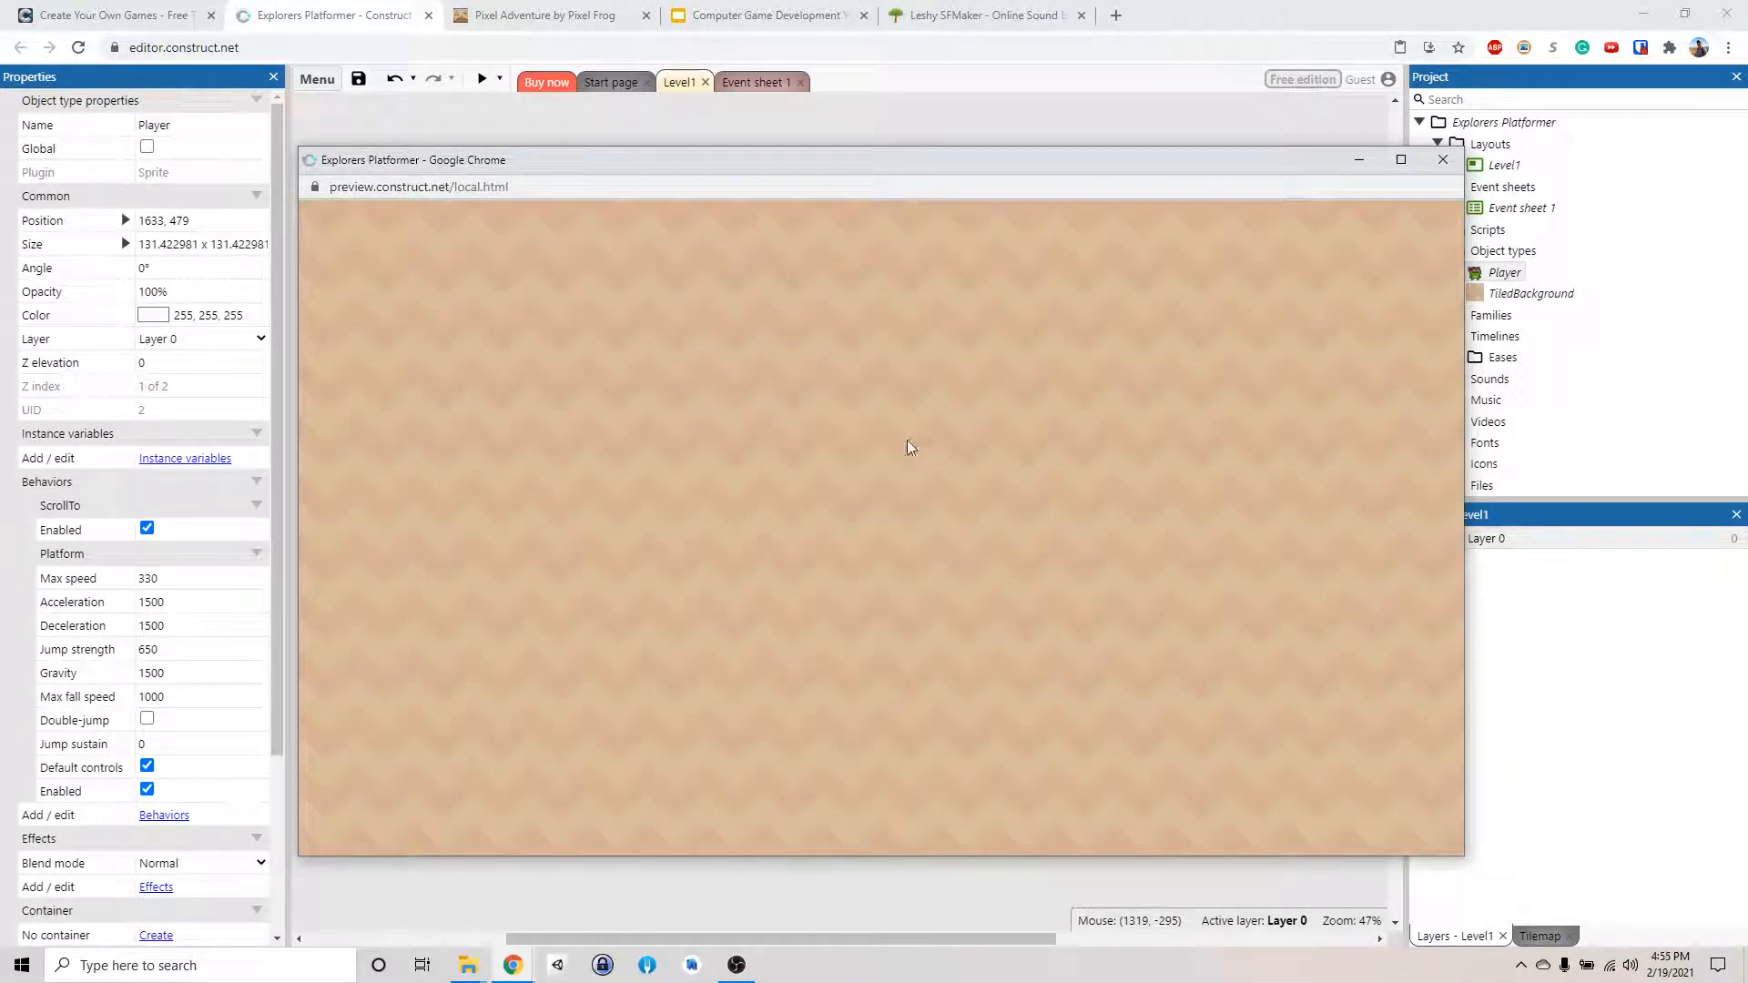
mouse_move(912, 778)
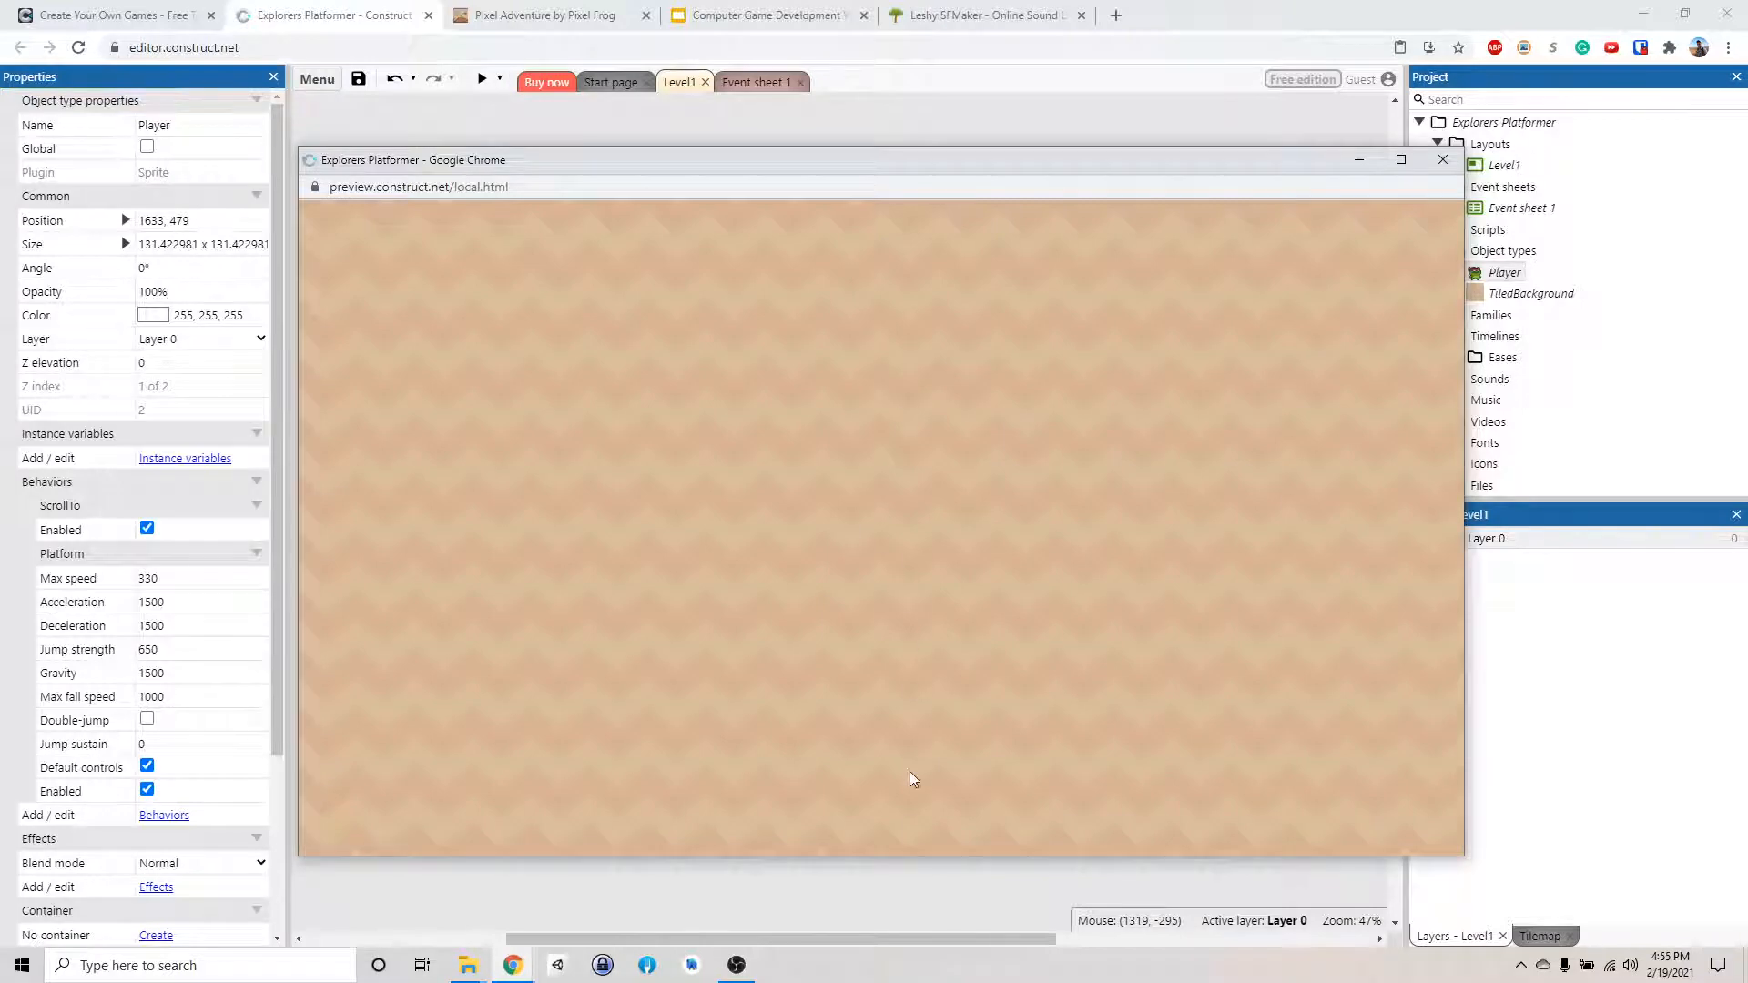
mouse_move(933, 642)
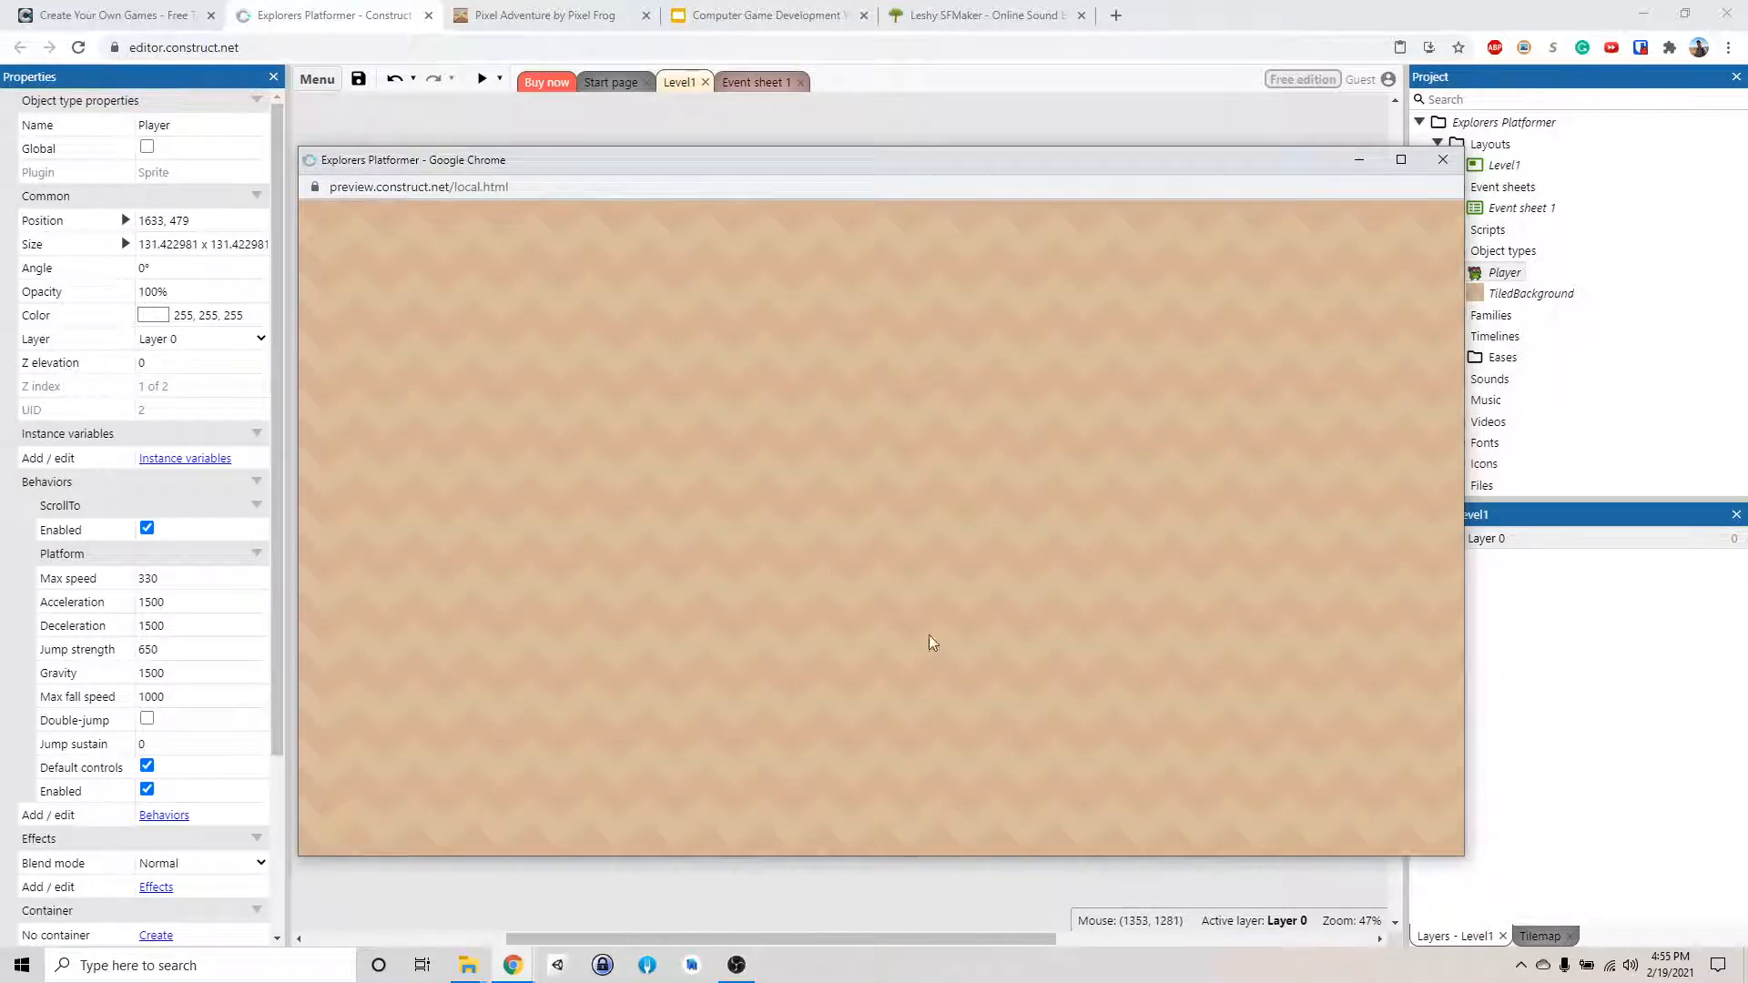
mouse_move(930, 392)
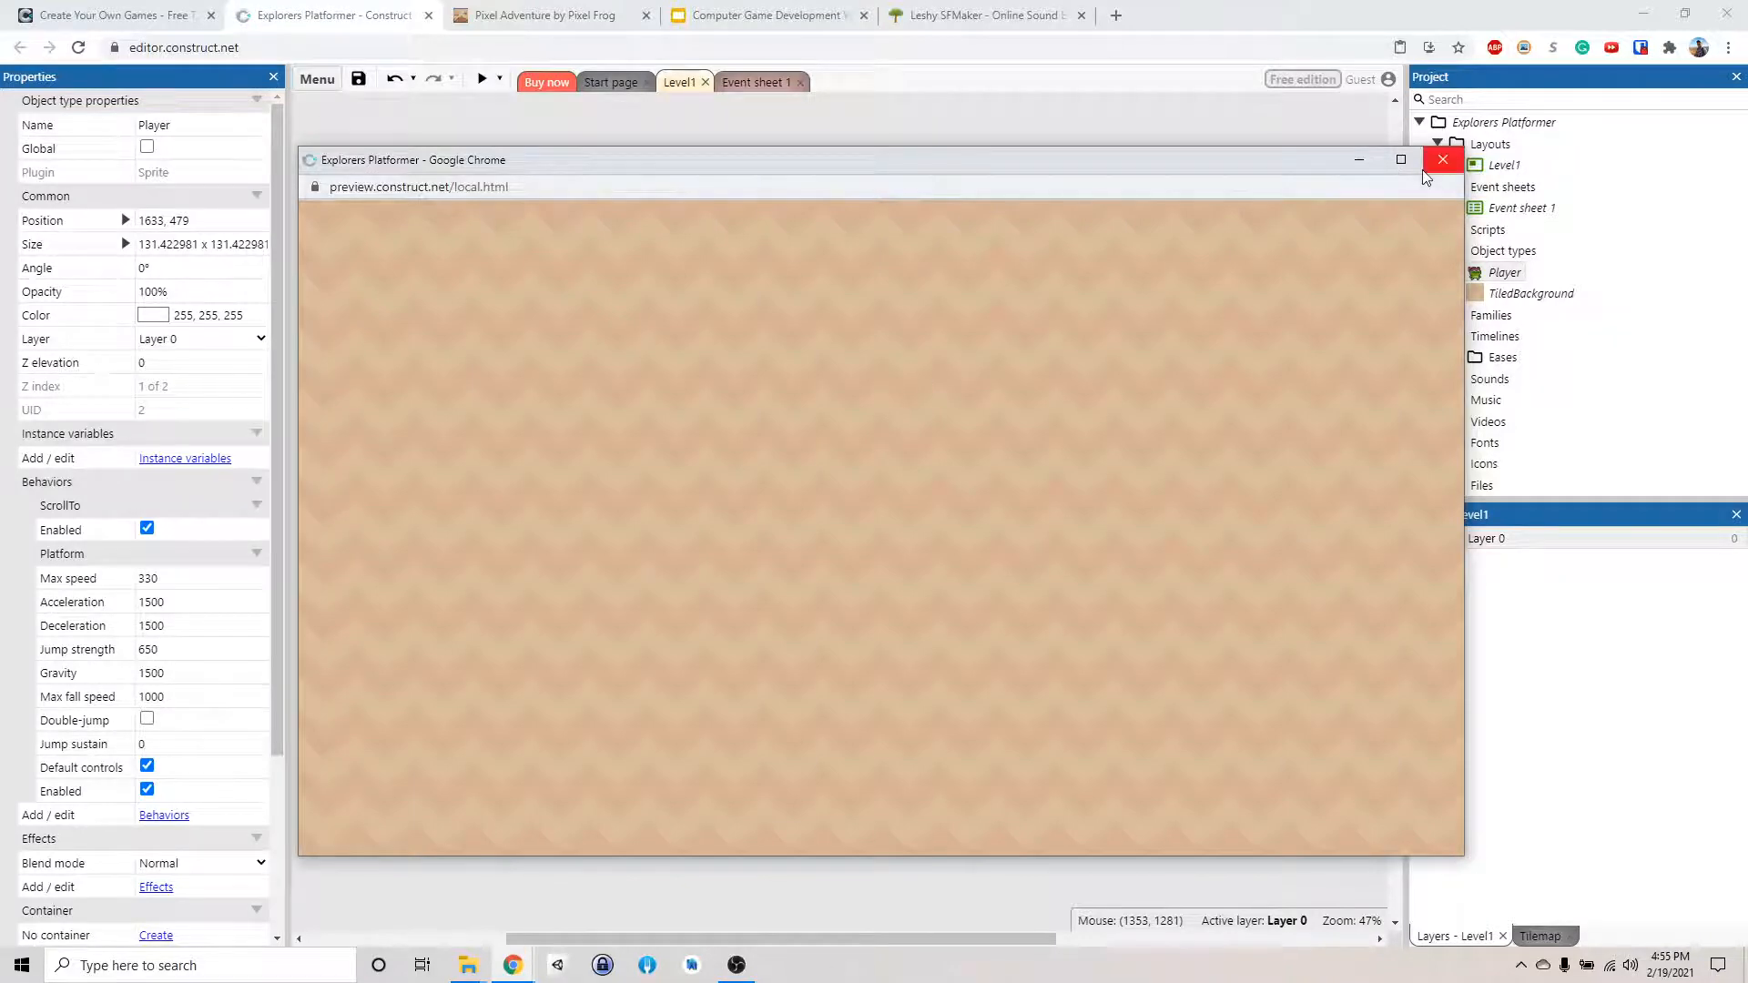
click(1441, 159)
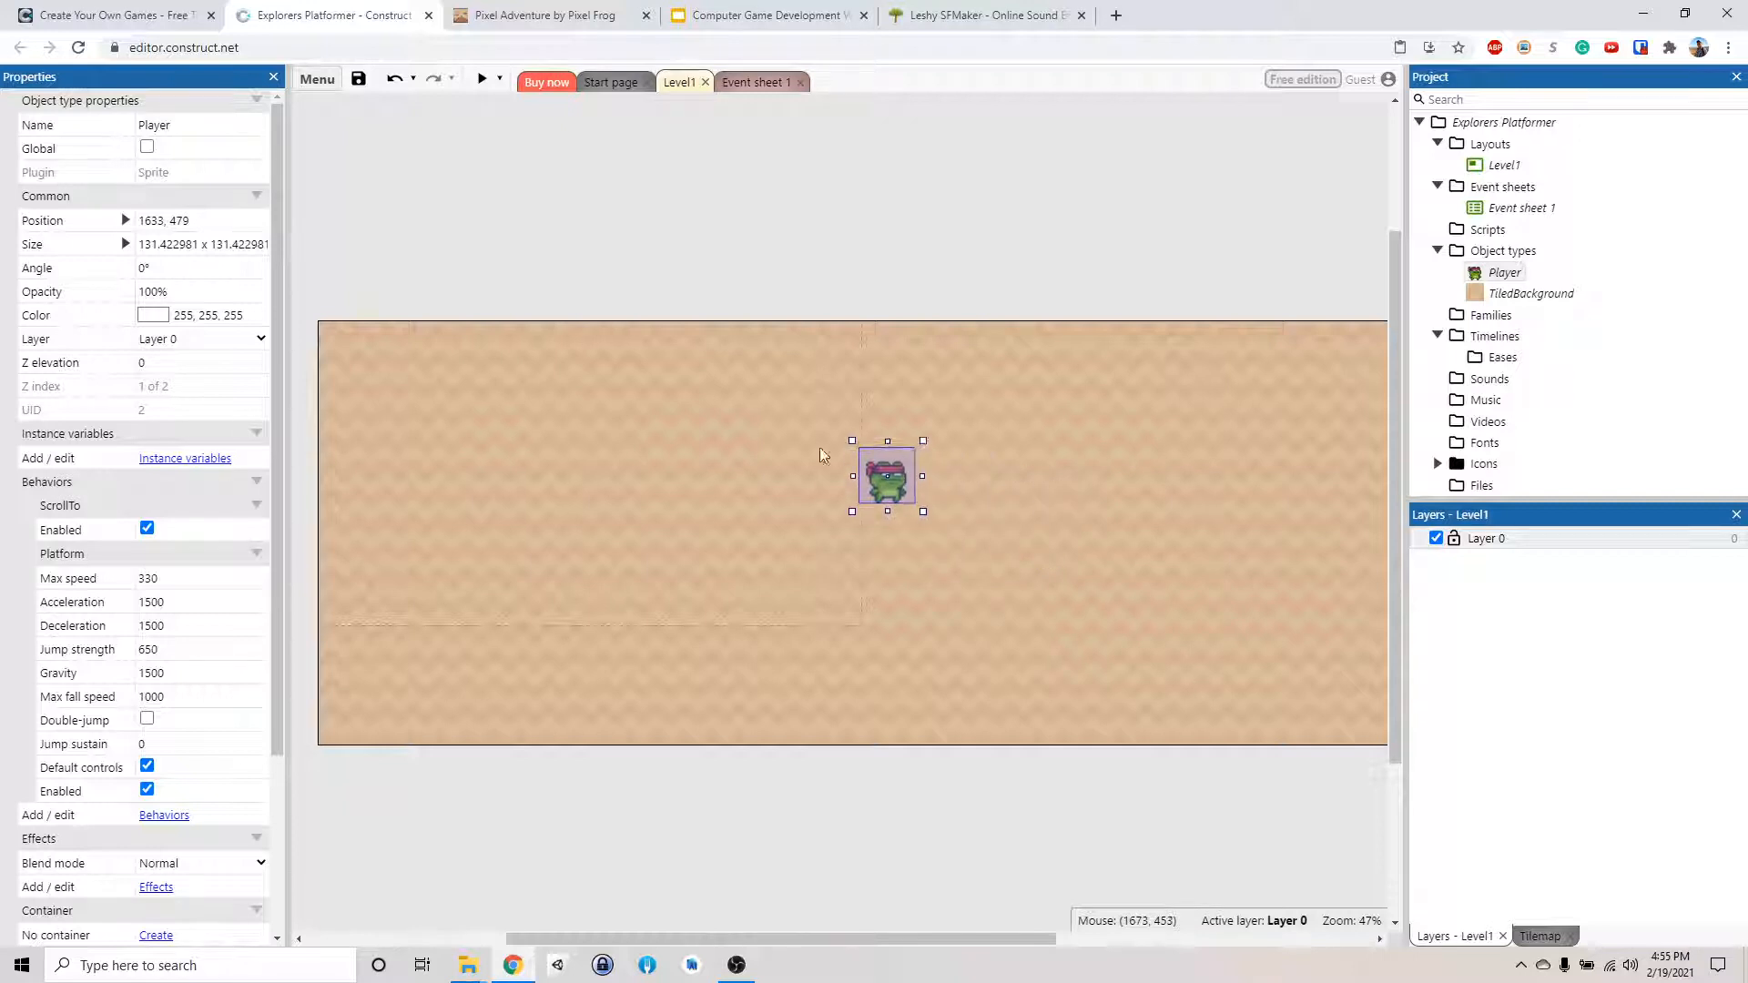
Insert a new Sprite object into the layout from the right-click menu
click(563, 448)
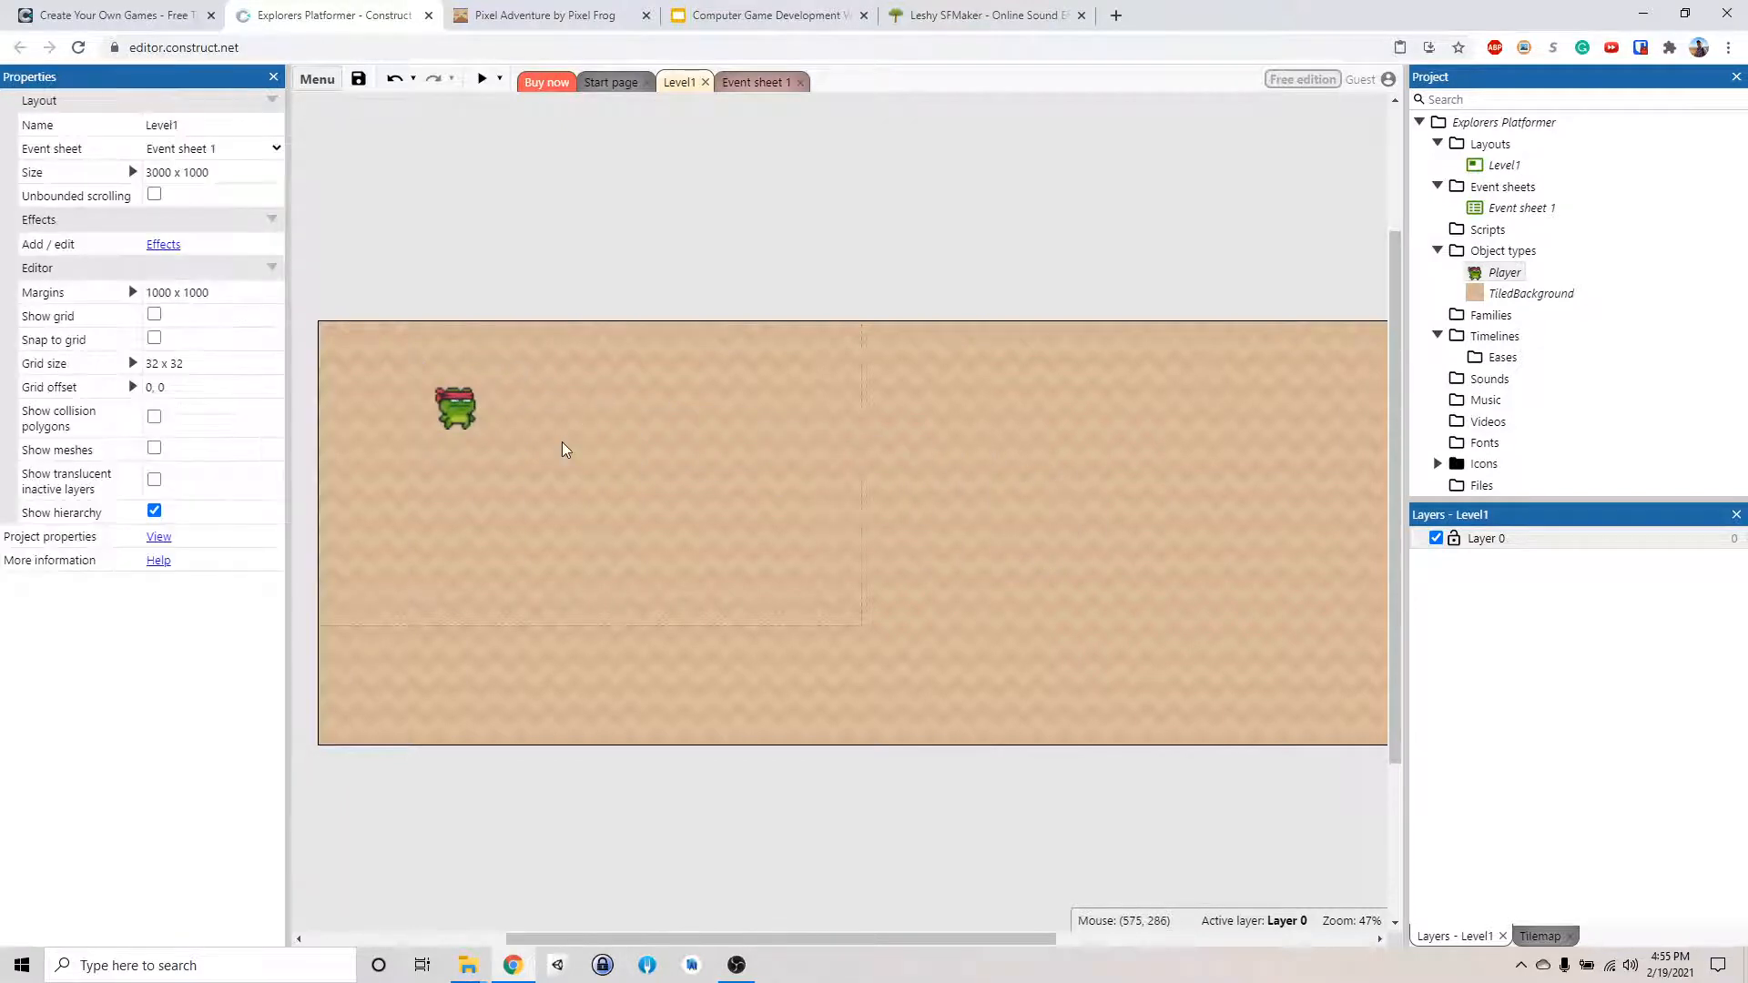
mouse_move(496, 512)
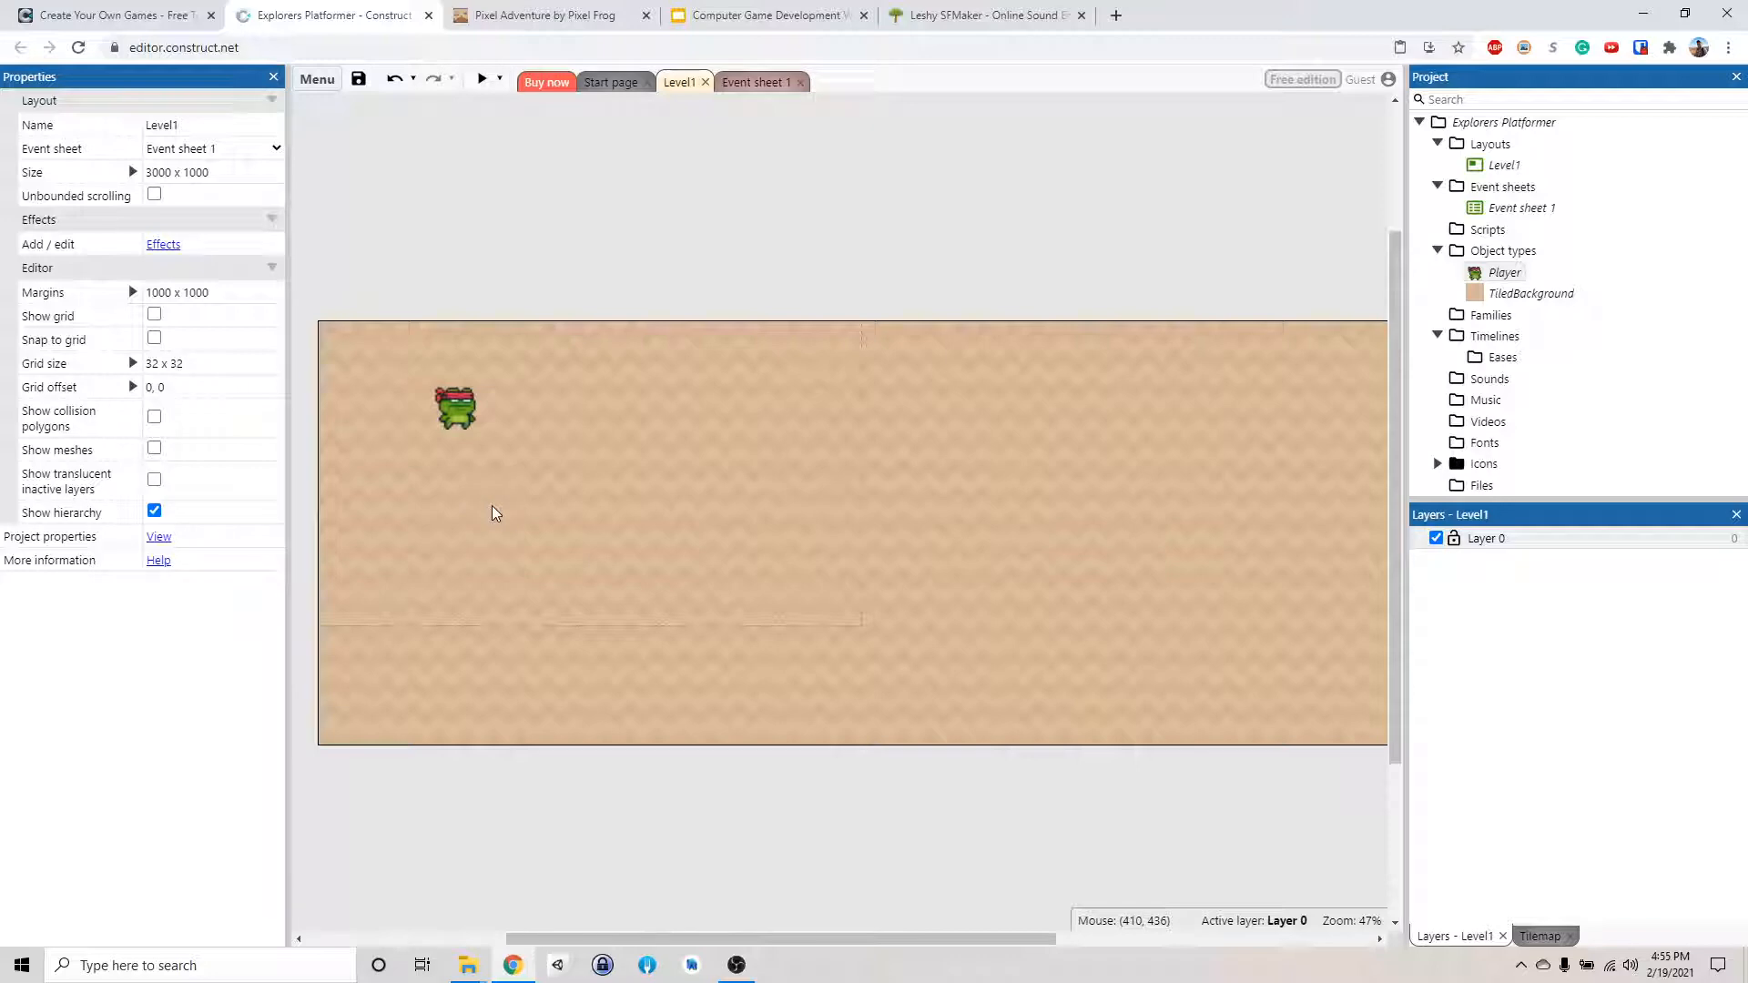
right_click(496, 496)
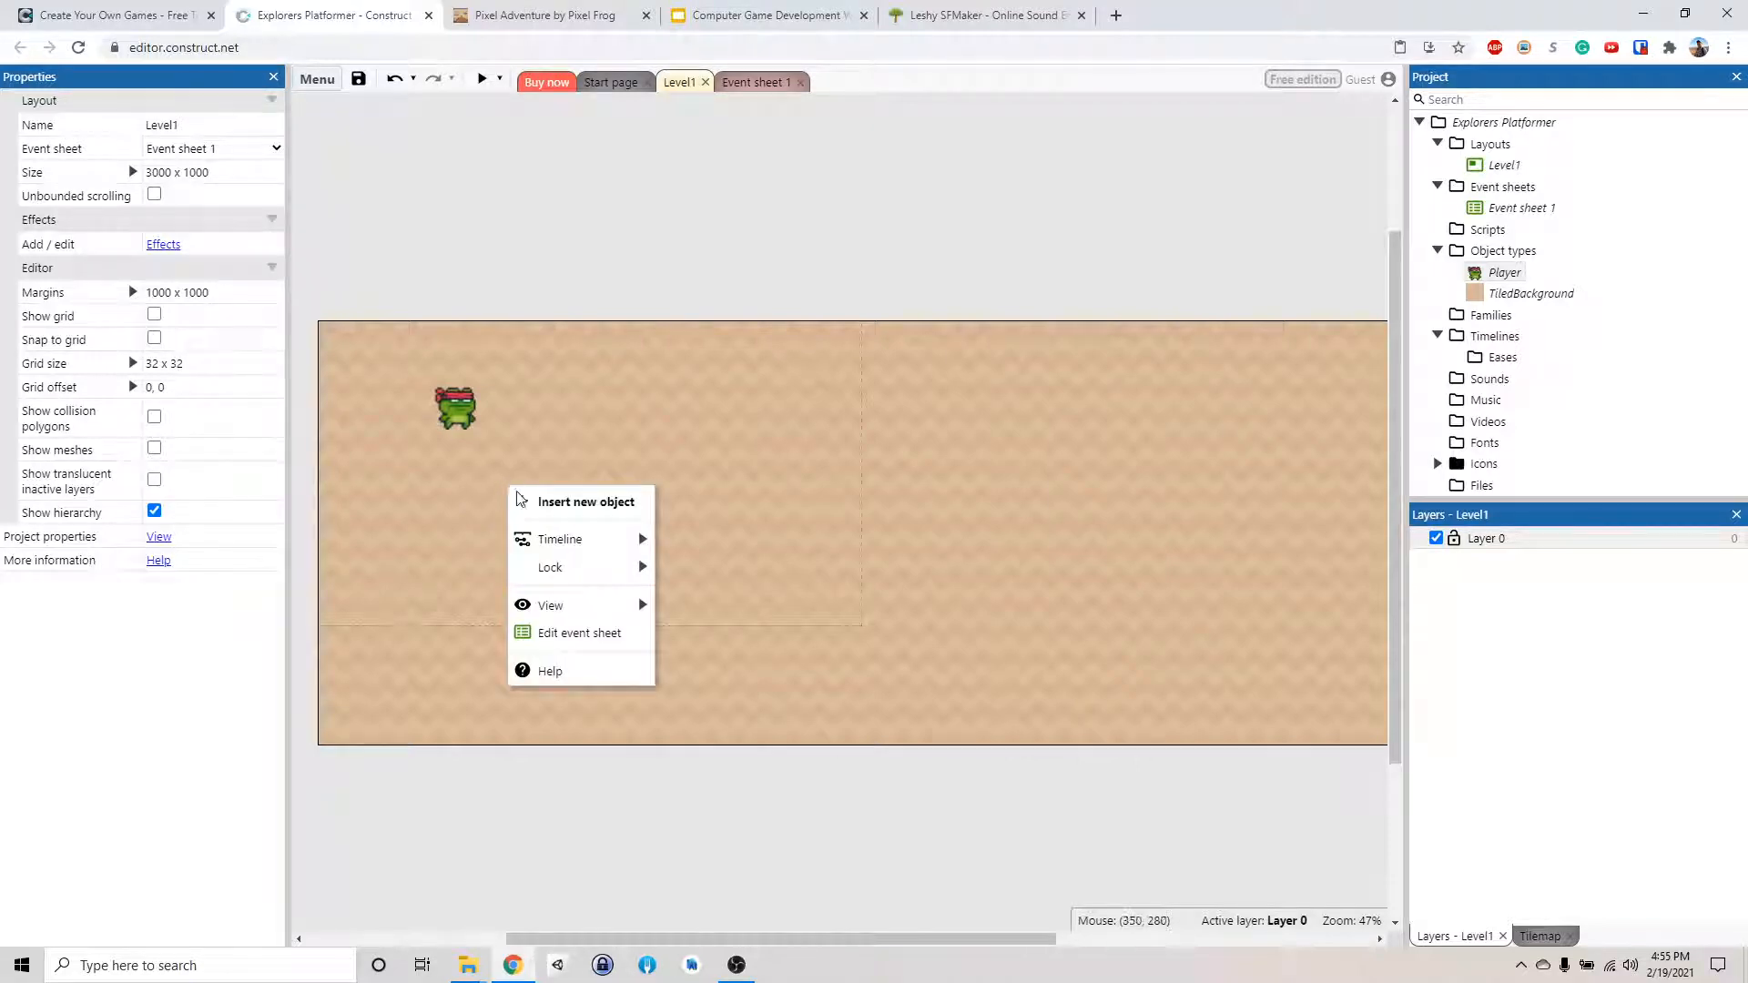
click(586, 500)
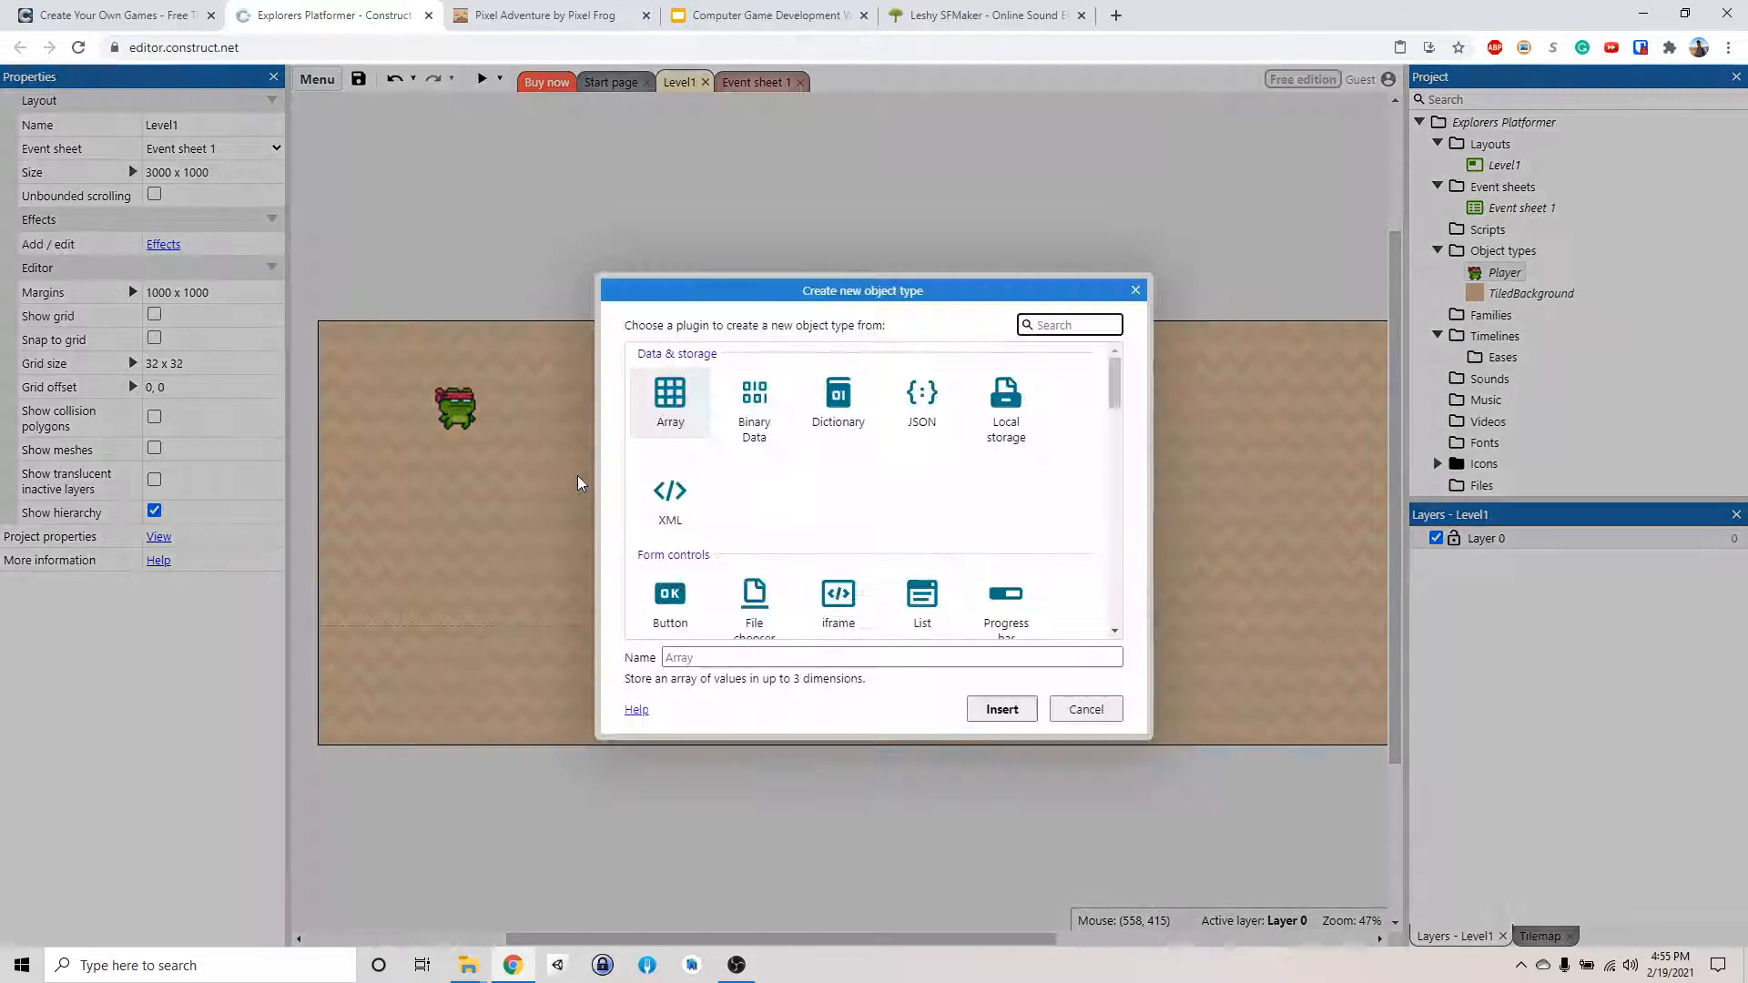
scroll(down, 3)
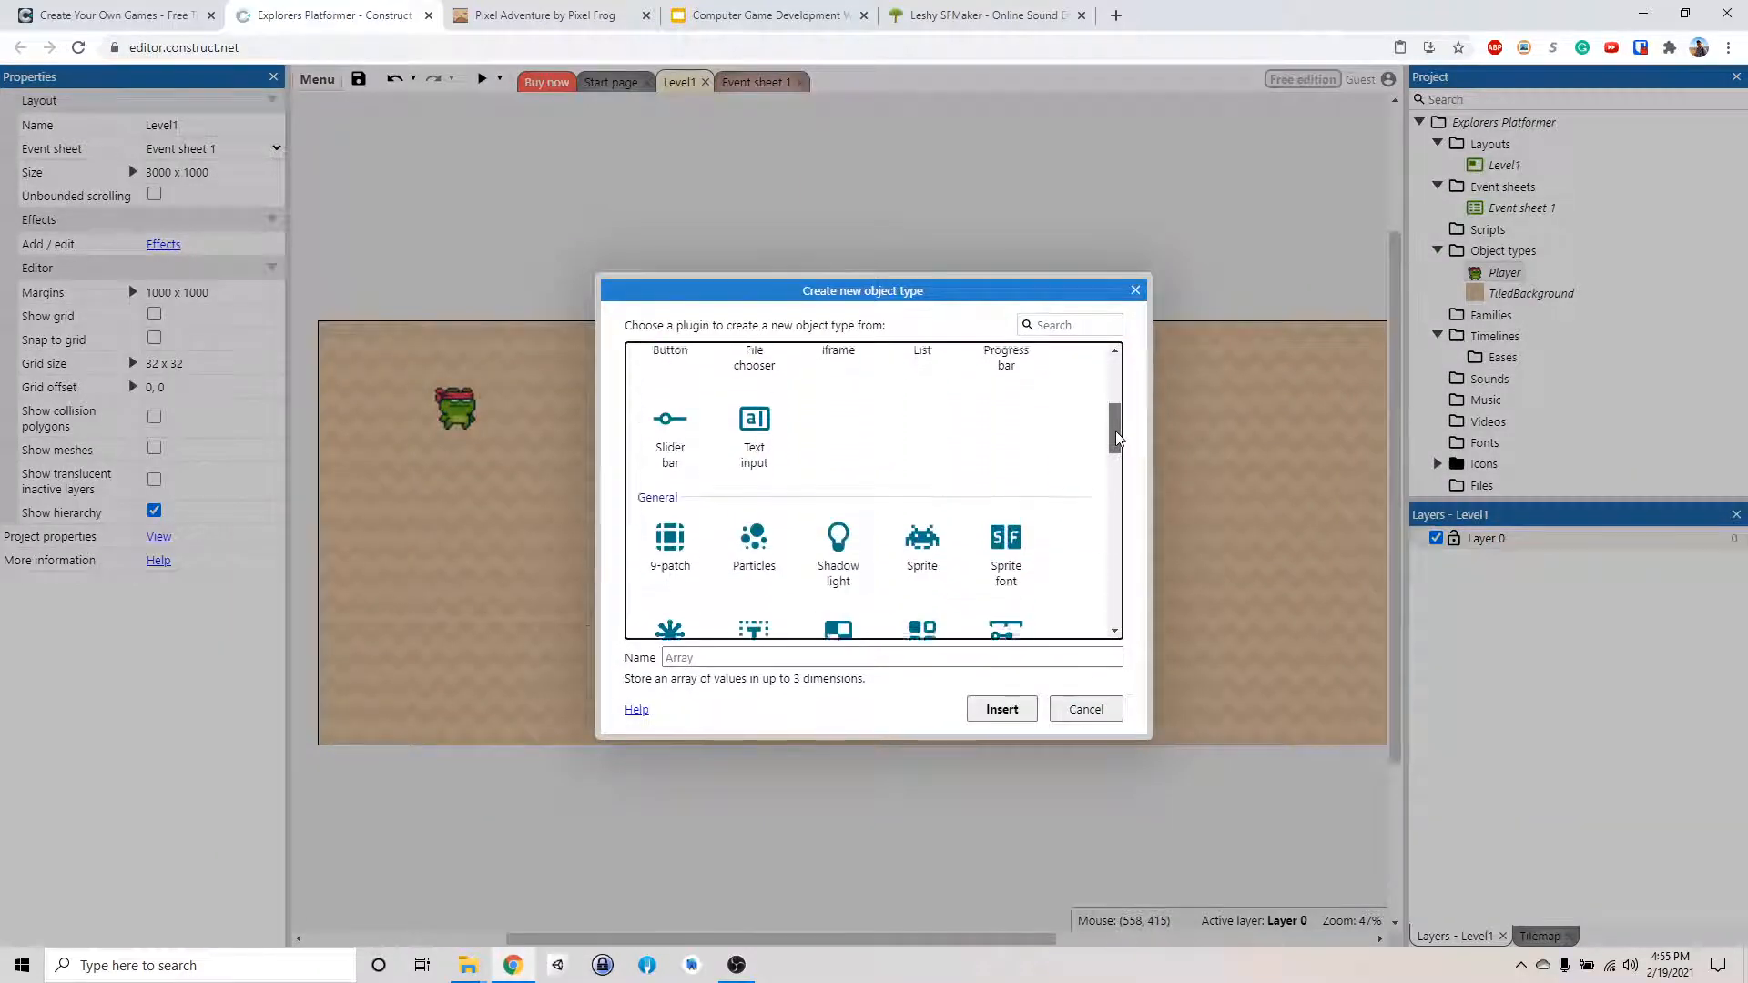
click(920, 513)
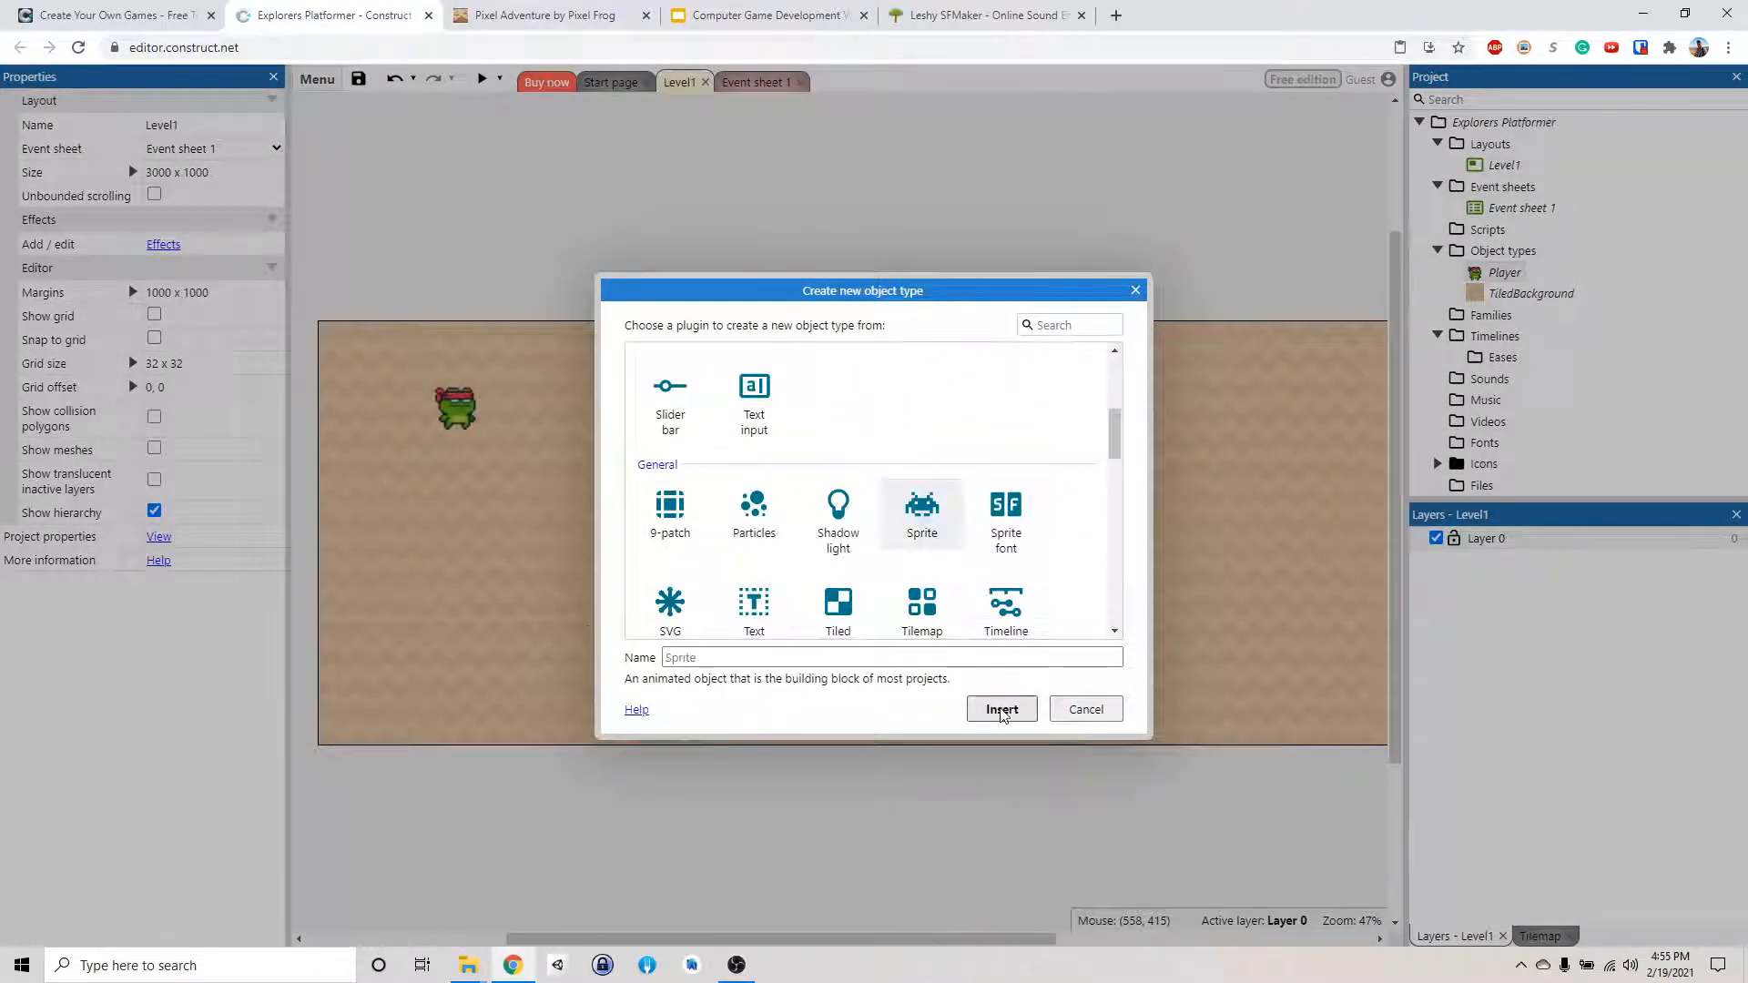
click(1000, 709)
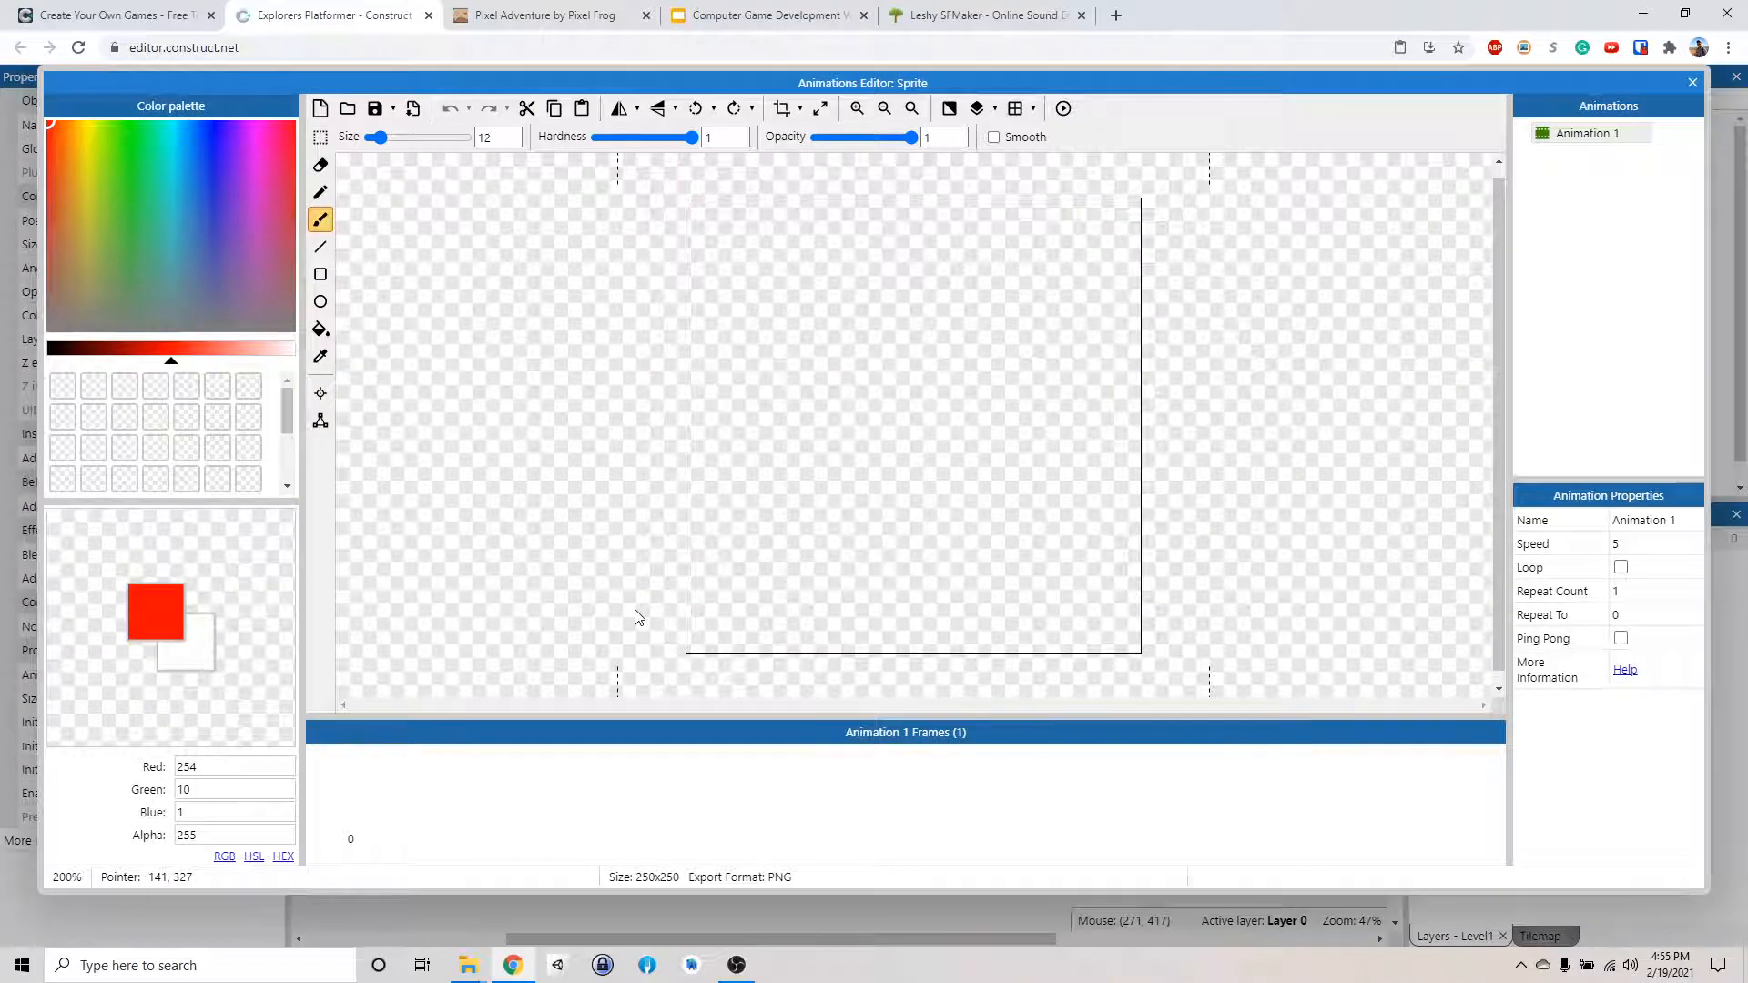
Fill the new sprite's image with solid purple and close the image editor
click(320, 301)
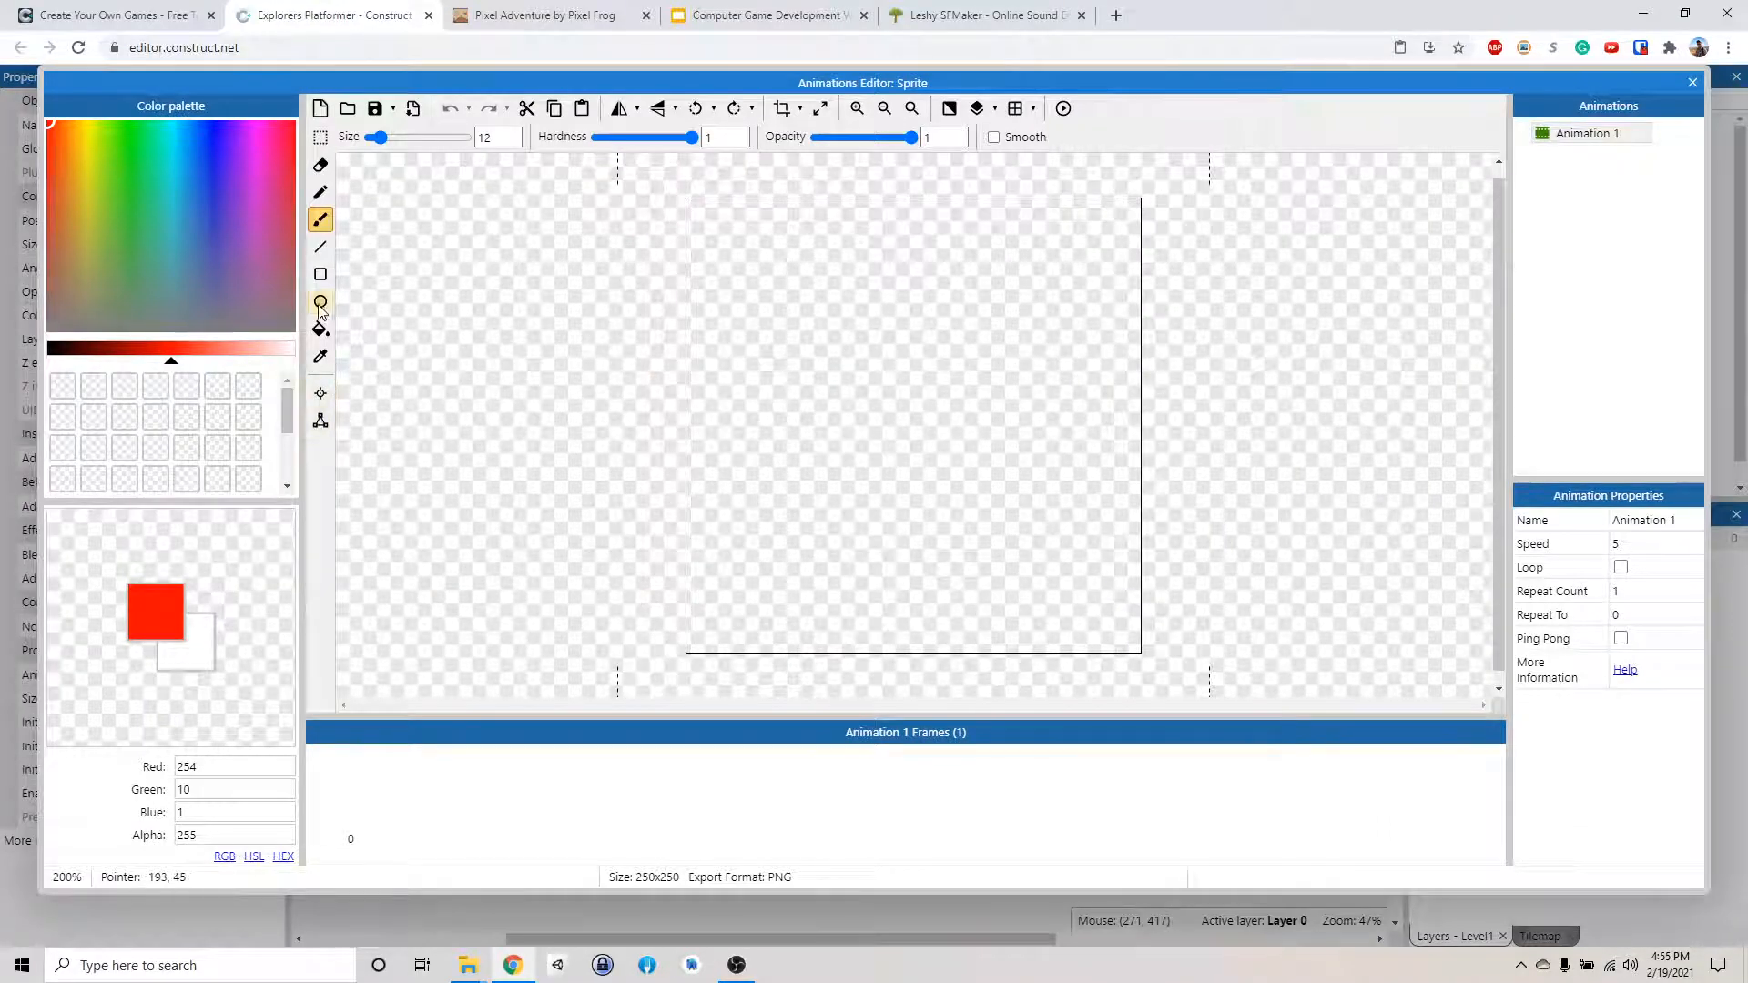
click(320, 328)
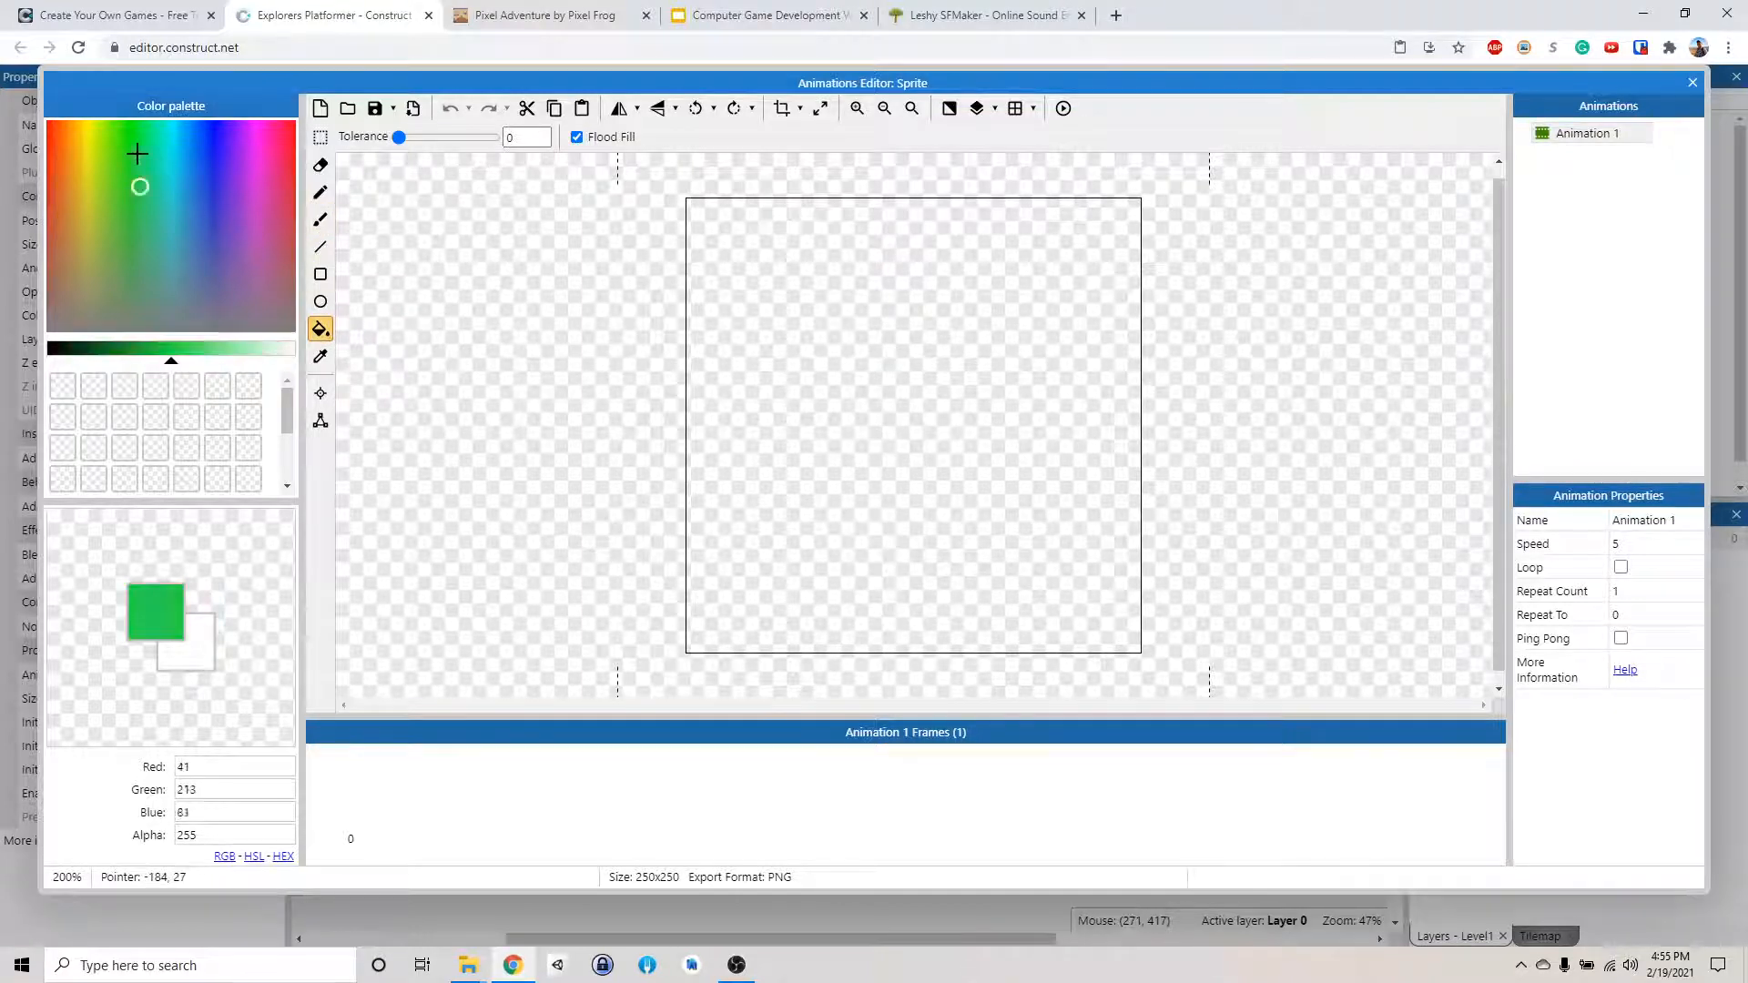
click(225, 145)
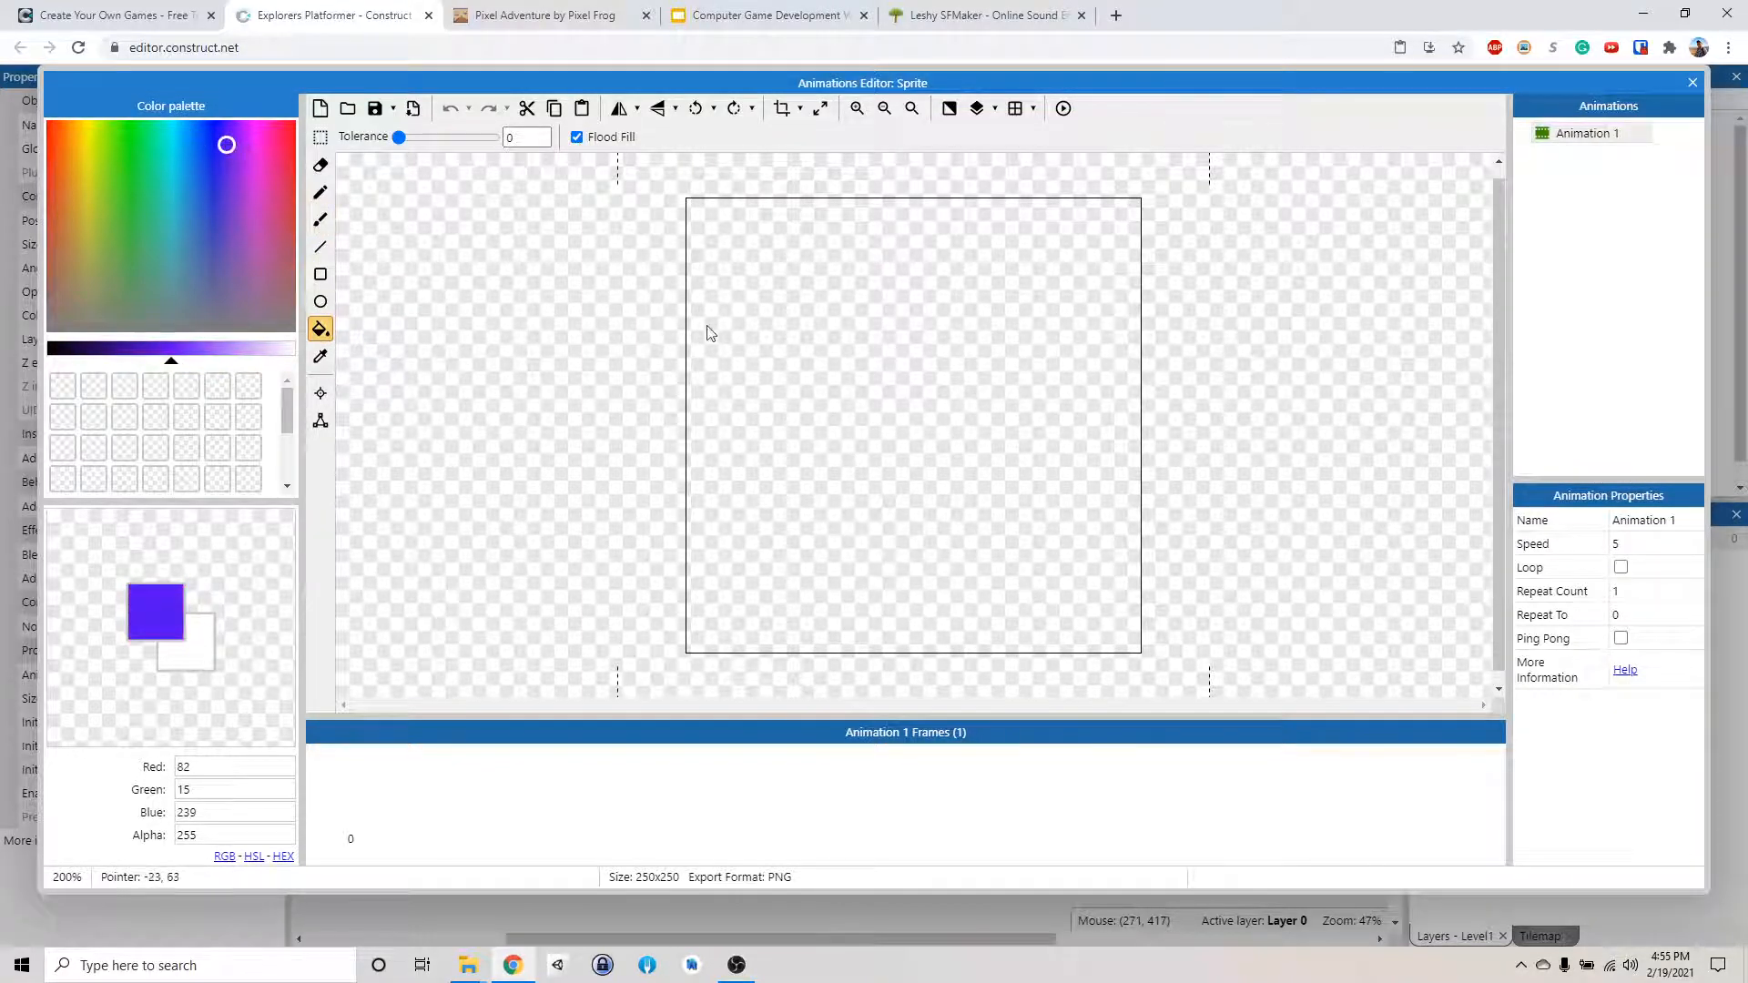
click(858, 353)
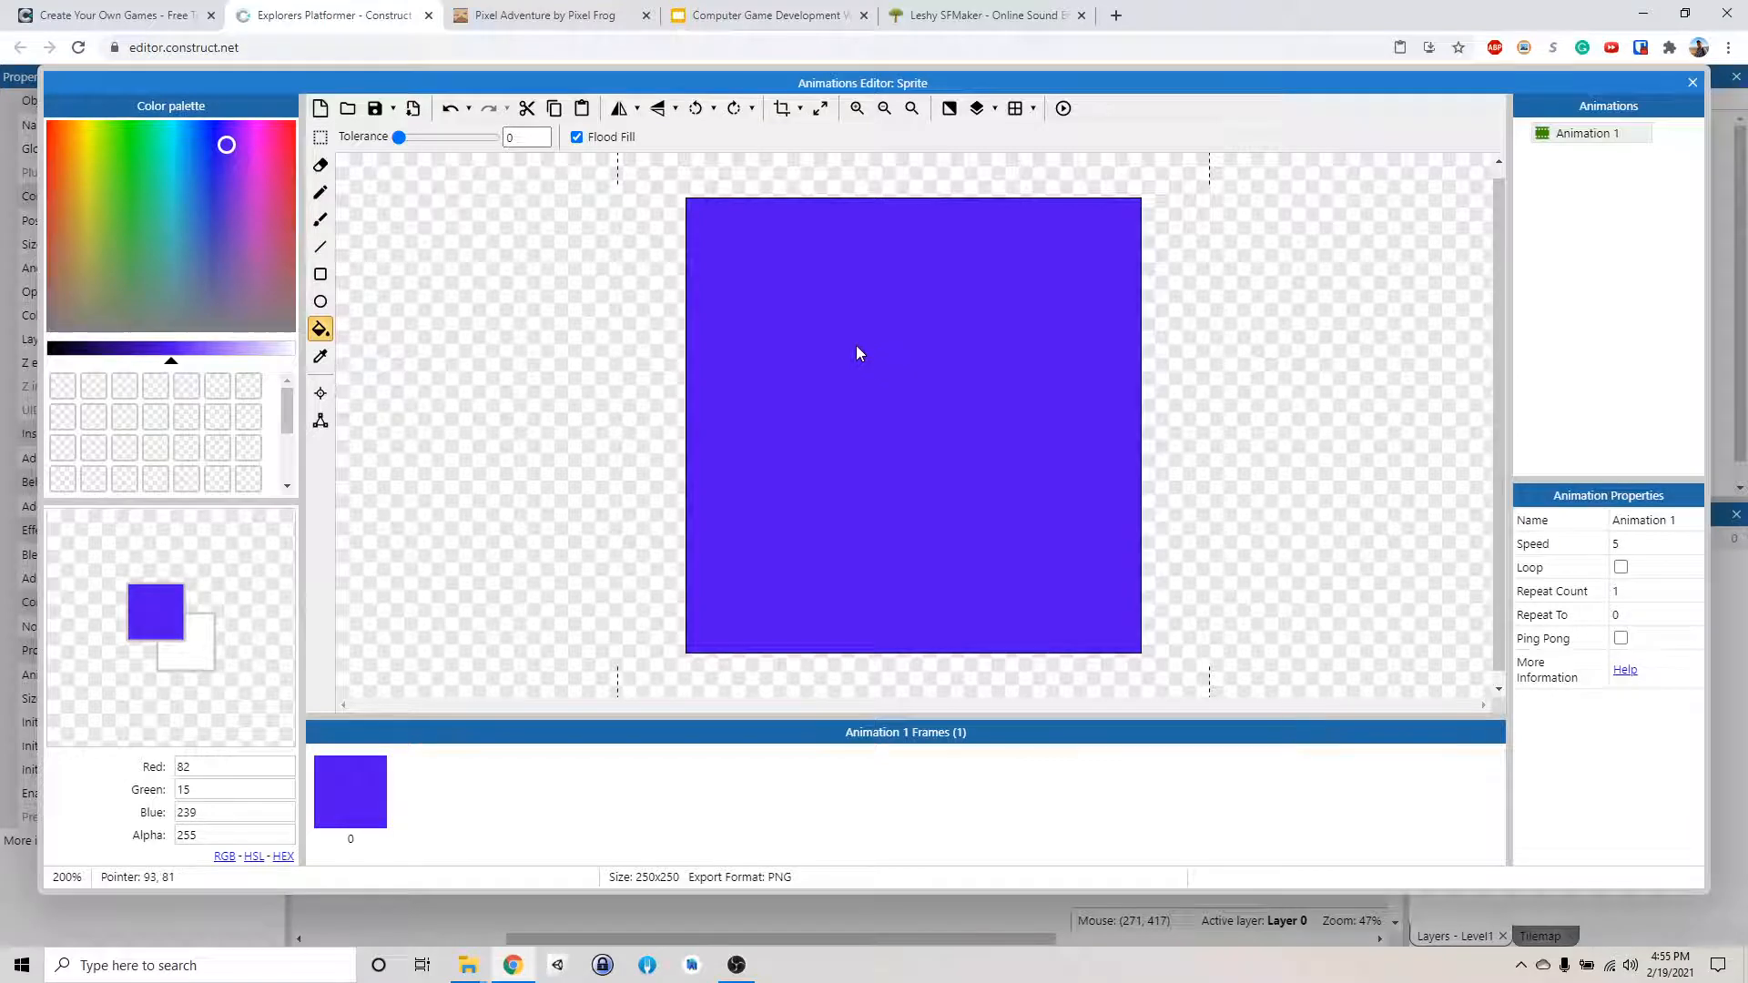
click(1693, 83)
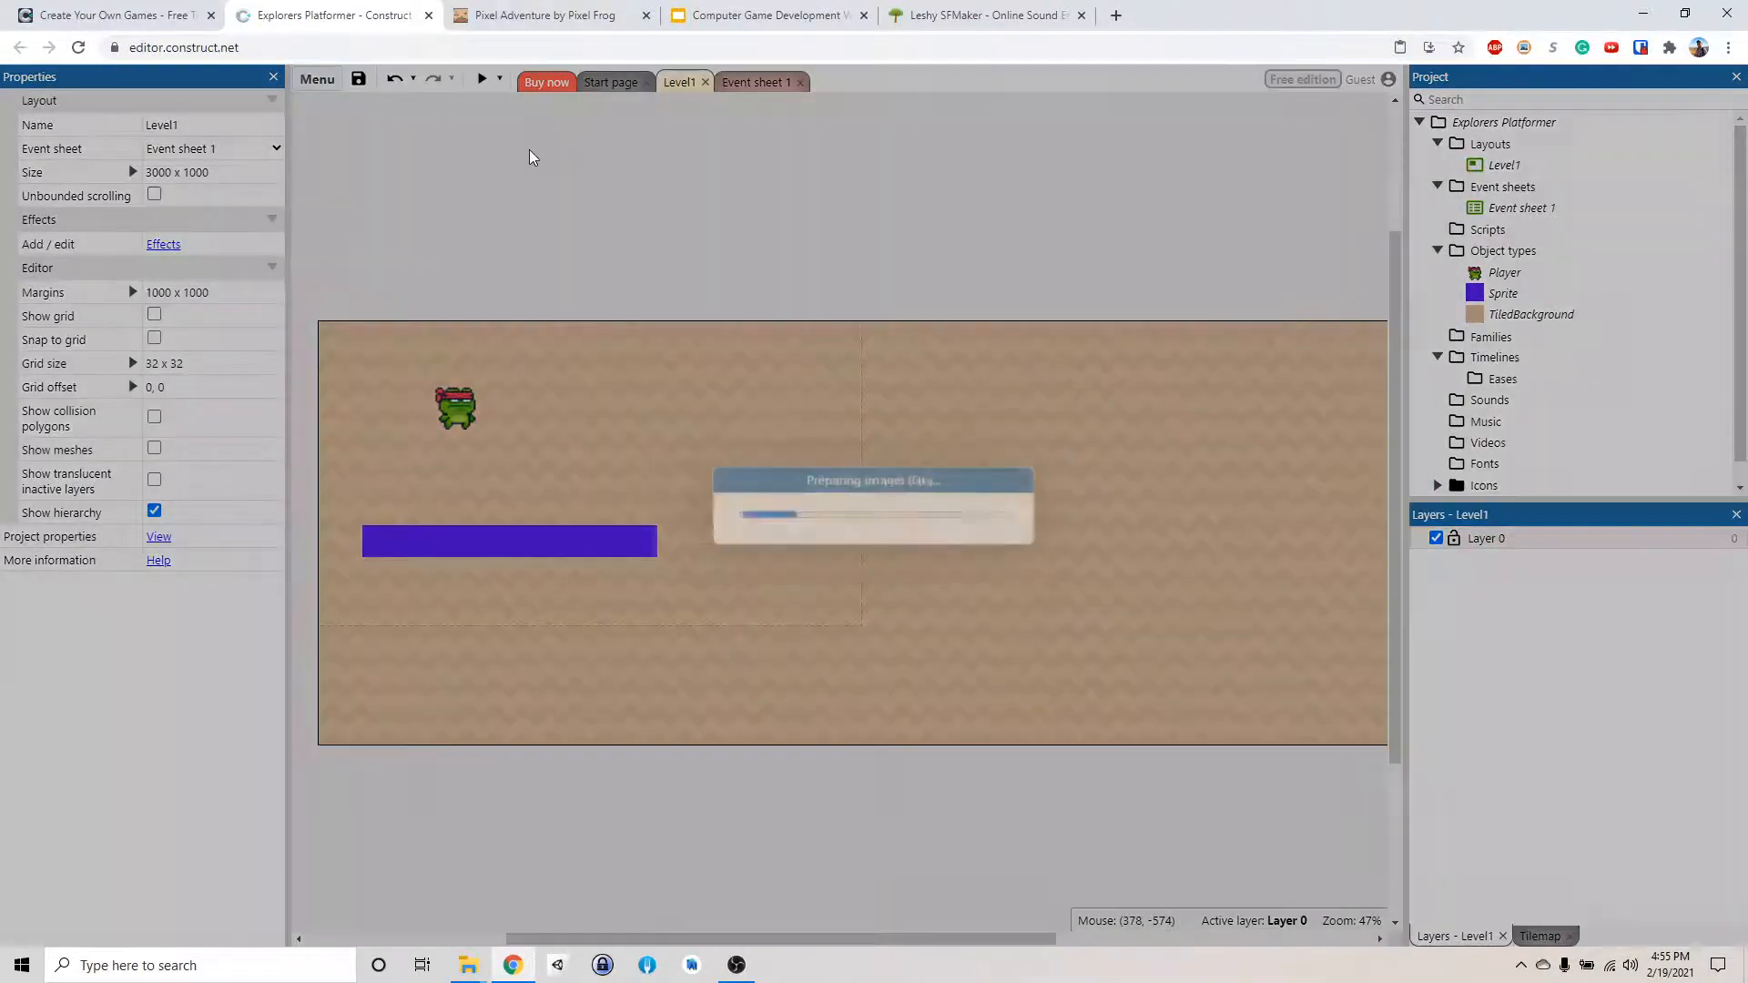
click(481, 78)
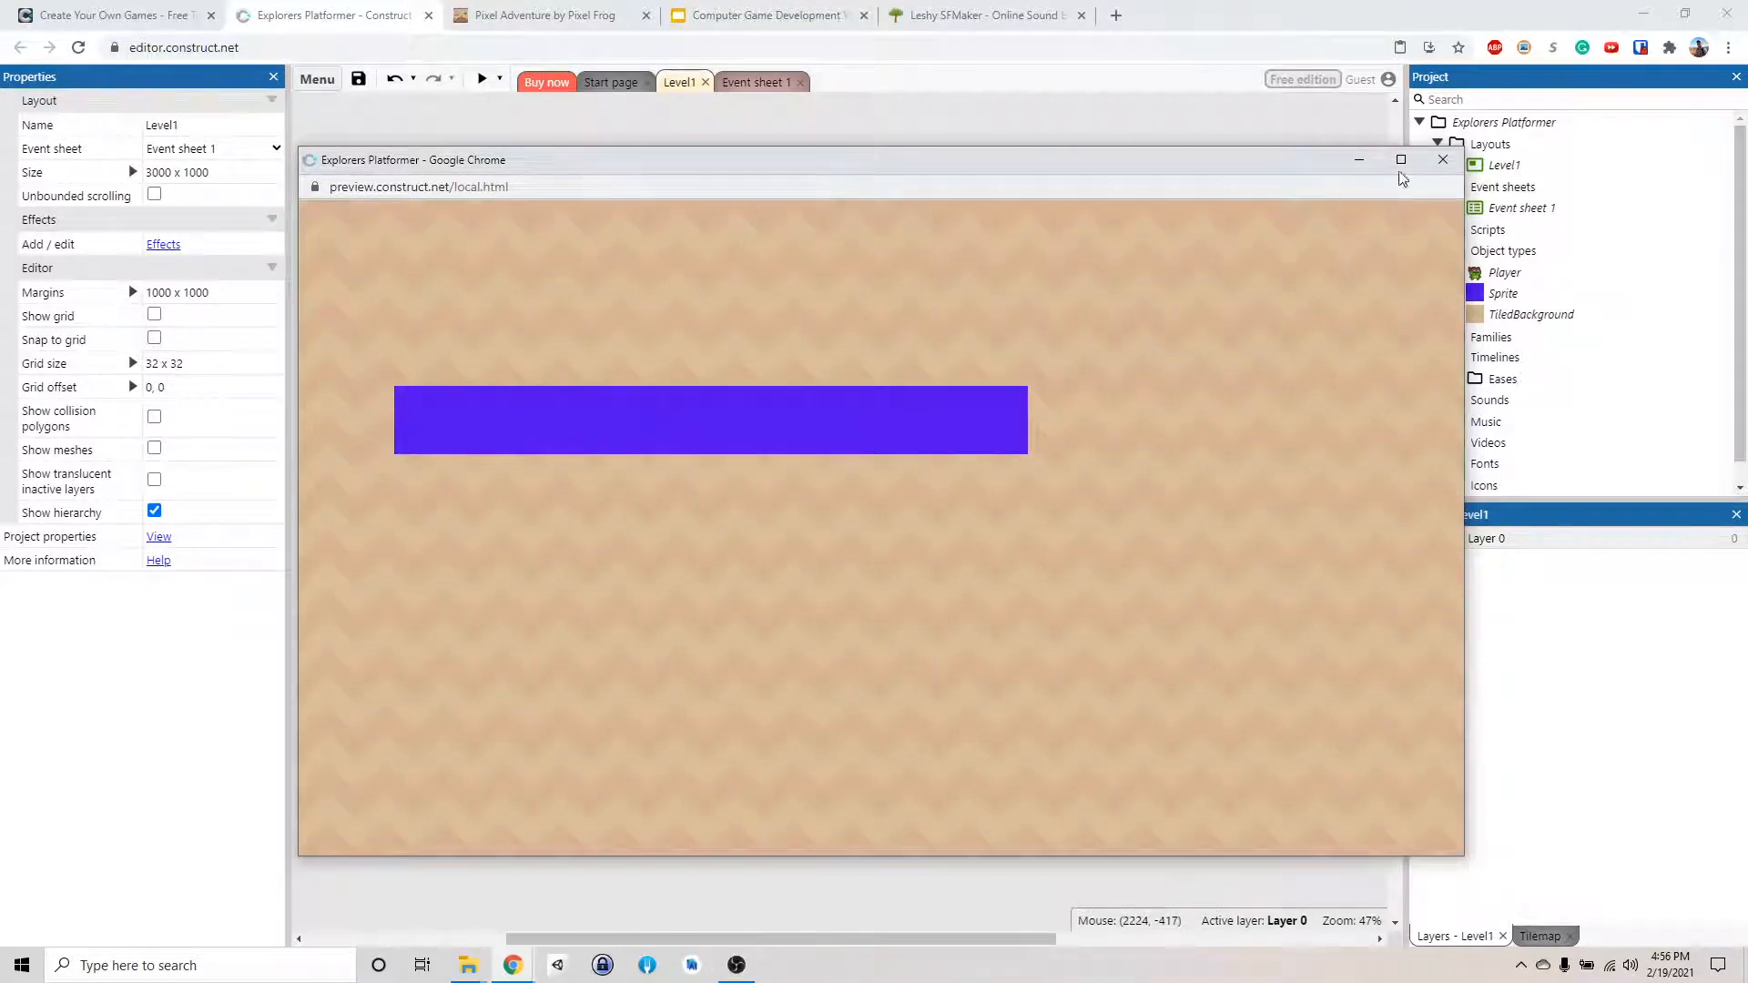
click(1441, 159)
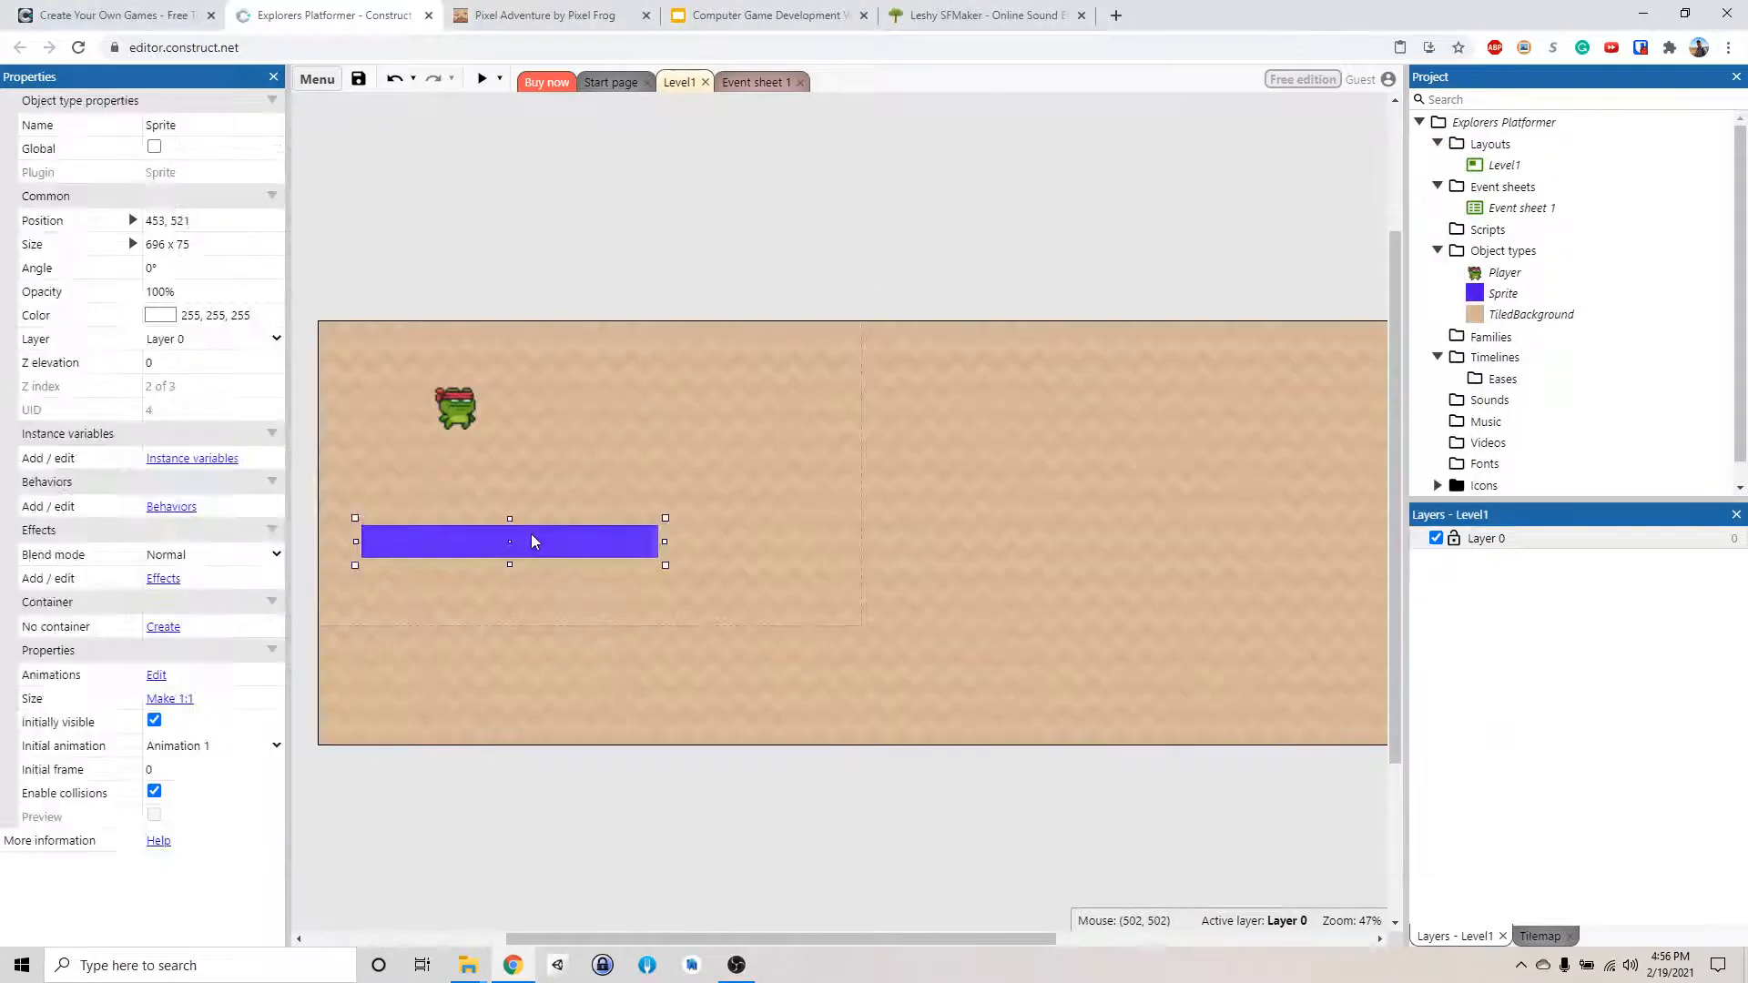
mouse_move(468, 403)
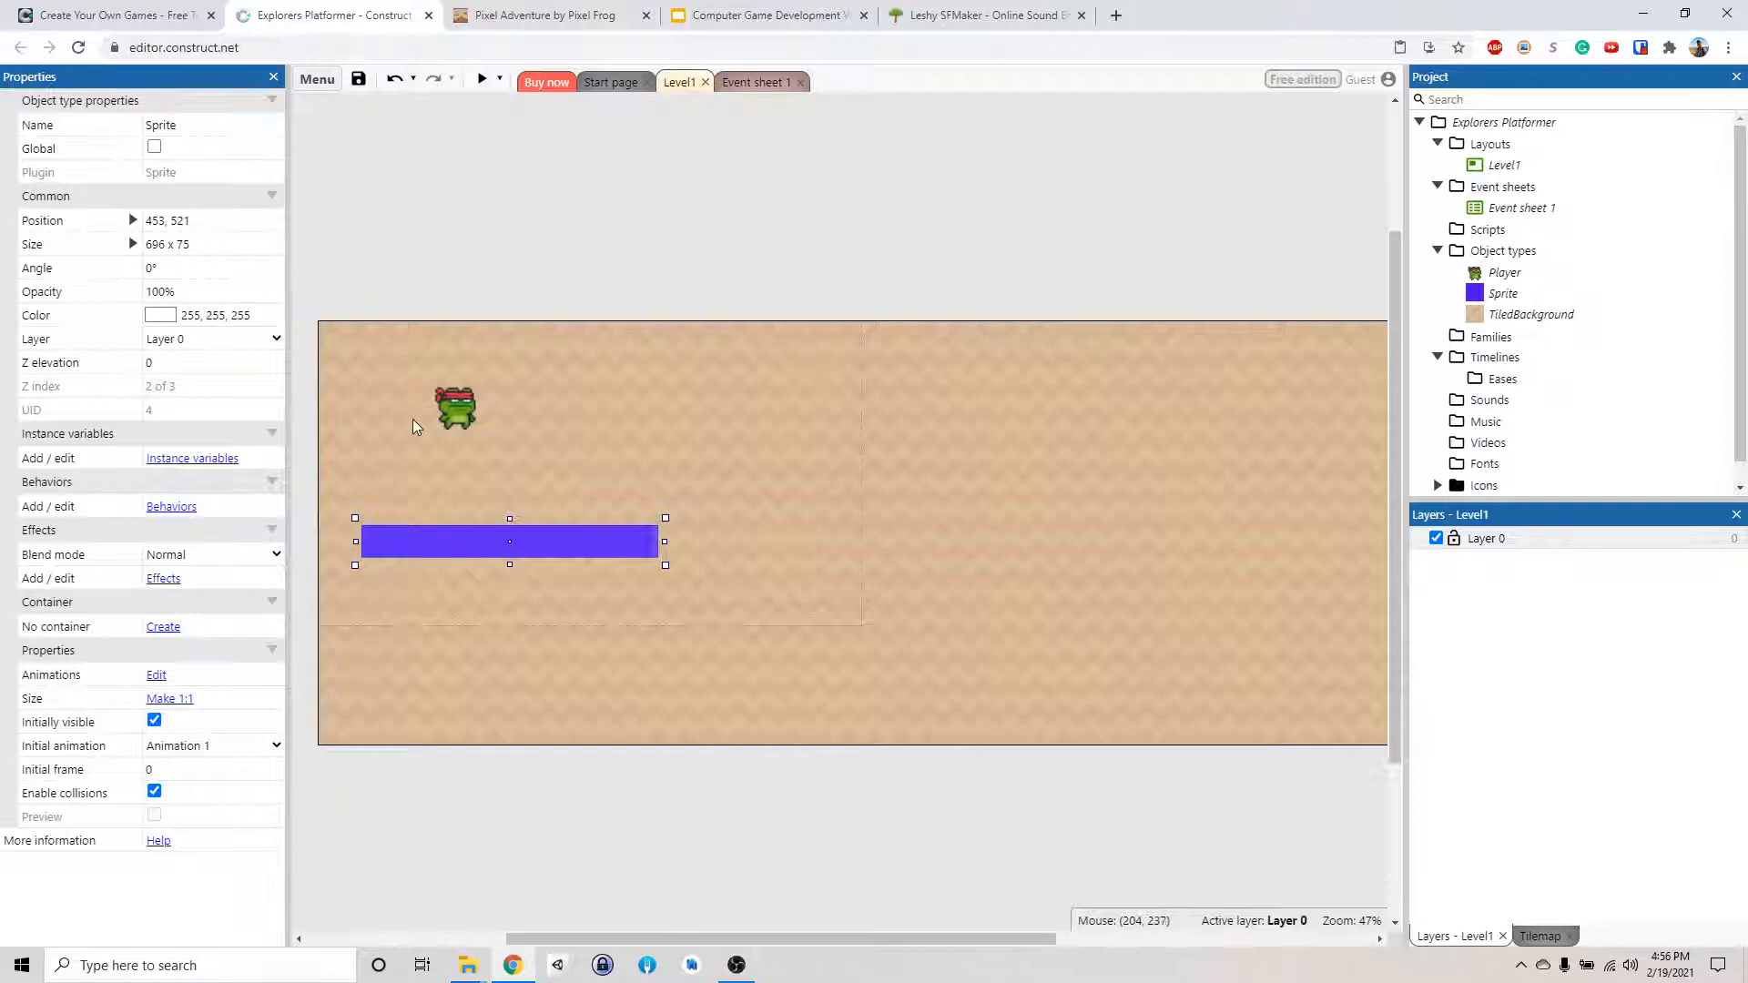
mouse_move(120, 133)
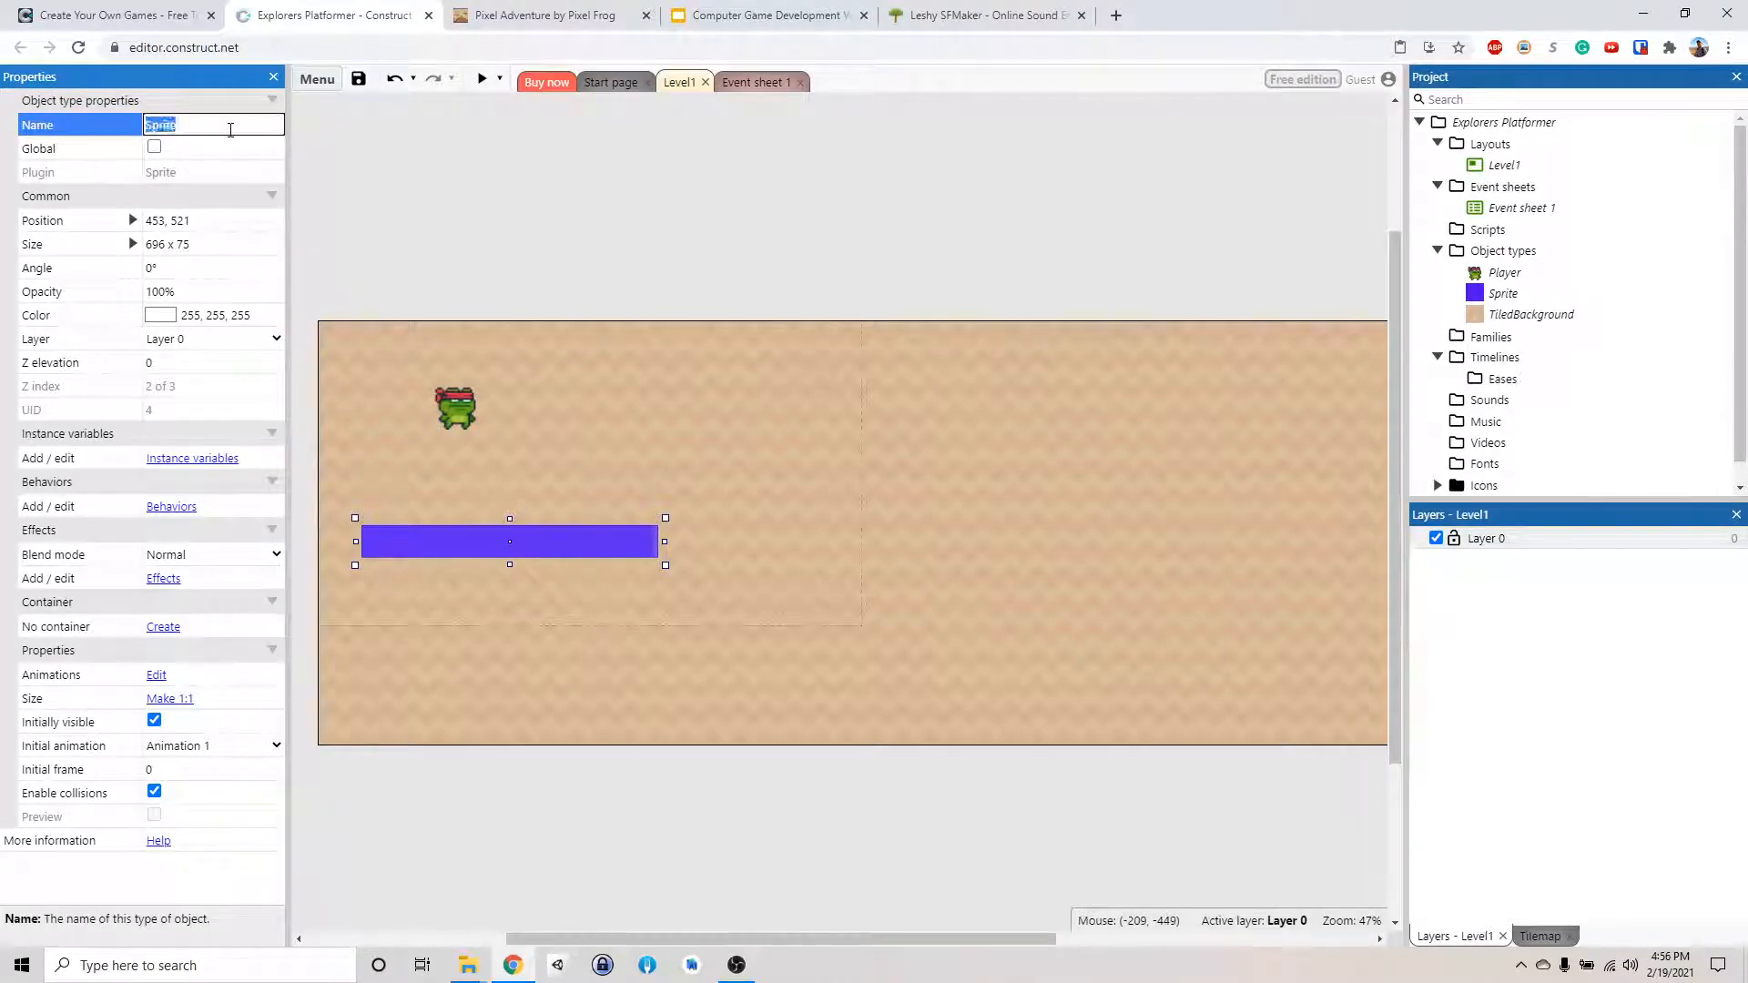
Name the purple bar 'Platform' and add the Solid behavior to it
text(Platform)
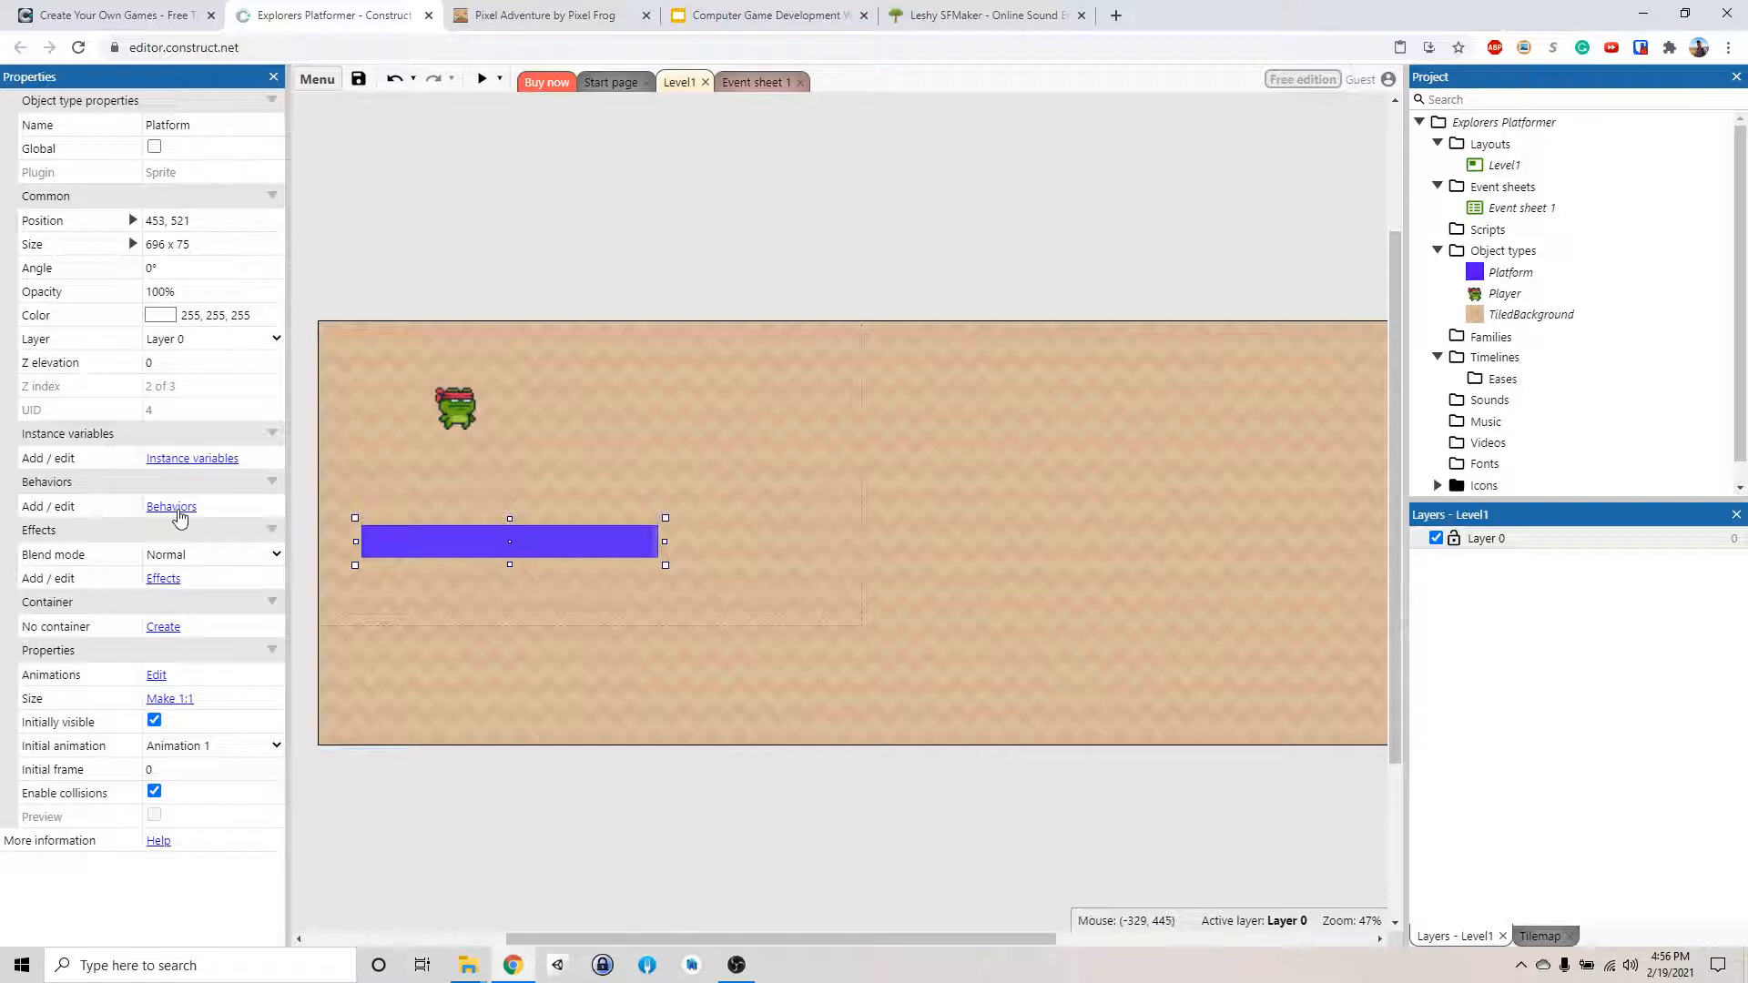
click(170, 506)
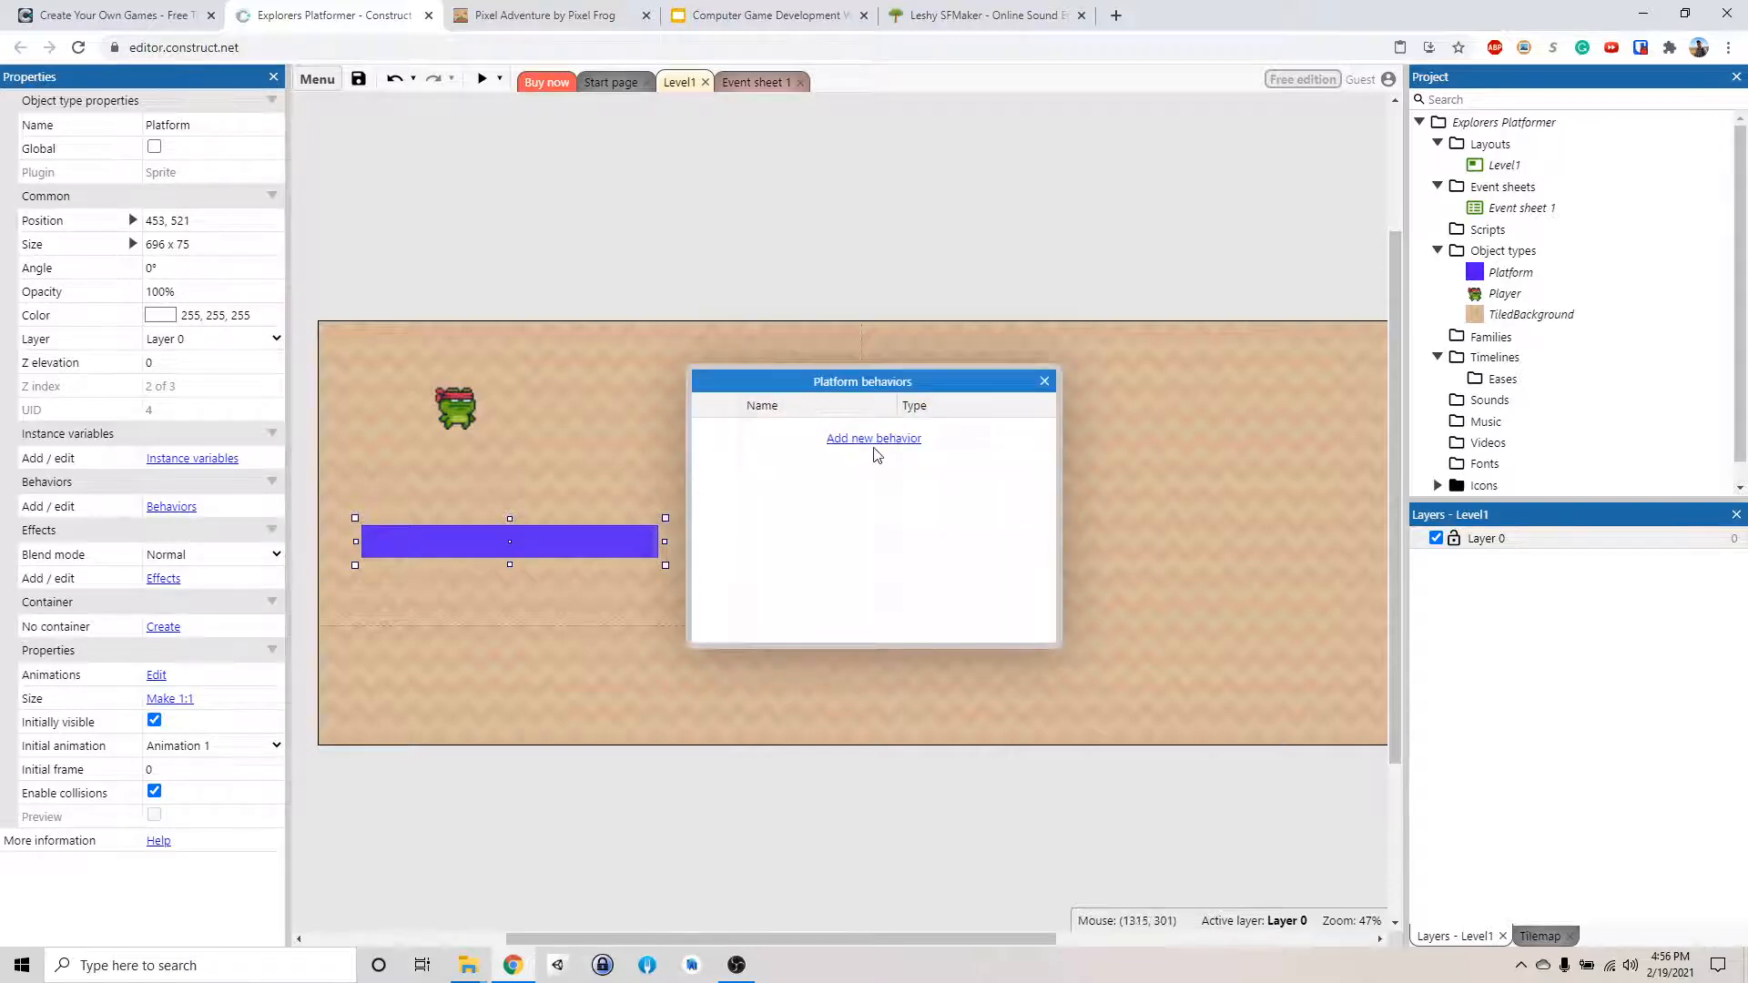
click(874, 437)
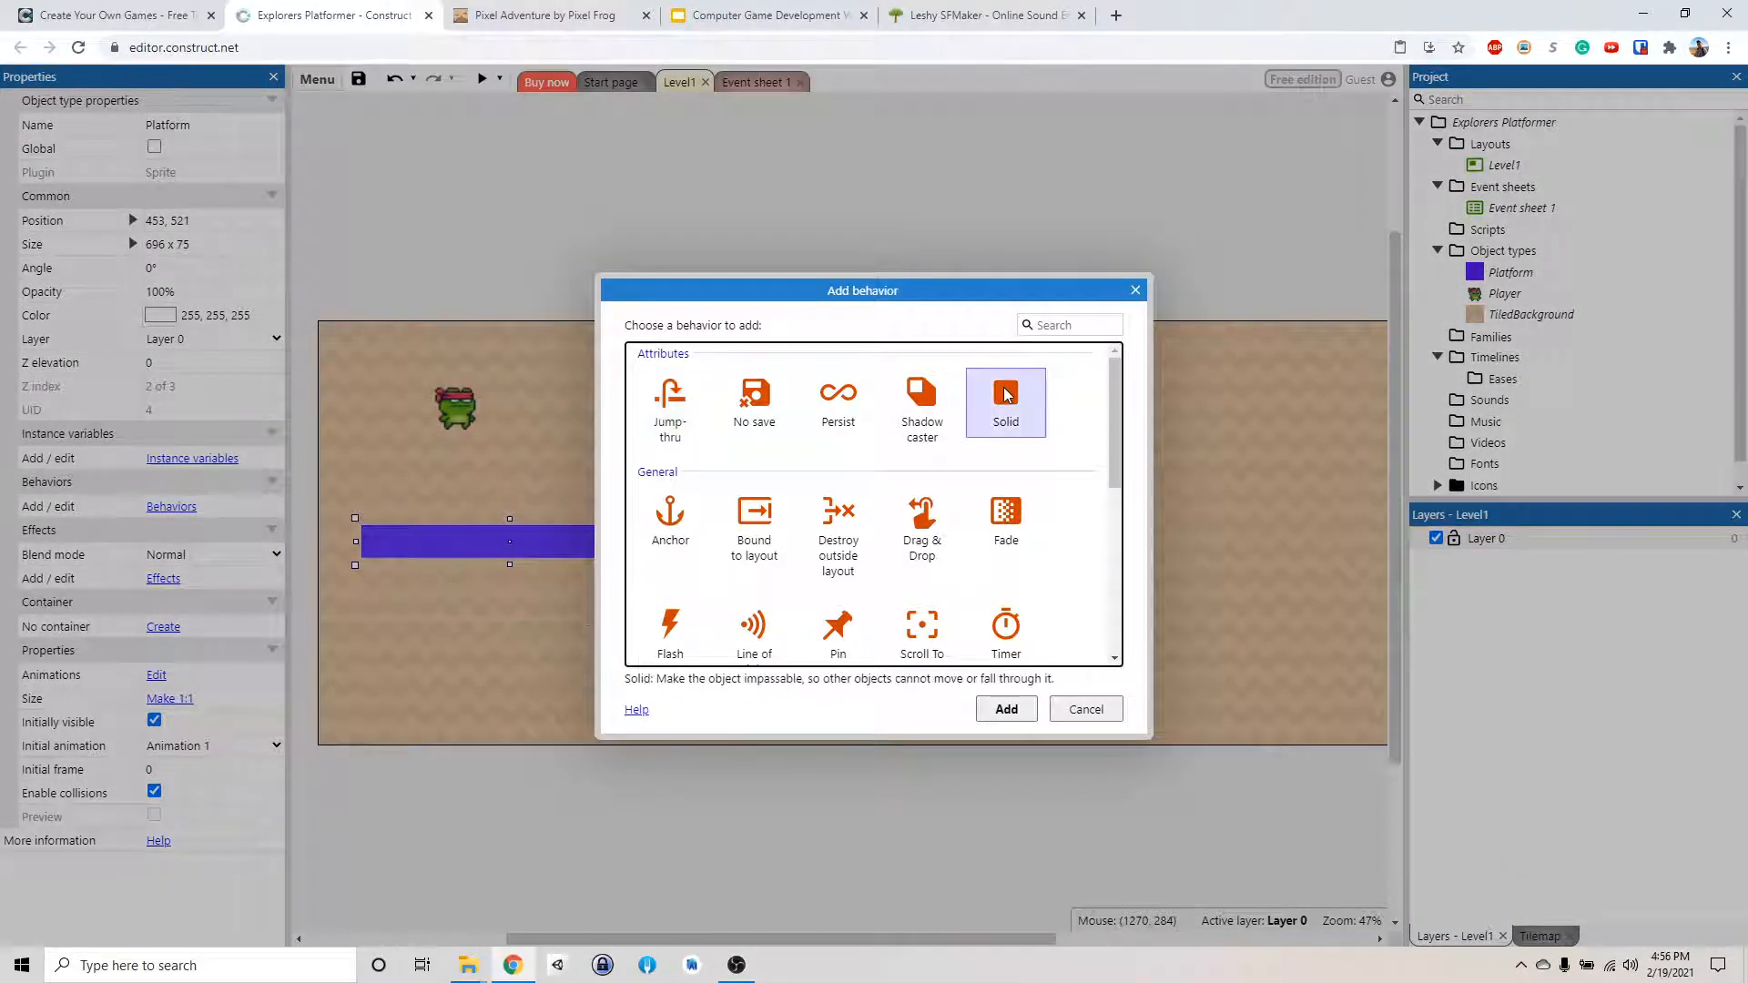
click(1003, 709)
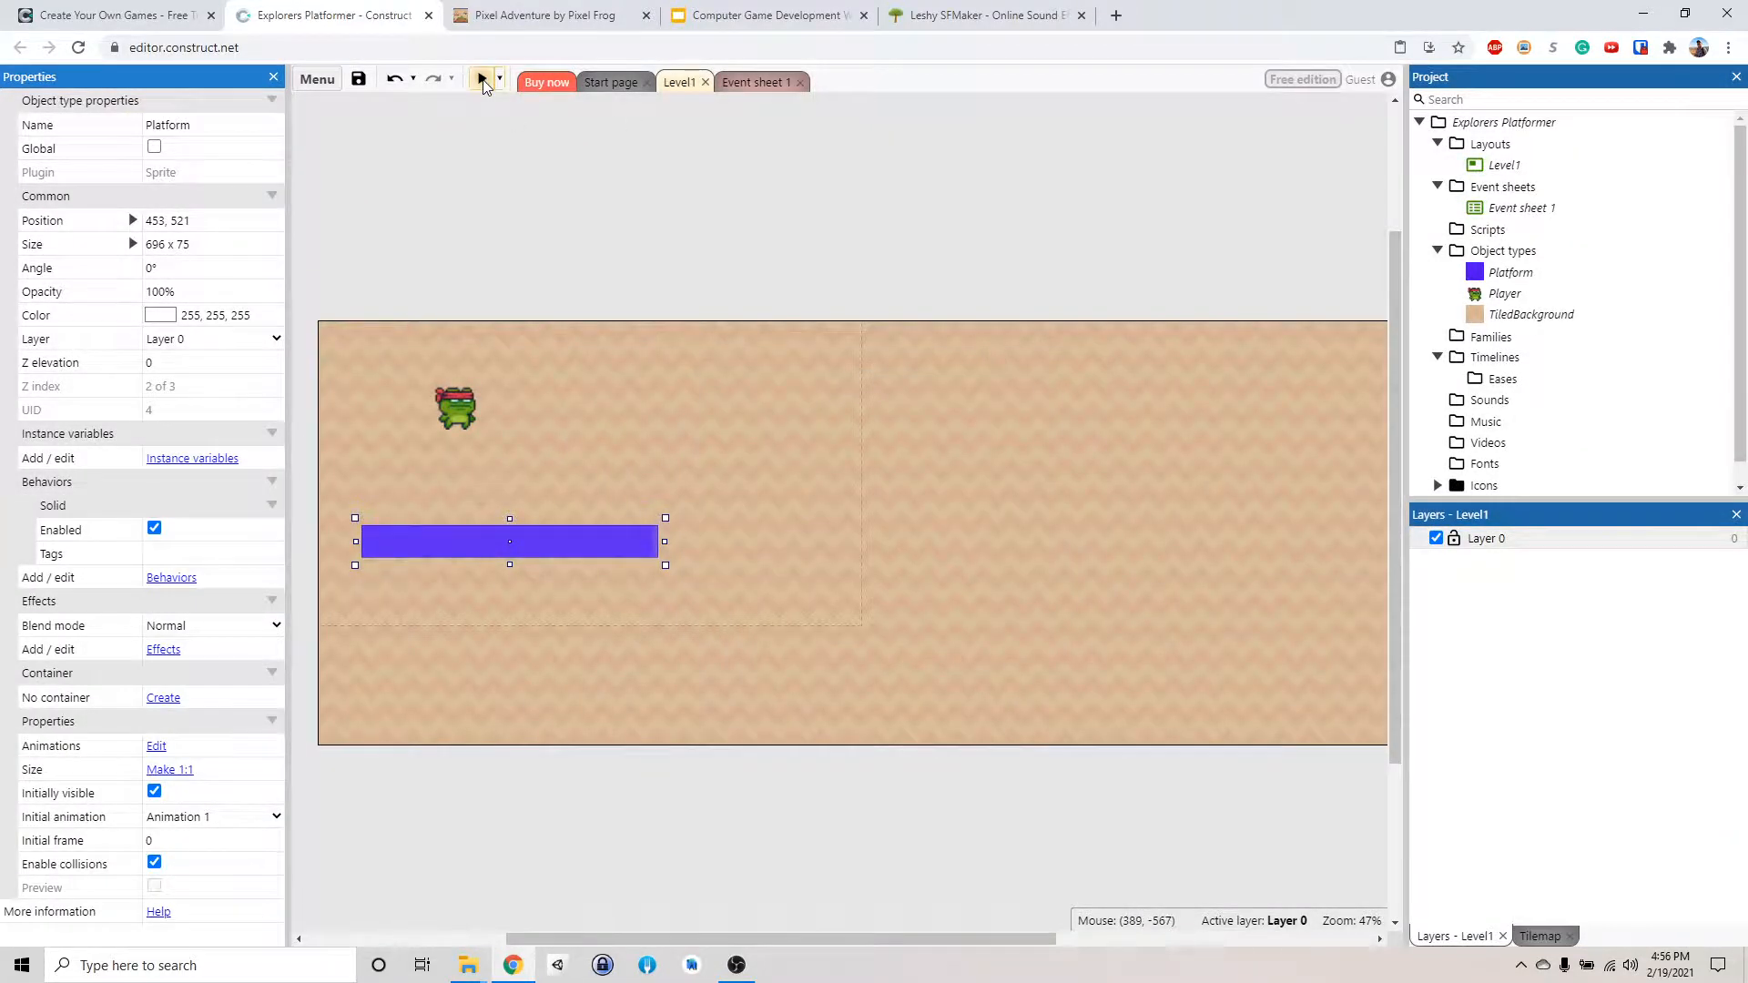
click(480, 80)
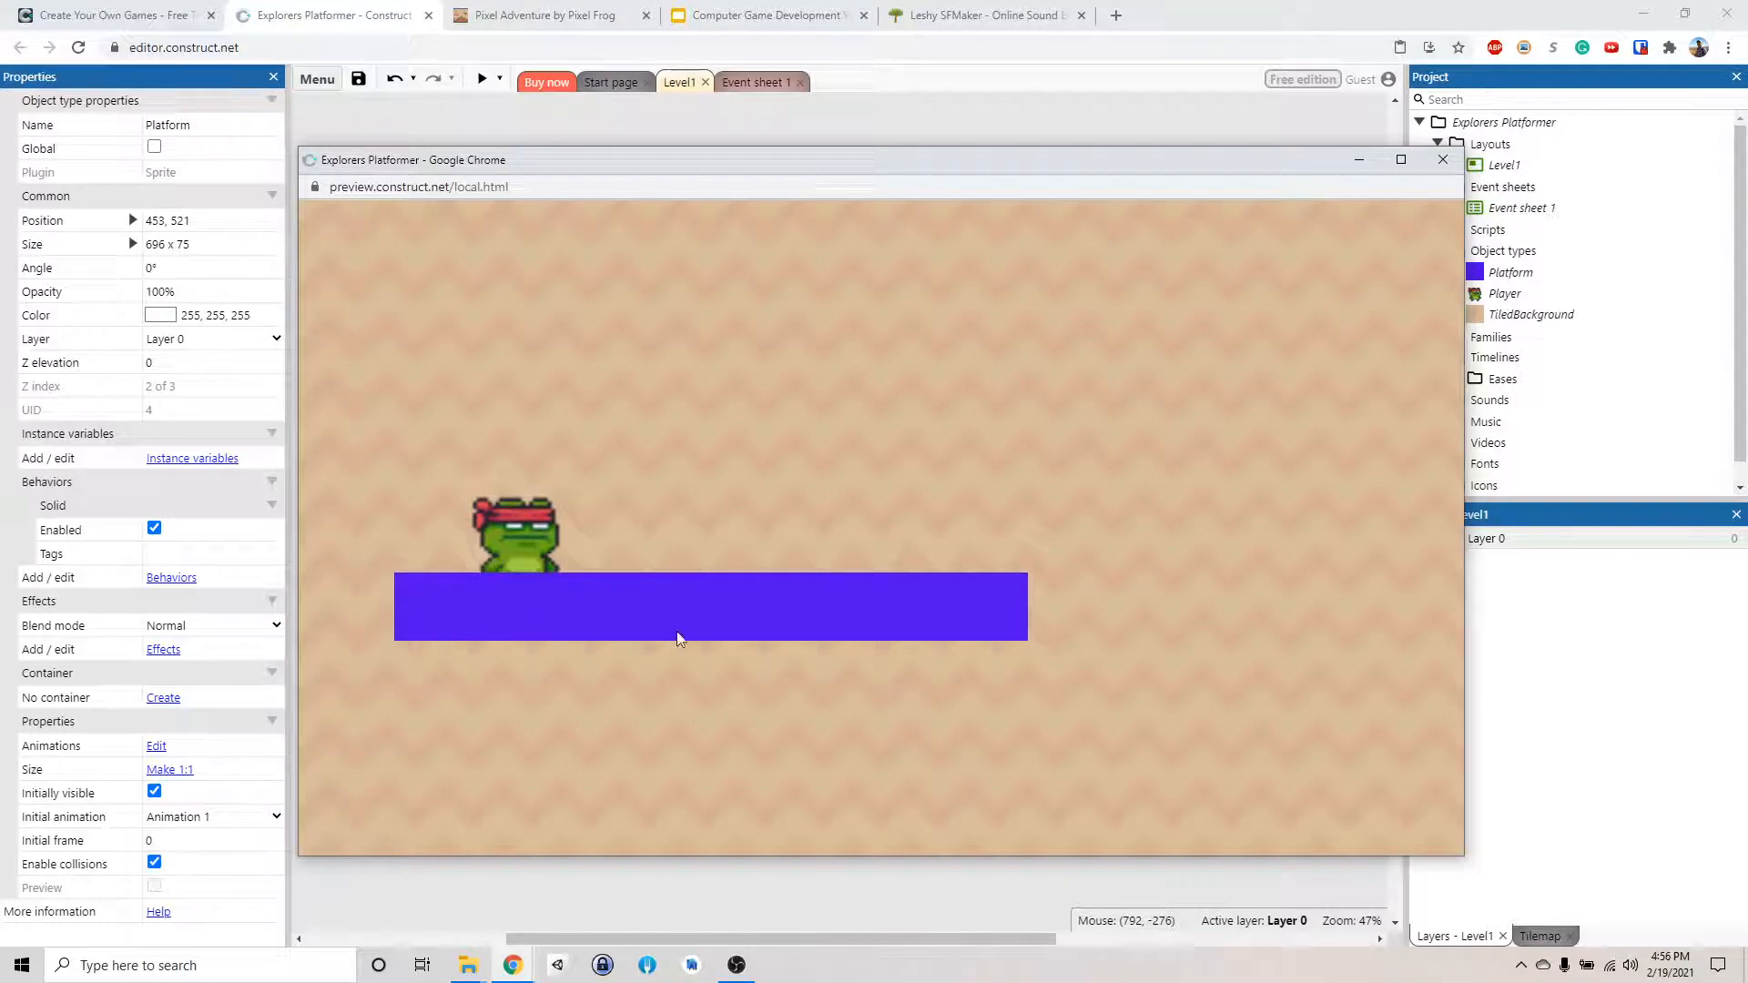
click(1441, 159)
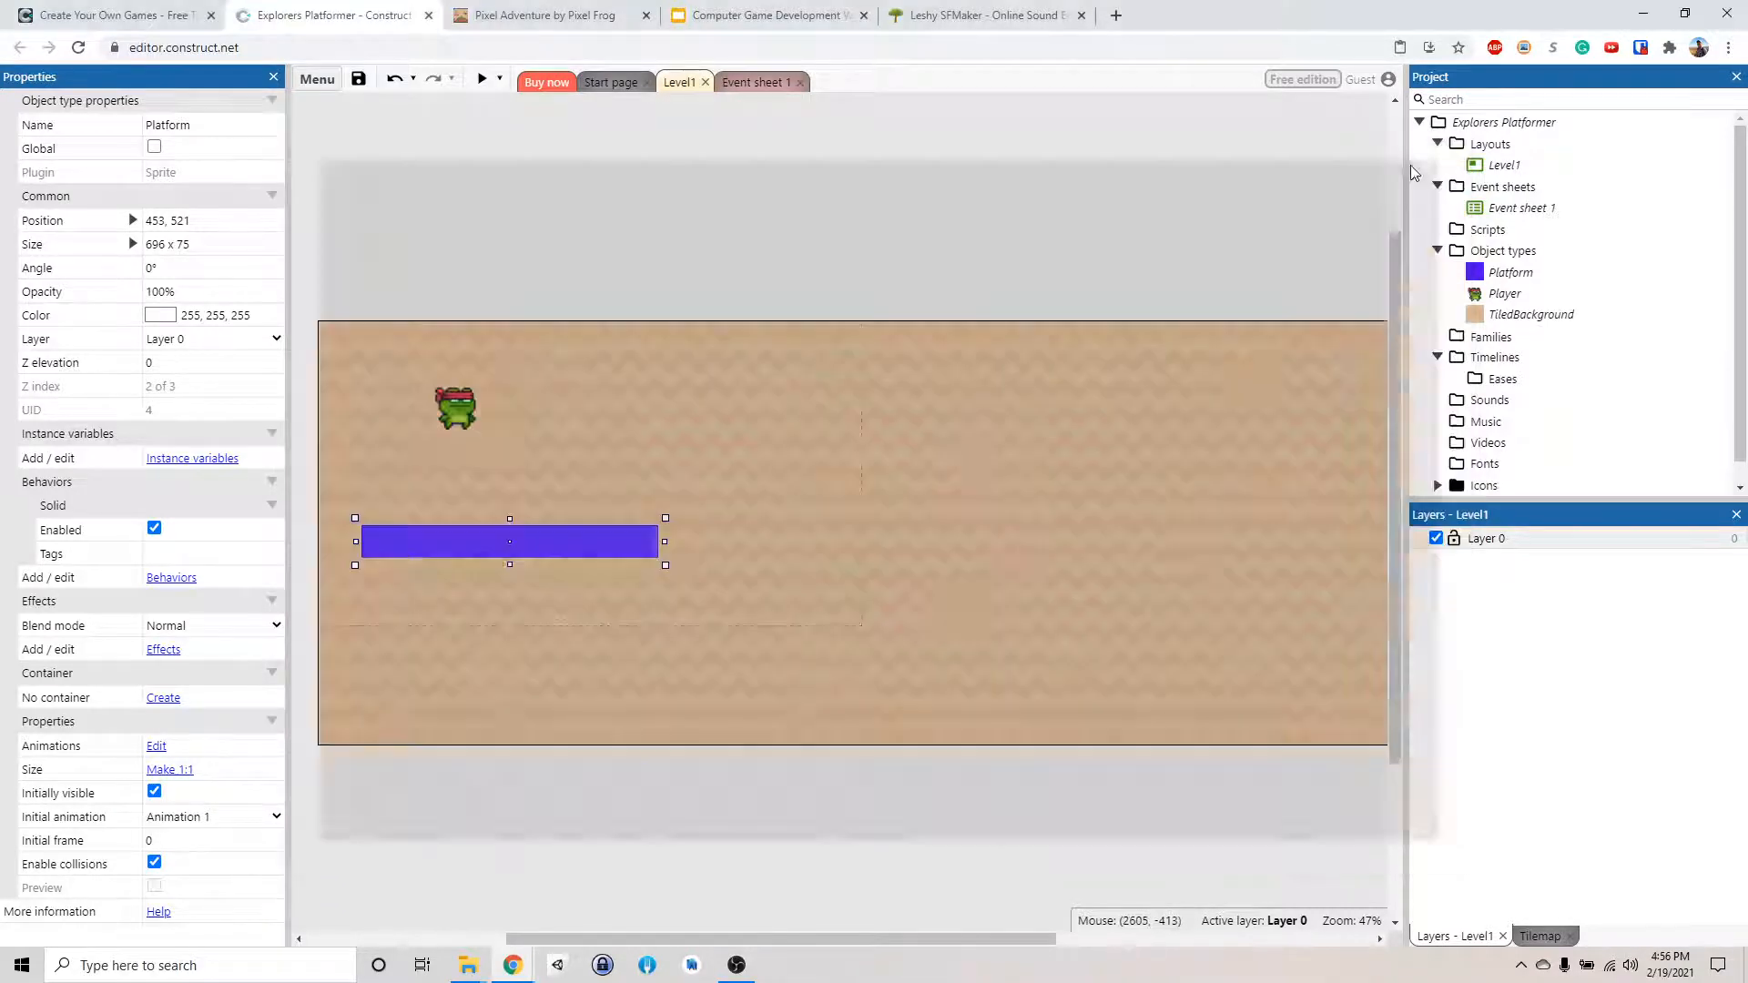
Open the Player's Idle animation and choose the collision polygon tool
click(455, 404)
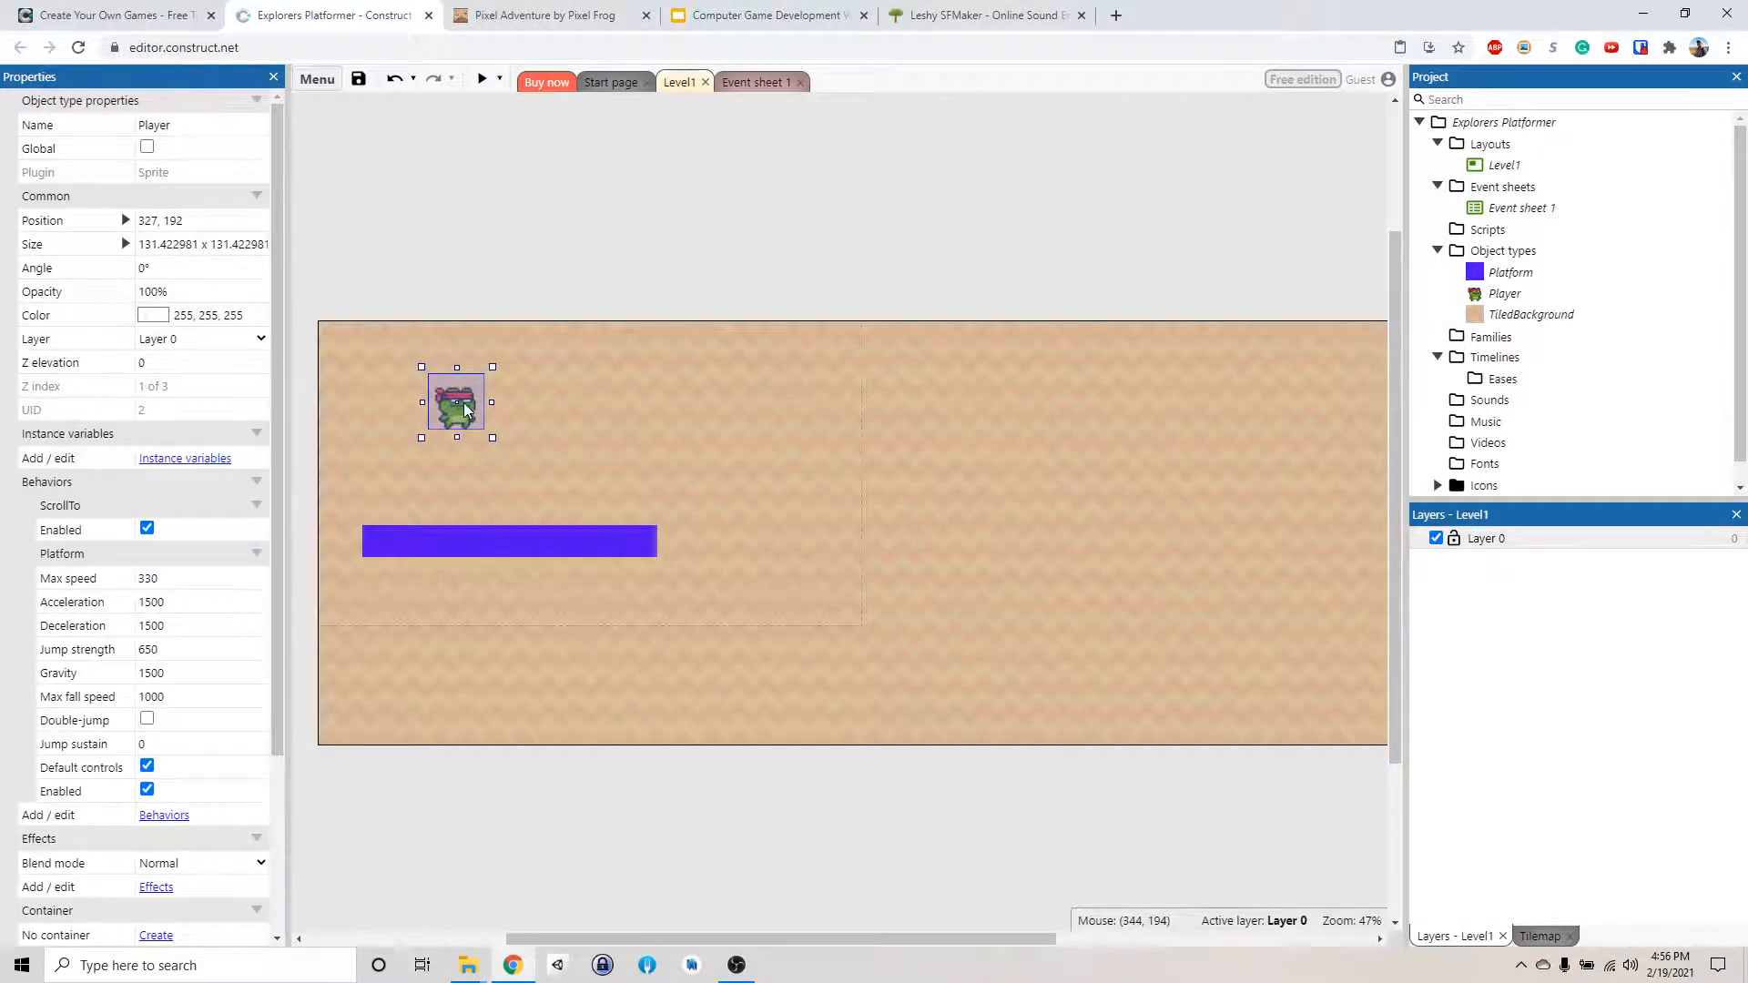
mouse_move(468, 405)
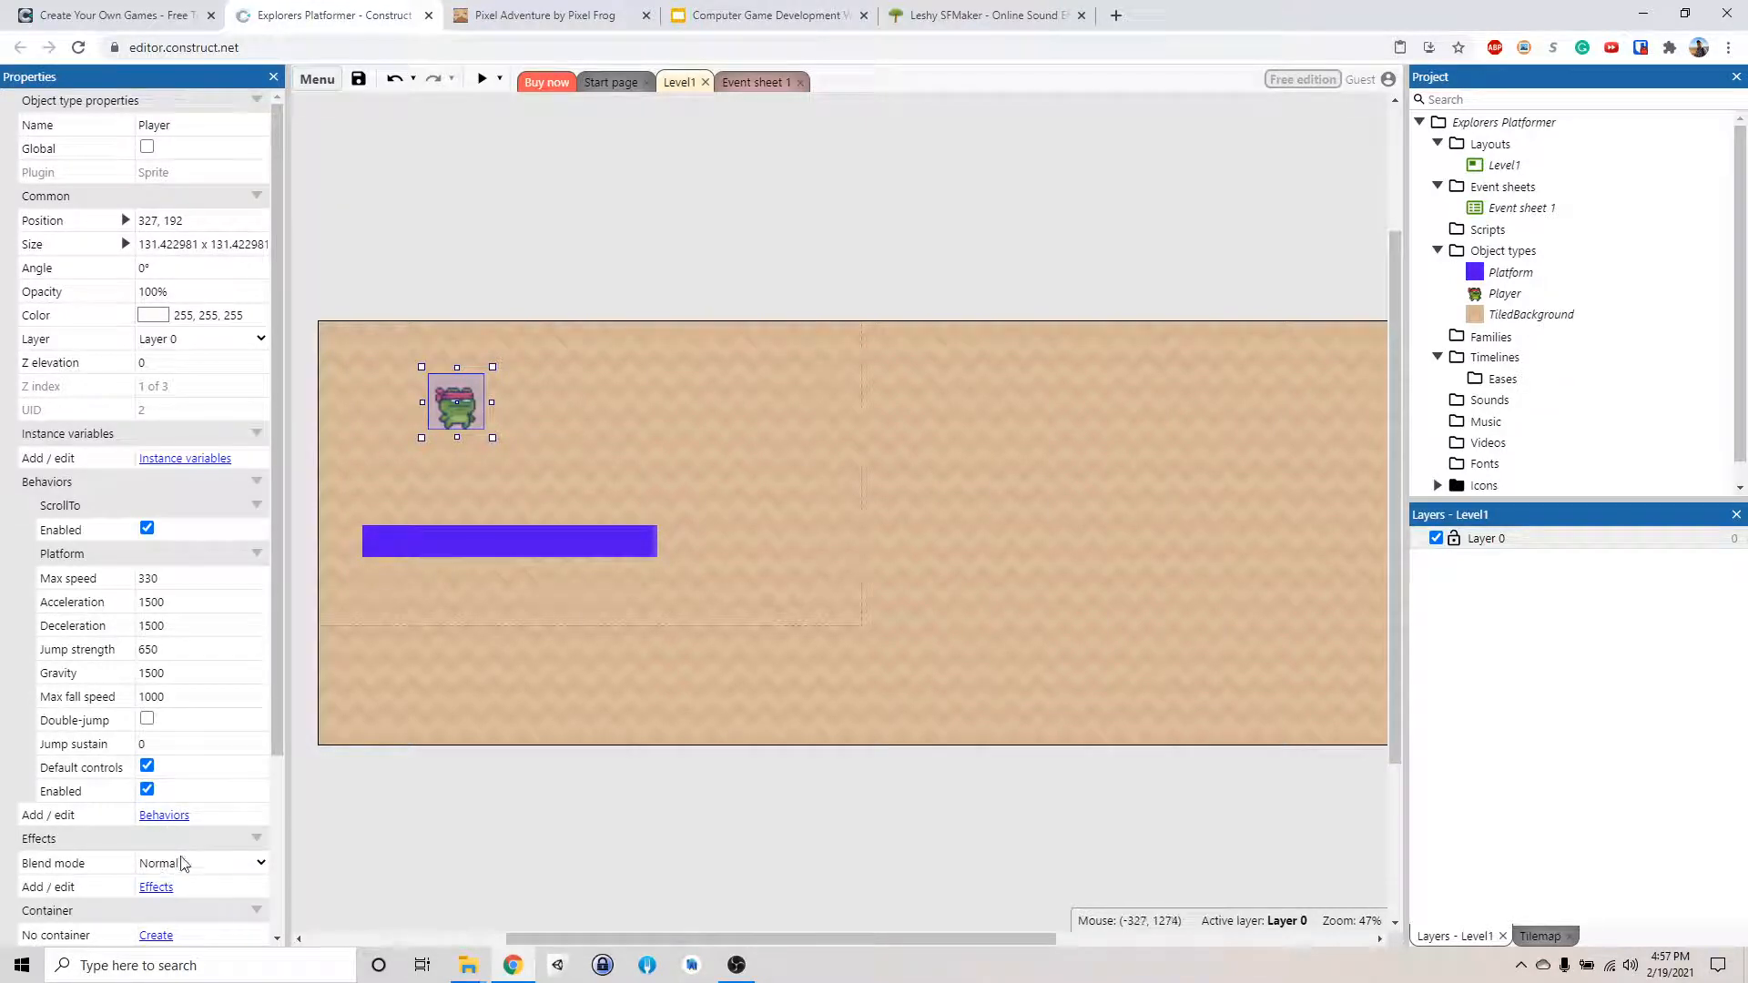
scroll(down, 3)
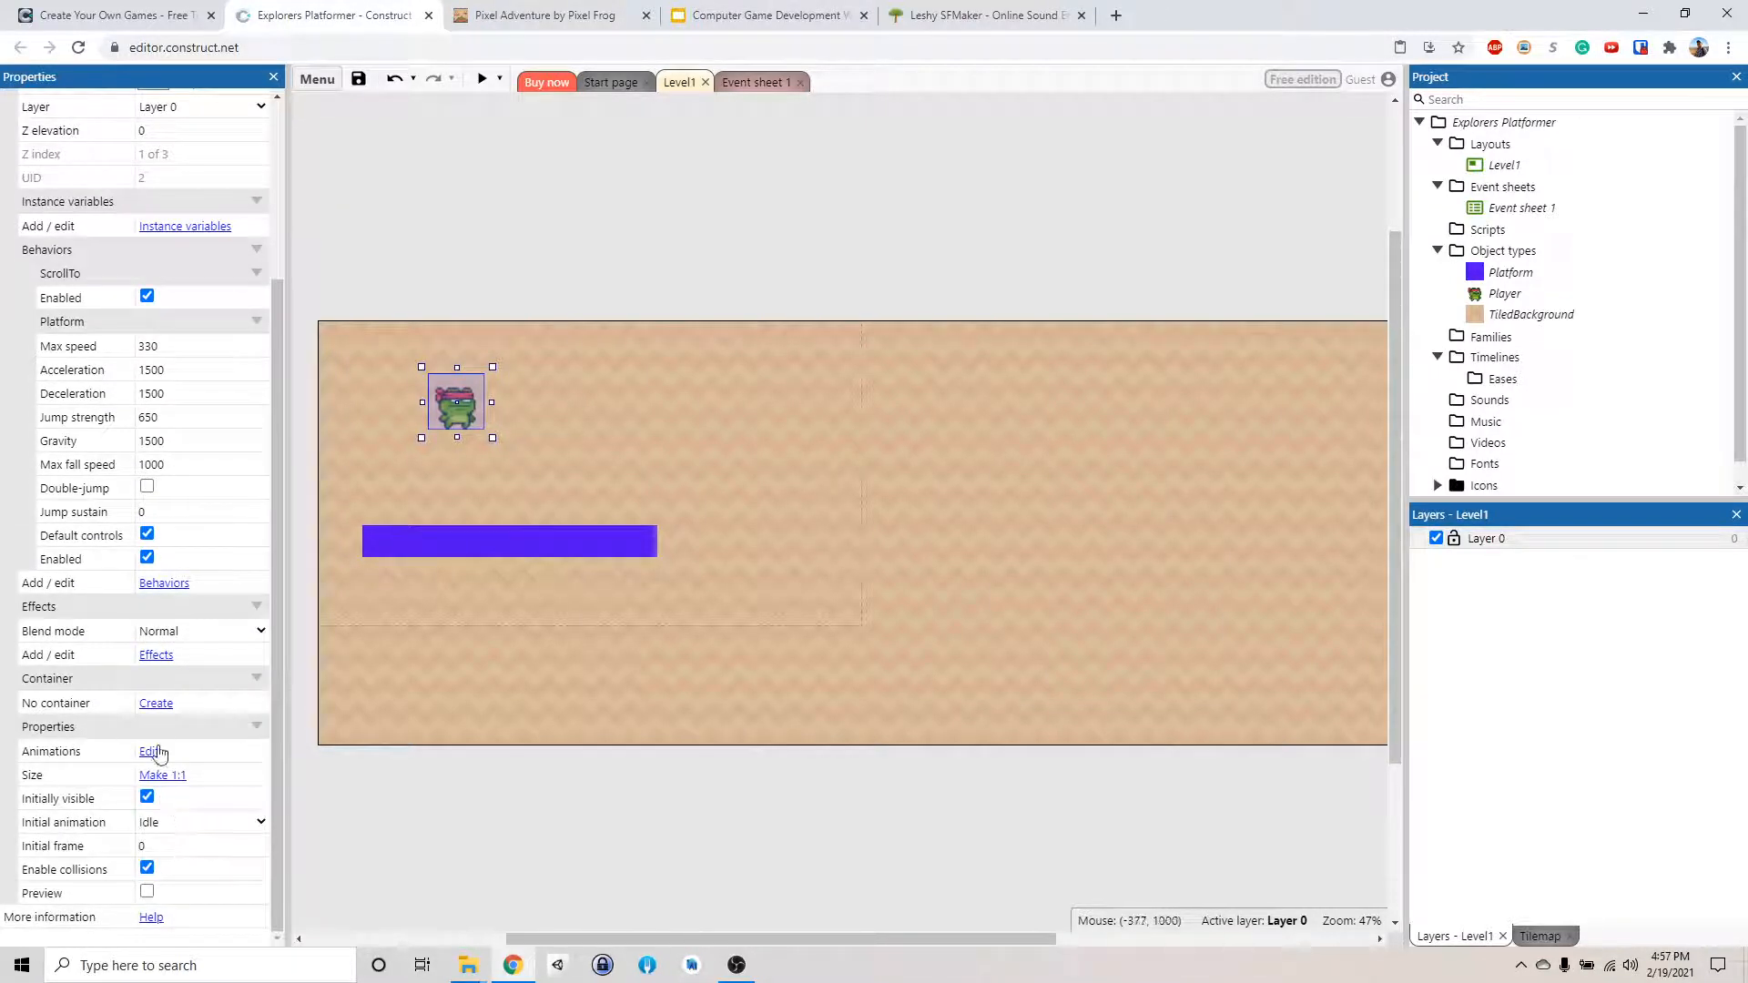
click(146, 750)
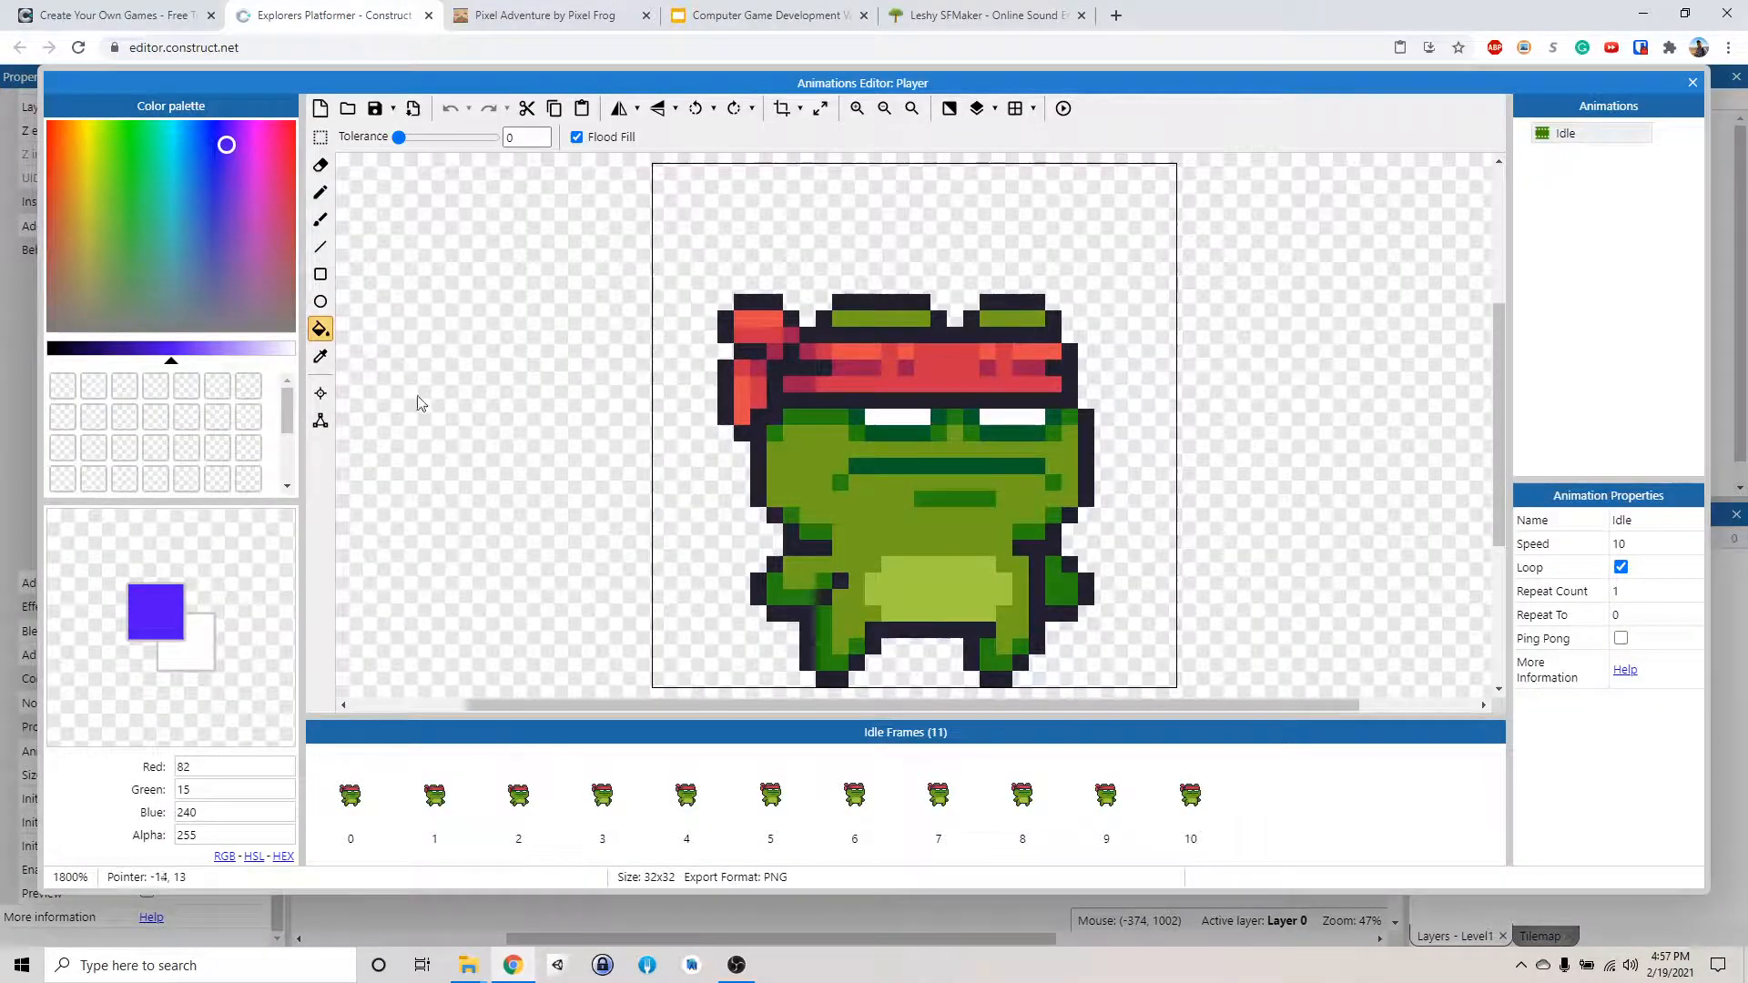
click(320, 422)
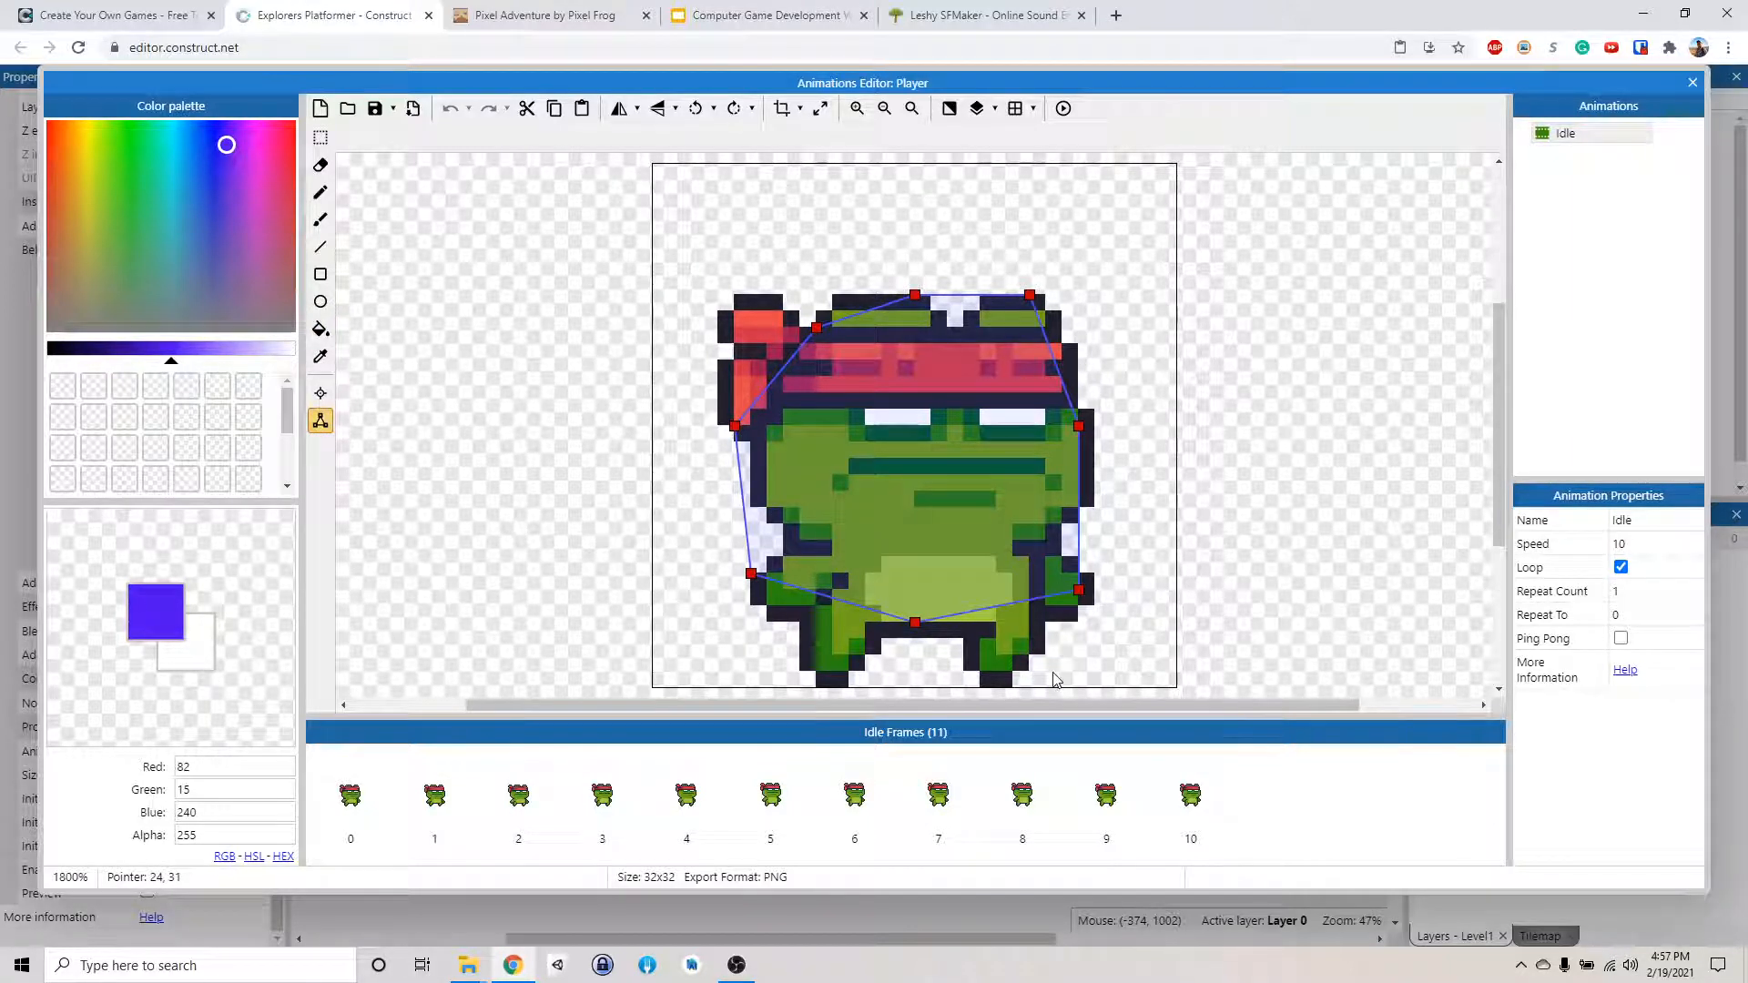
mouse_move(912, 392)
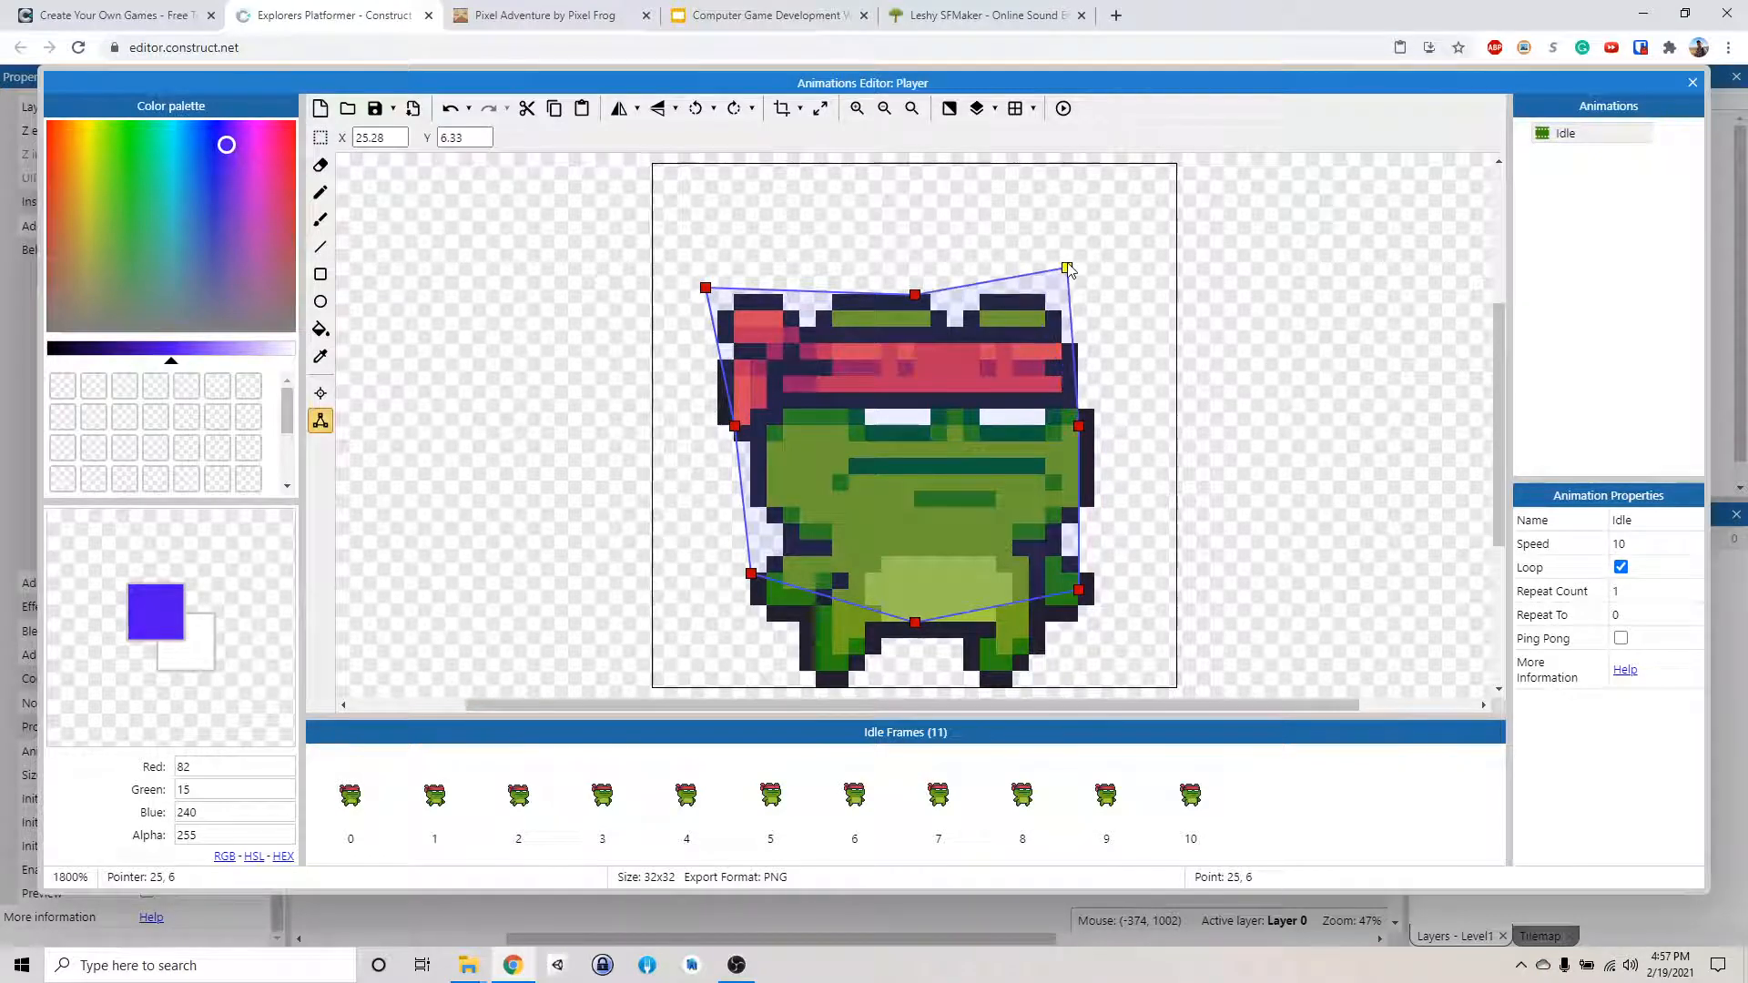
Fit Player's collision polygon snugly around the frog, check frames 1, 4, 7
right_click(1066, 271)
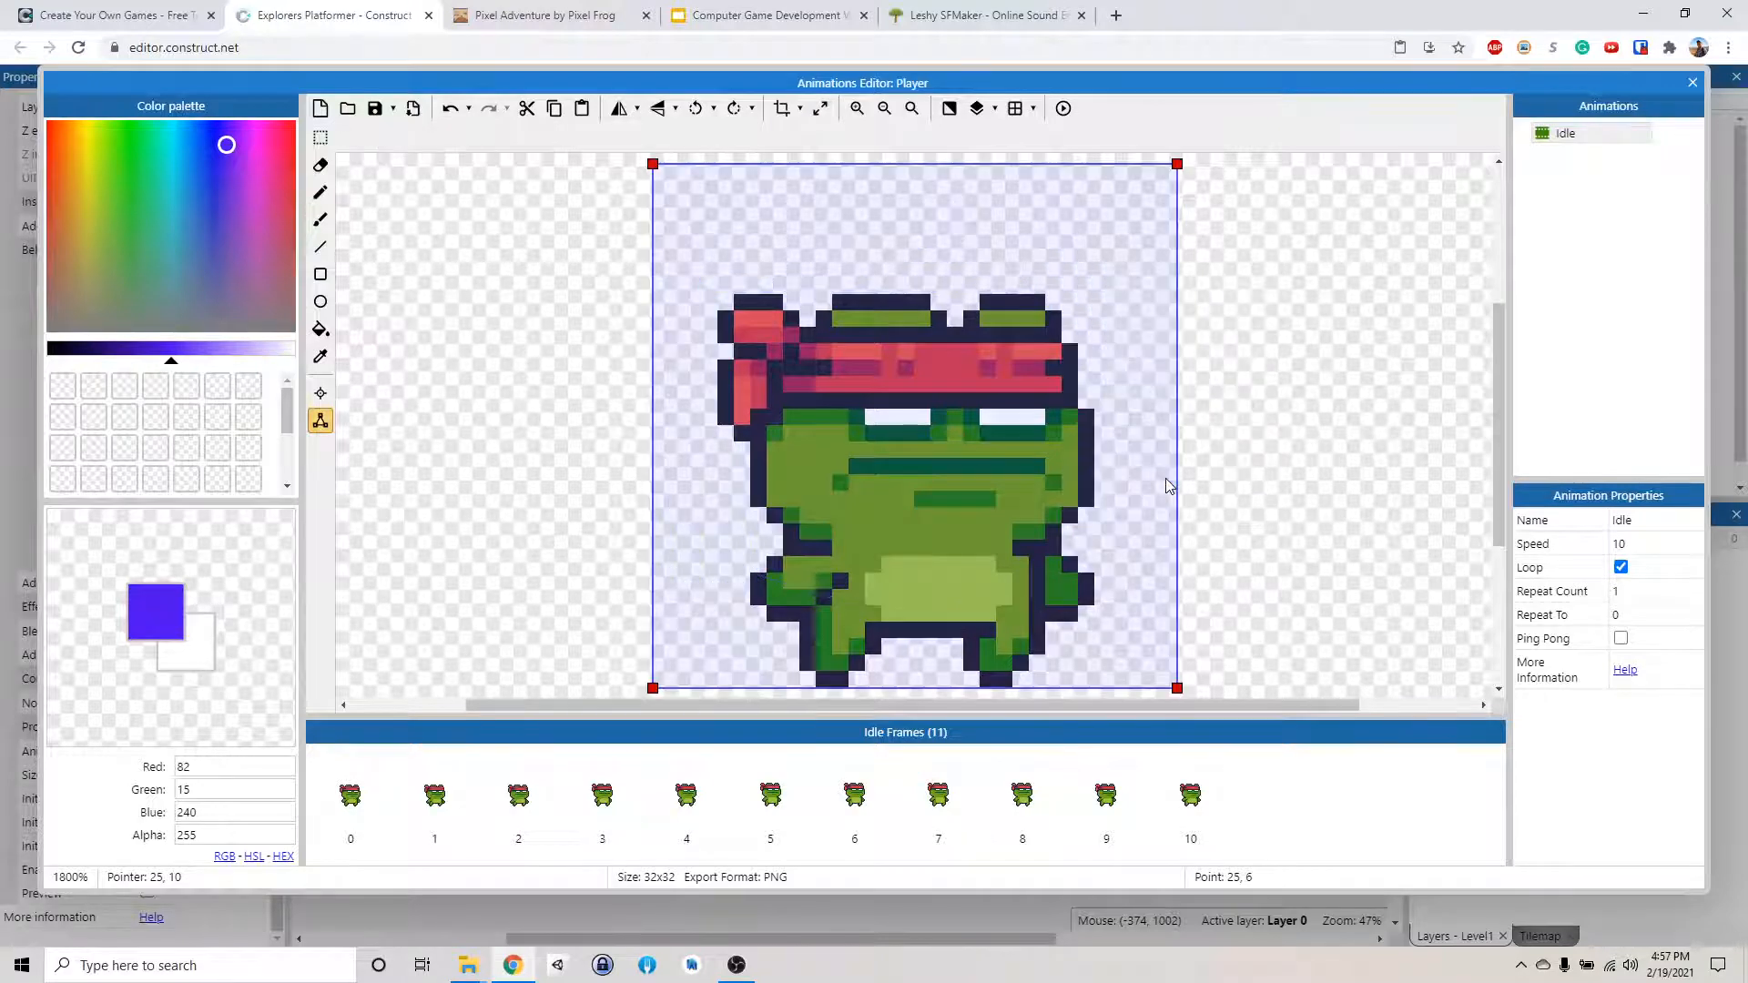
mouse_move(1196, 268)
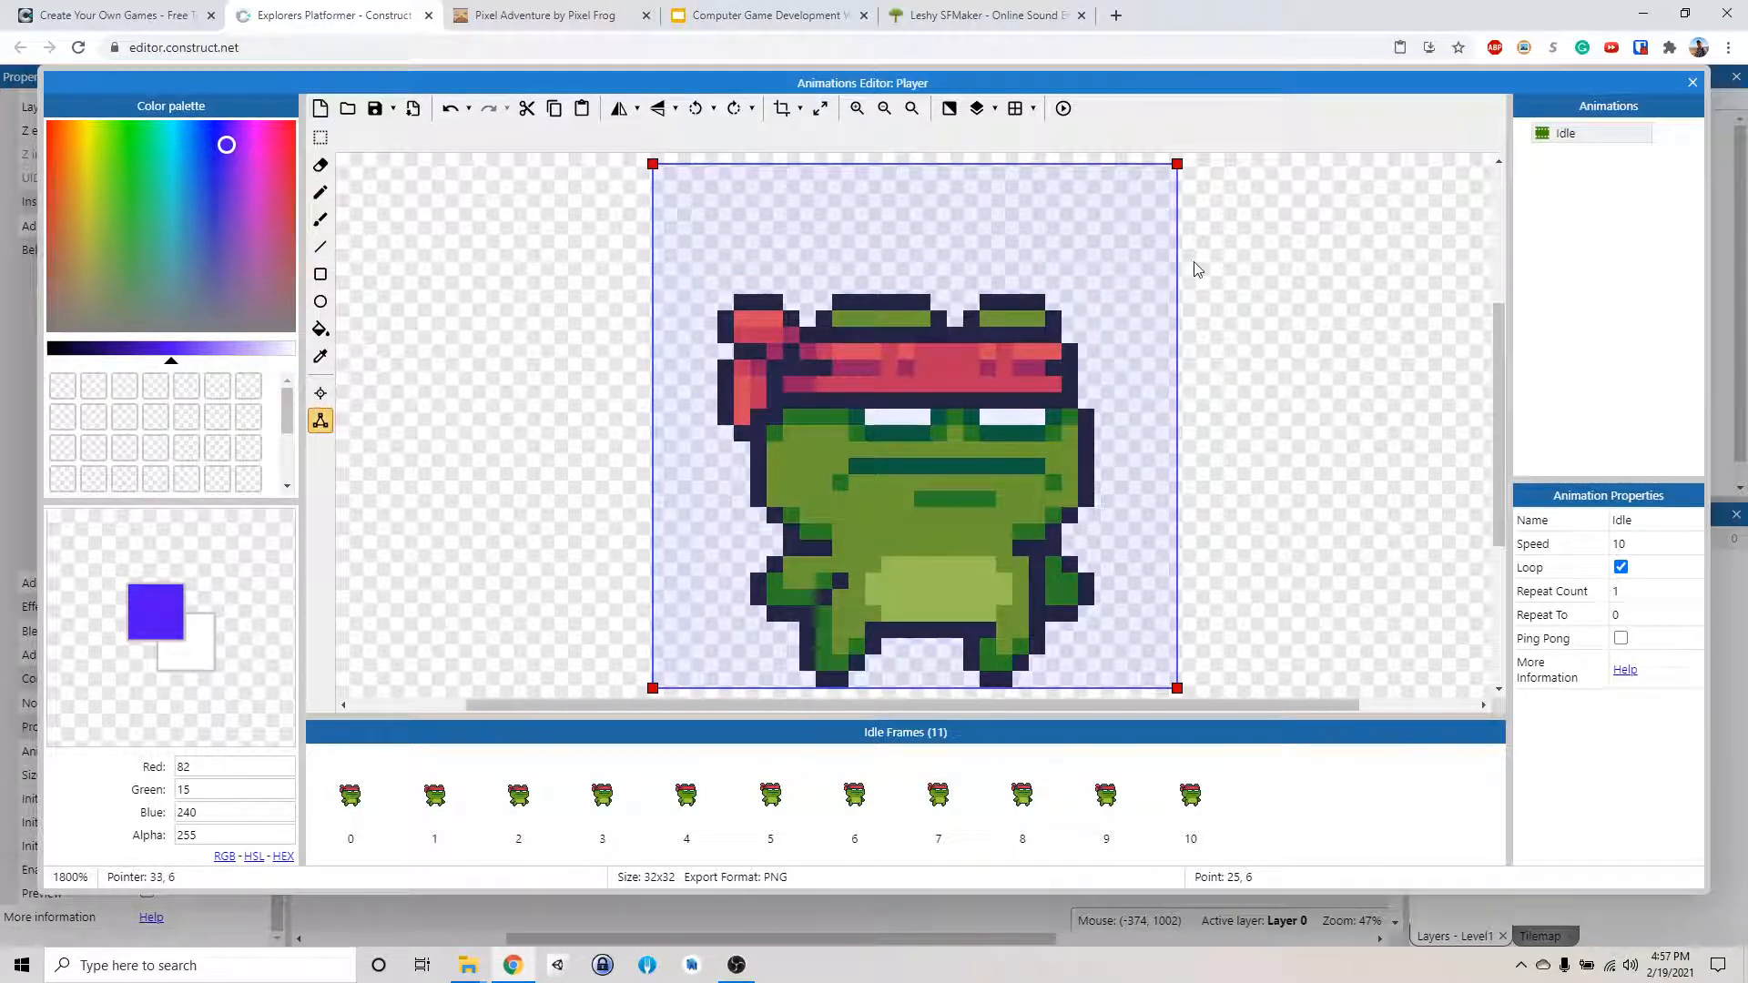
mouse_move(690, 165)
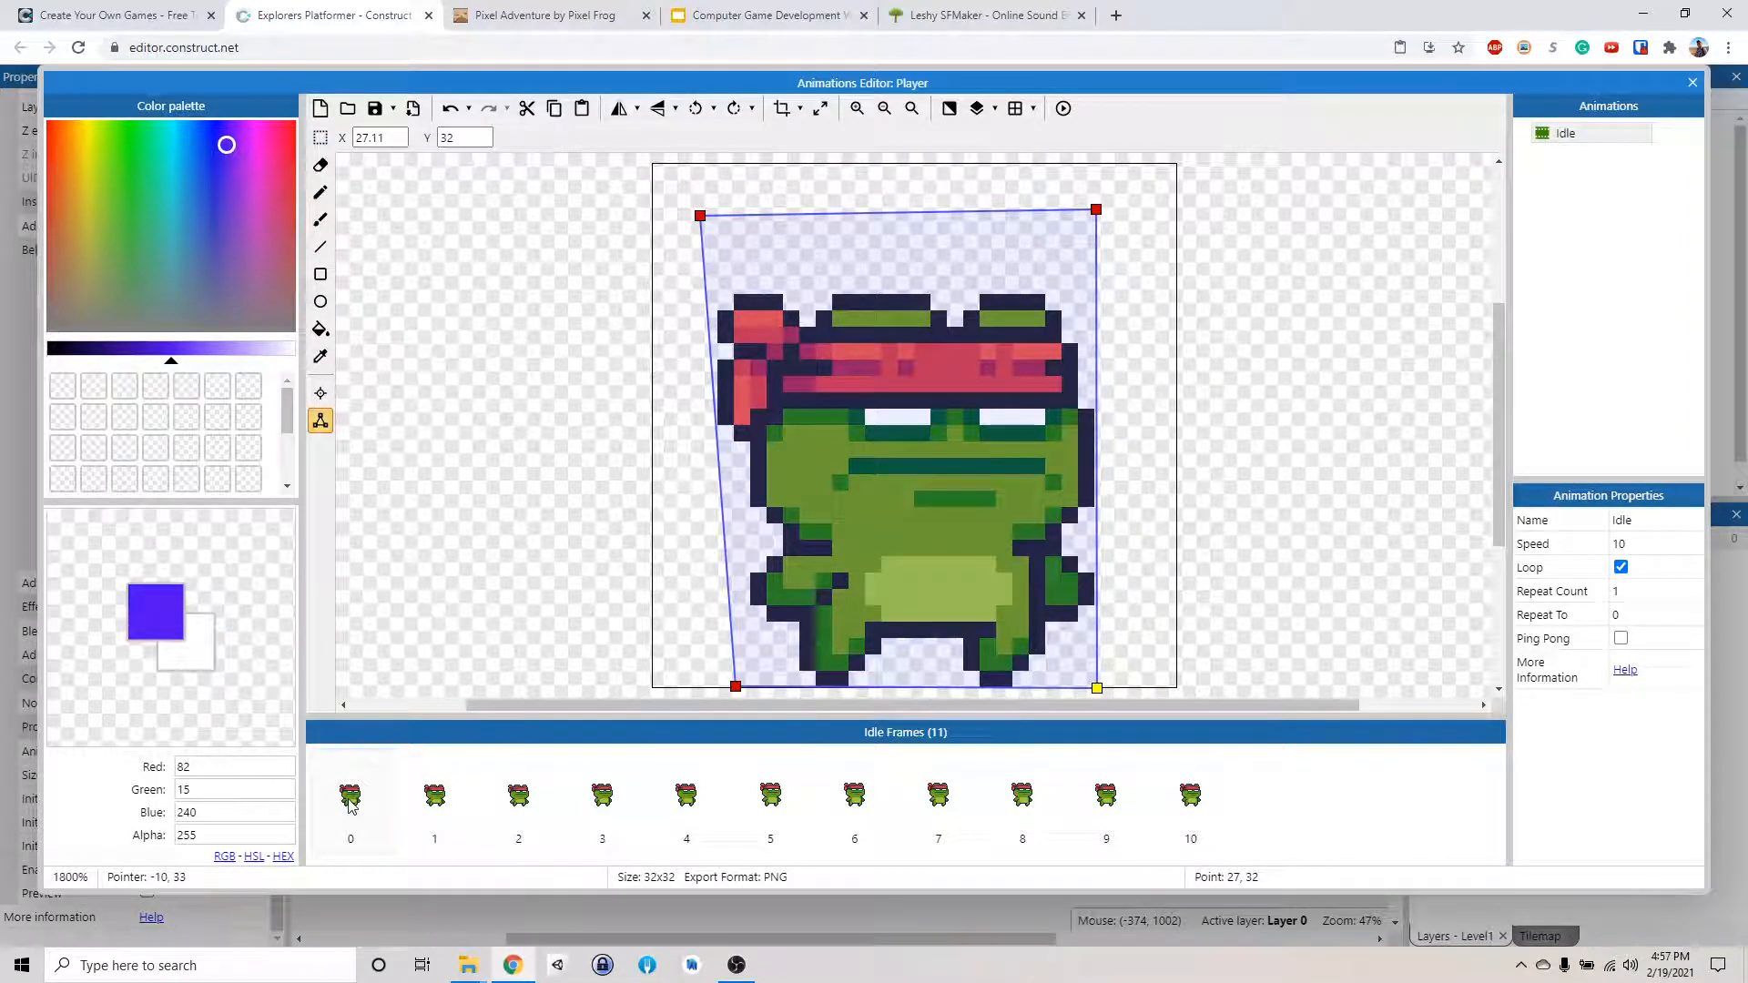
click(433, 796)
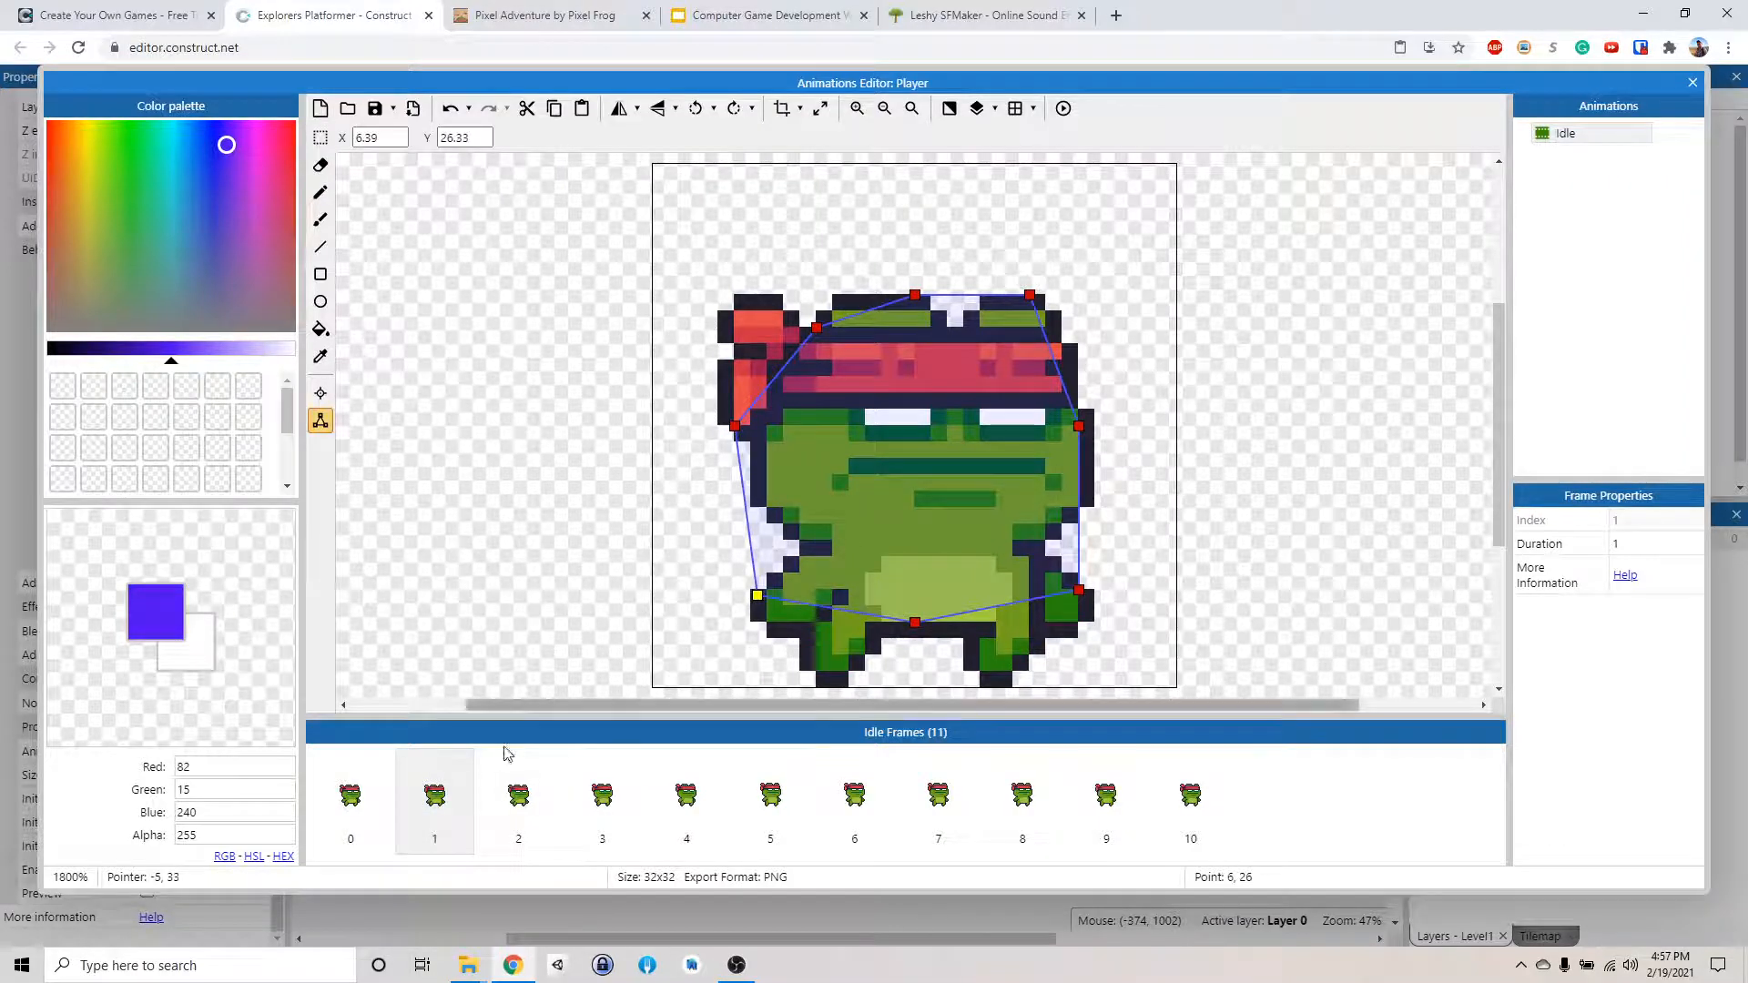
click(600, 795)
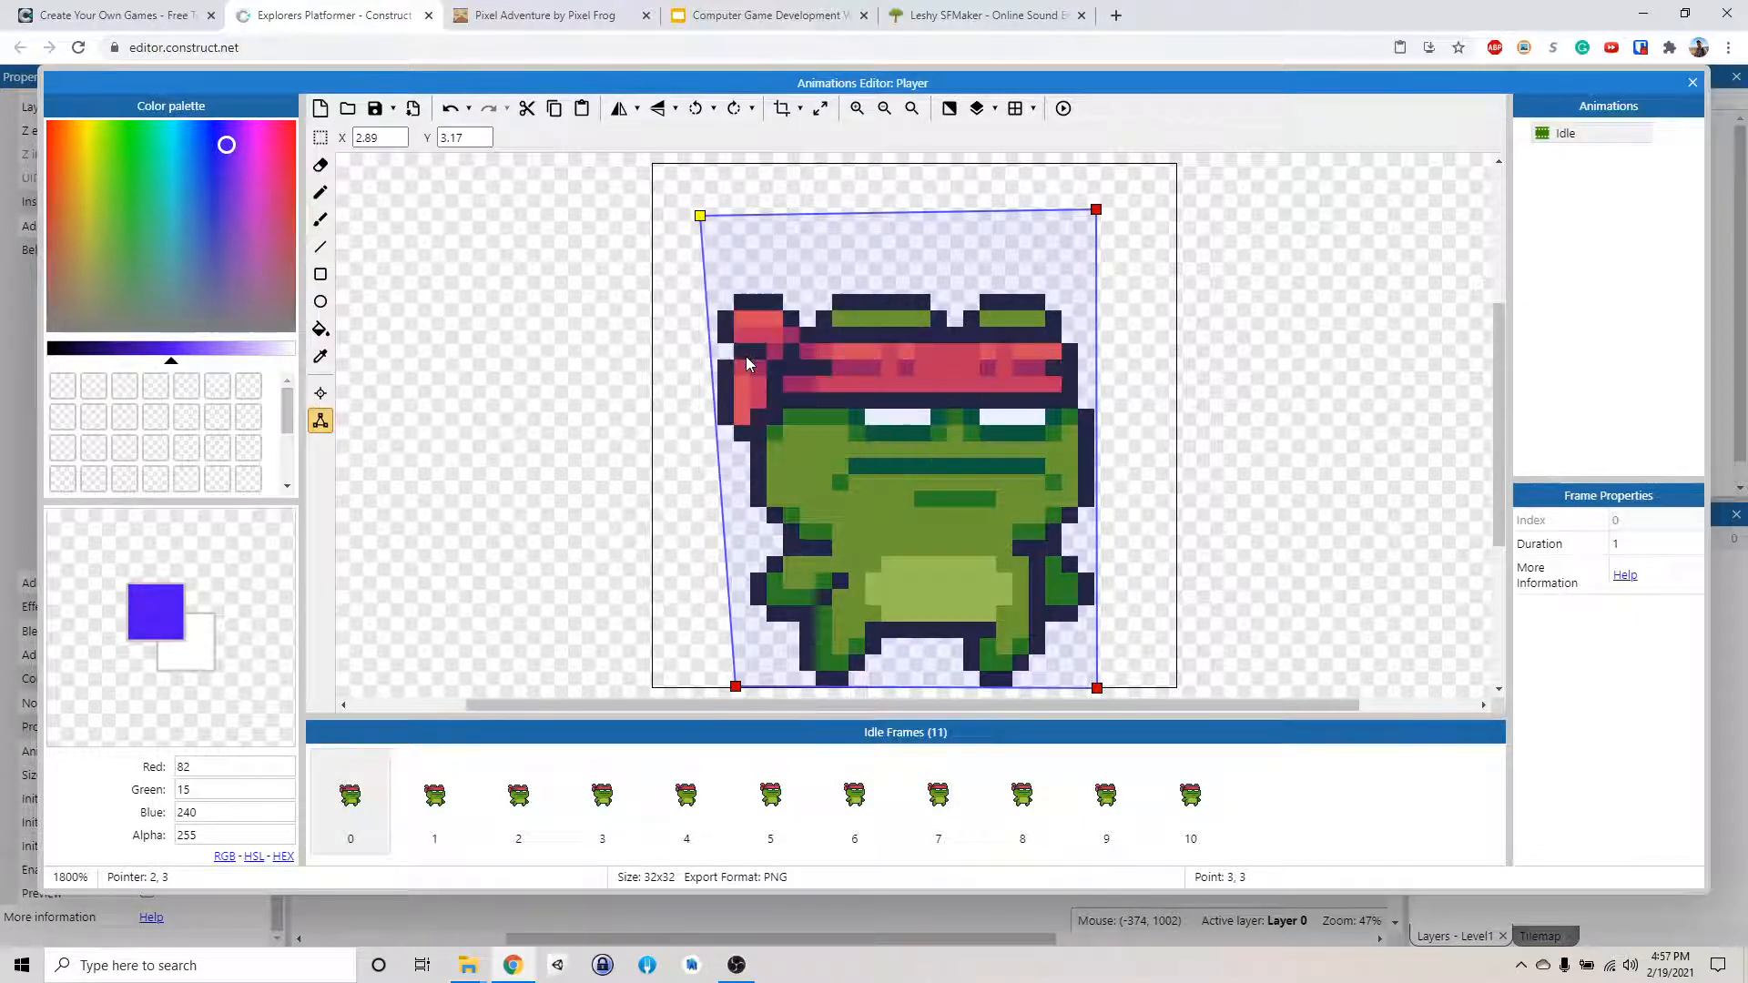
click(434, 795)
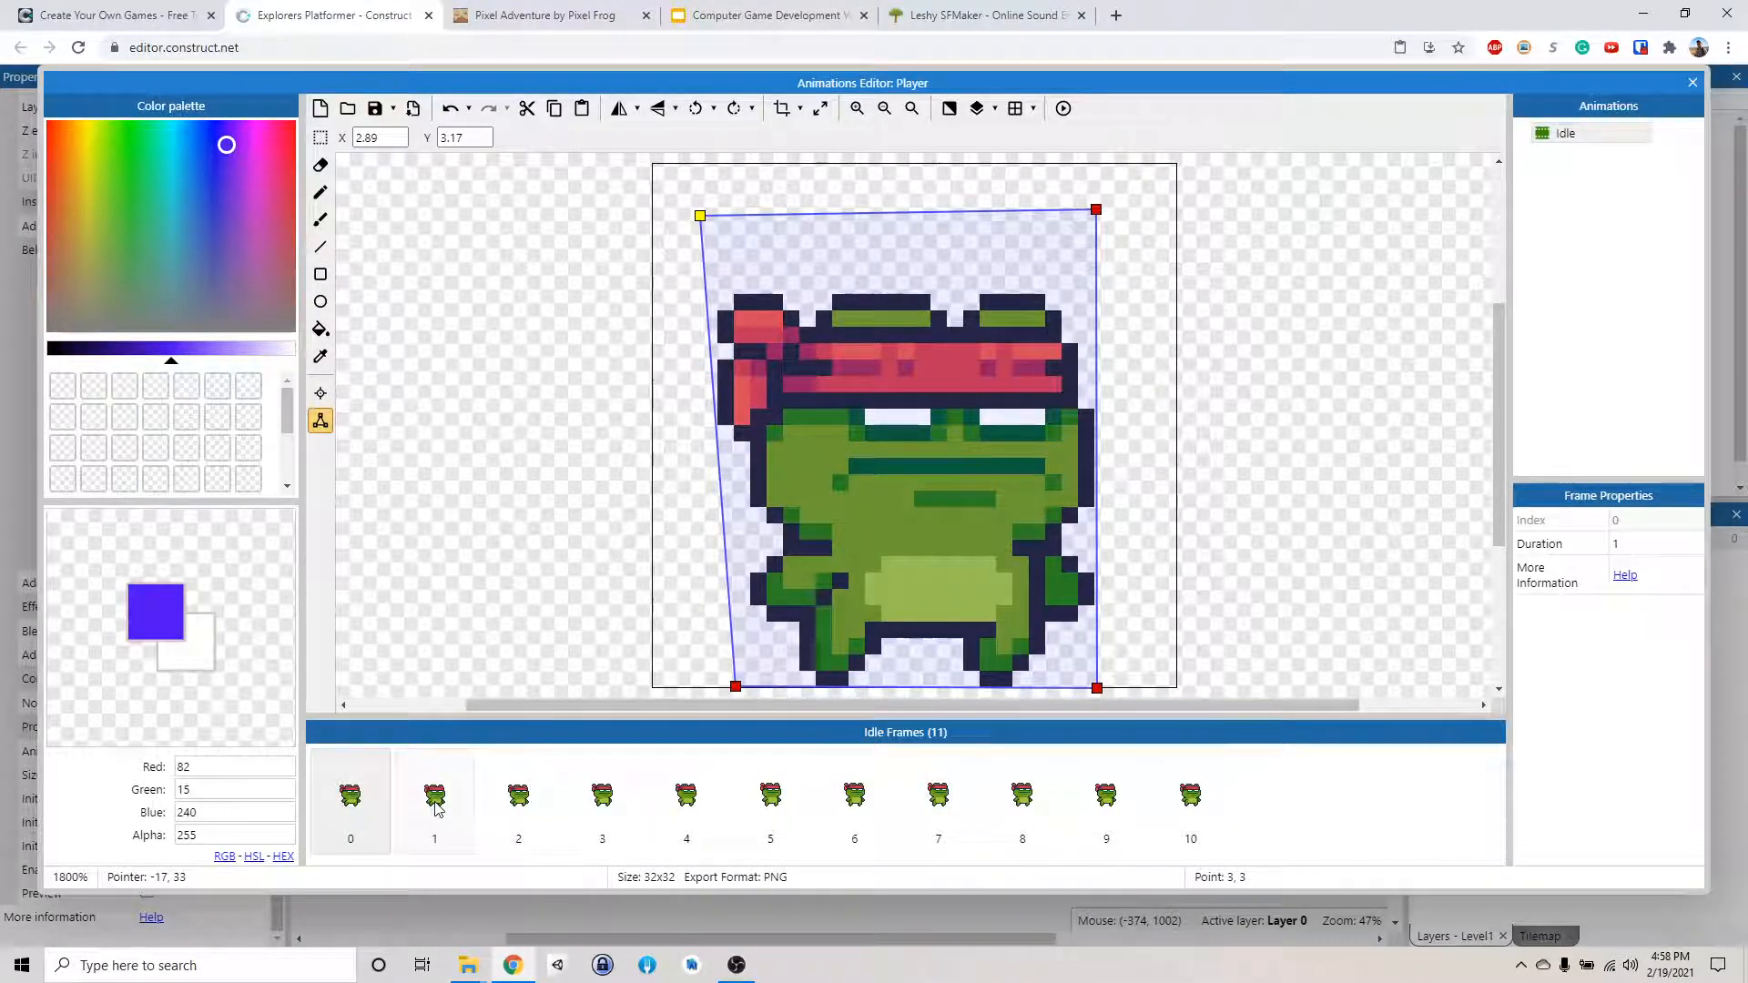
click(686, 800)
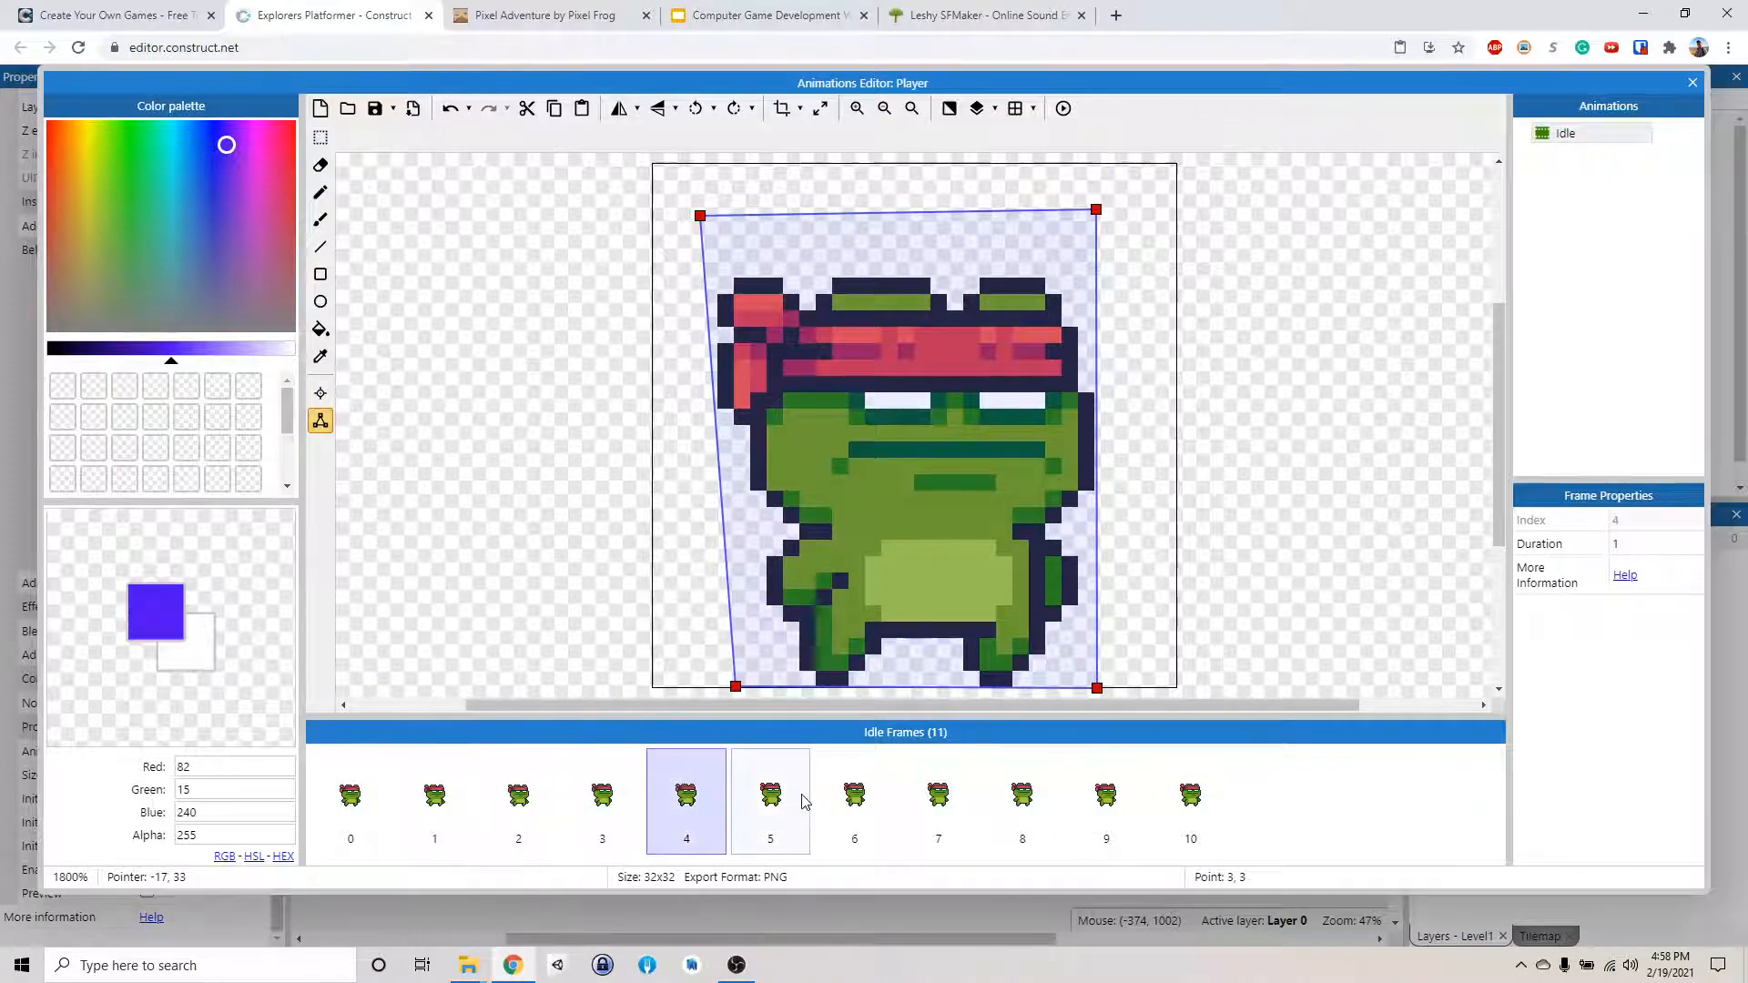
click(937, 794)
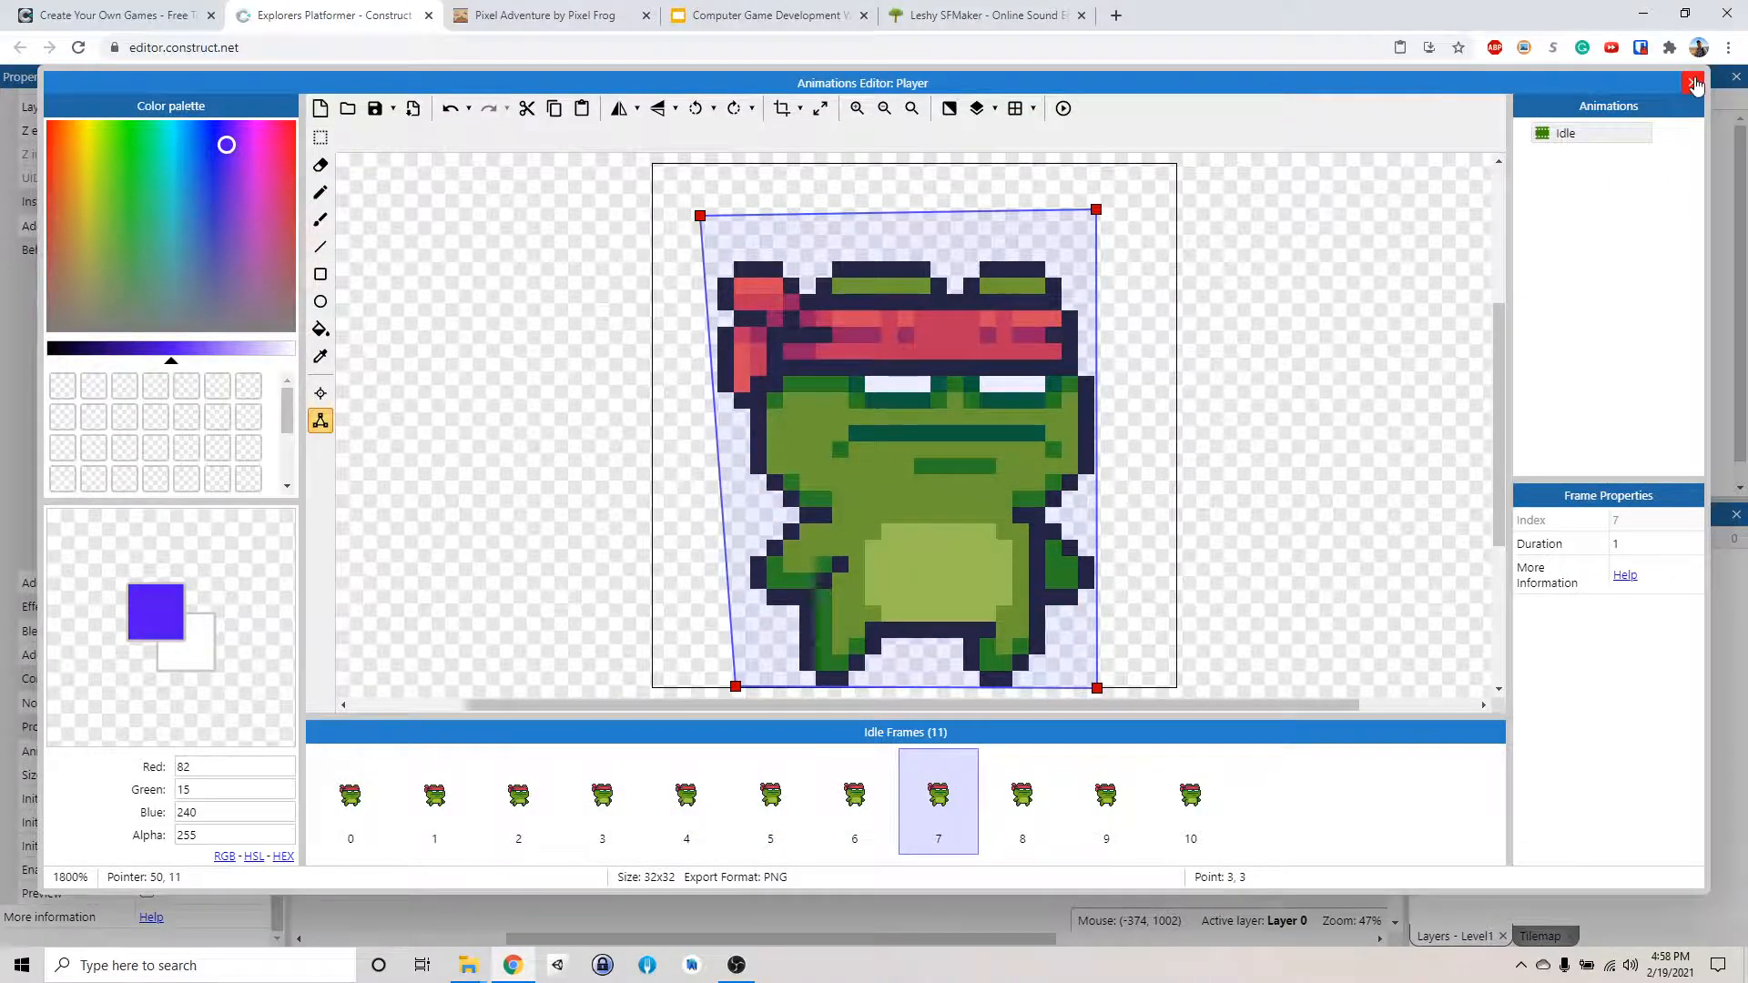
click(1693, 83)
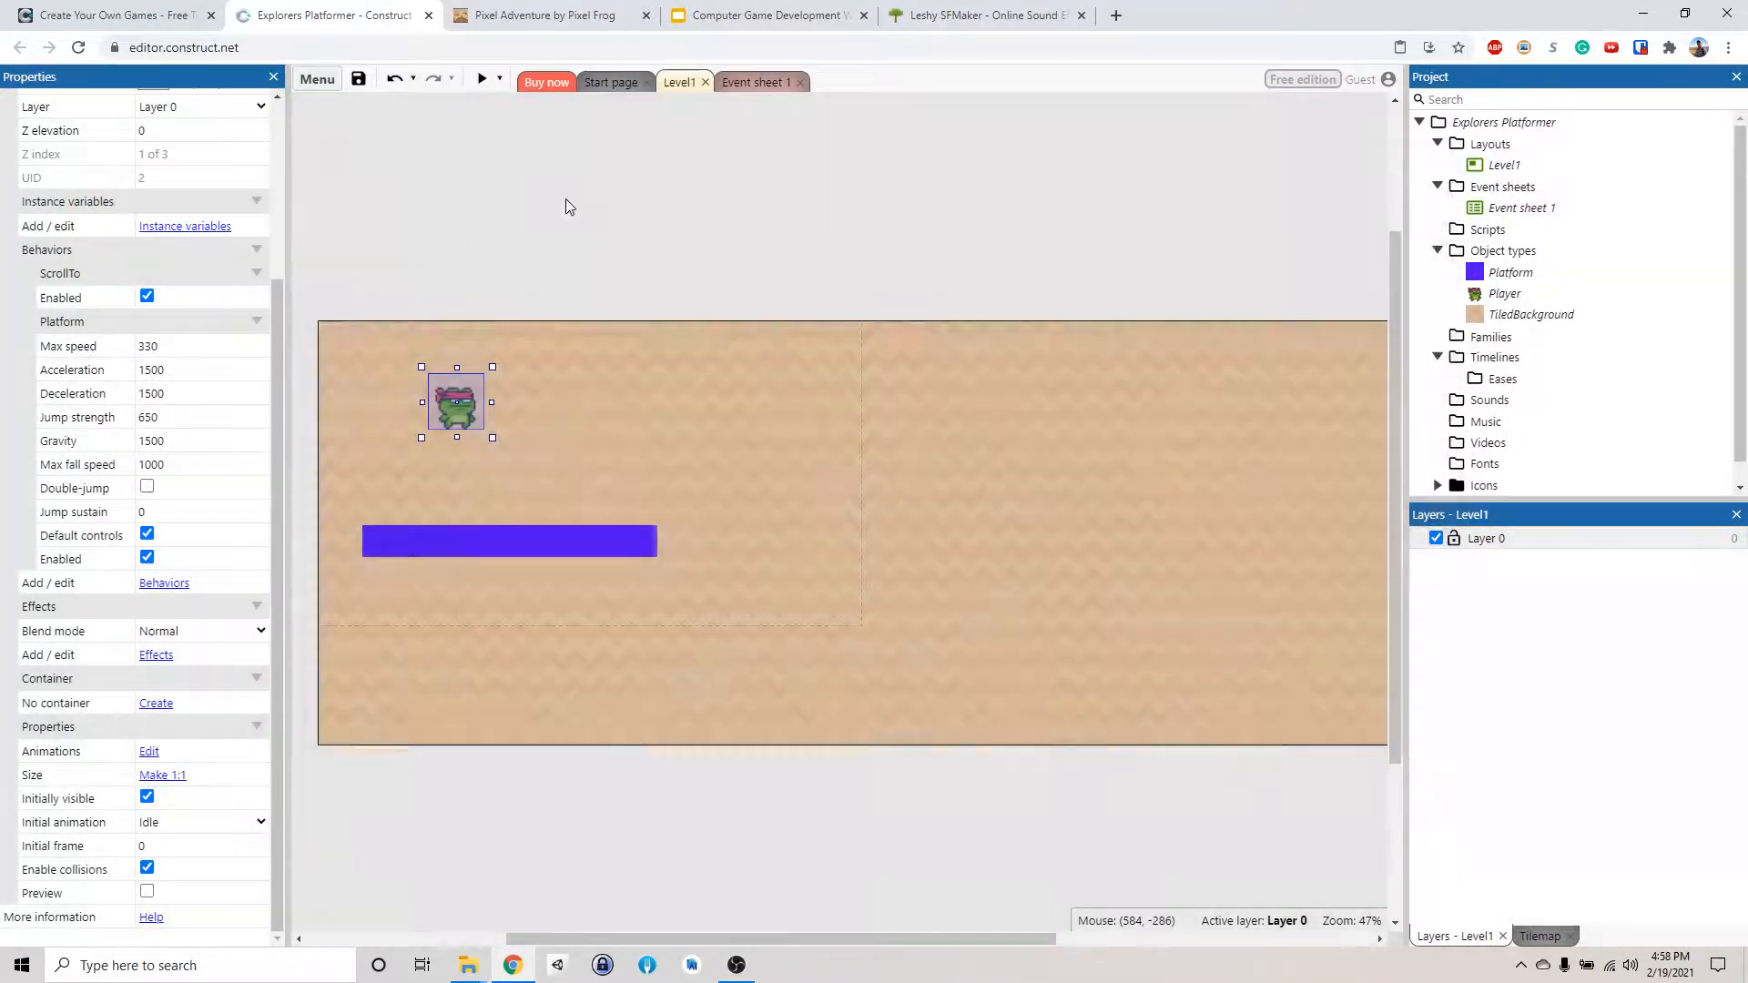
Preview the level to test the fitted collision box, then close the preview
click(480, 79)
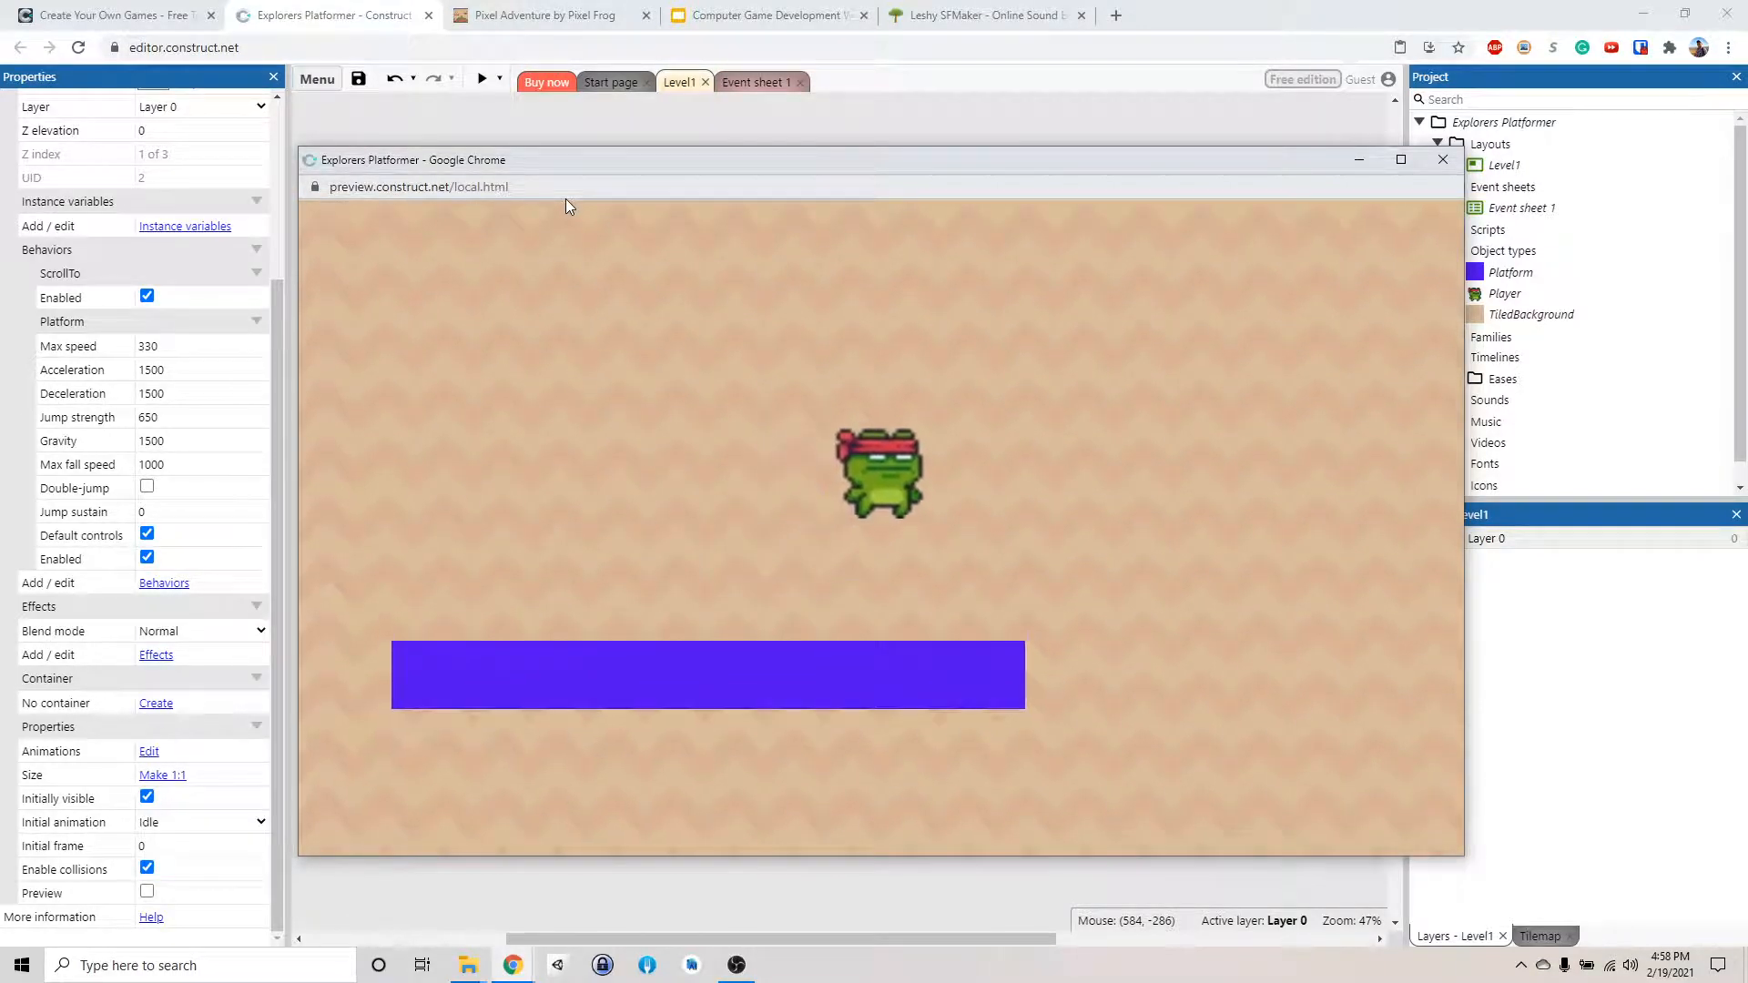
click(1442, 159)
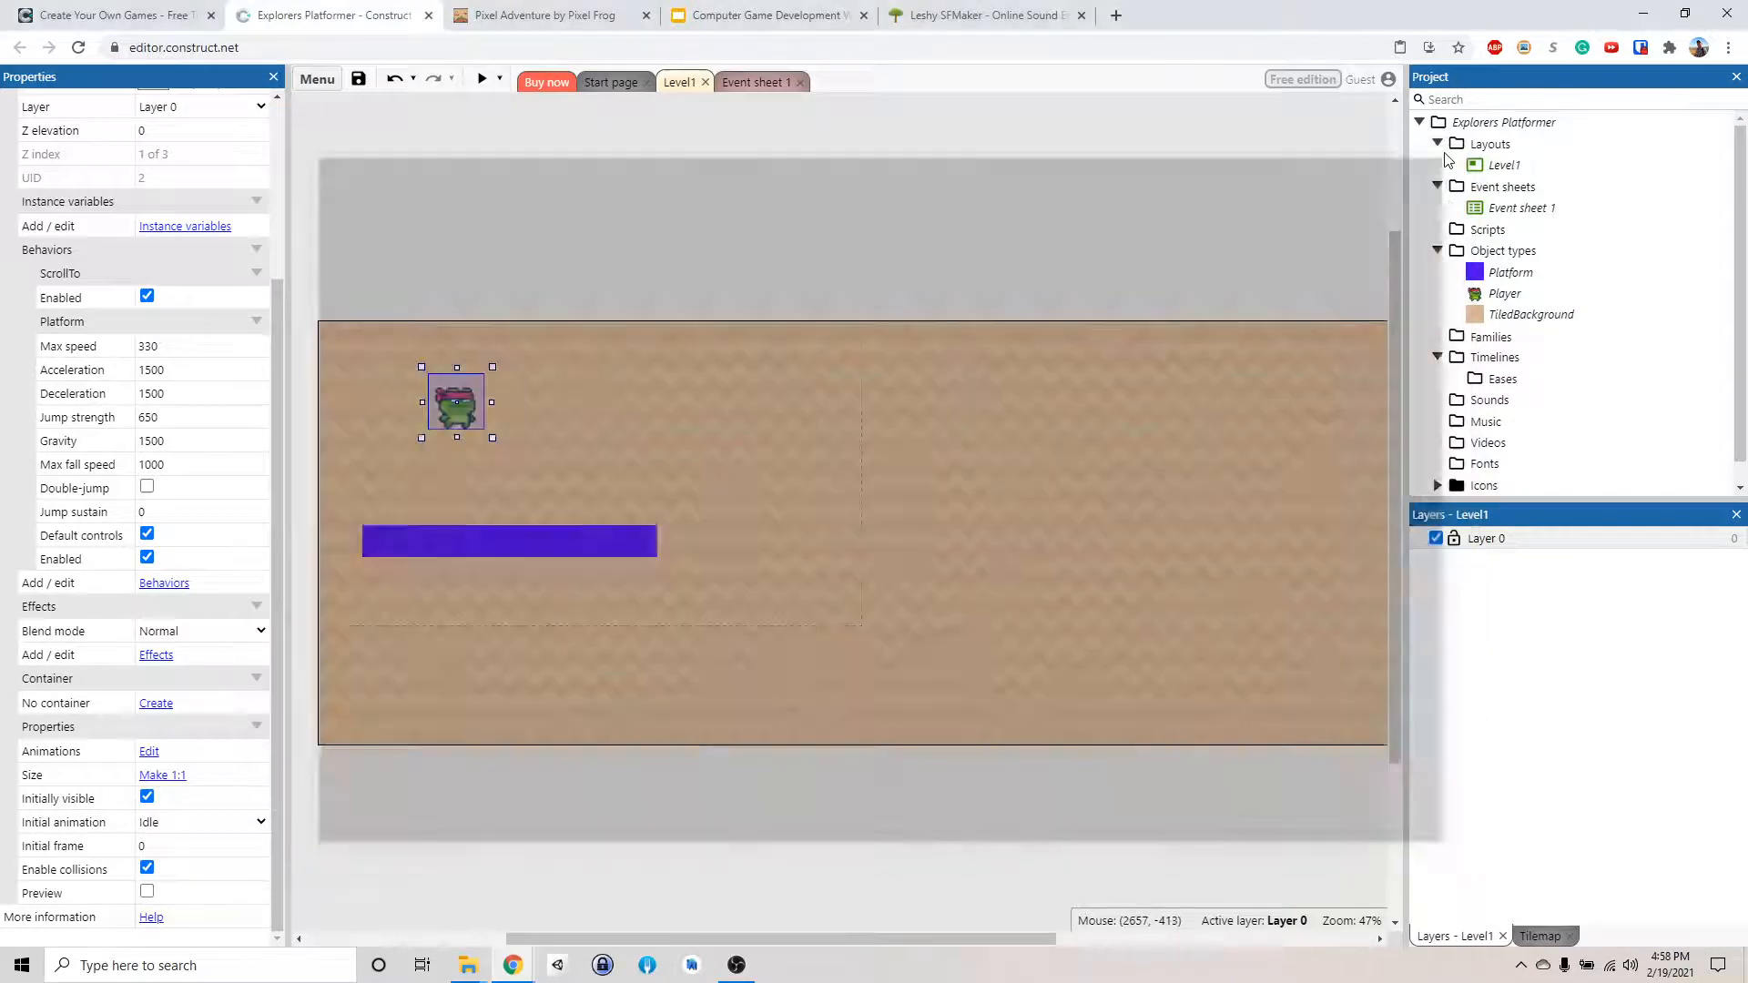
click(508, 541)
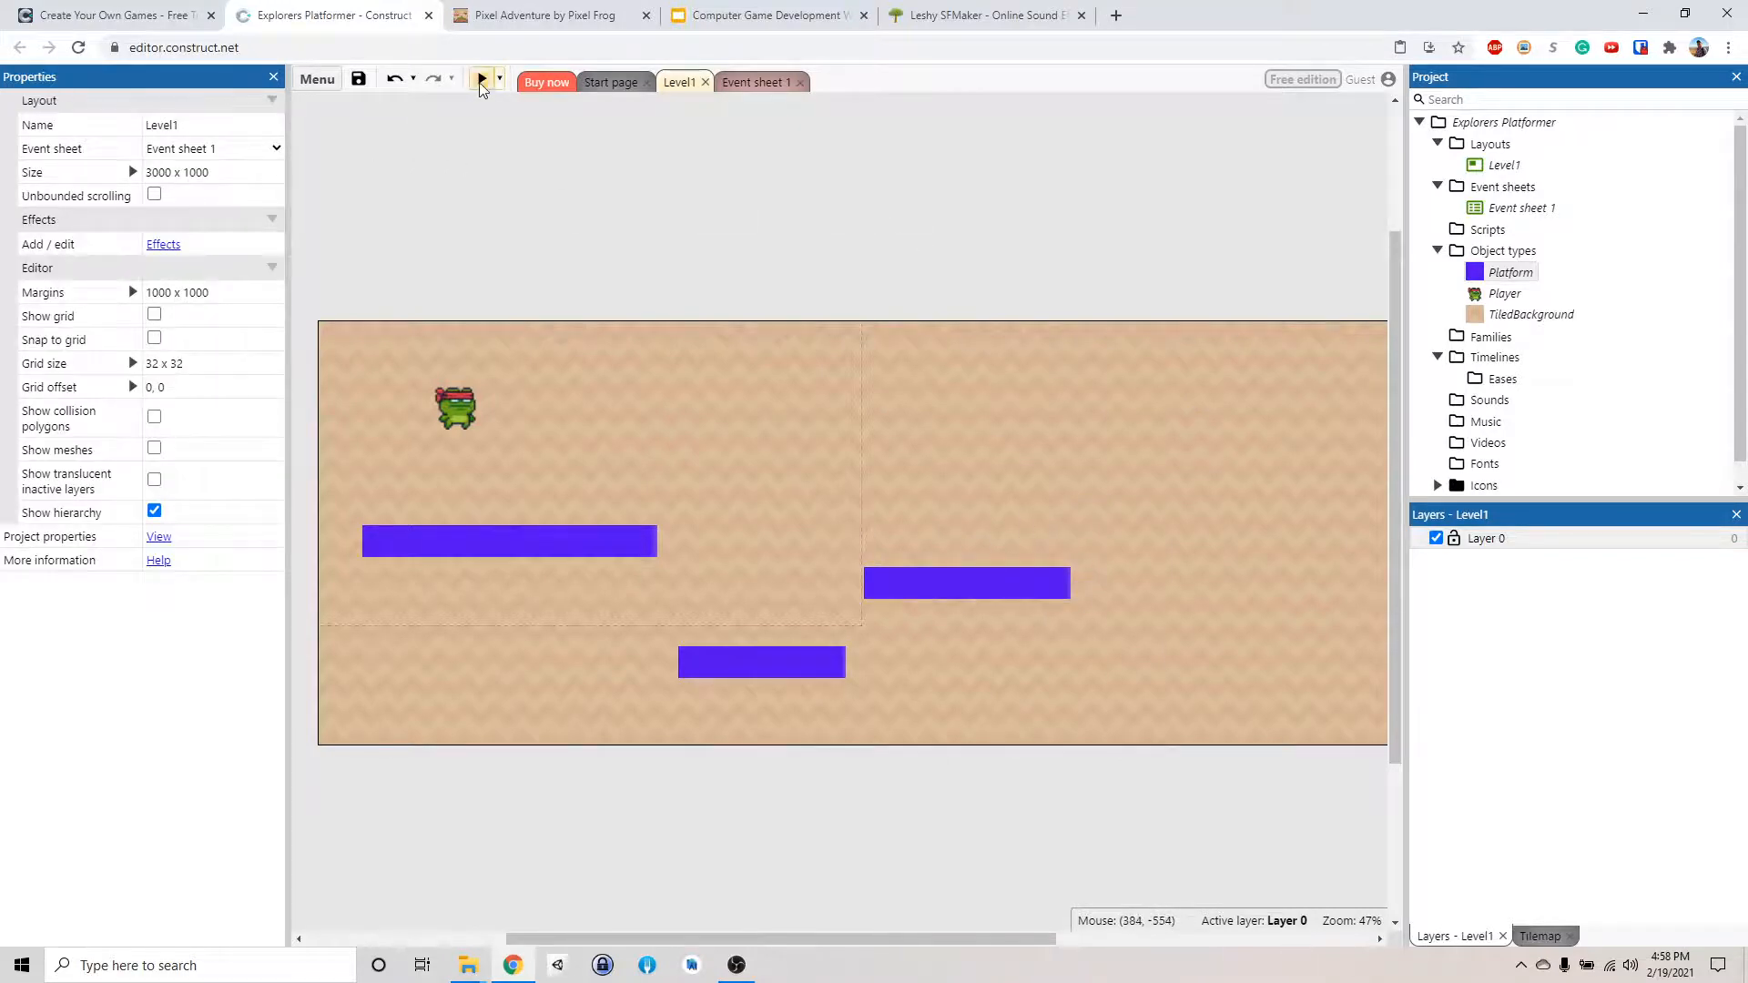
click(481, 79)
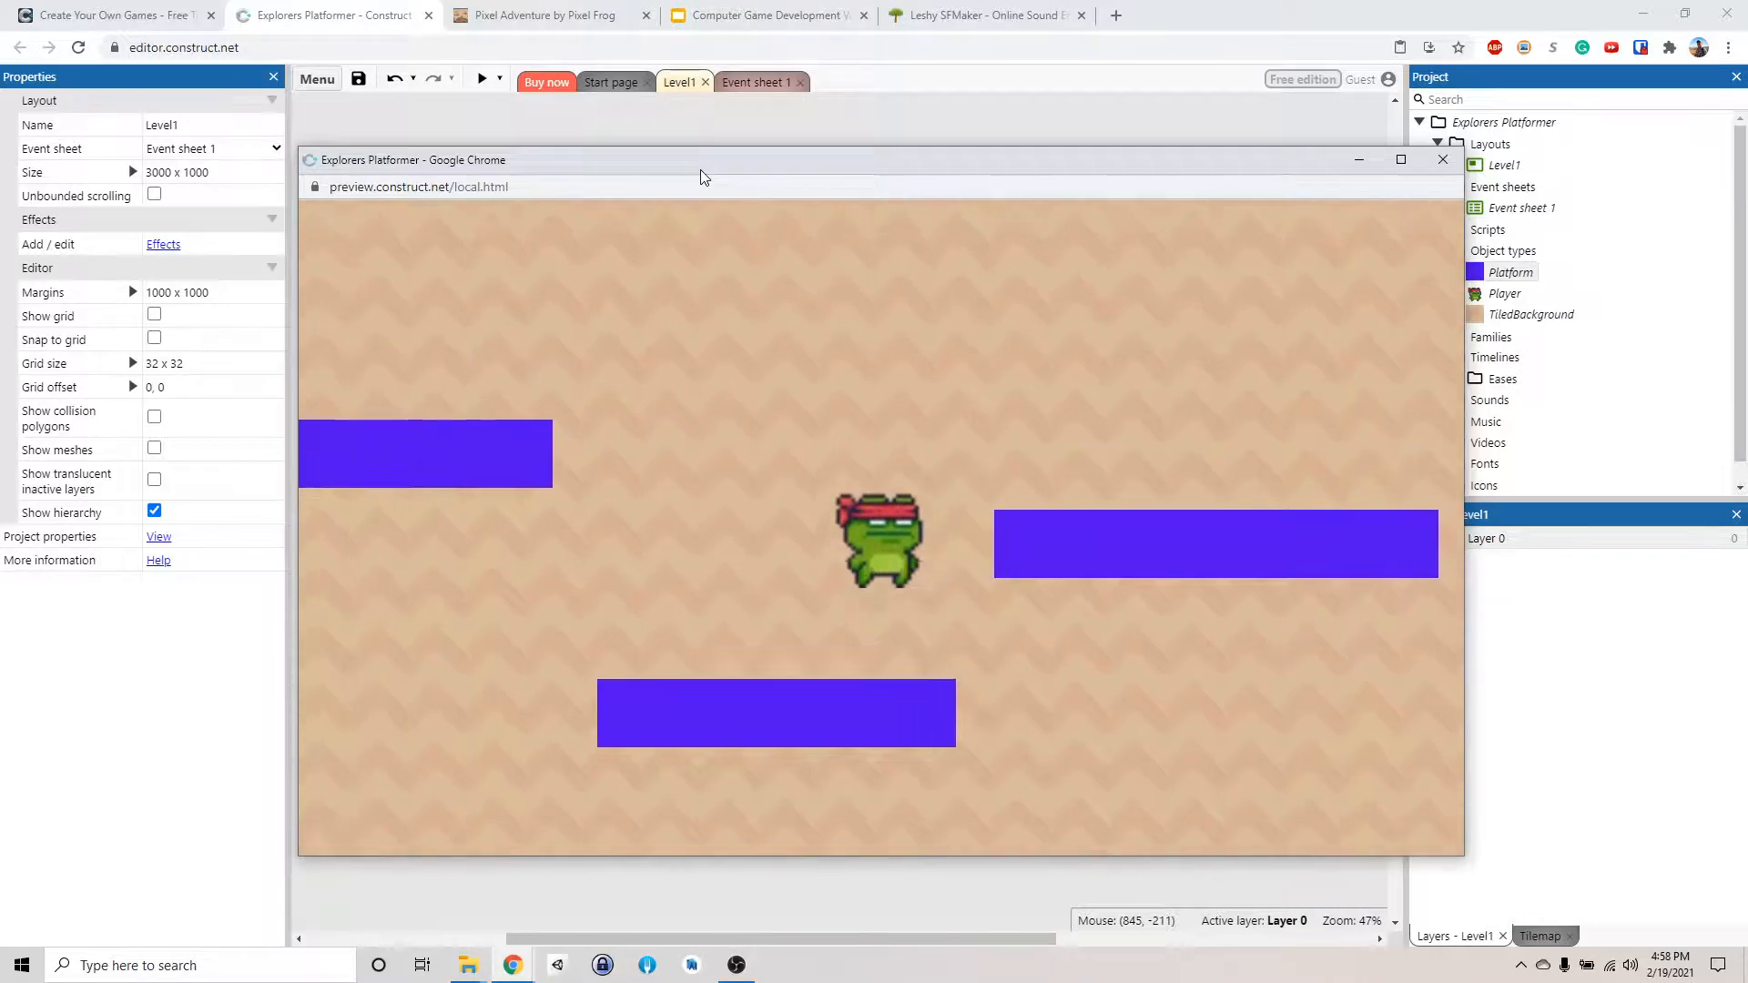
click(1441, 159)
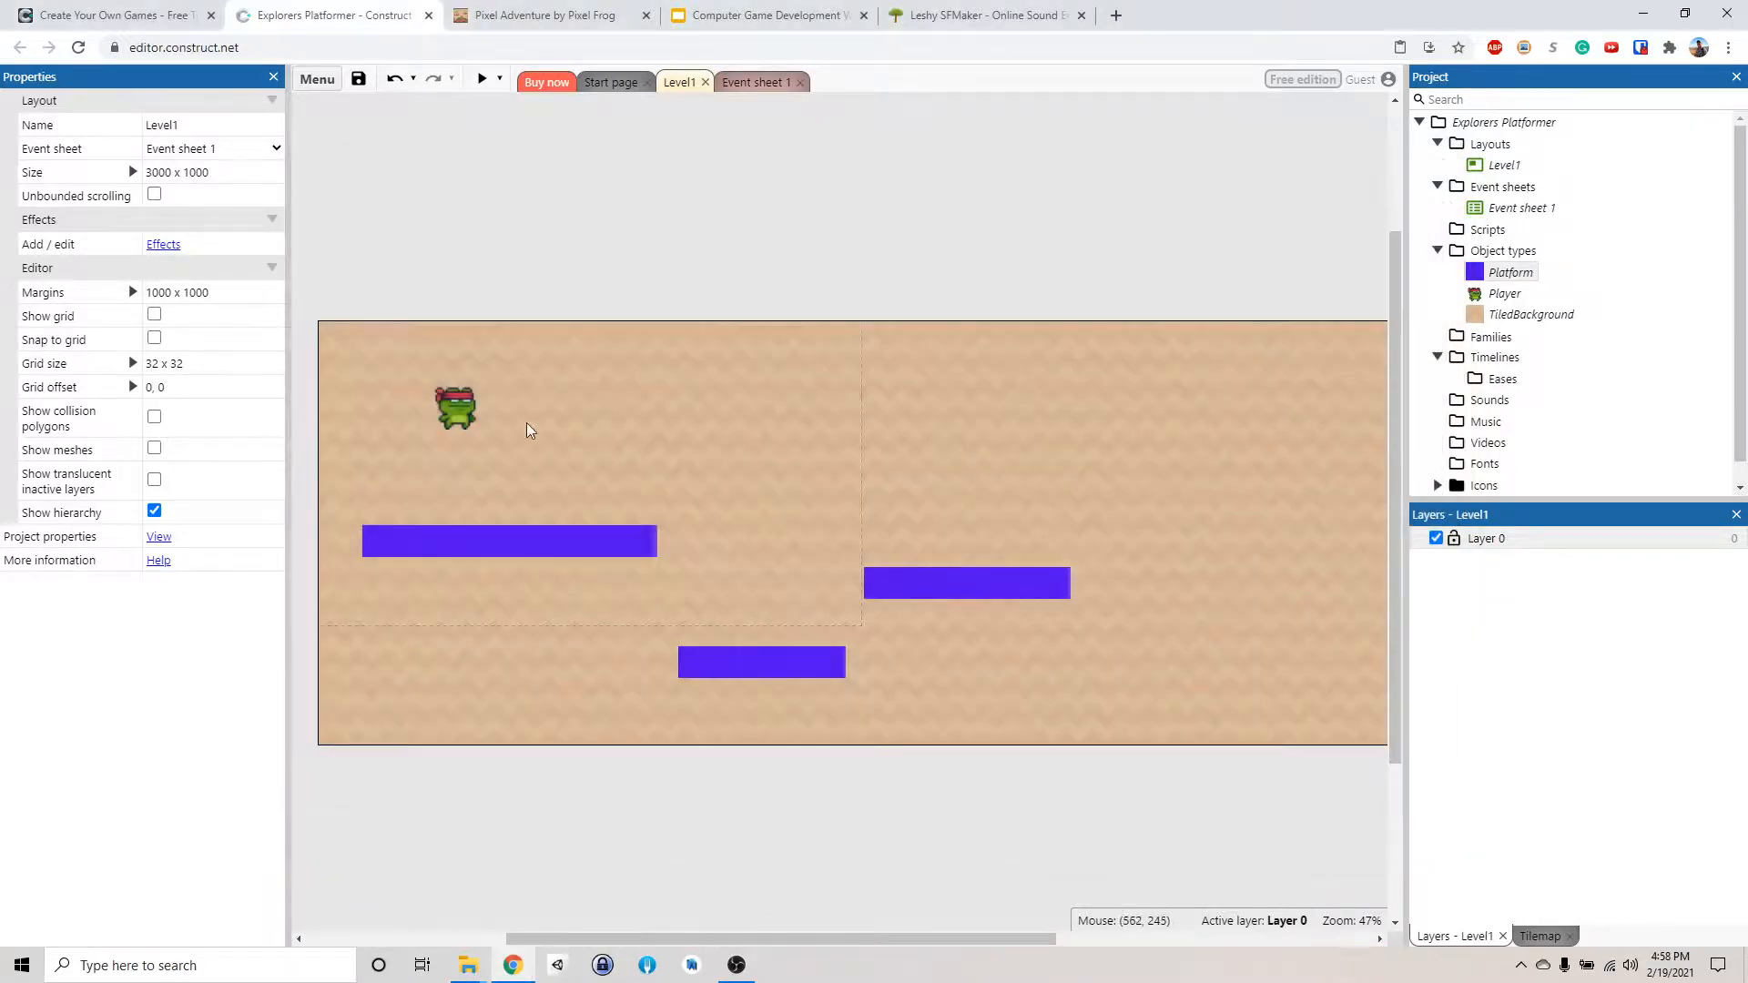
Set the frog Player's Platform jump strength from 650 to 800, then preview the level
click(455, 403)
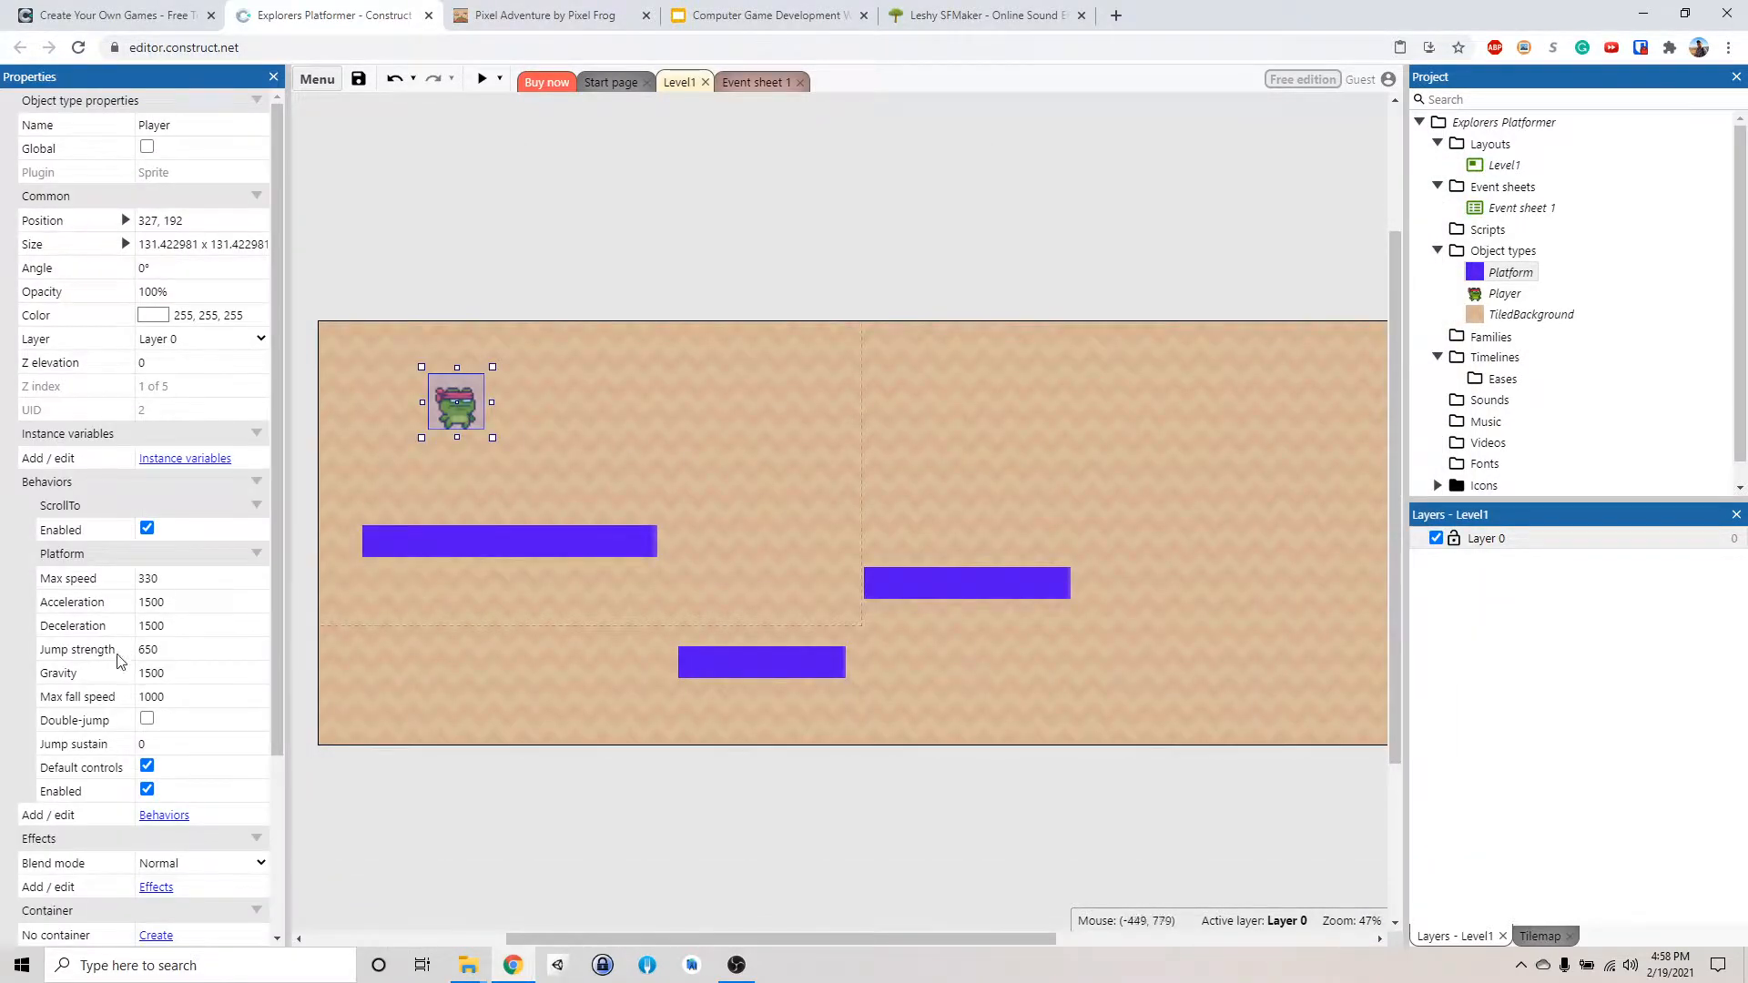
click(201, 649)
text(800)
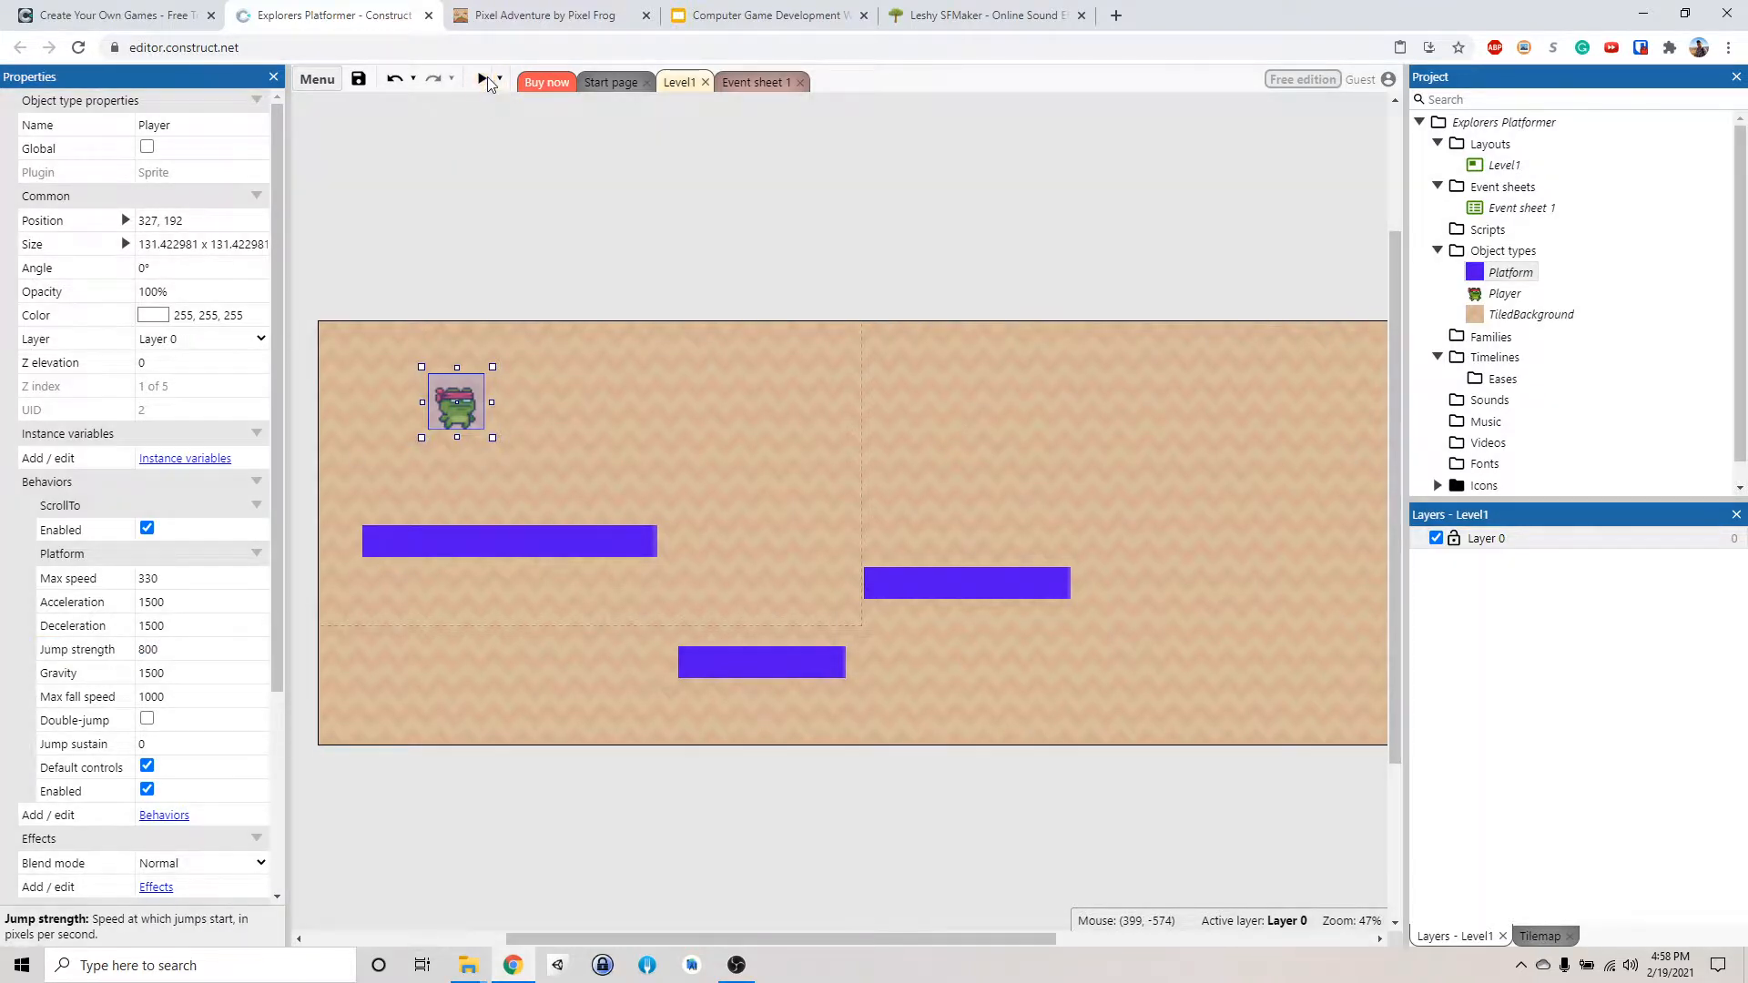
click(480, 80)
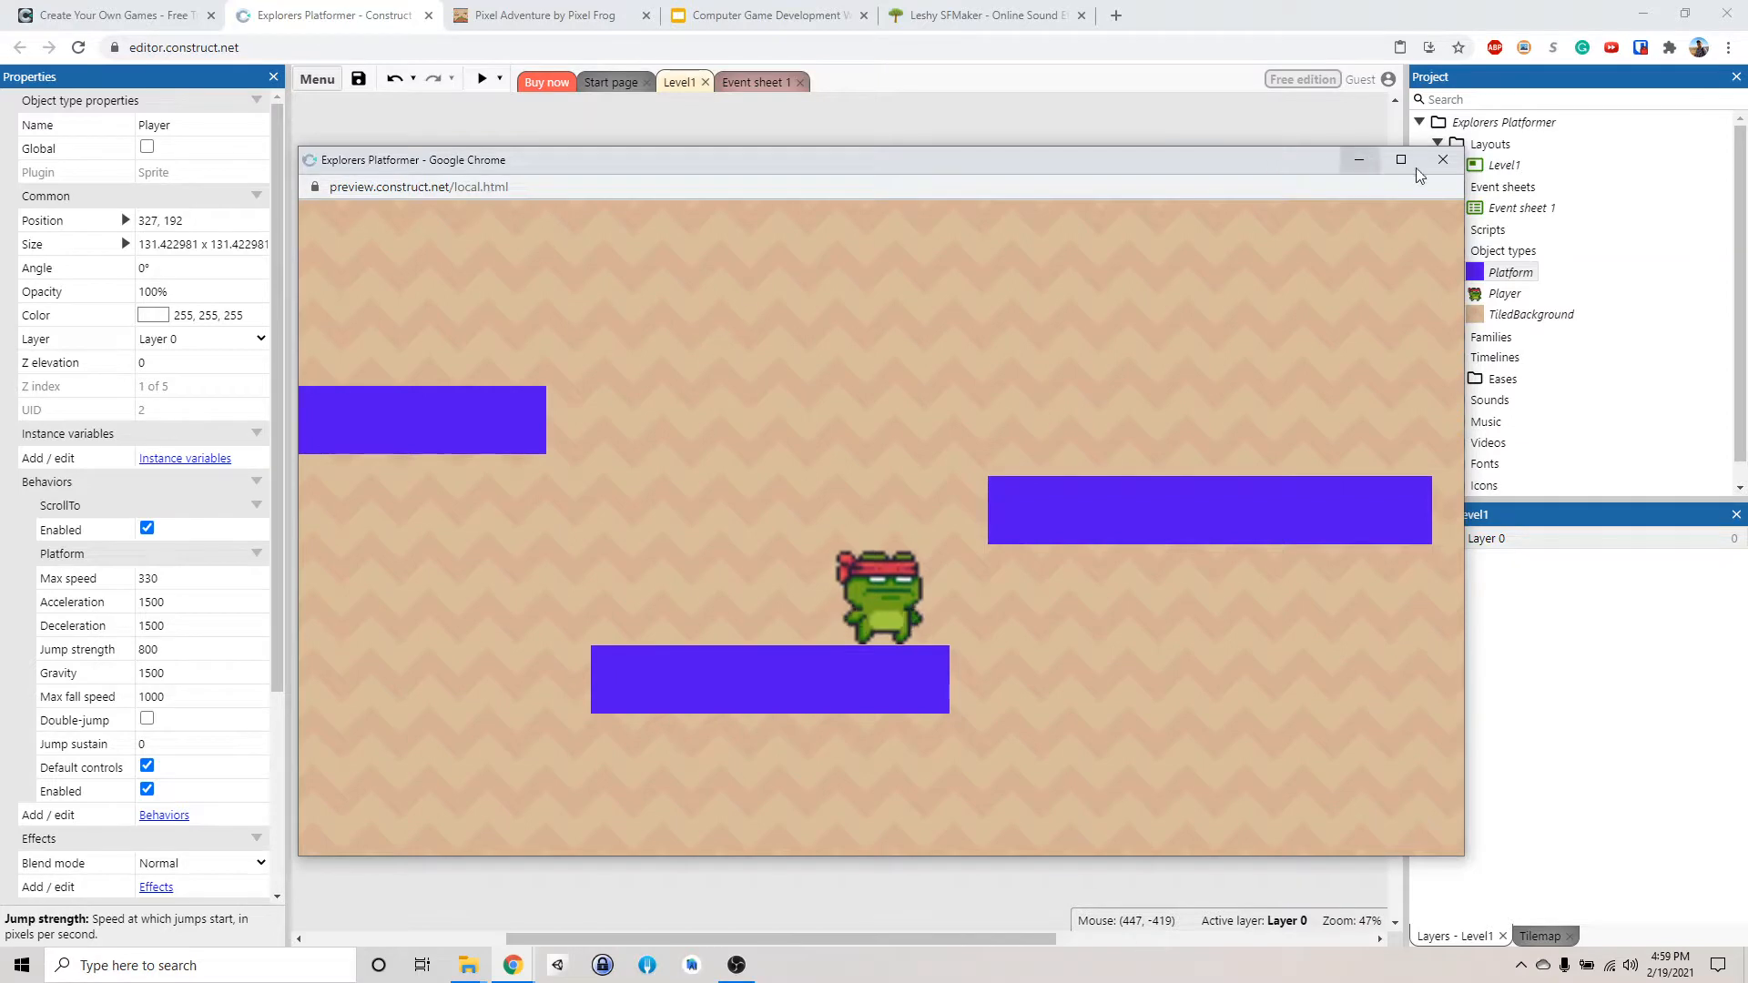
click(1441, 160)
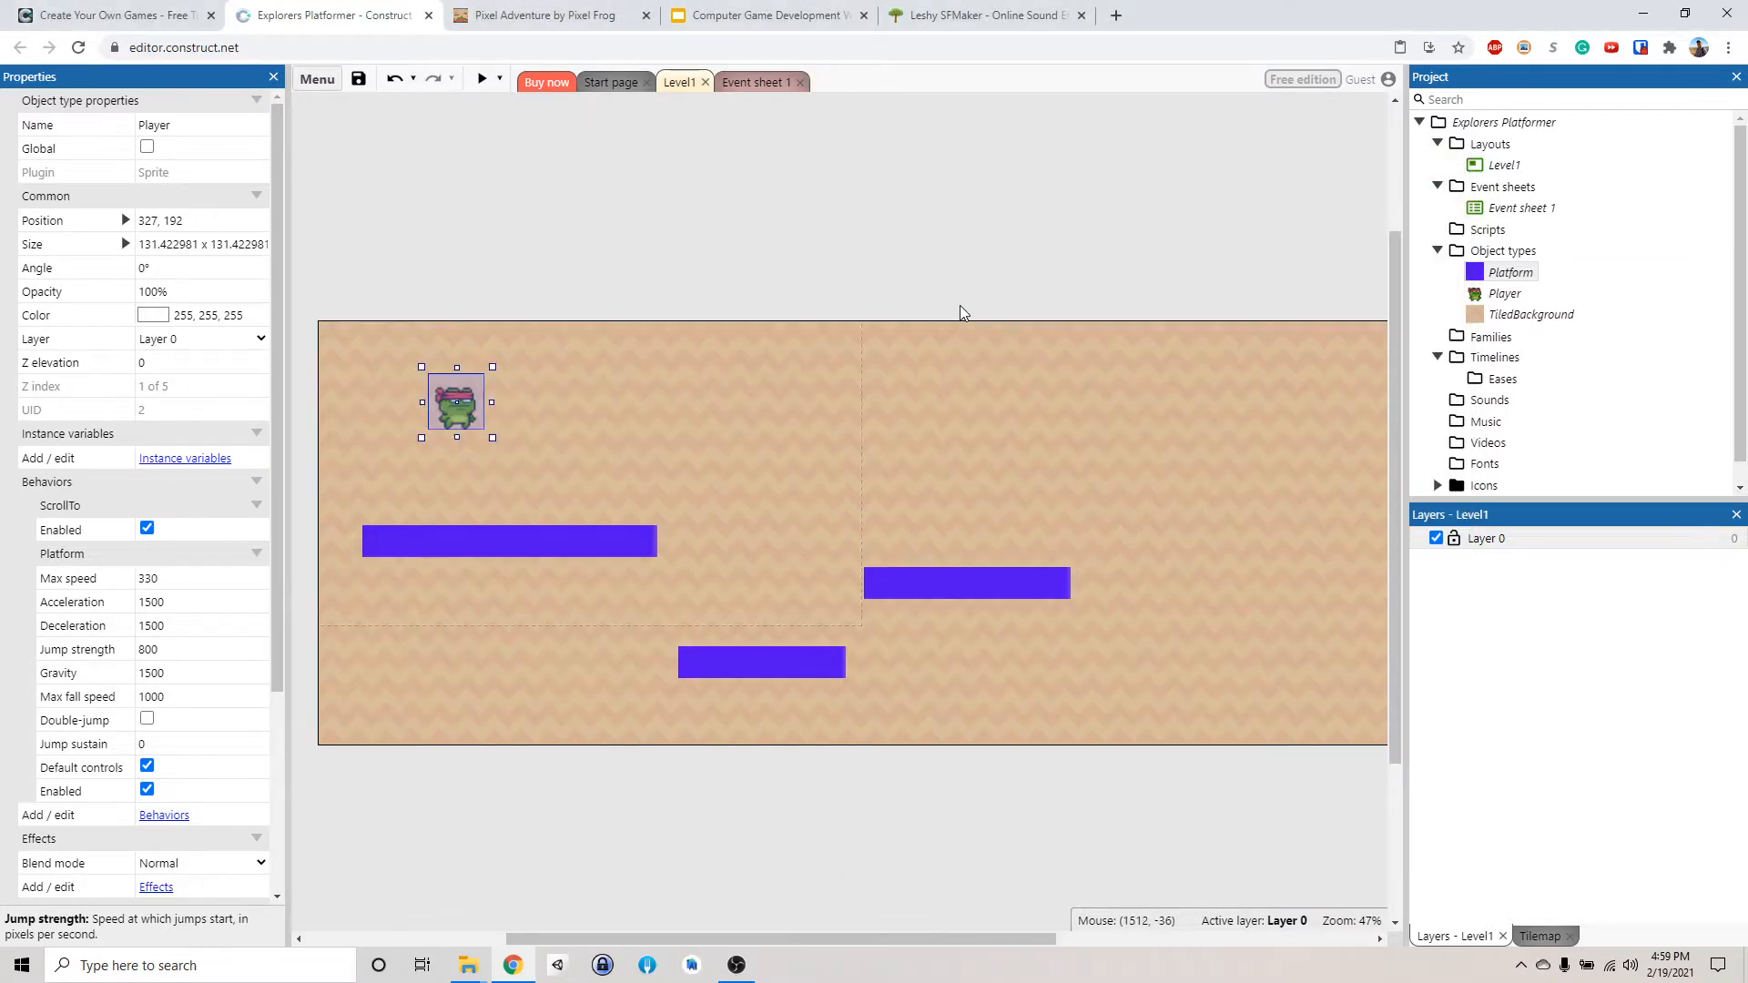
mouse_move(900, 446)
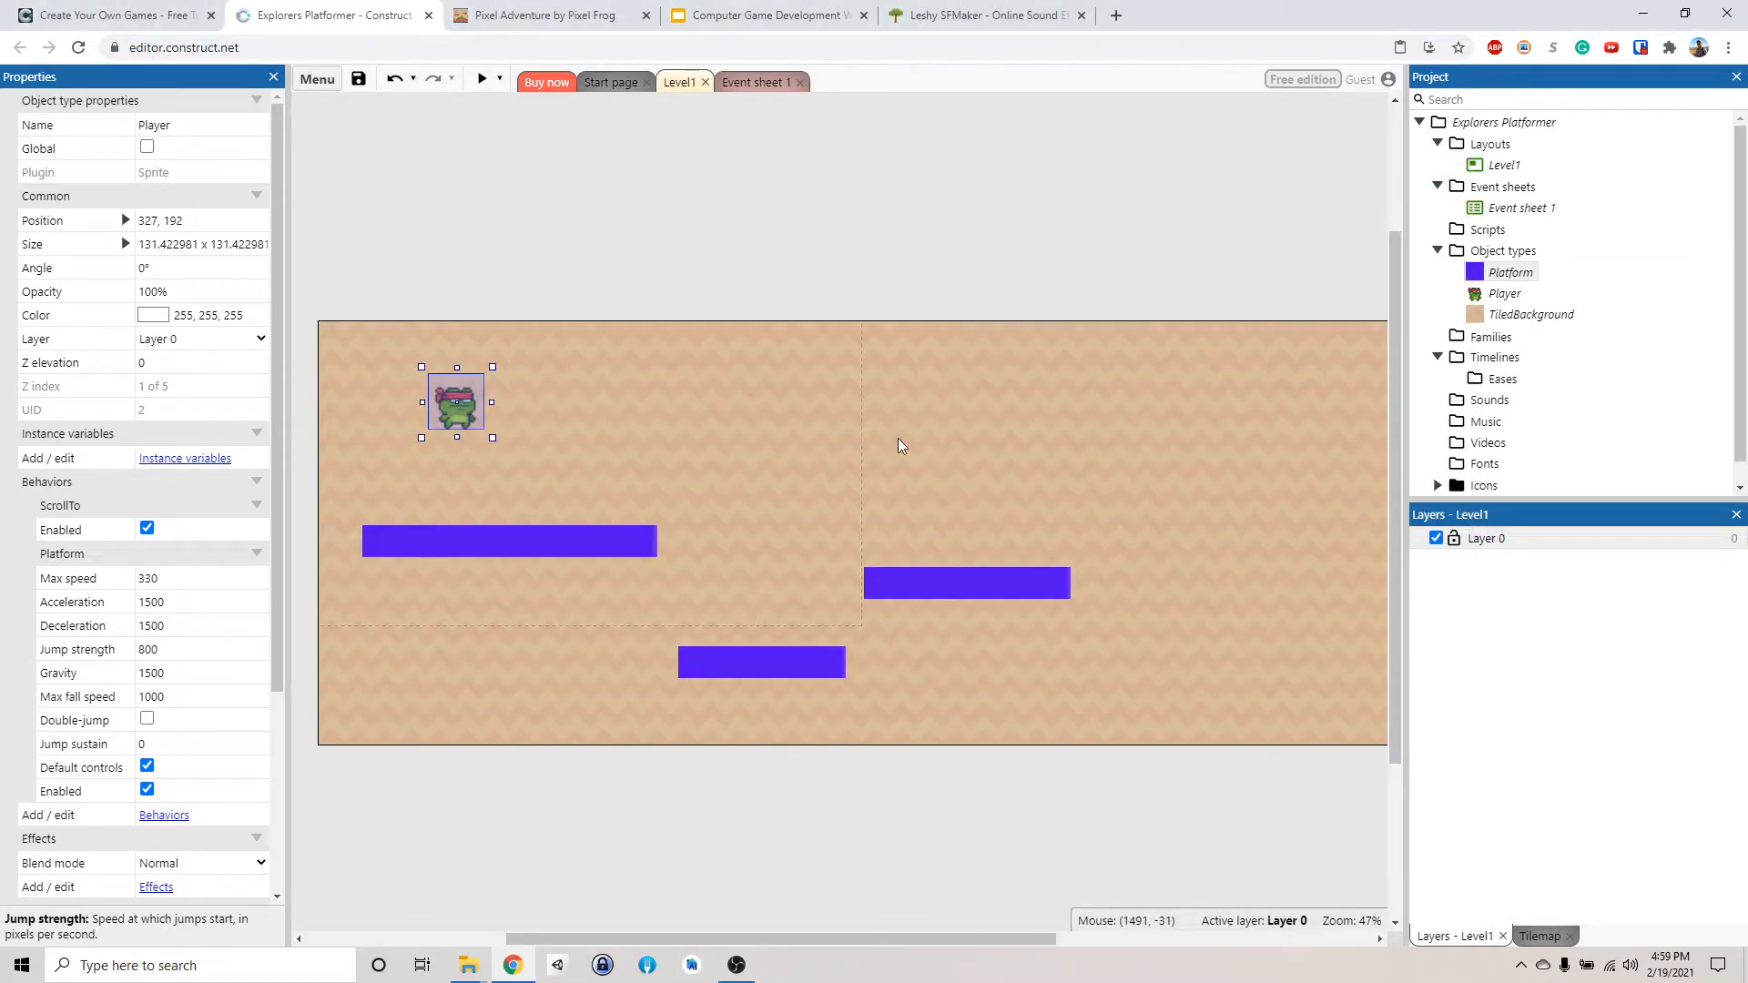